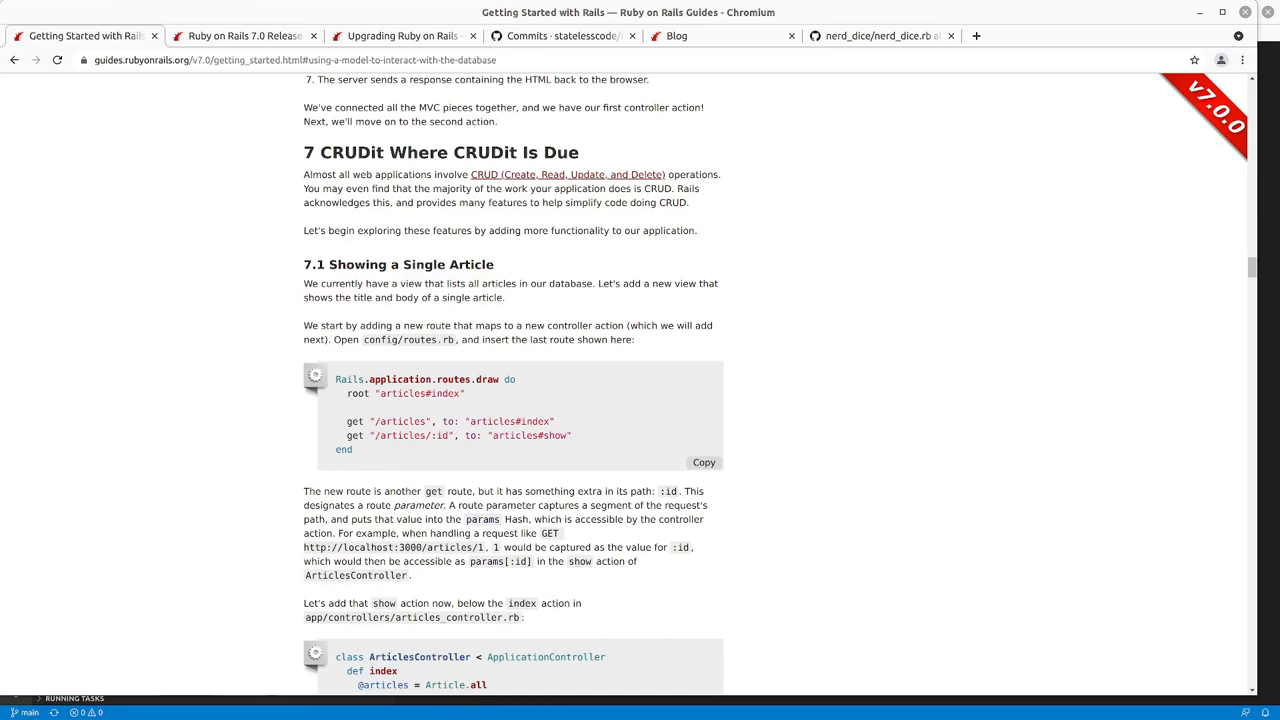
mouse_move(184, 356)
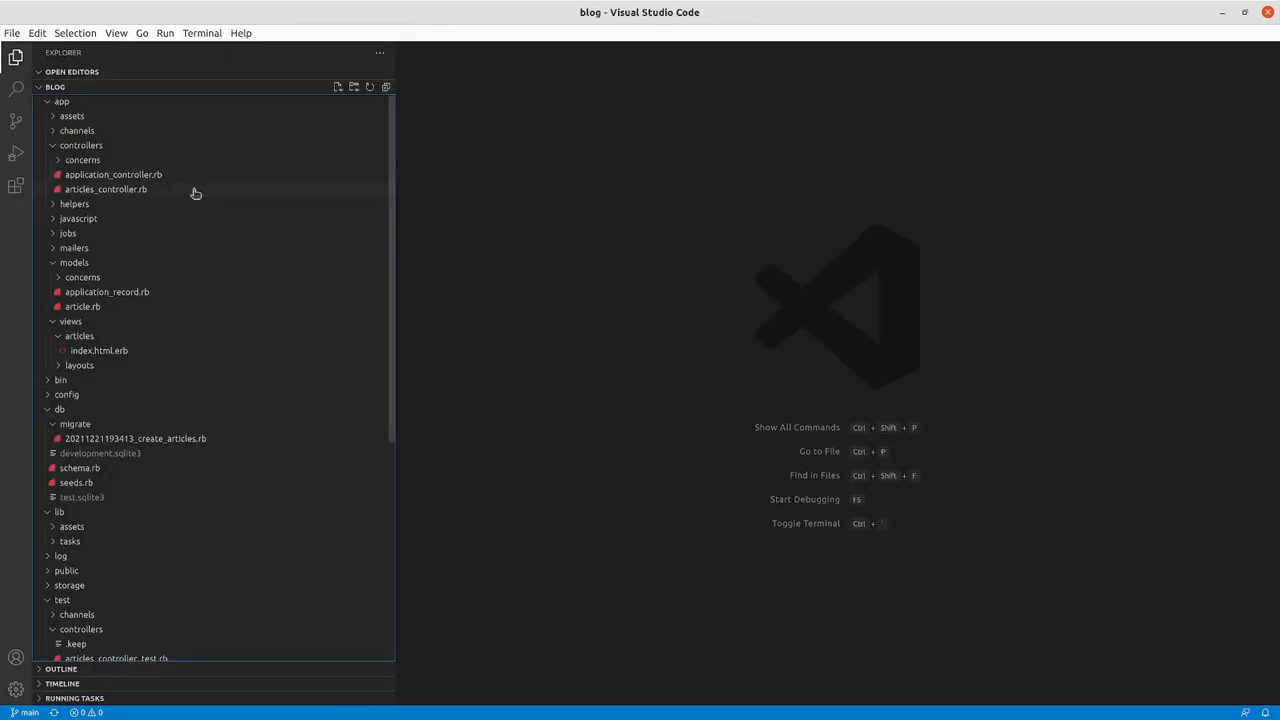
Step: Look over application_controller.rb and articles_controller.rb without changing them
click(112, 188)
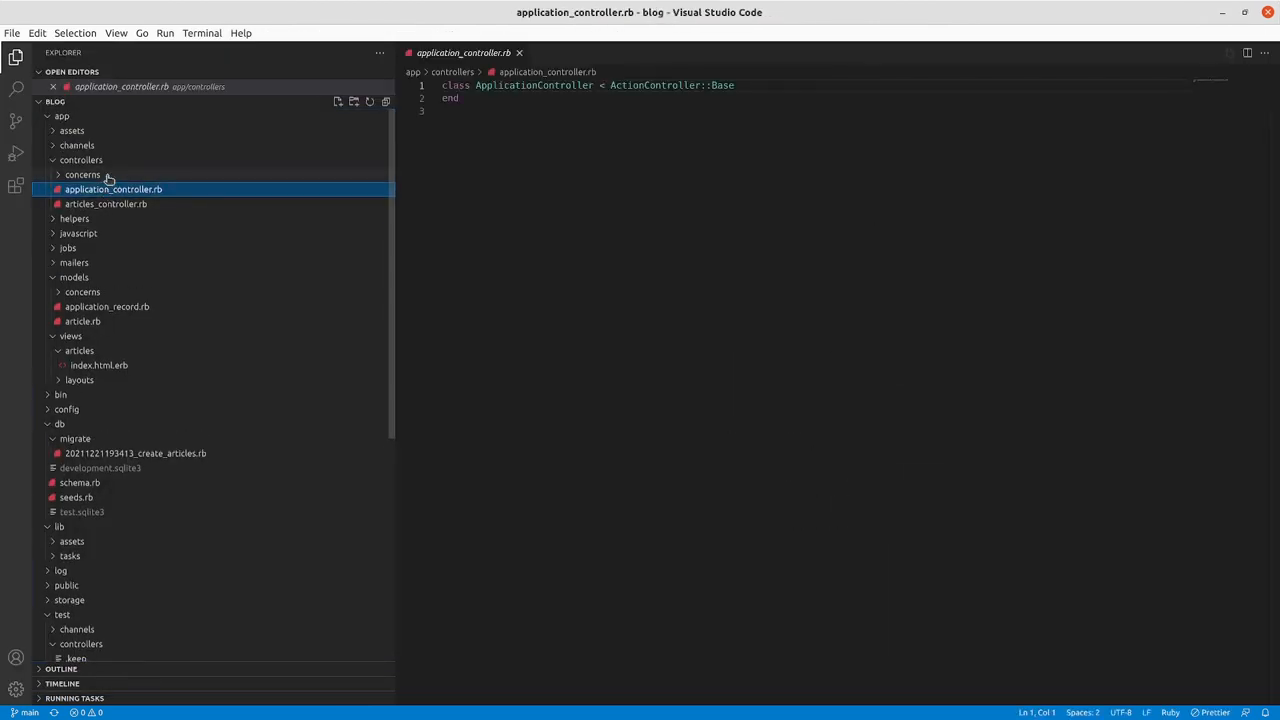
click(106, 204)
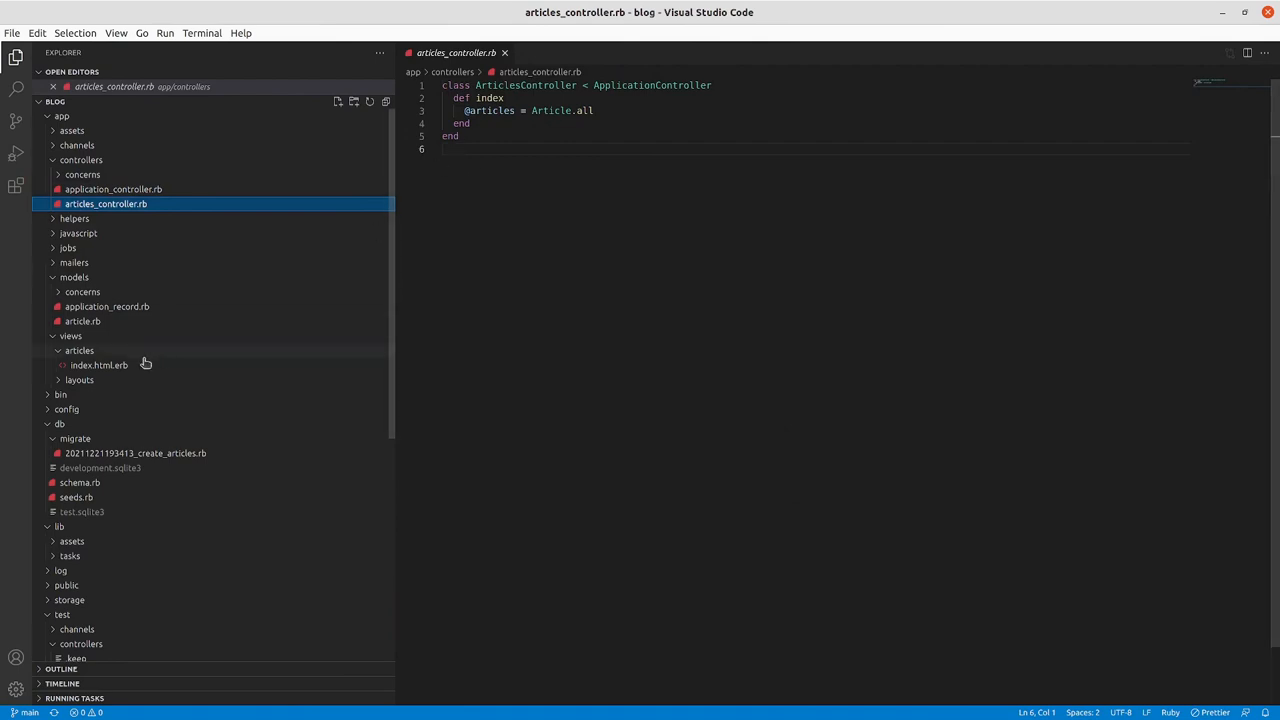
scroll(down, 3)
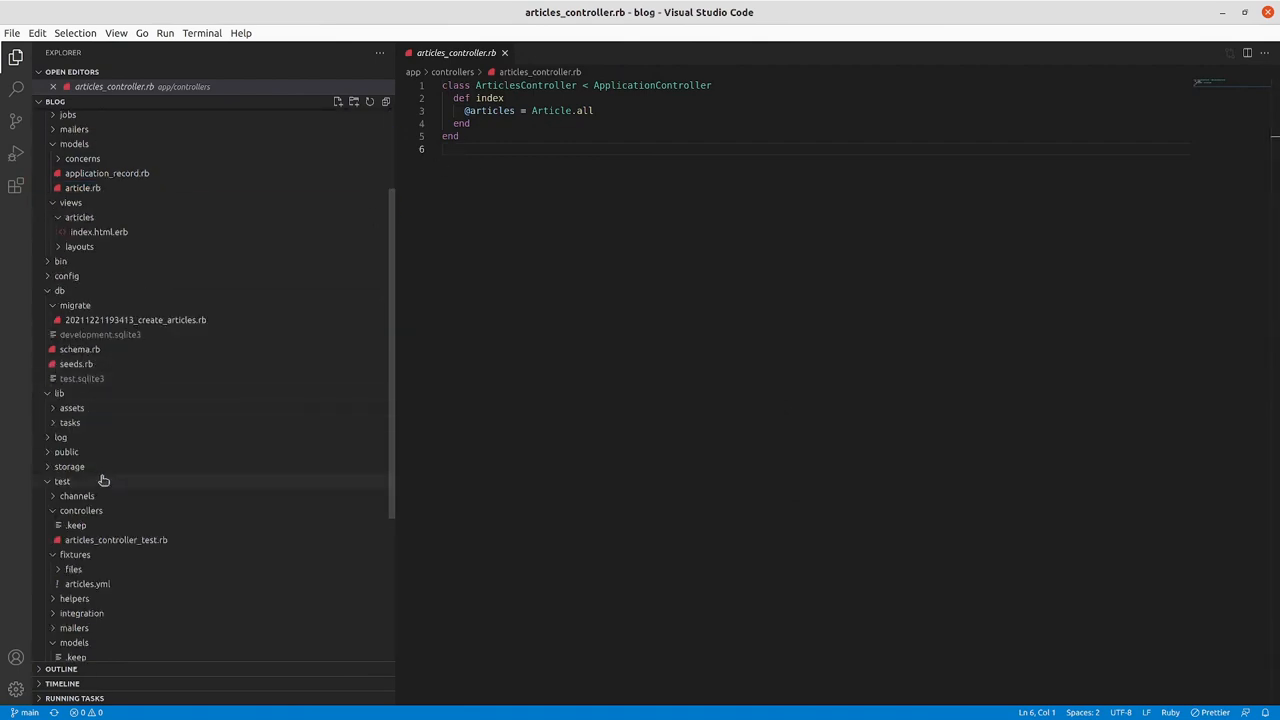
scroll(down, 3)
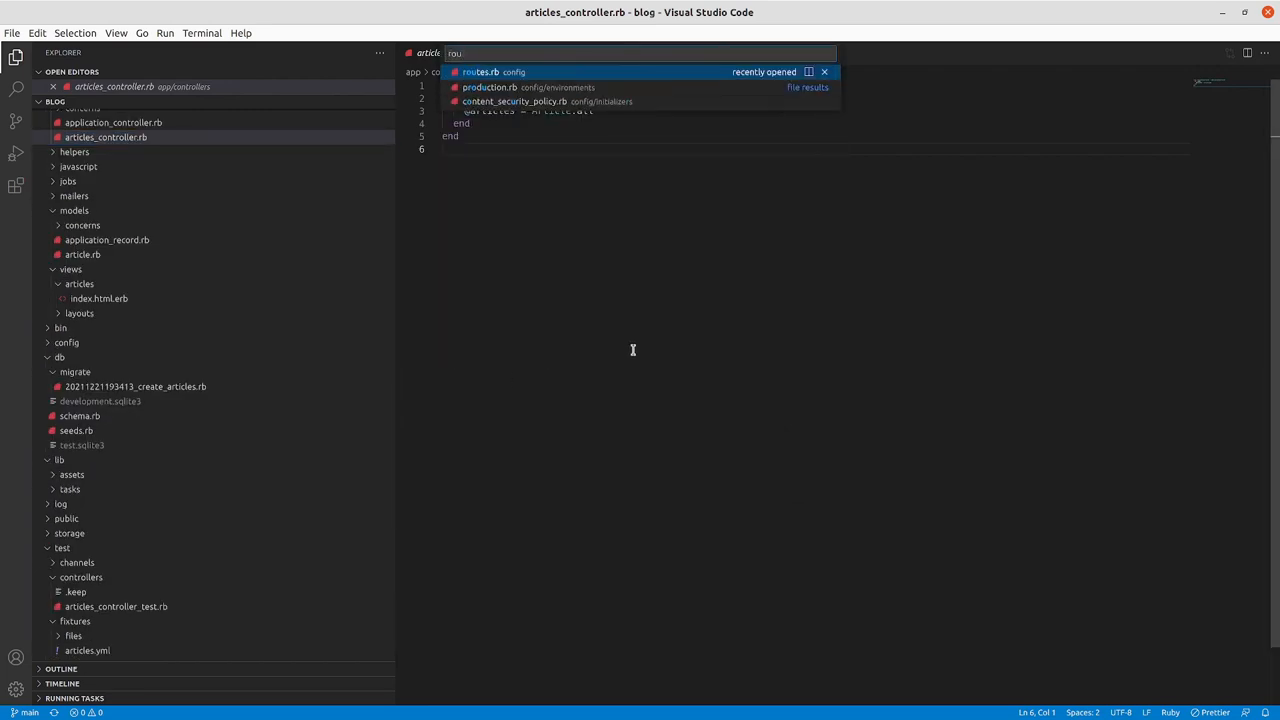
text(e)
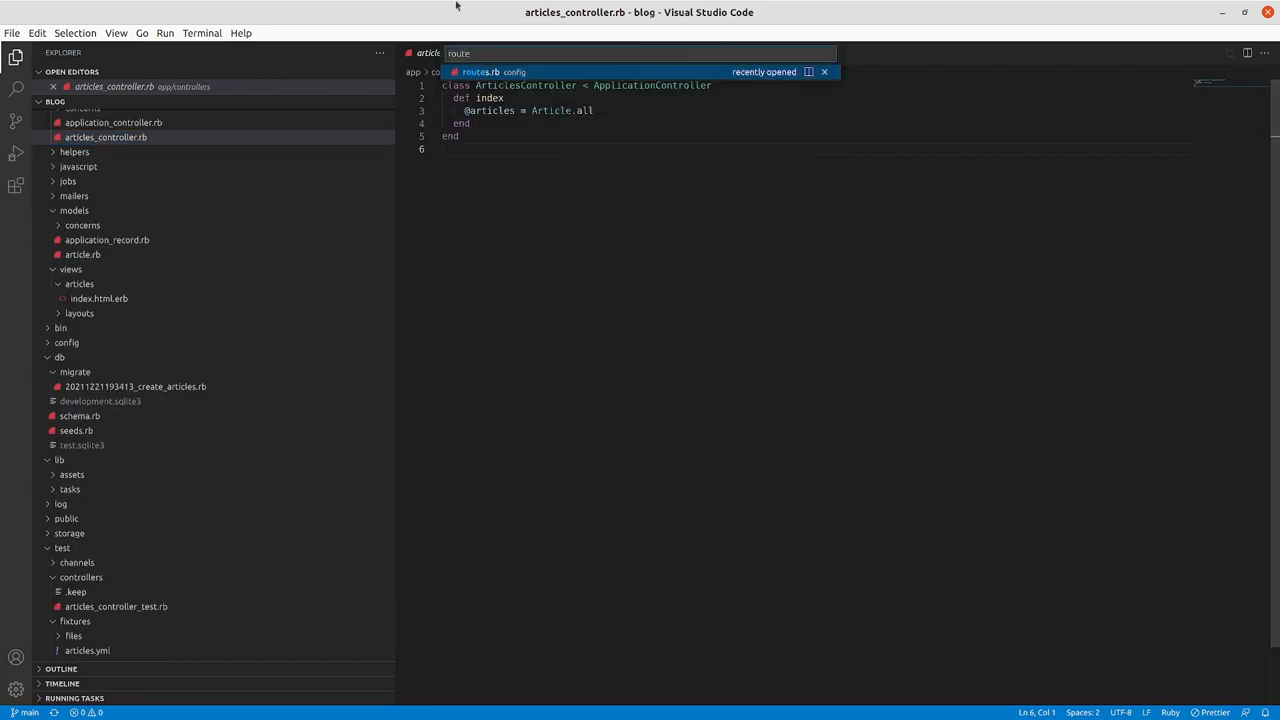
Step: Review routes.rb and the article.rb model, then return to the browser's Rails guide
click(480, 72)
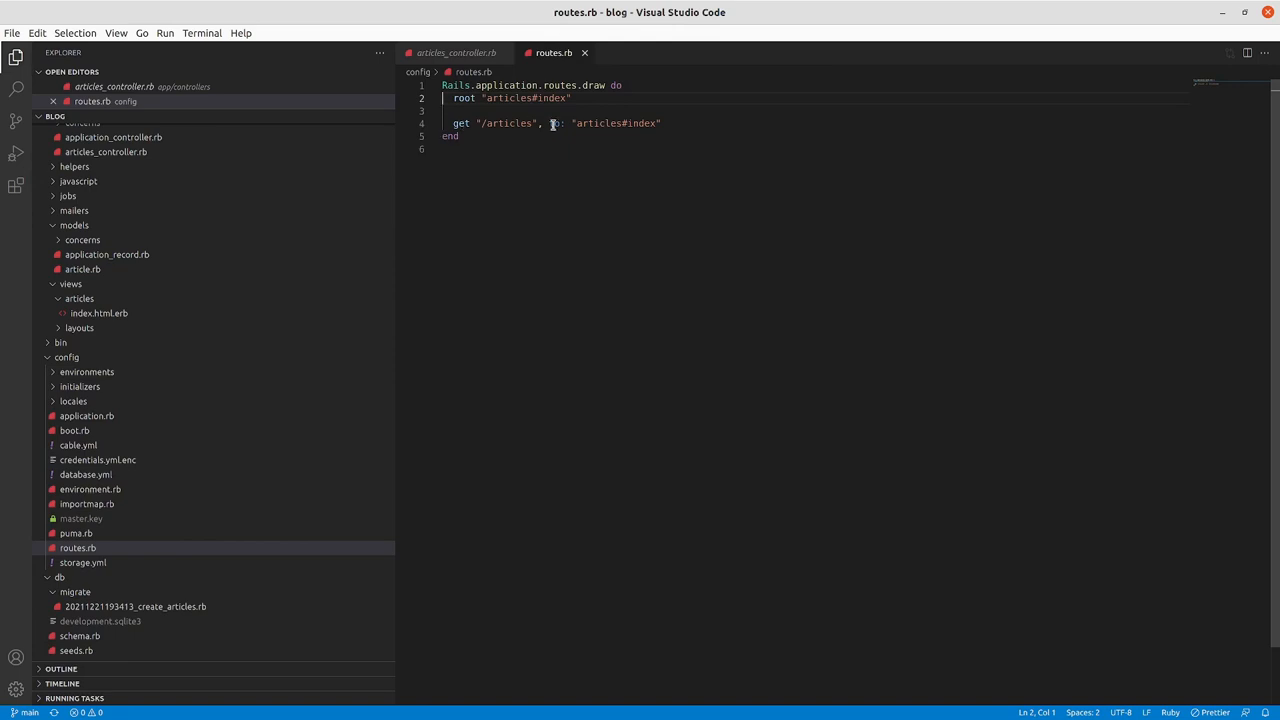
mouse_move(246, 180)
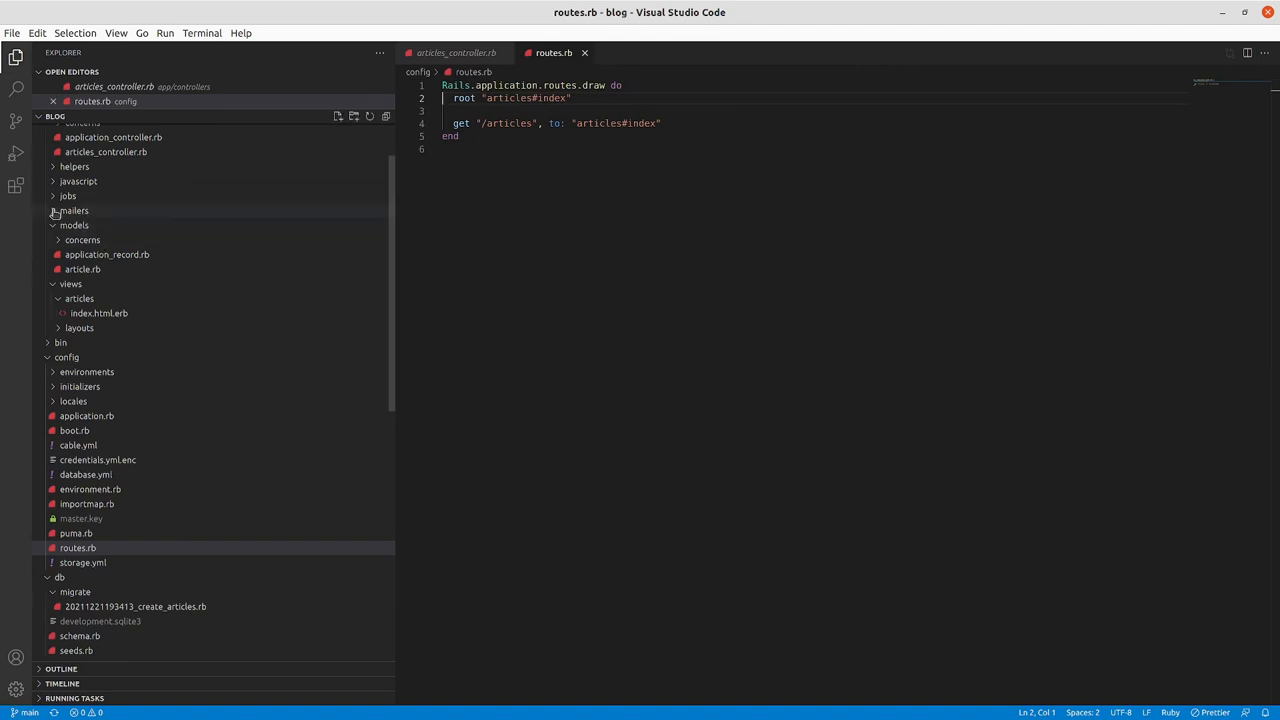
click(82, 268)
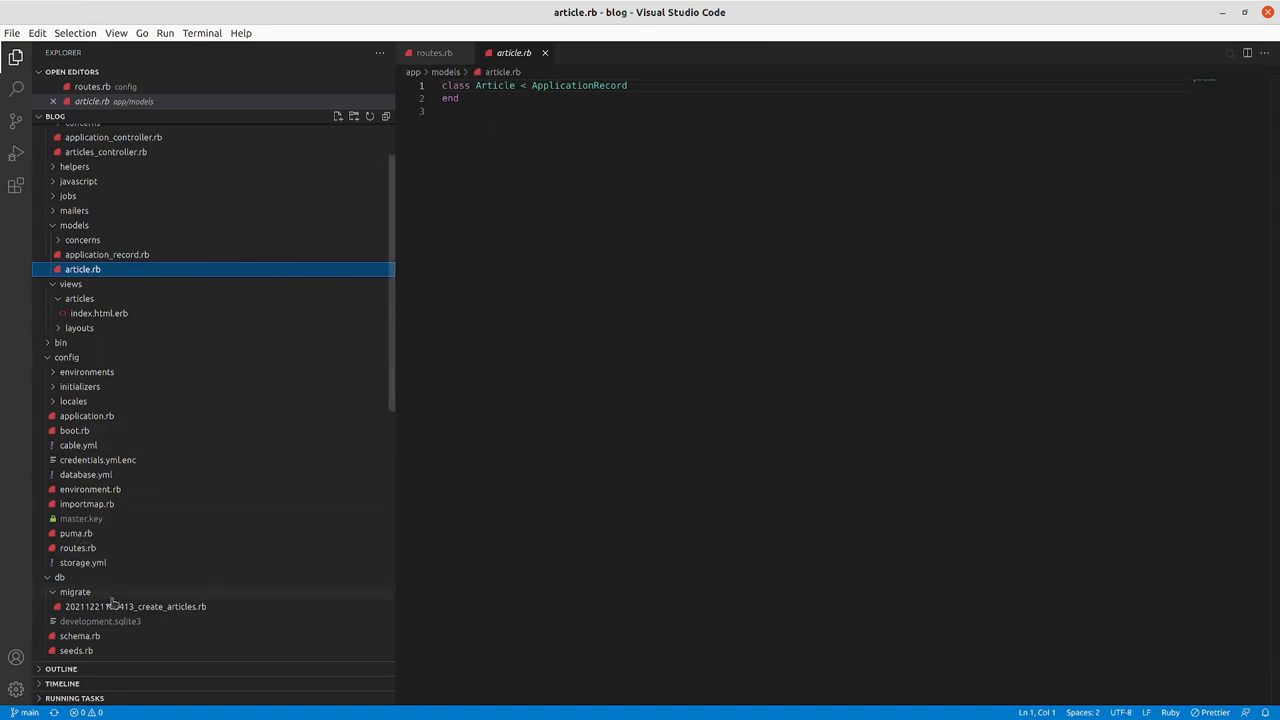
click(136, 606)
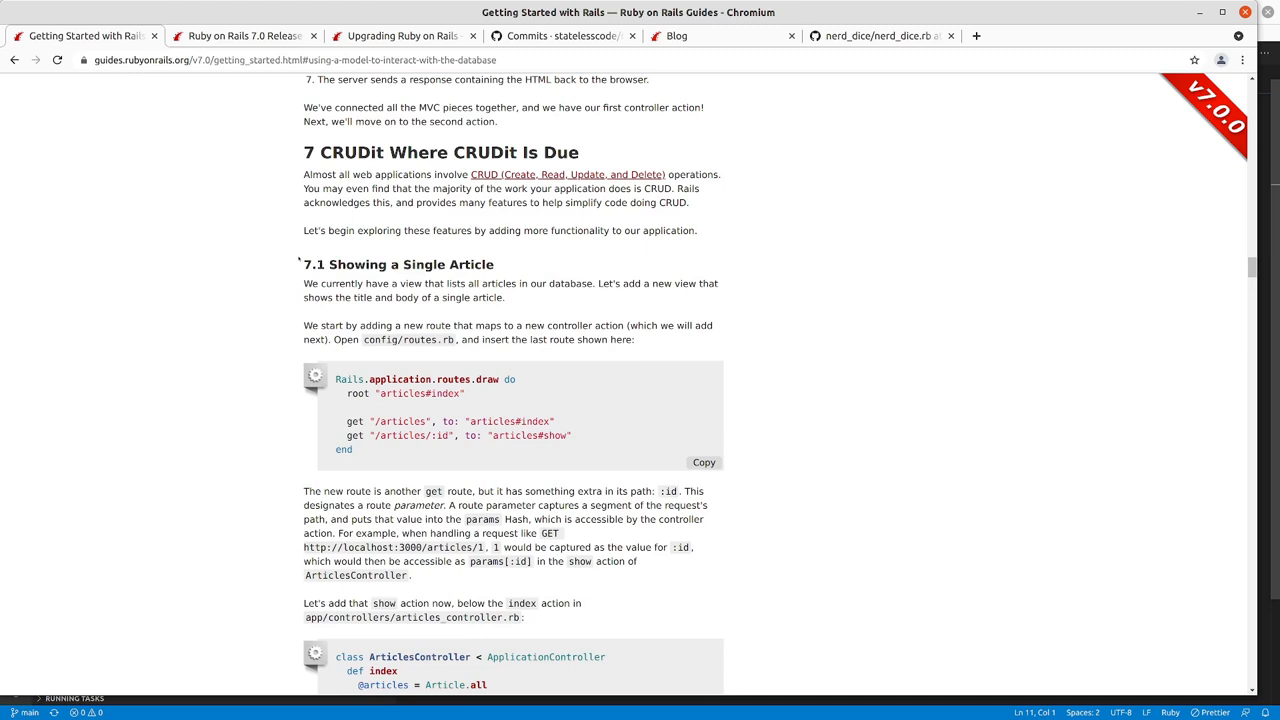
Step: Scroll the guide to section 7.1's routing example with the articles#show route
scroll(down, 3)
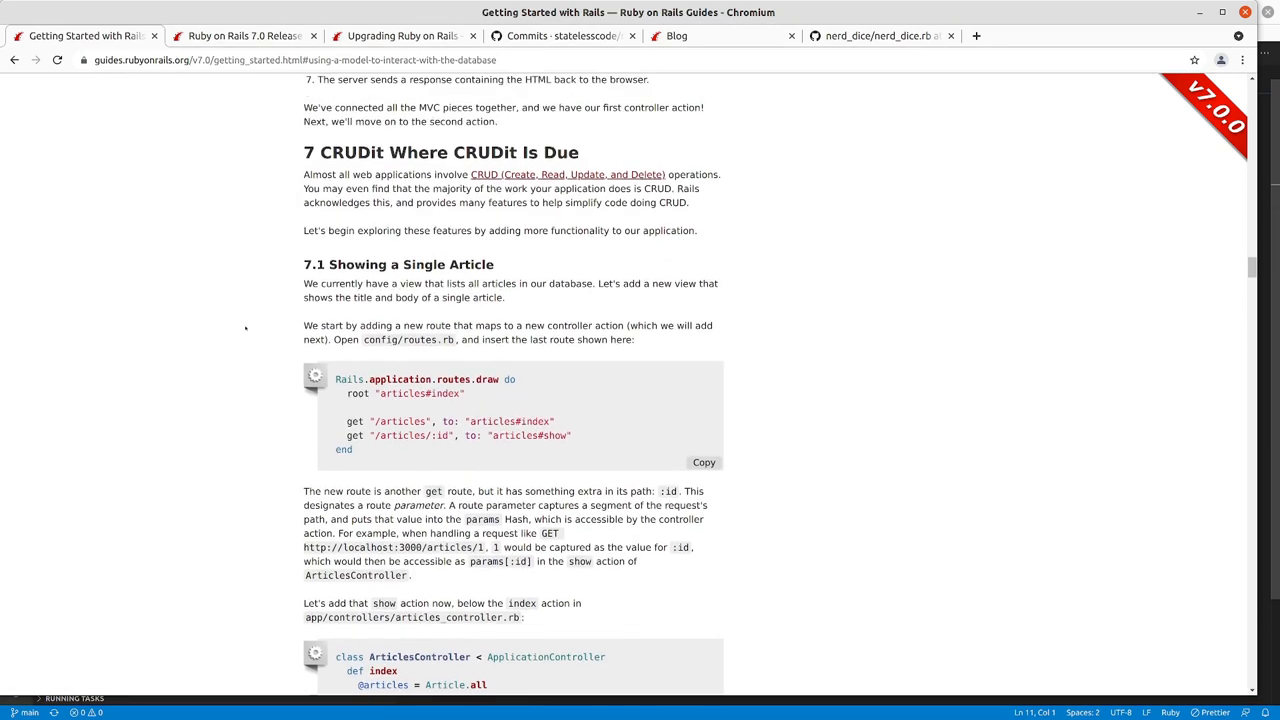
scroll(down, 3)
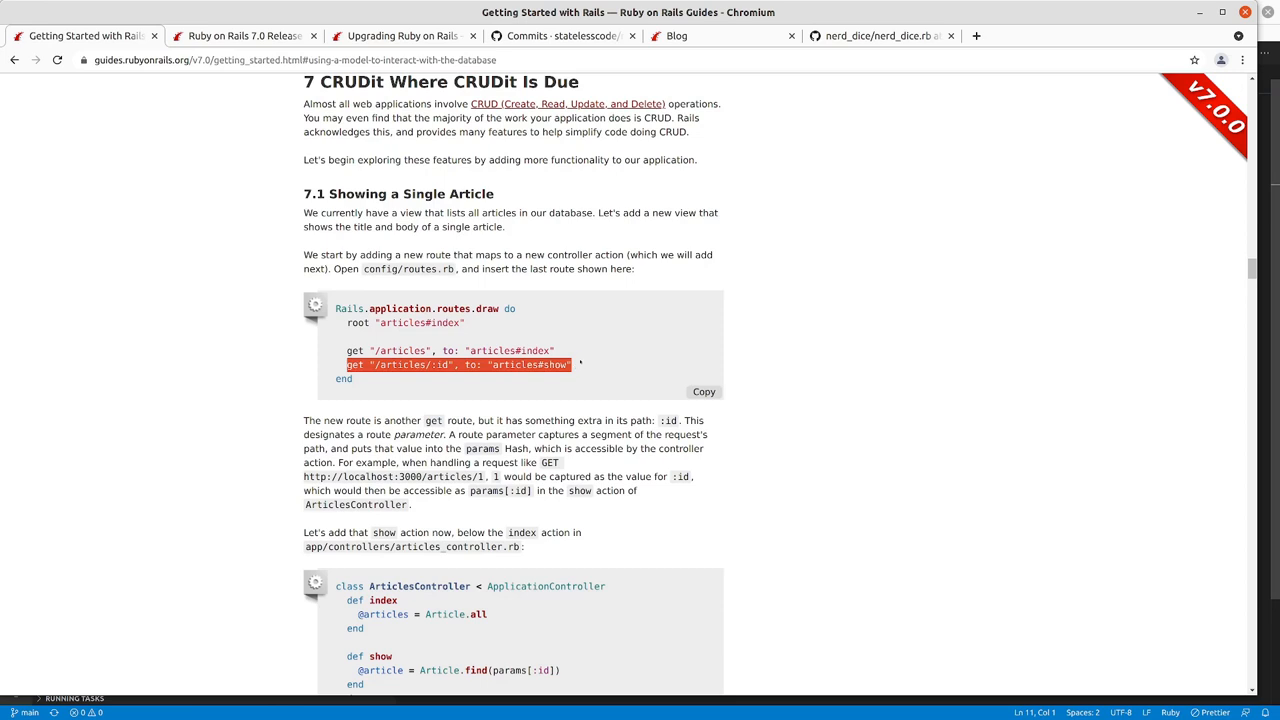
mouse_move(578, 358)
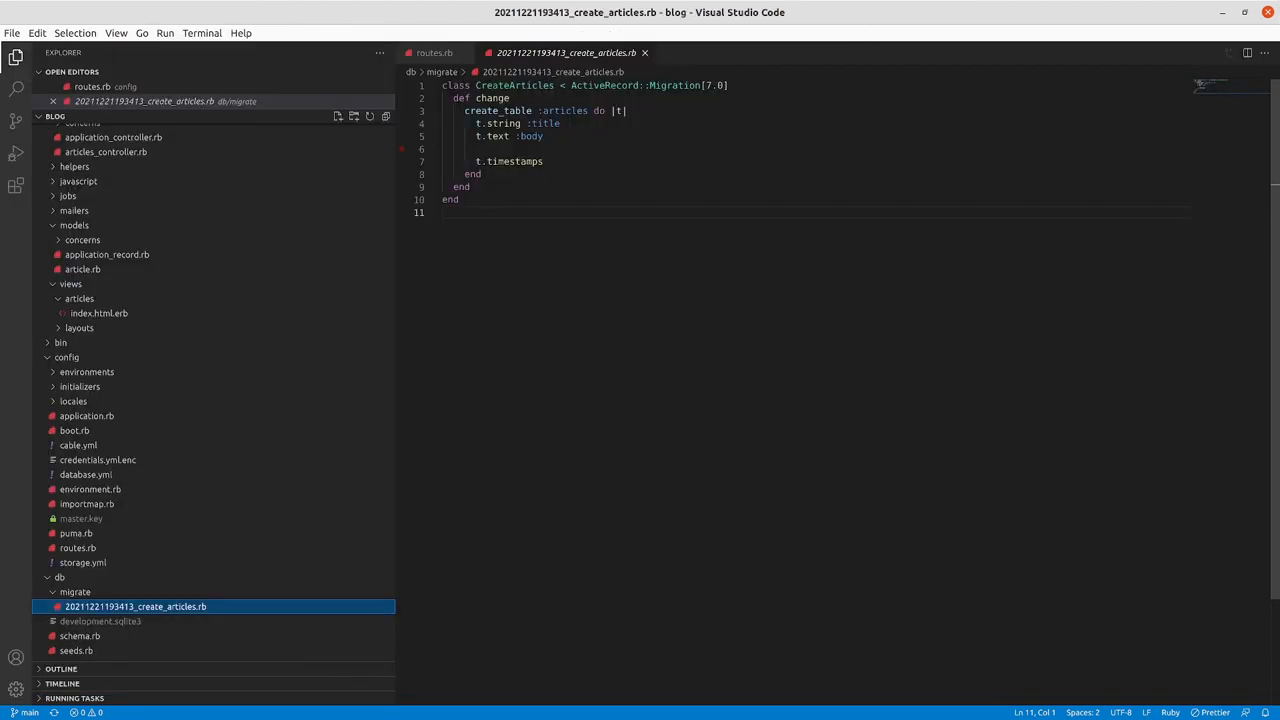
Step: Add get "/articles/:id", to: "articles#show" under the index route in routes.rb and save
click(434, 52)
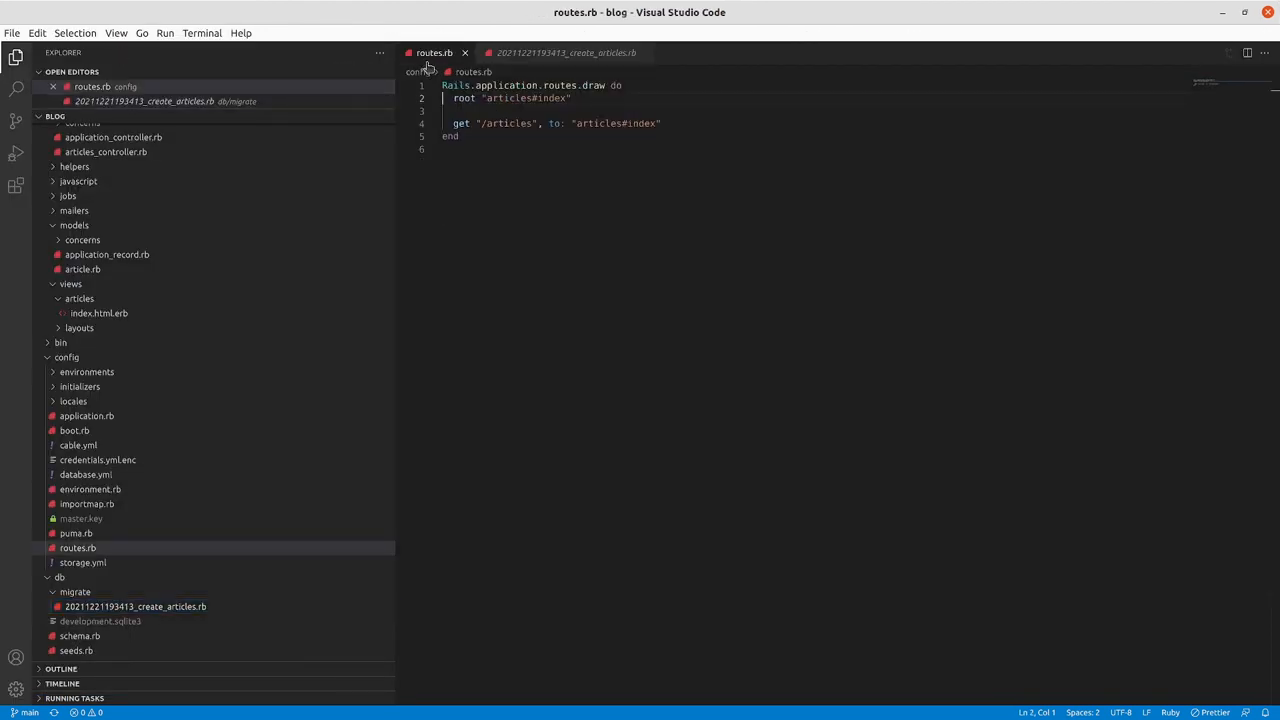
click(660, 124)
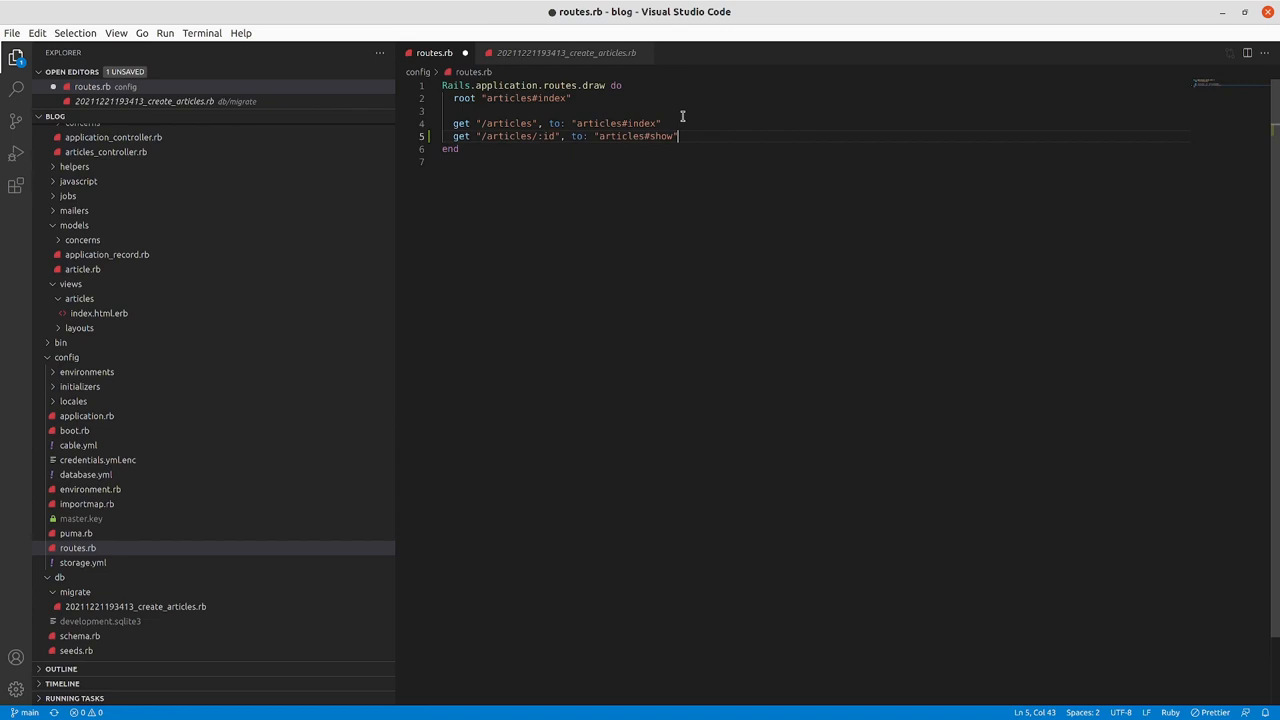
click(660, 124)
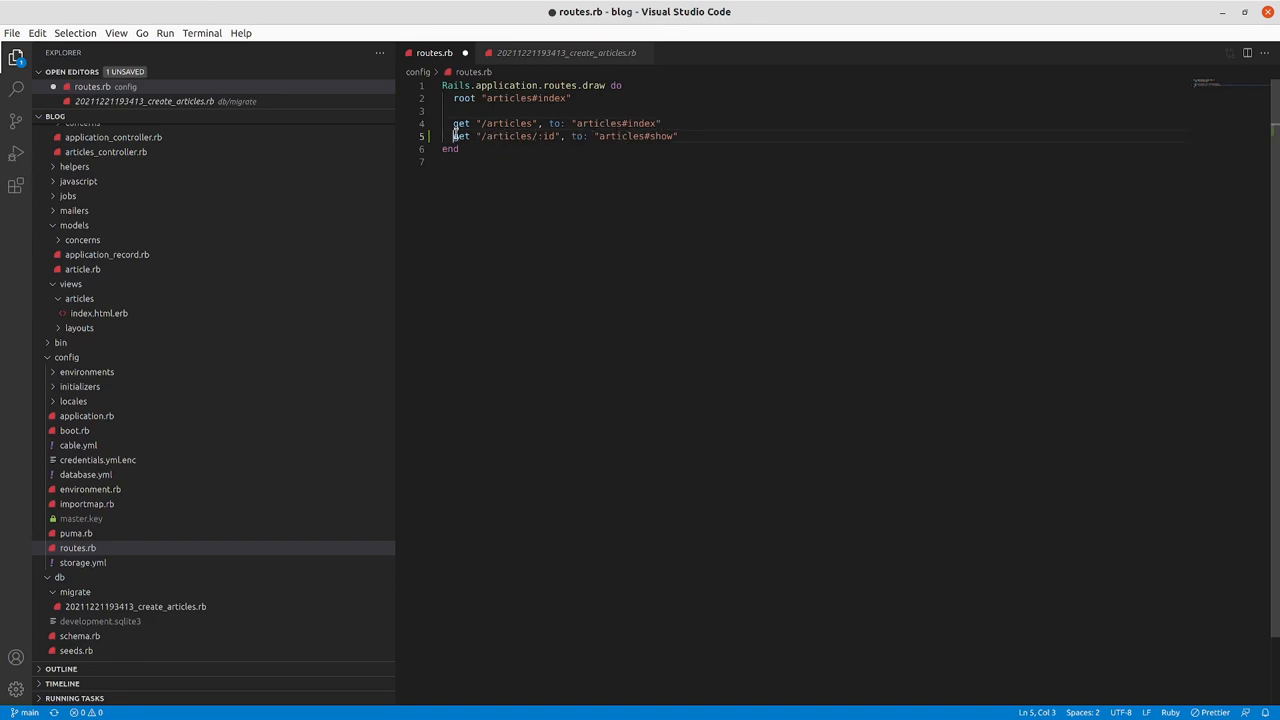
key(ctrl+s)
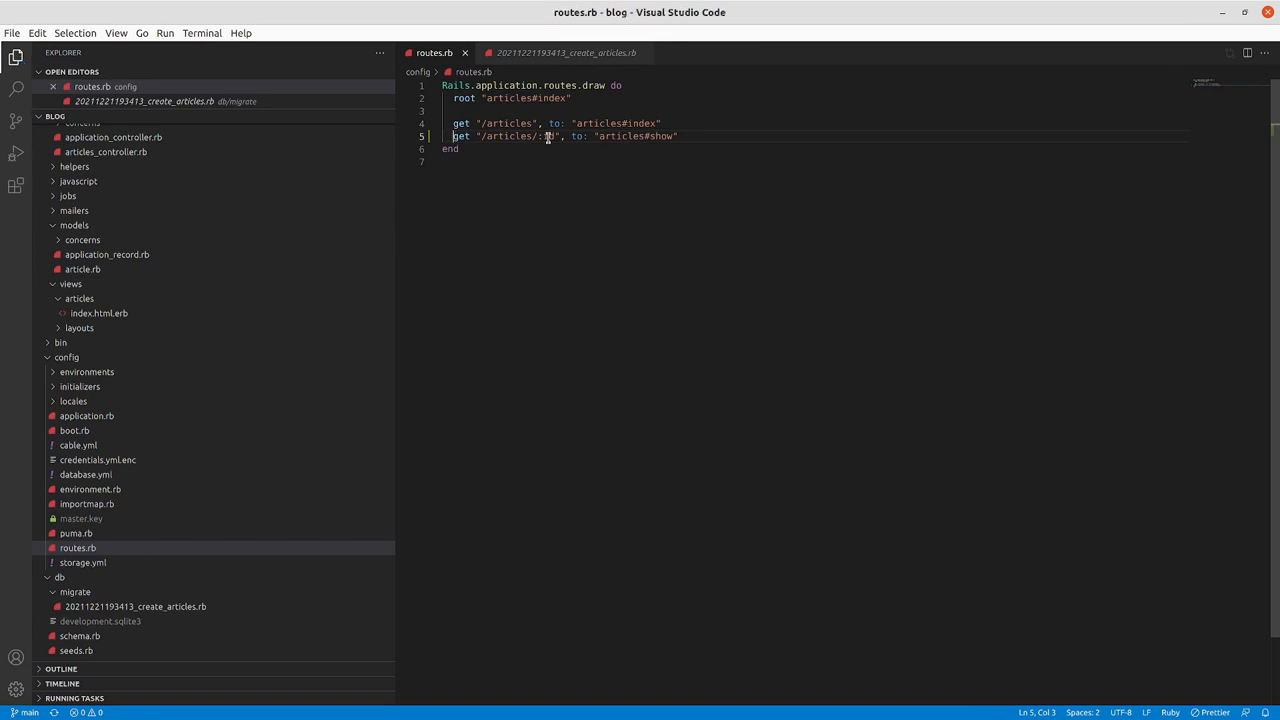
text(id)
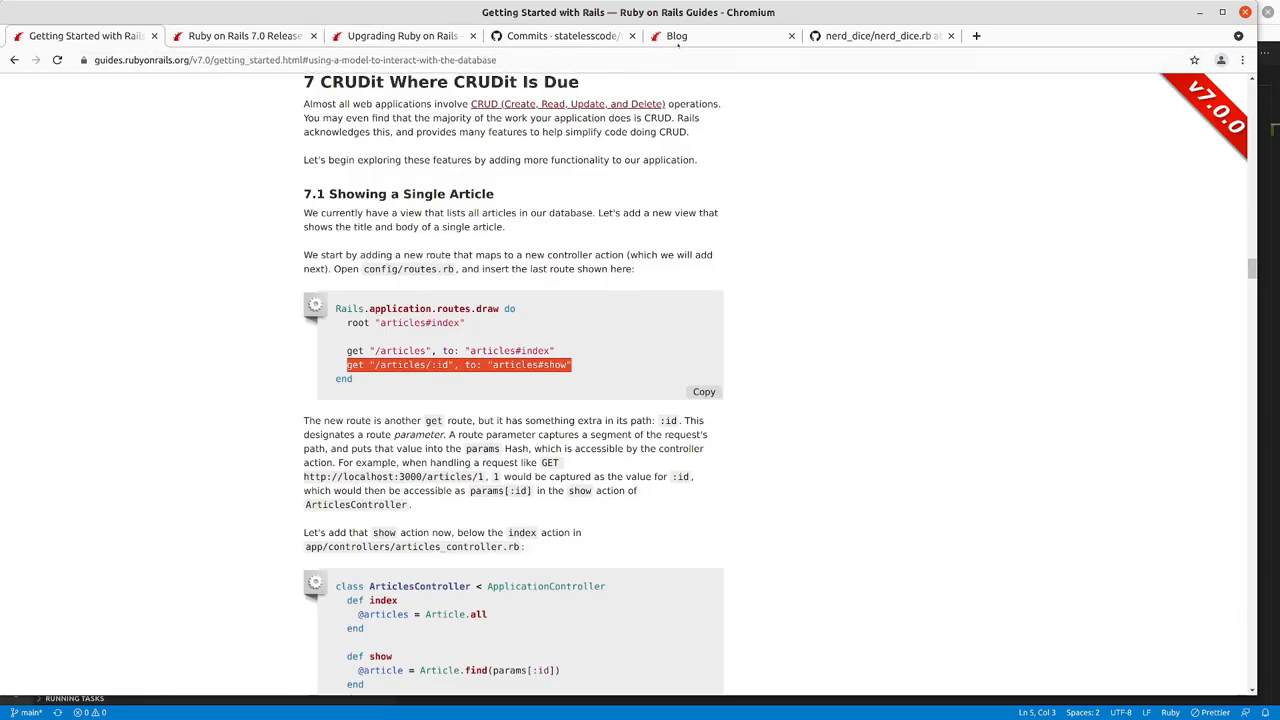
Step: Start the server with rails s and visit localhost:3000/articles/1, hitting the Unknown action error
click(676, 36)
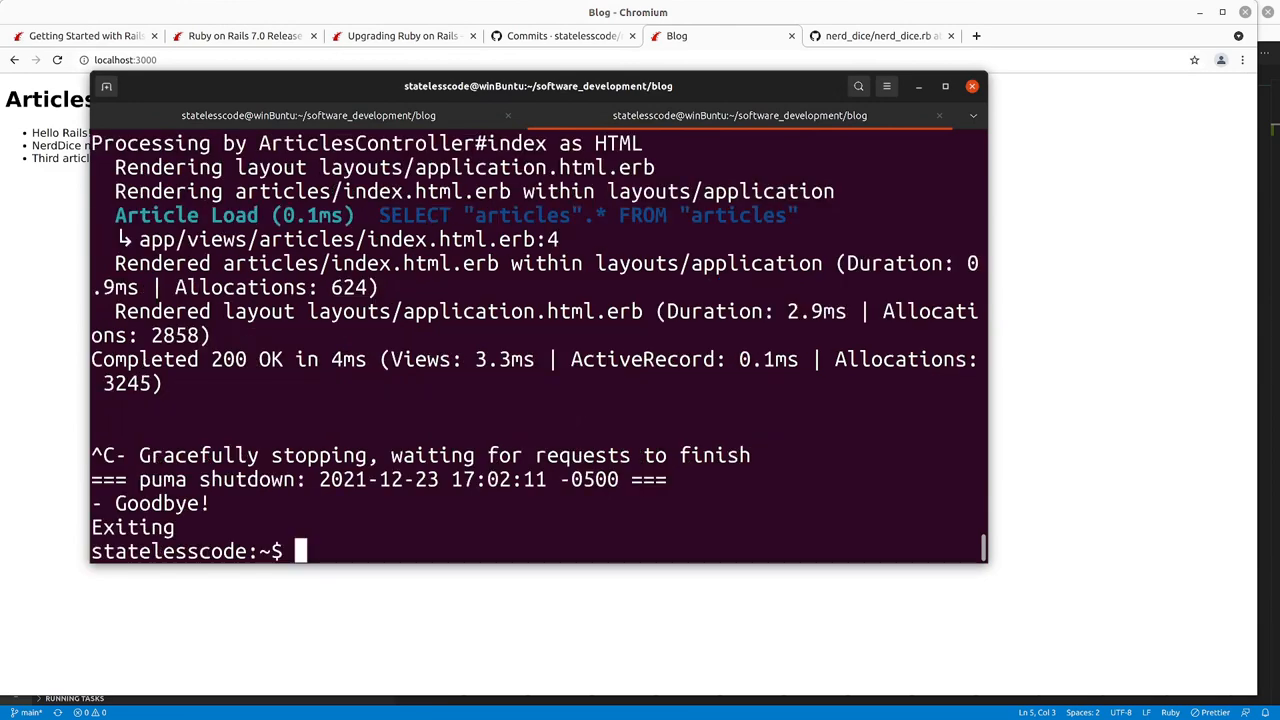
text(rails s)
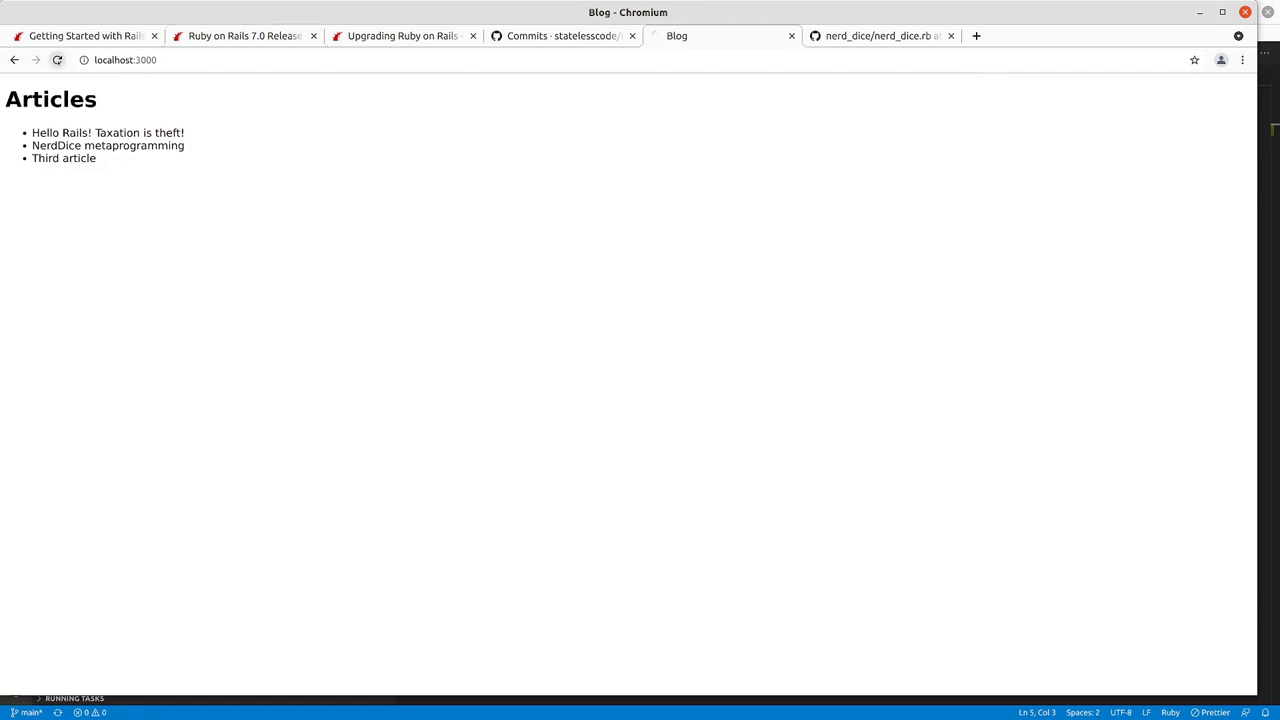
click(124, 60)
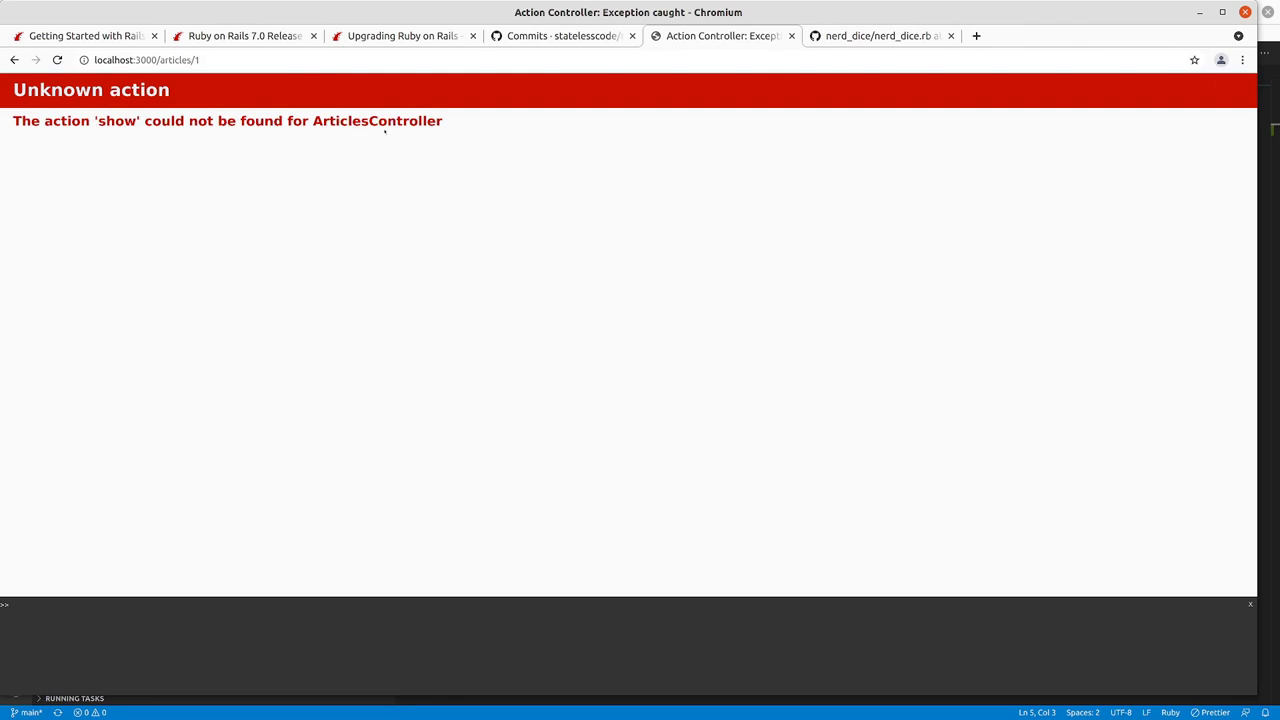
mouse_move(510, 120)
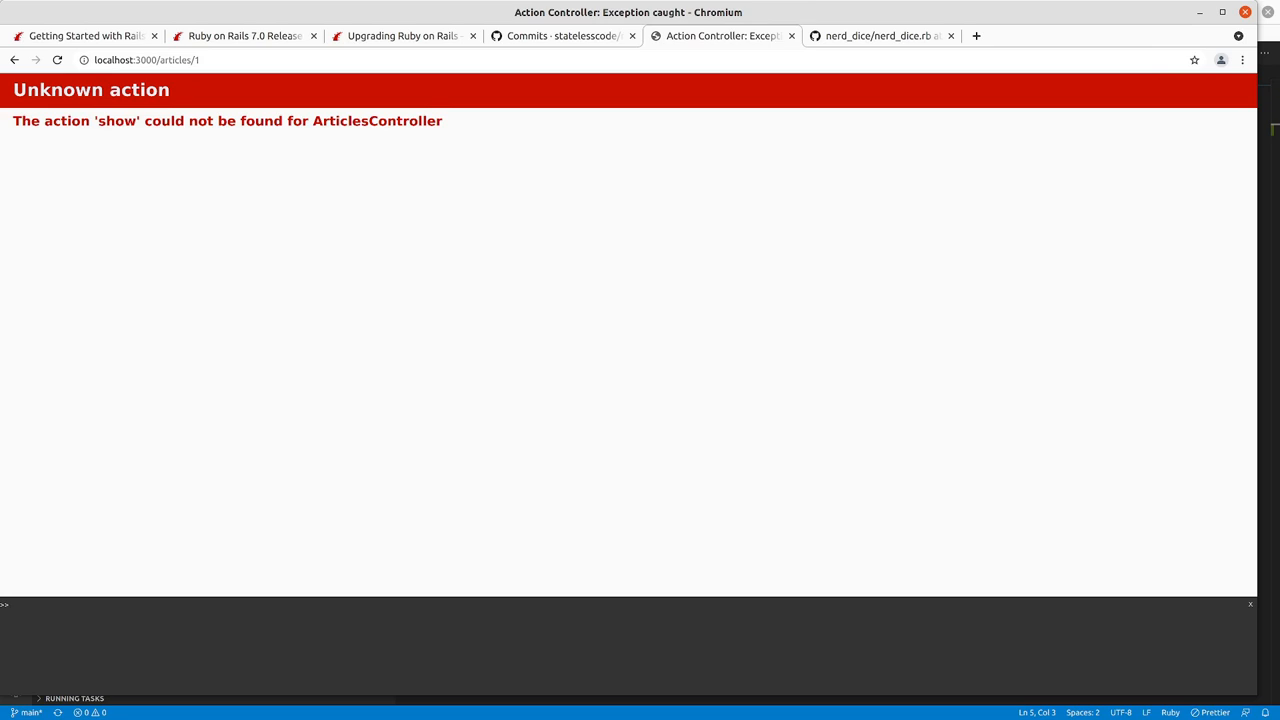
mouse_move(224, 144)
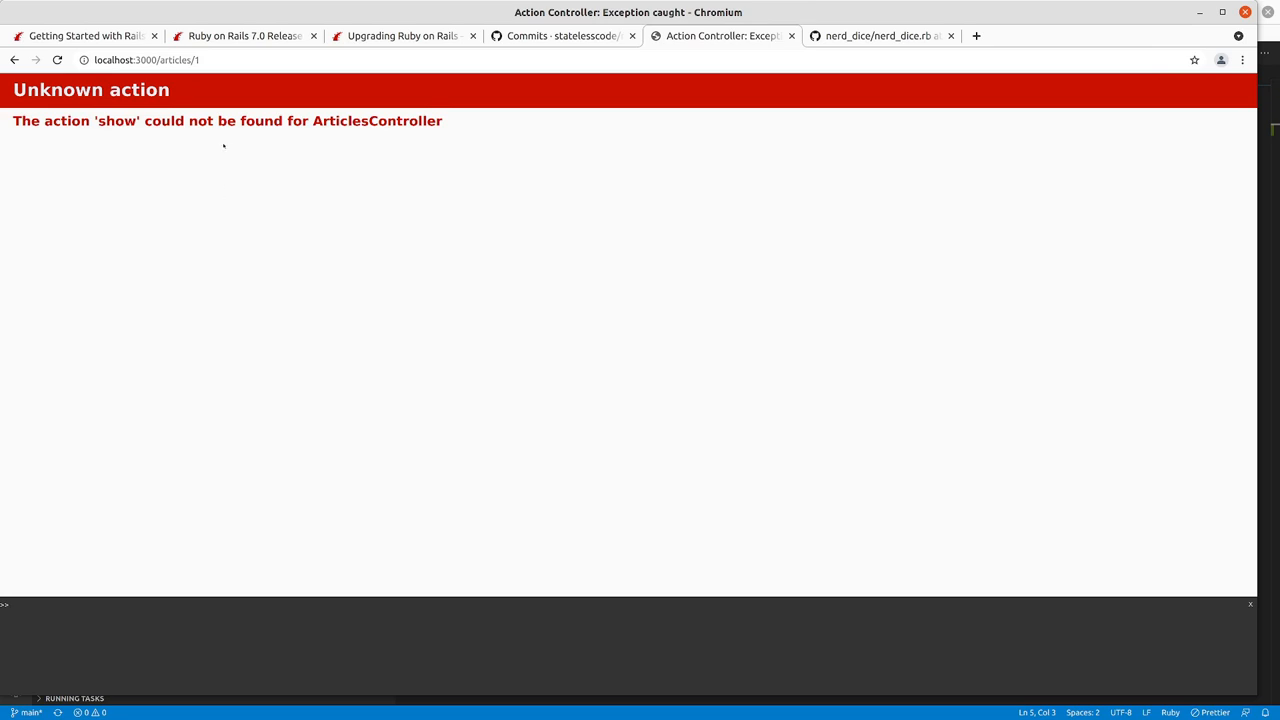
mouse_move(62, 608)
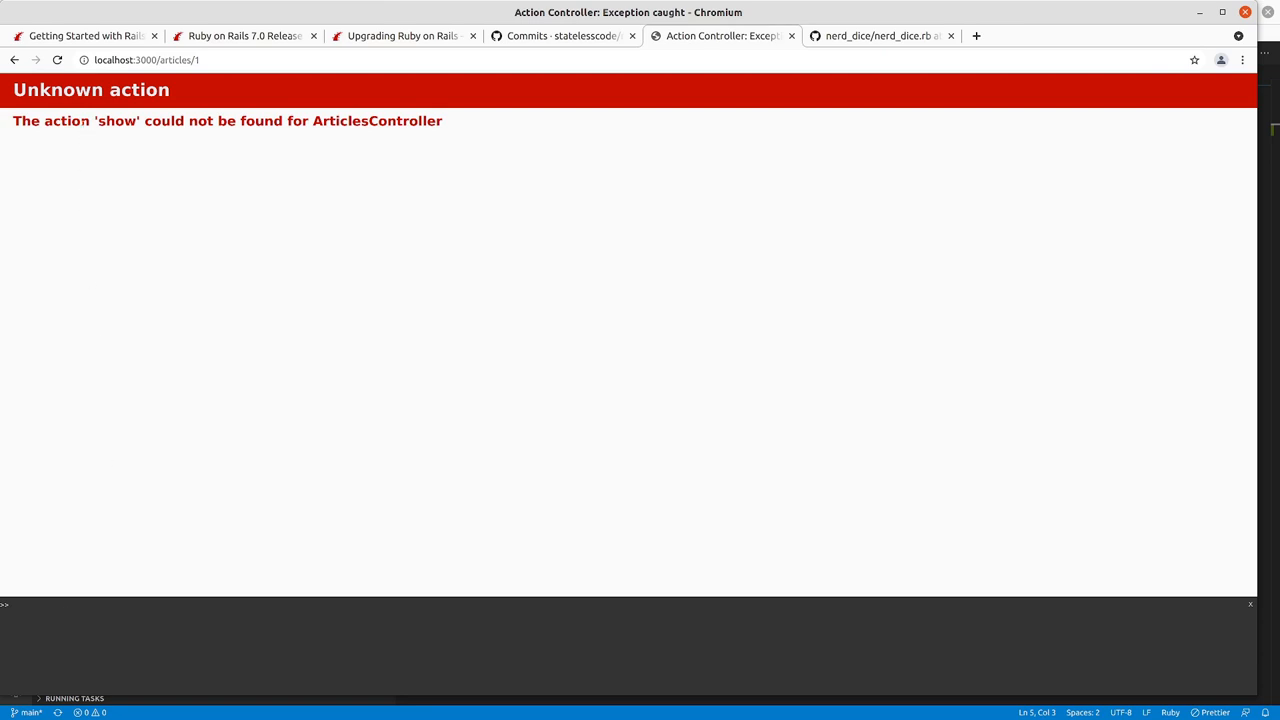
mouse_move(12, 264)
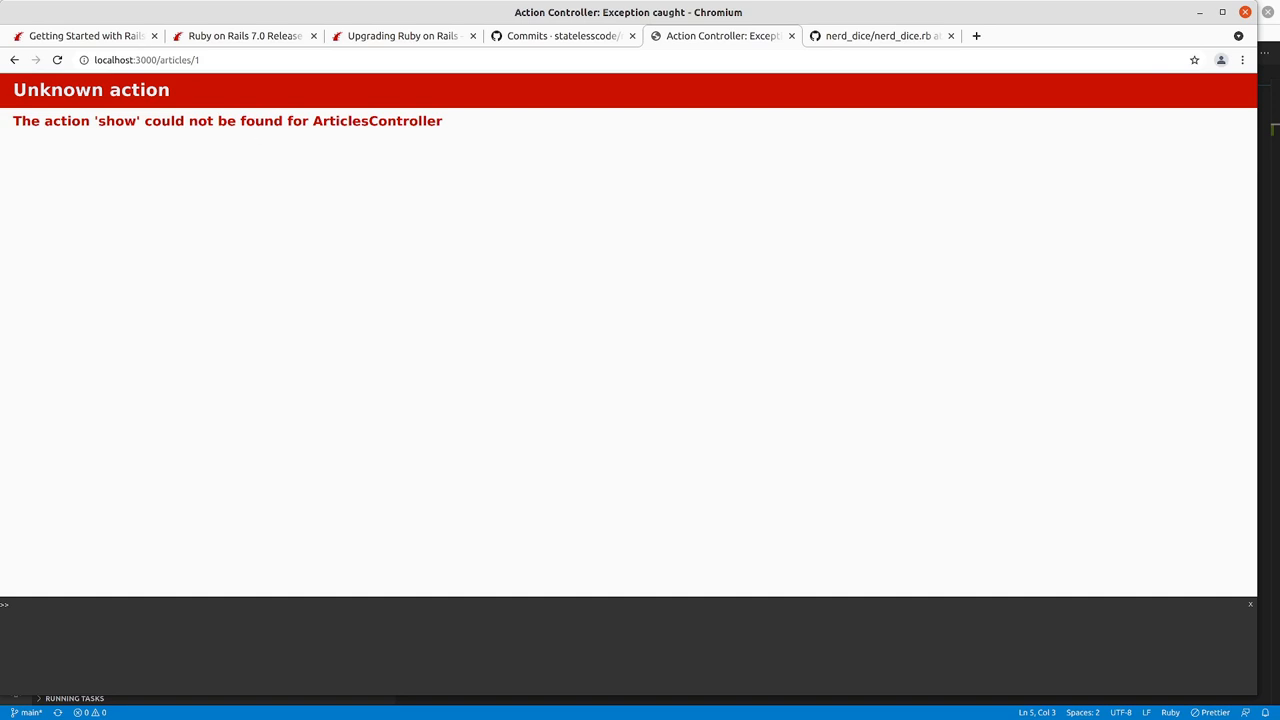
mouse_move(232, 48)
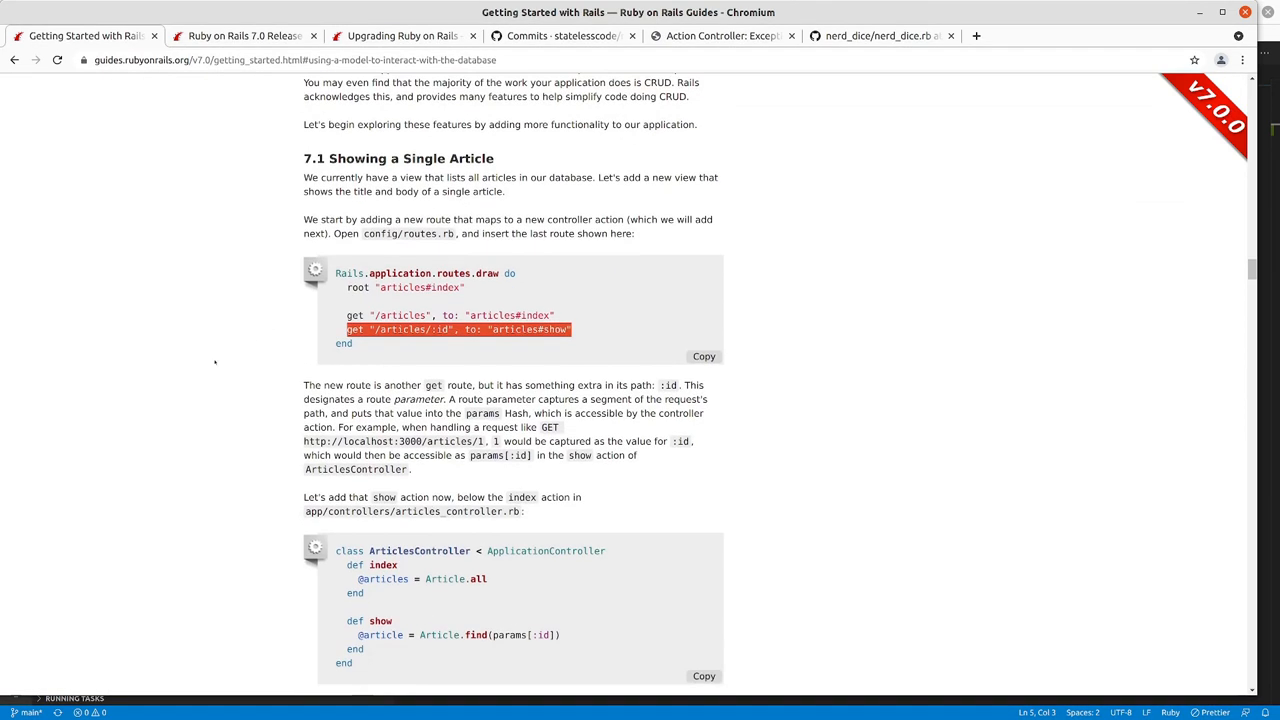
mouse_move(372, 630)
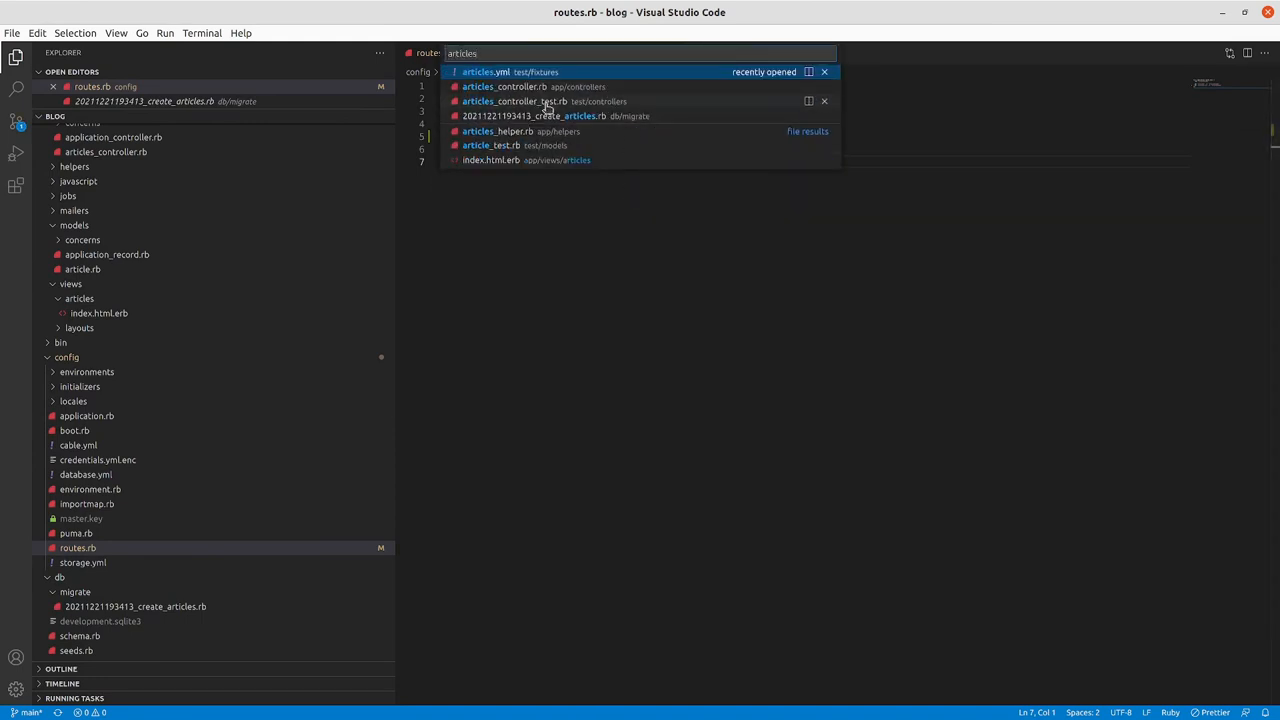
Step: Begin a 'should get show' test below the index test in articles_controller_test.rb
click(518, 100)
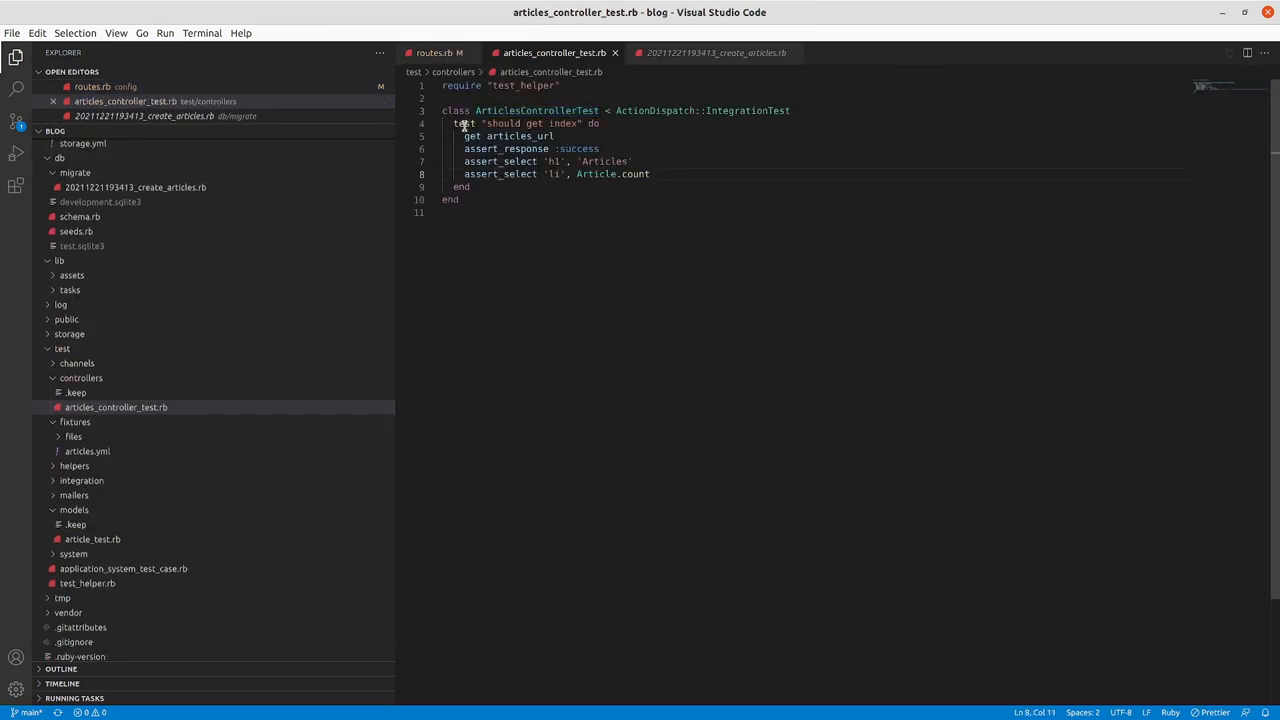
click(464, 124)
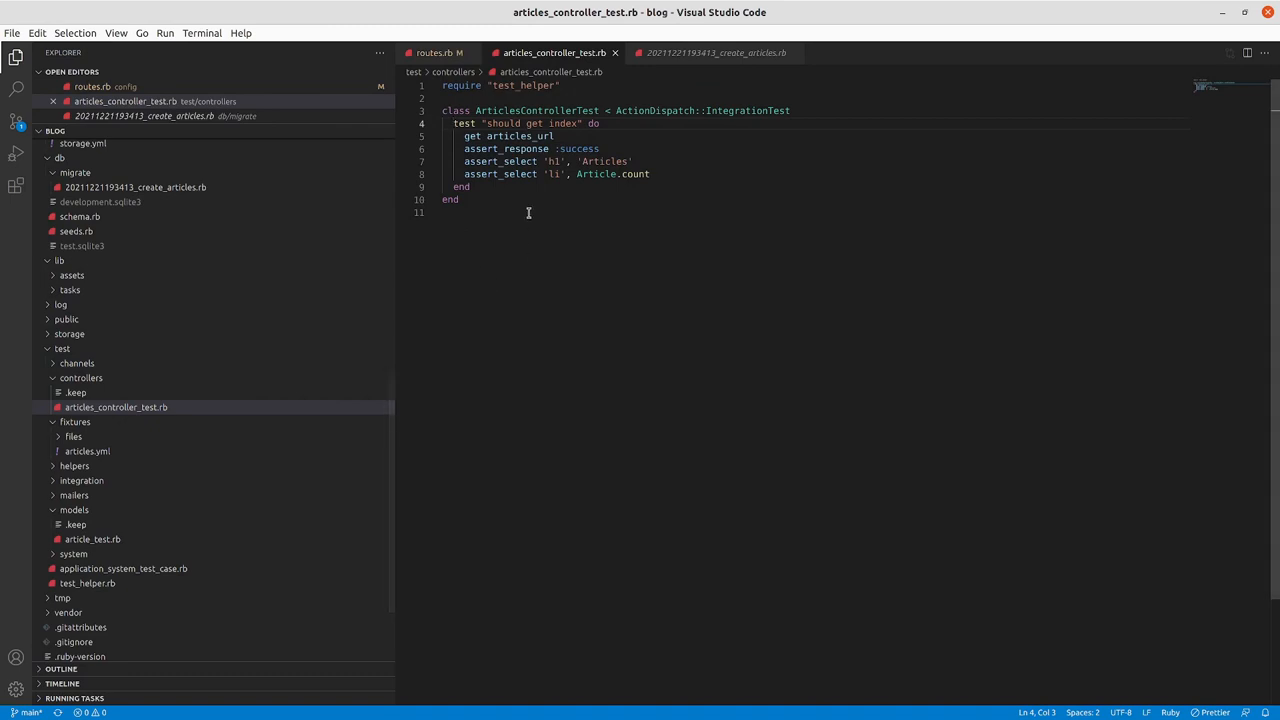
click(480, 188)
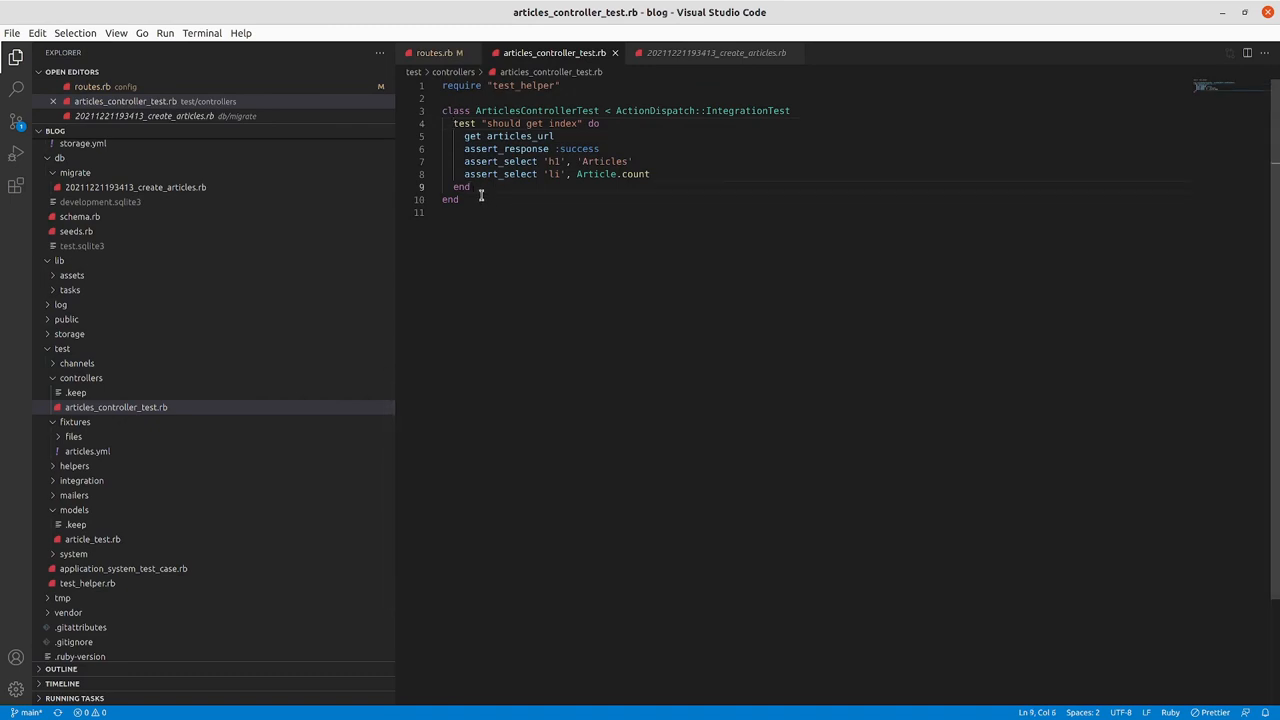
mouse_move(424, 278)
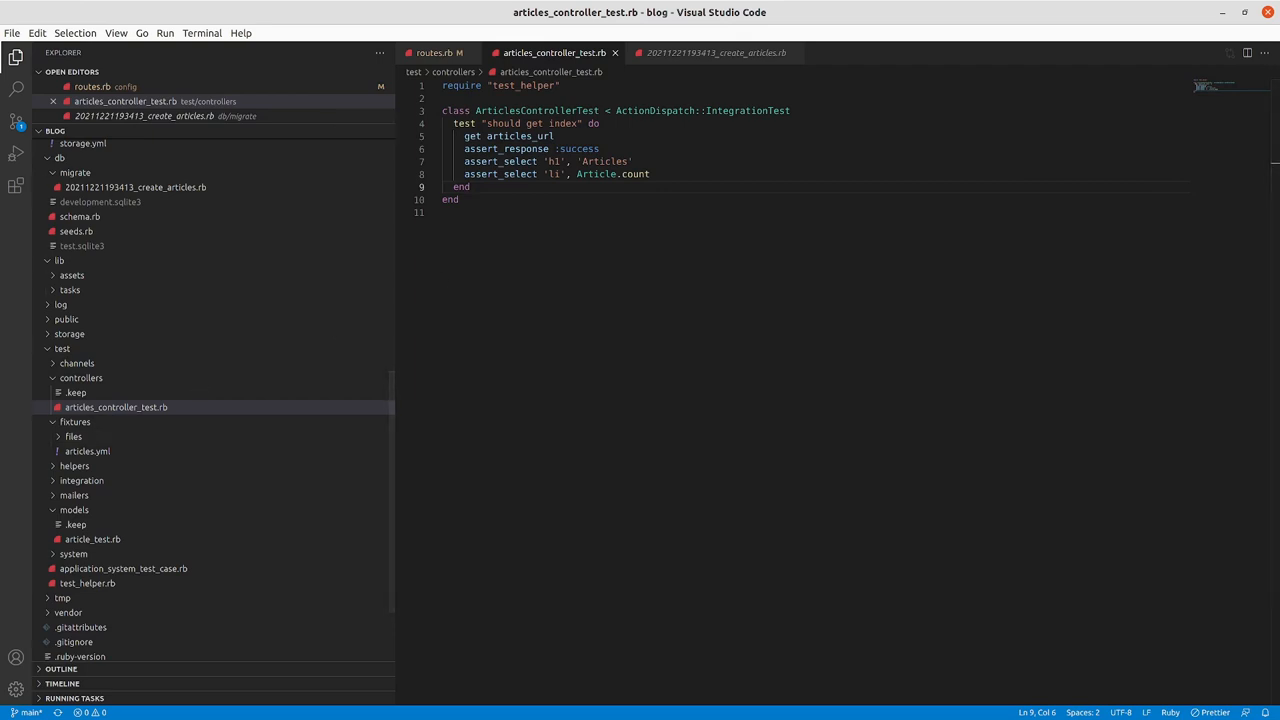
text(test "should get show" do)
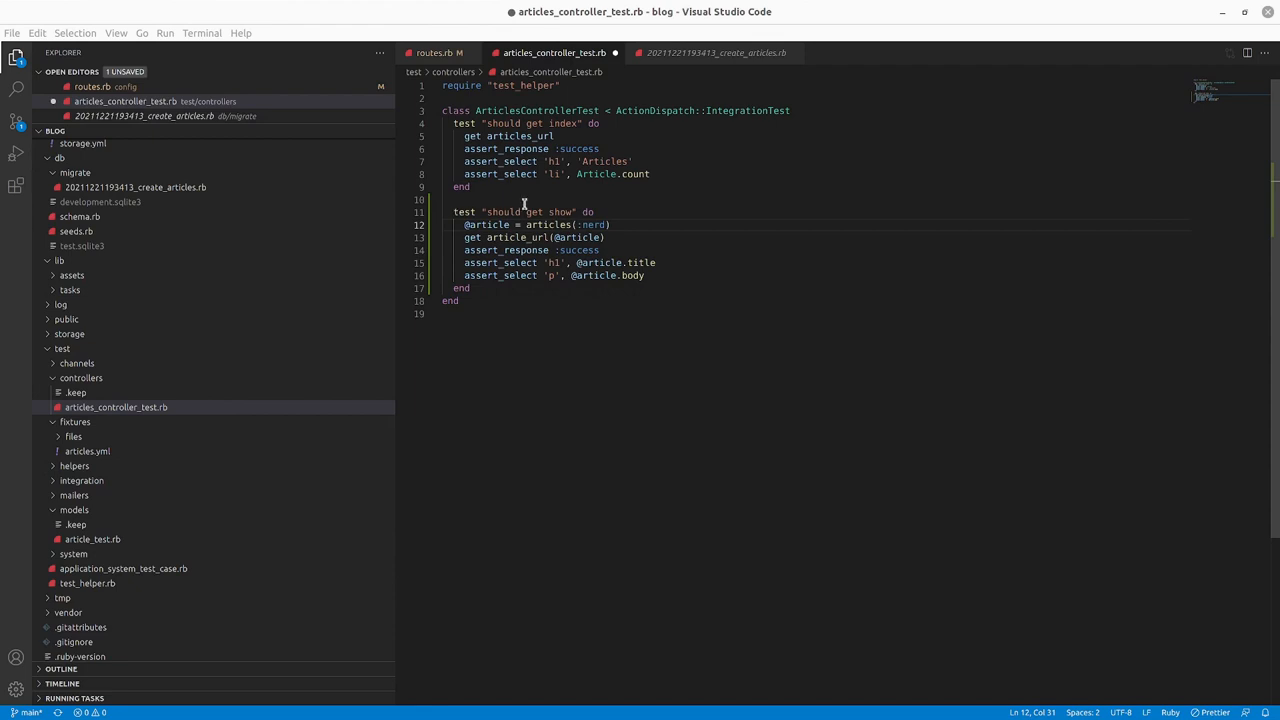
click(504, 212)
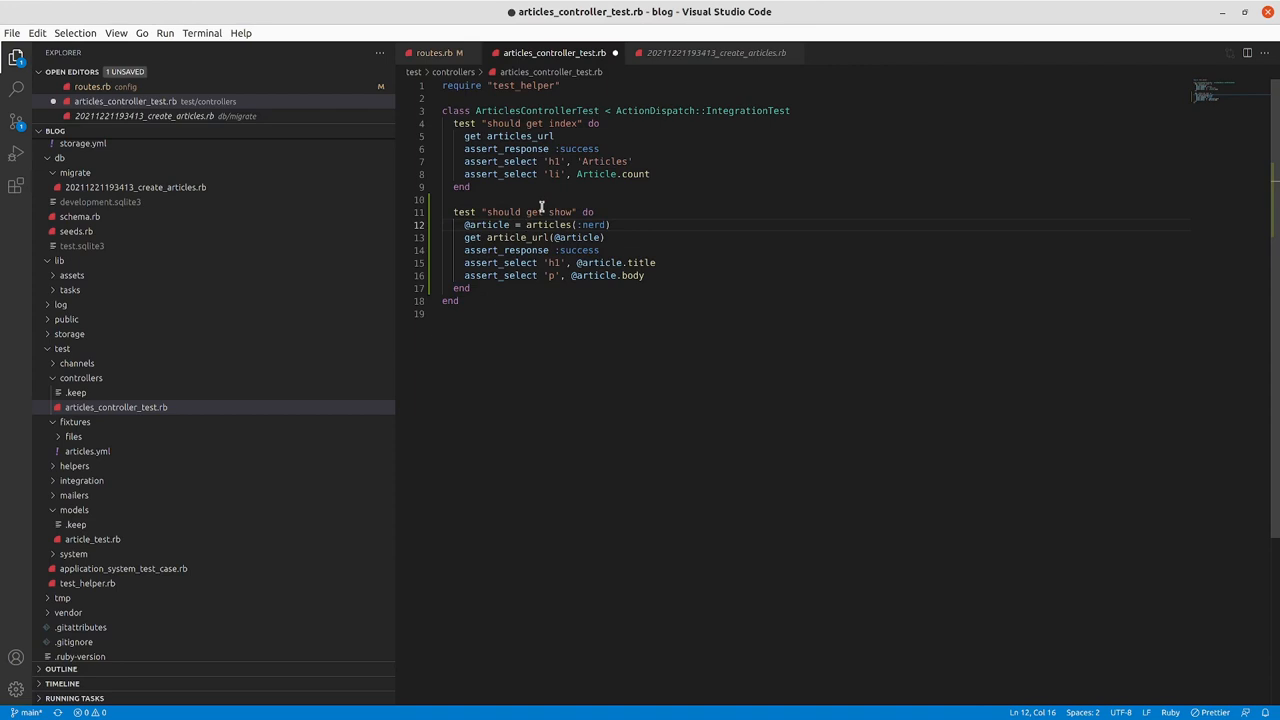
key(Ctrl+P)
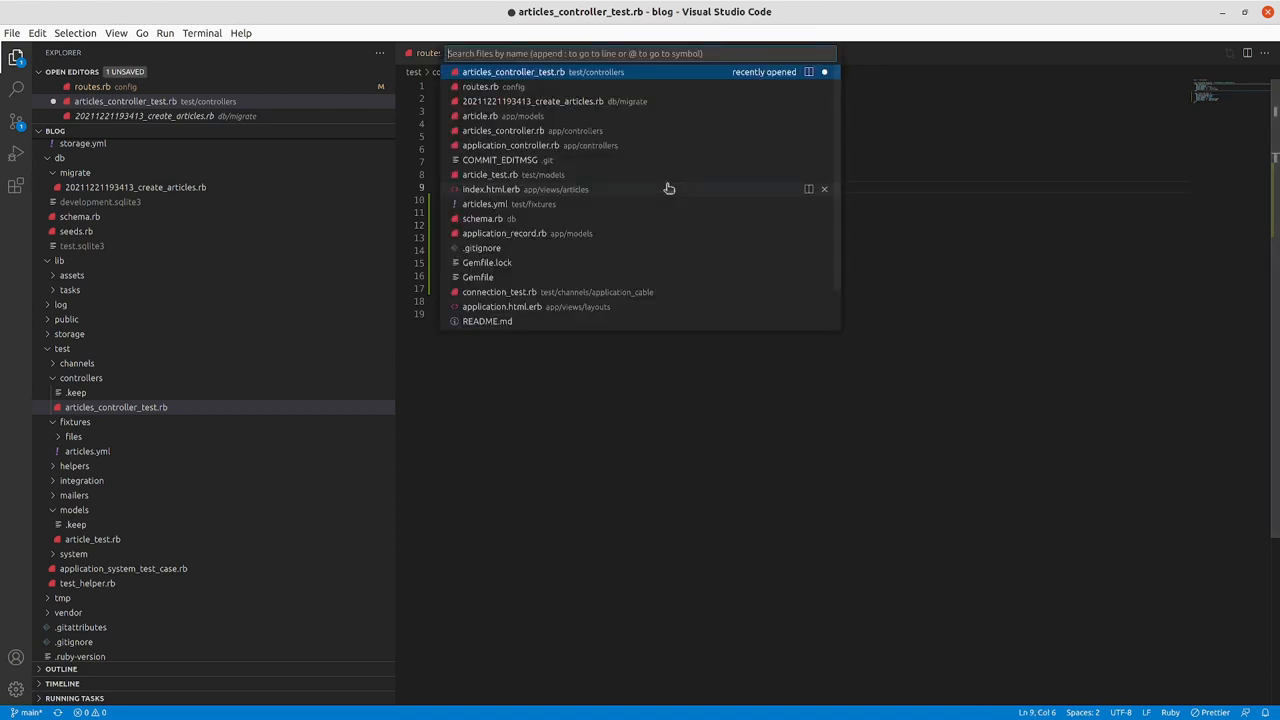
text(artc)
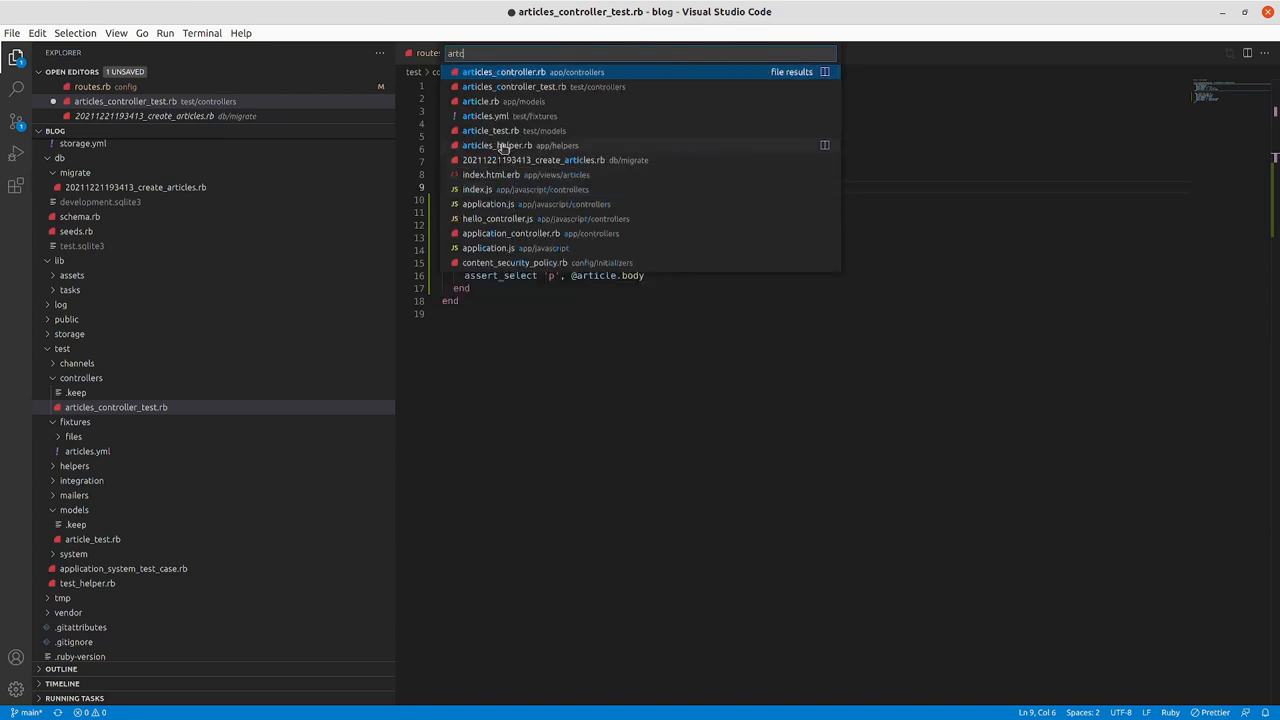
click(484, 116)
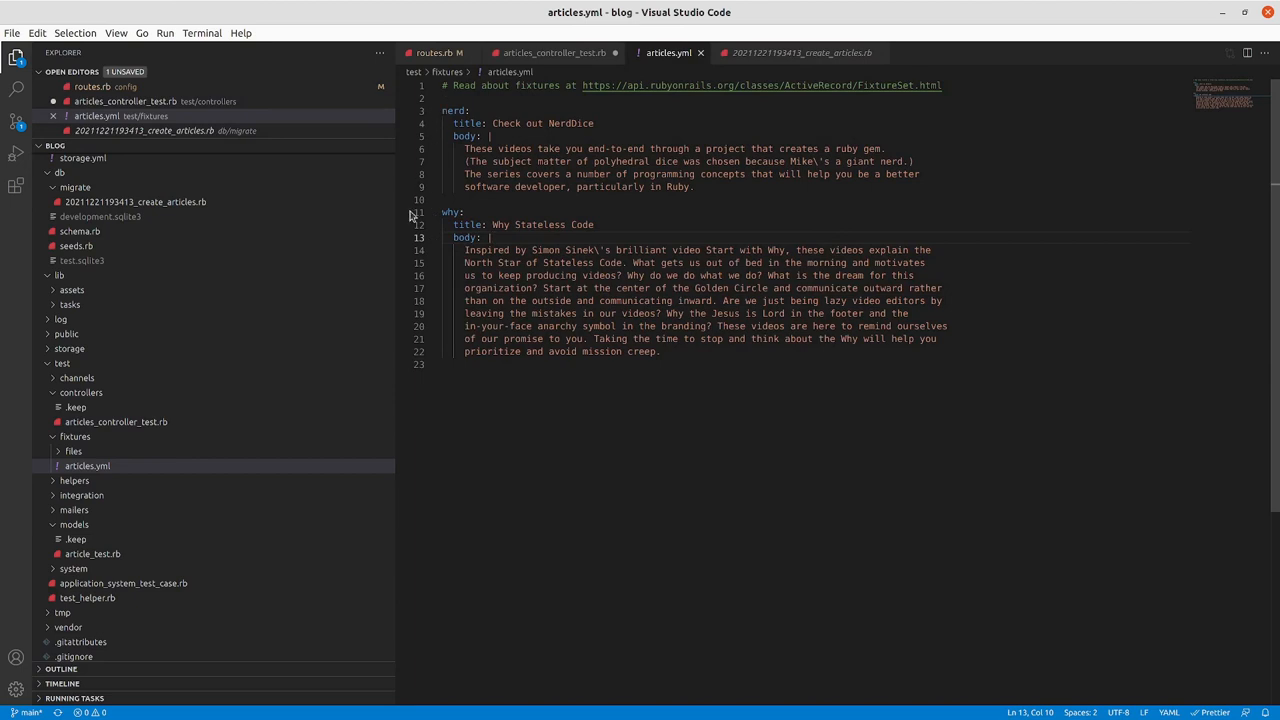
click(554, 52)
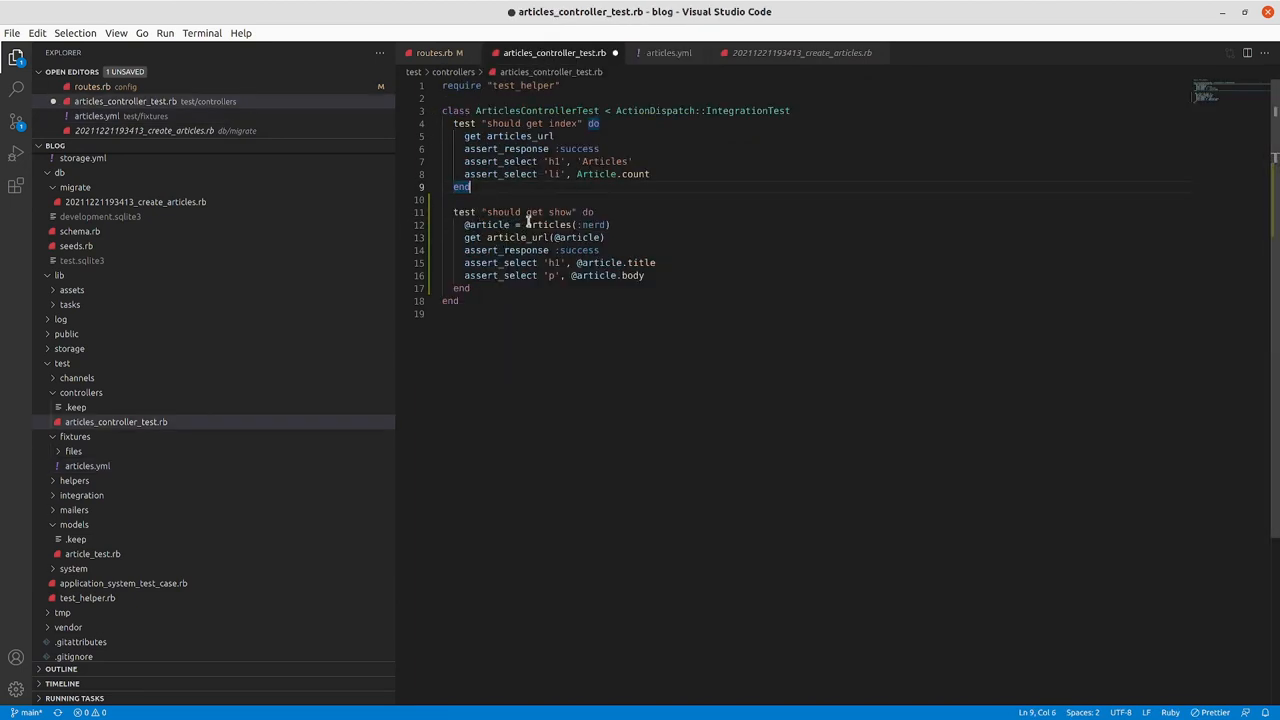
click(568, 224)
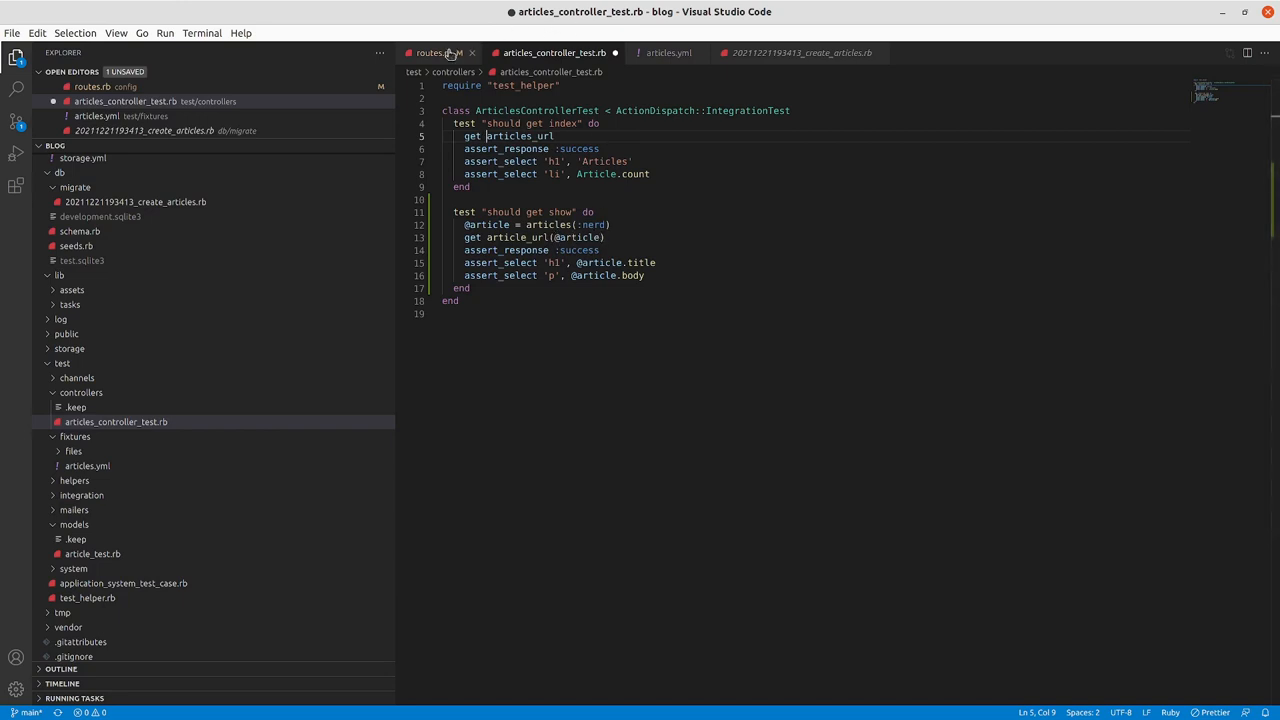
Step: Recheck the :id parameter of the show route in routes.rb, then return to the controller test
click(438, 52)
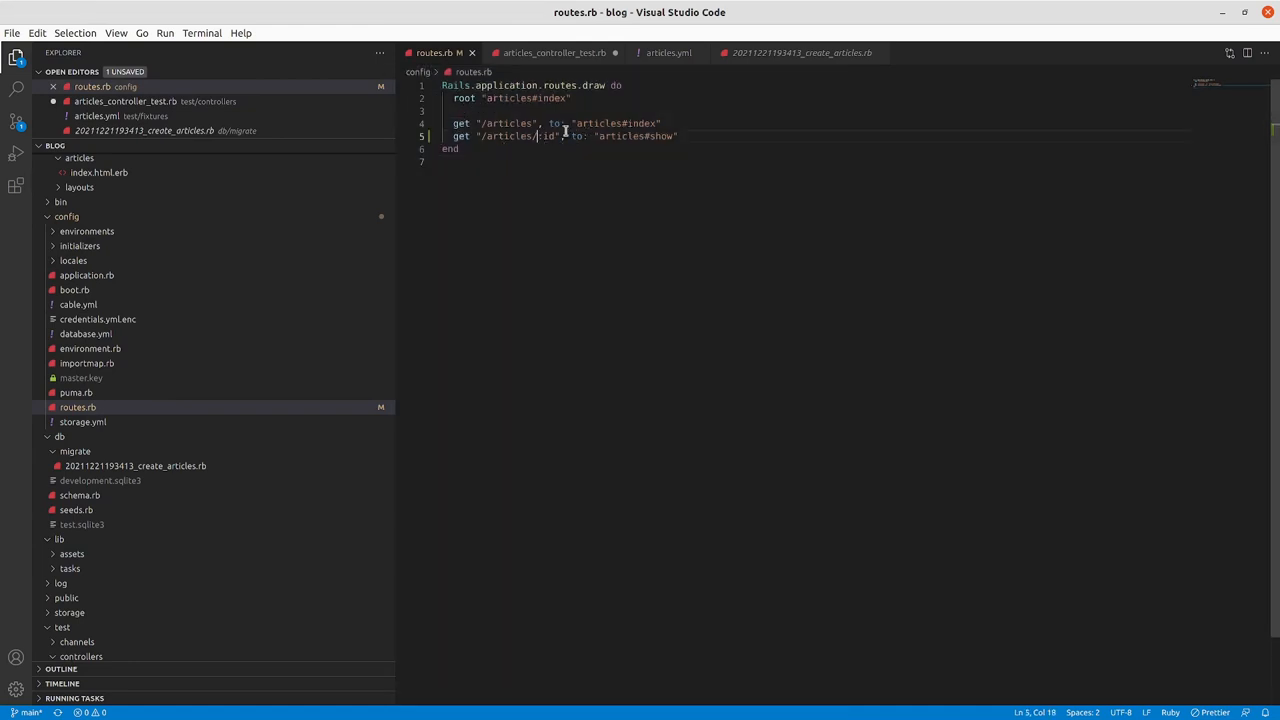
double_click(546, 136)
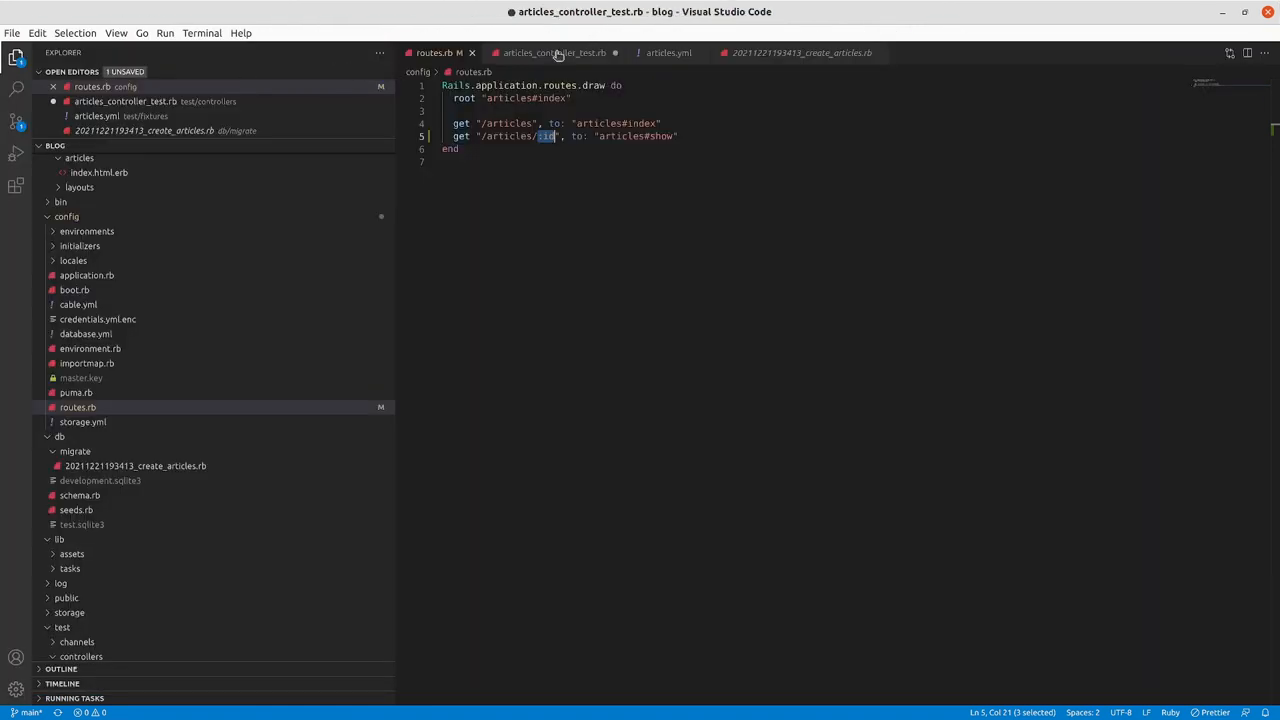
click(554, 52)
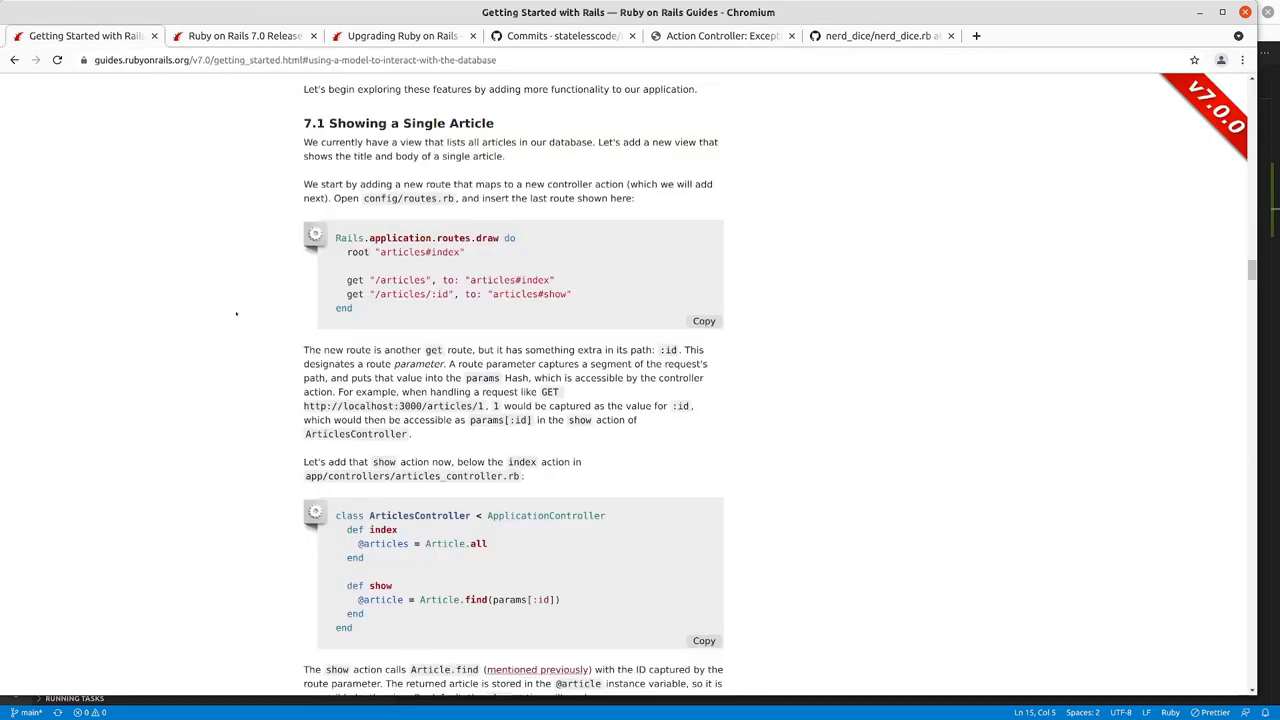
Step: Scroll the guide to section 7.1 Showing a Single Article
scroll(down, 3)
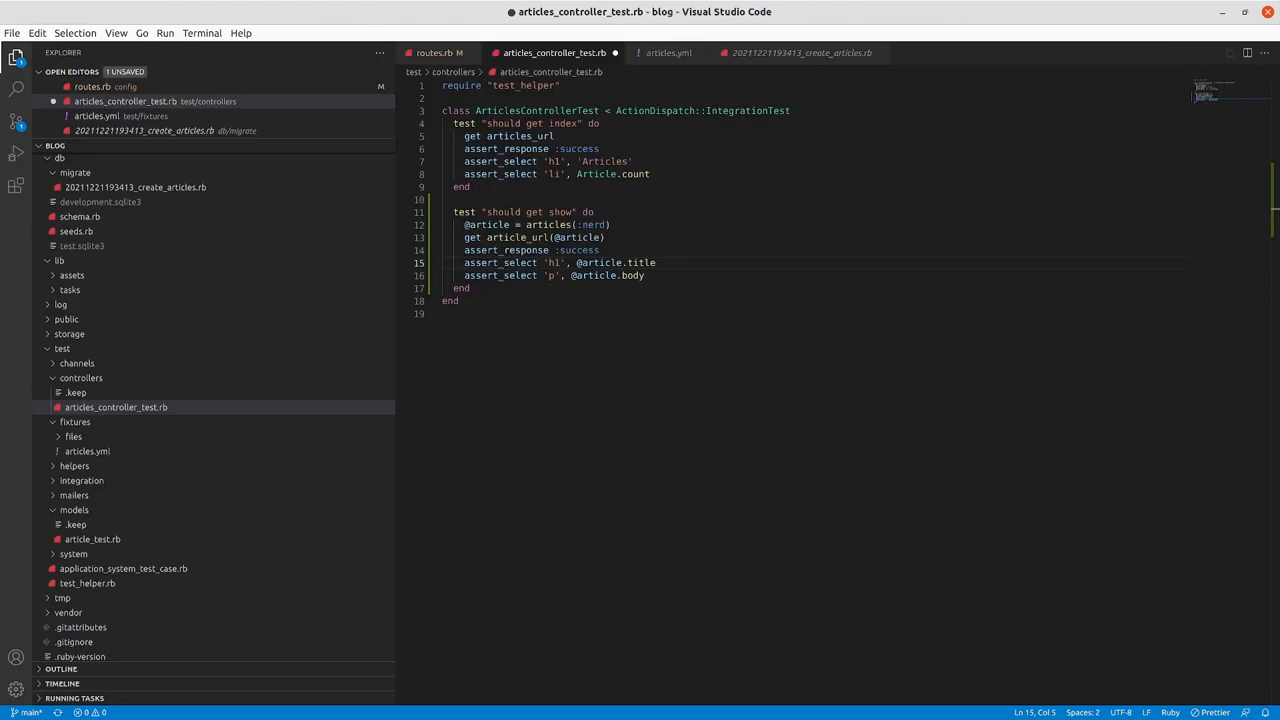
Step: Save articles_controller_test.rb with its index and show tests
click(644, 276)
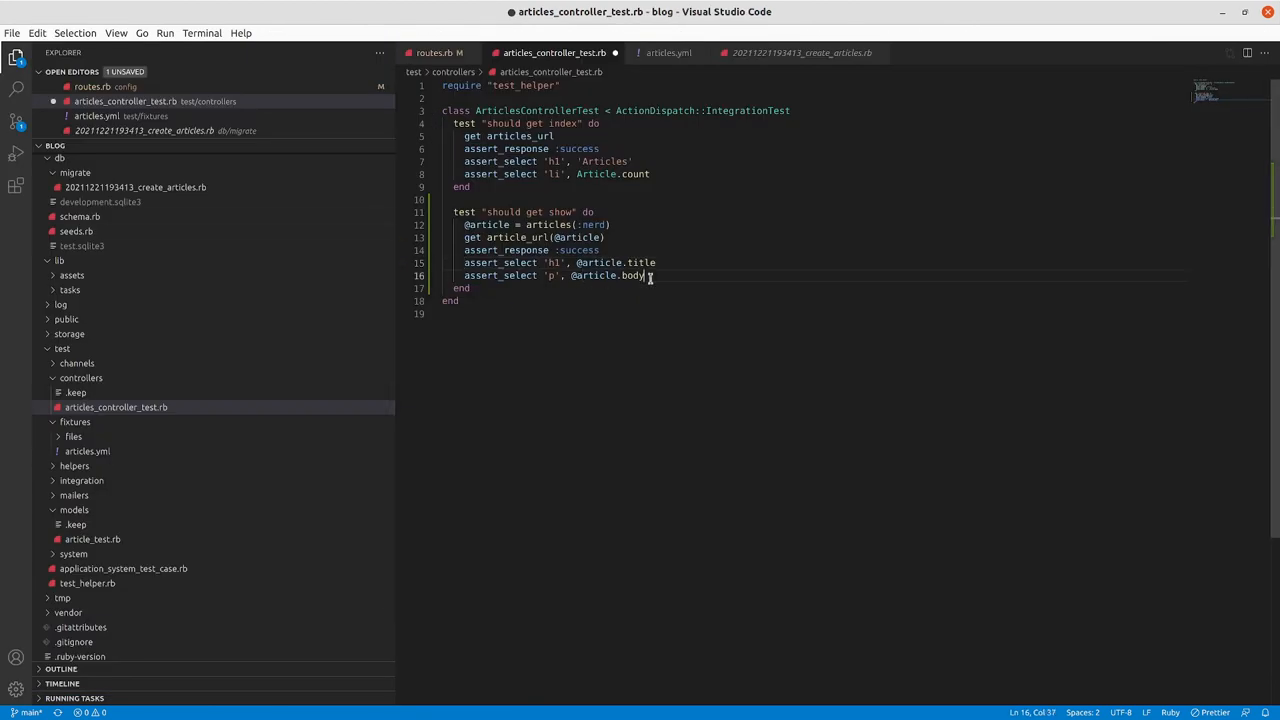
mouse_move(444, 212)
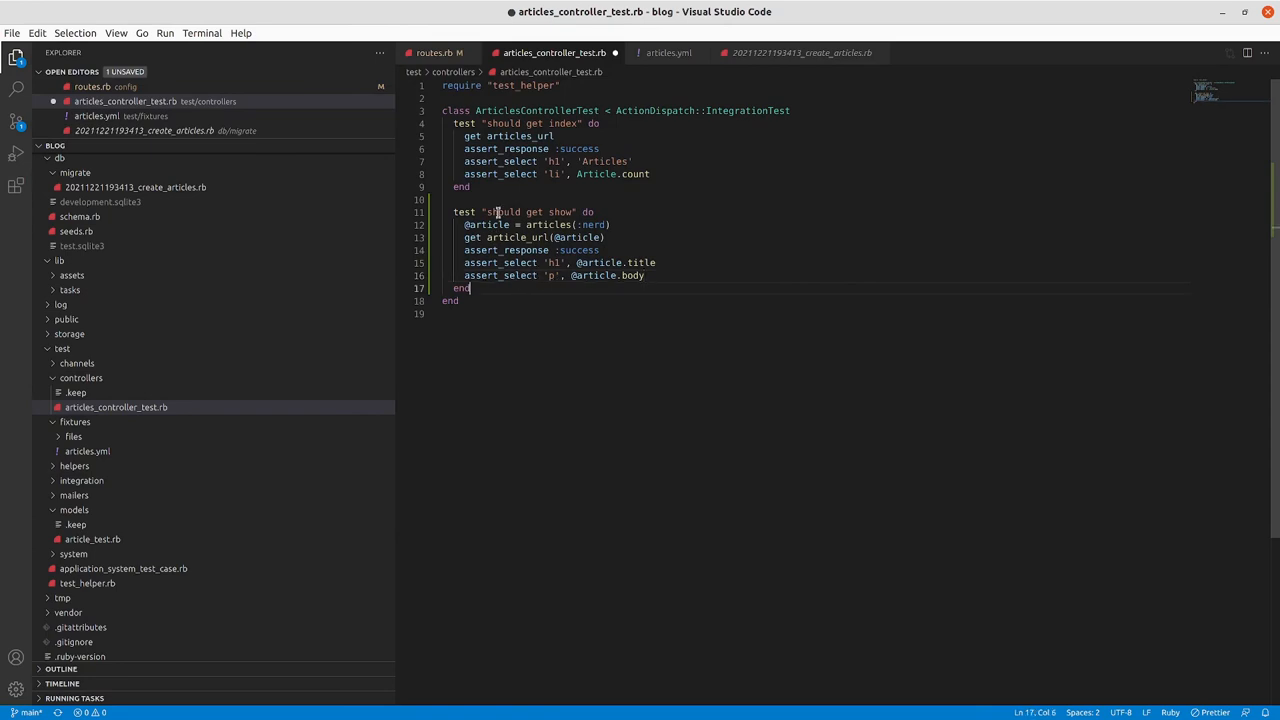
click(464, 224)
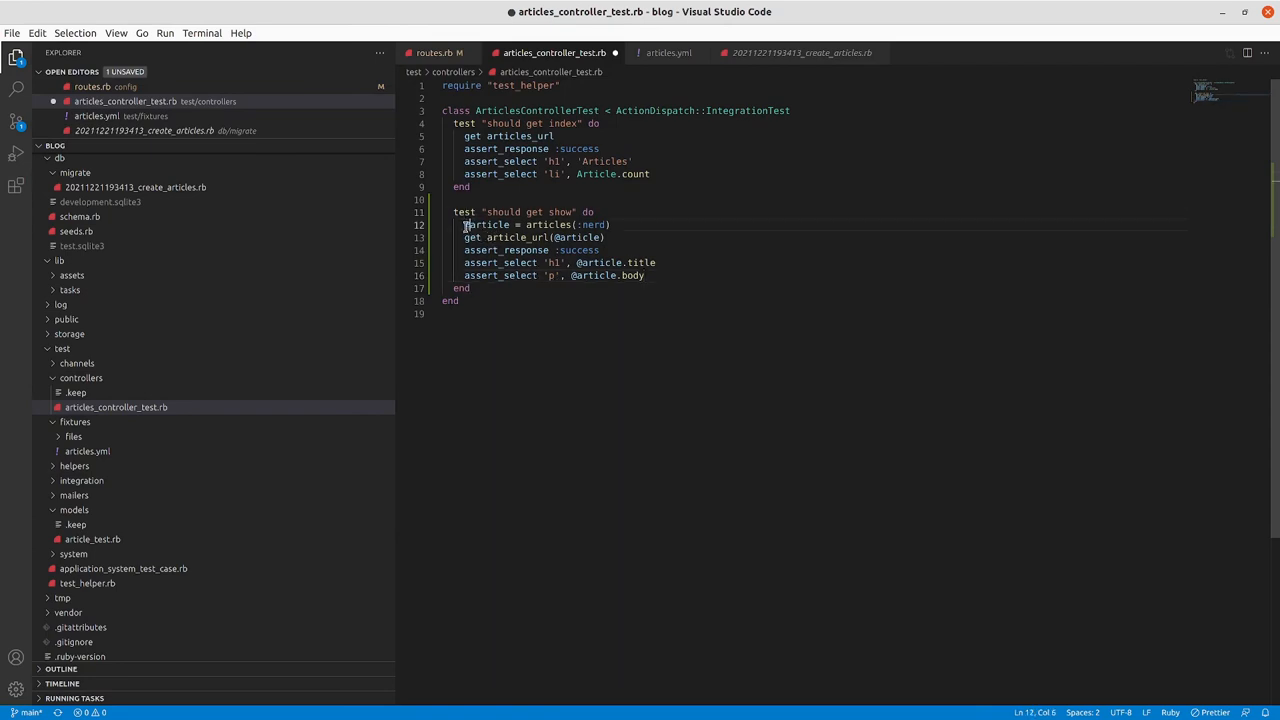
click(472, 288)
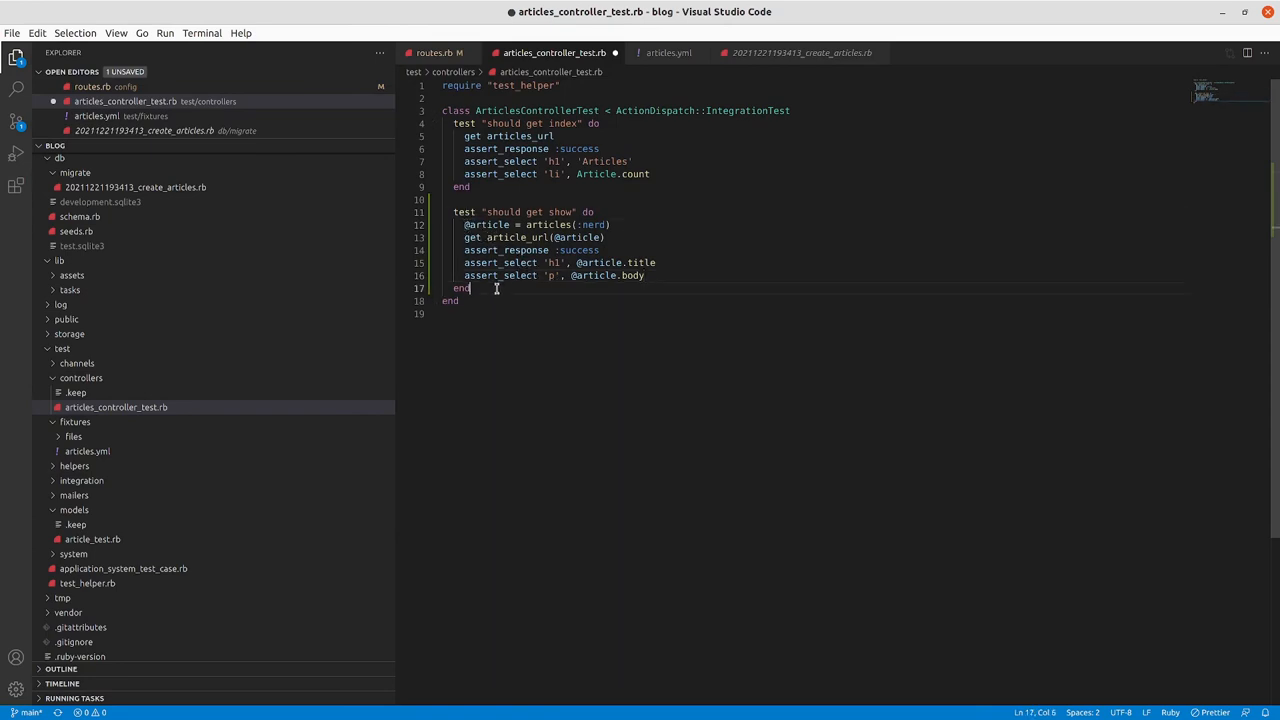
mouse_move(504, 298)
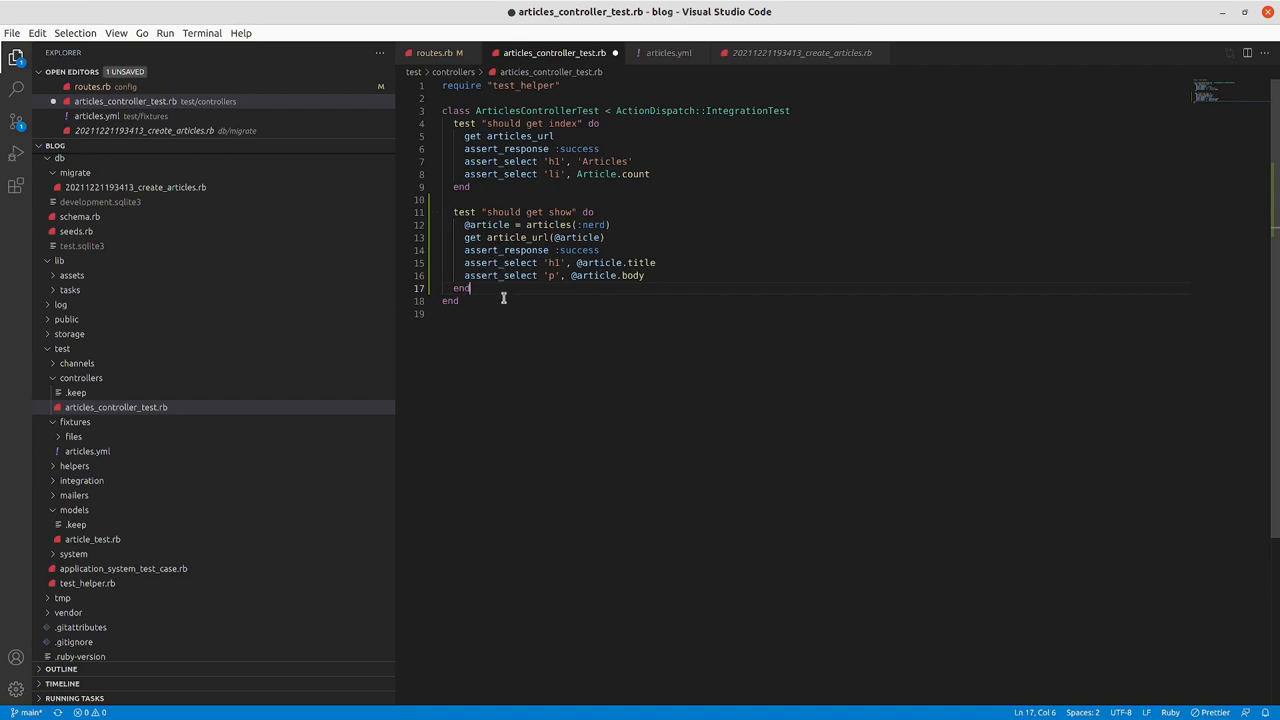
key(ctrl+s)
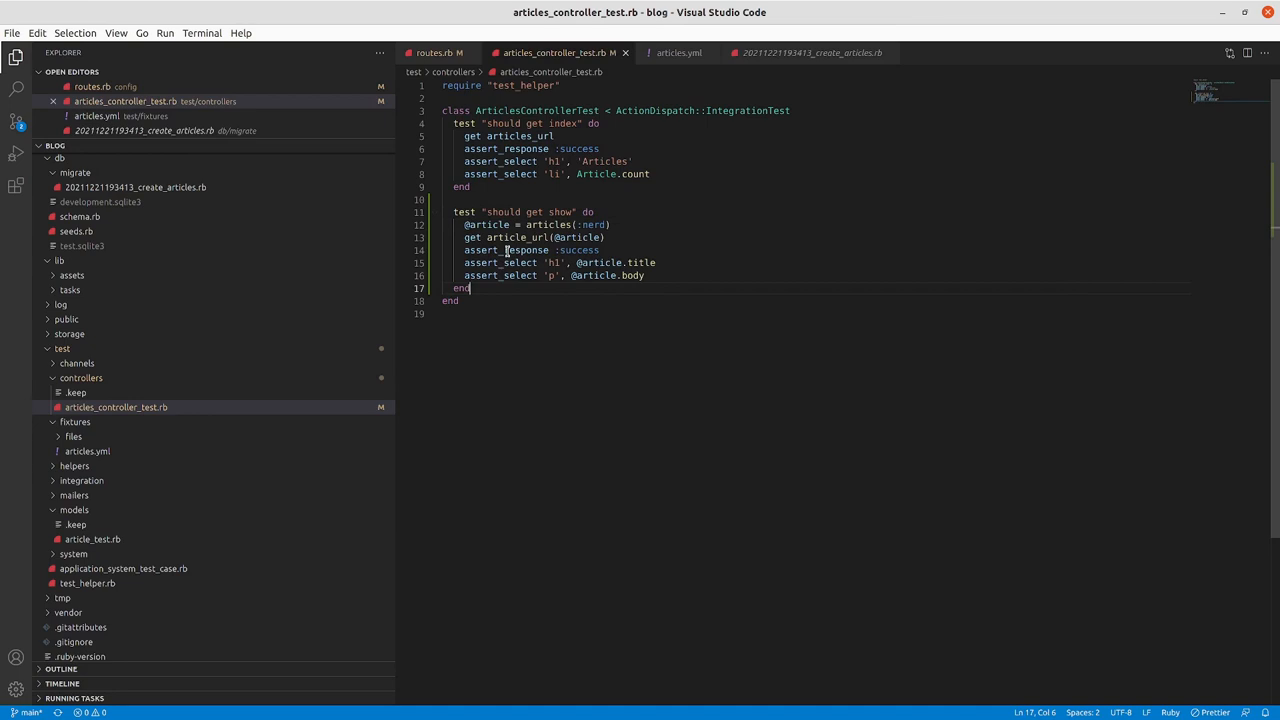
mouse_move(520, 280)
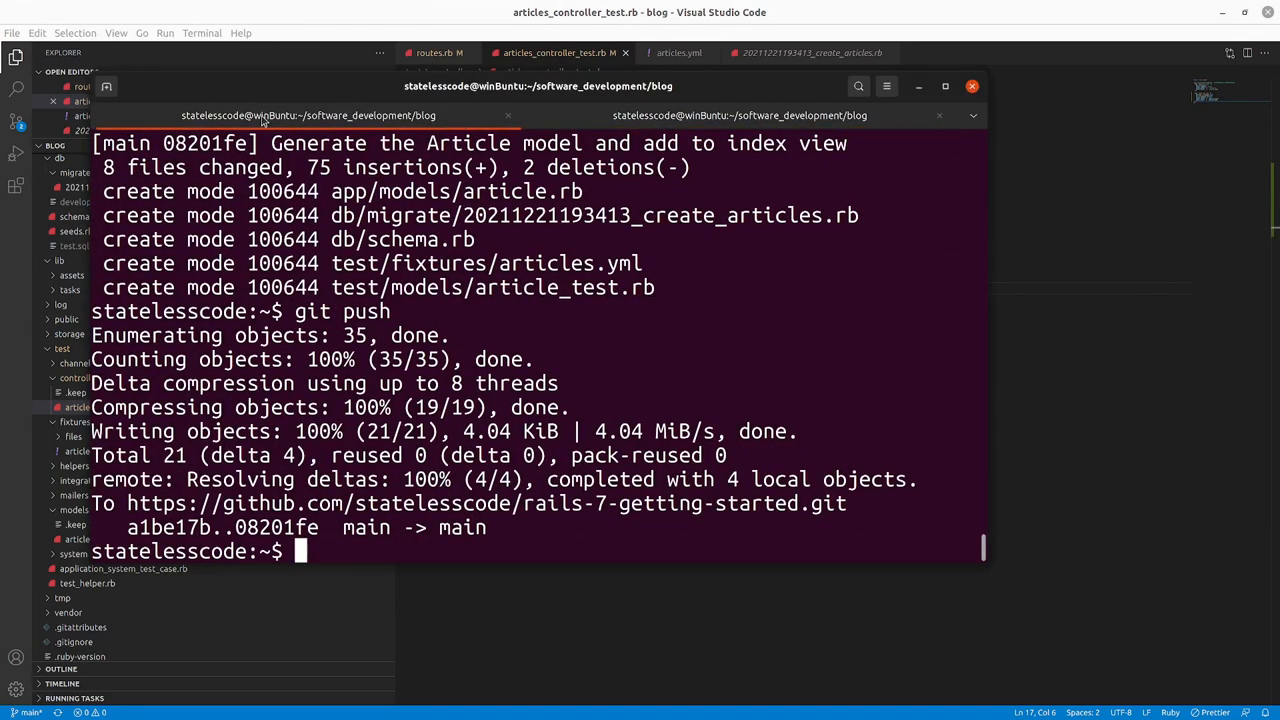
Step: Run the controller tests and read the NoMethodError for undefined article_url in the show test
text(bin/rails test)
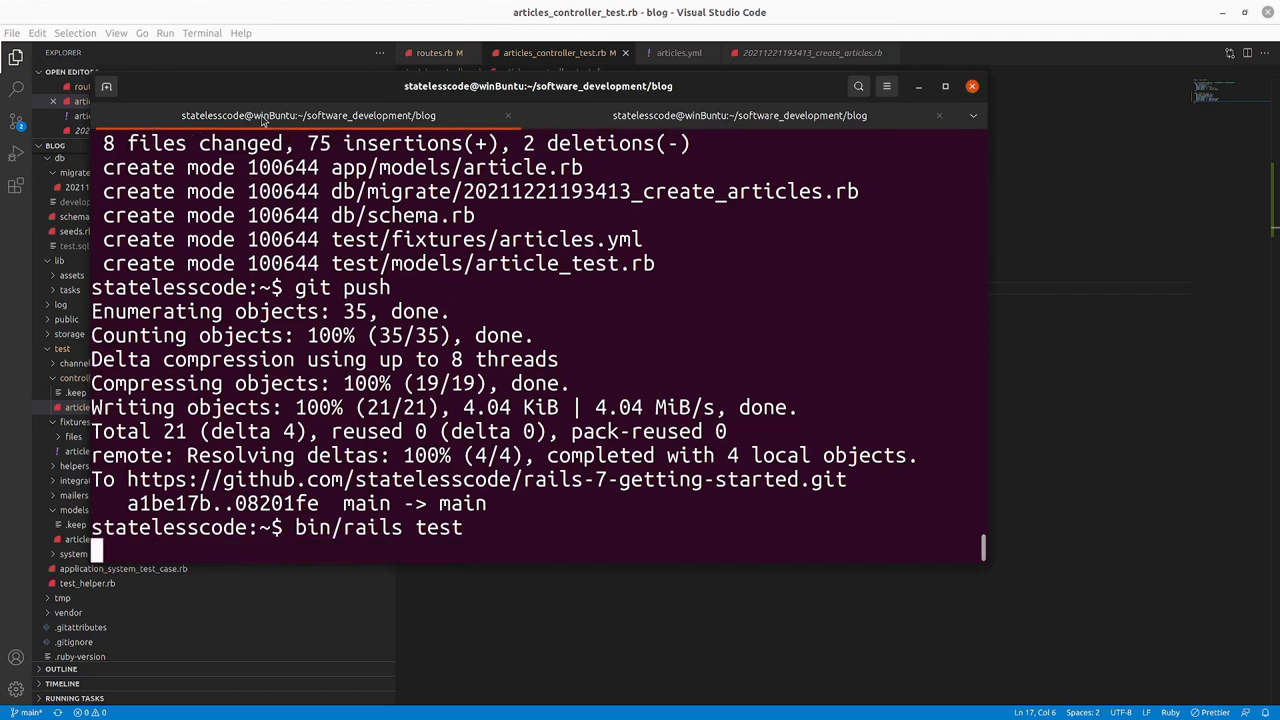
key(Return)
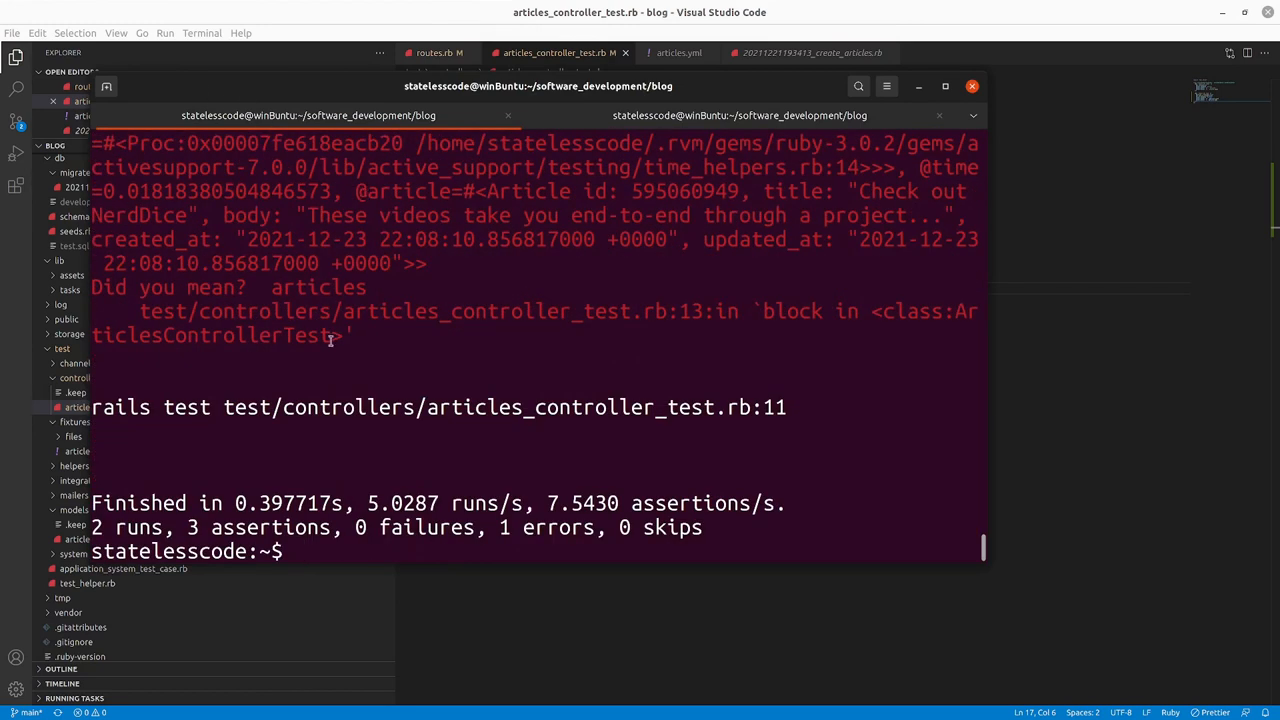
mouse_move(248, 464)
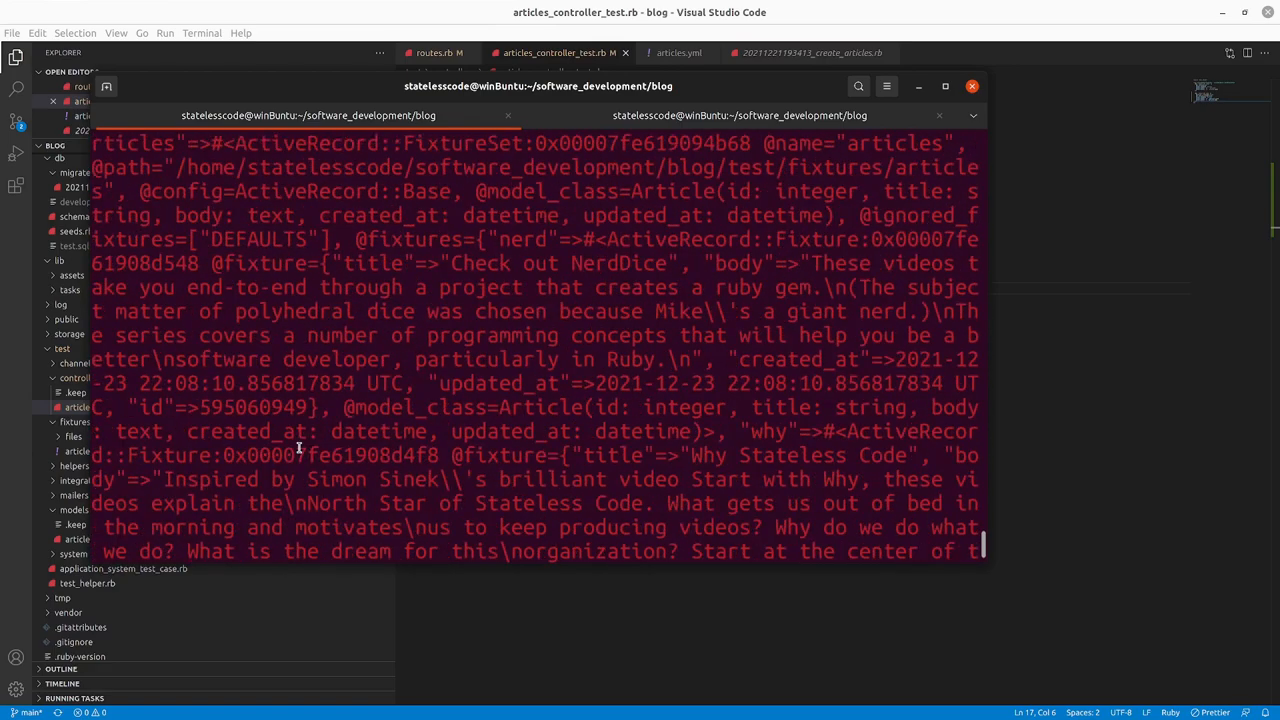
scroll(down, 3)
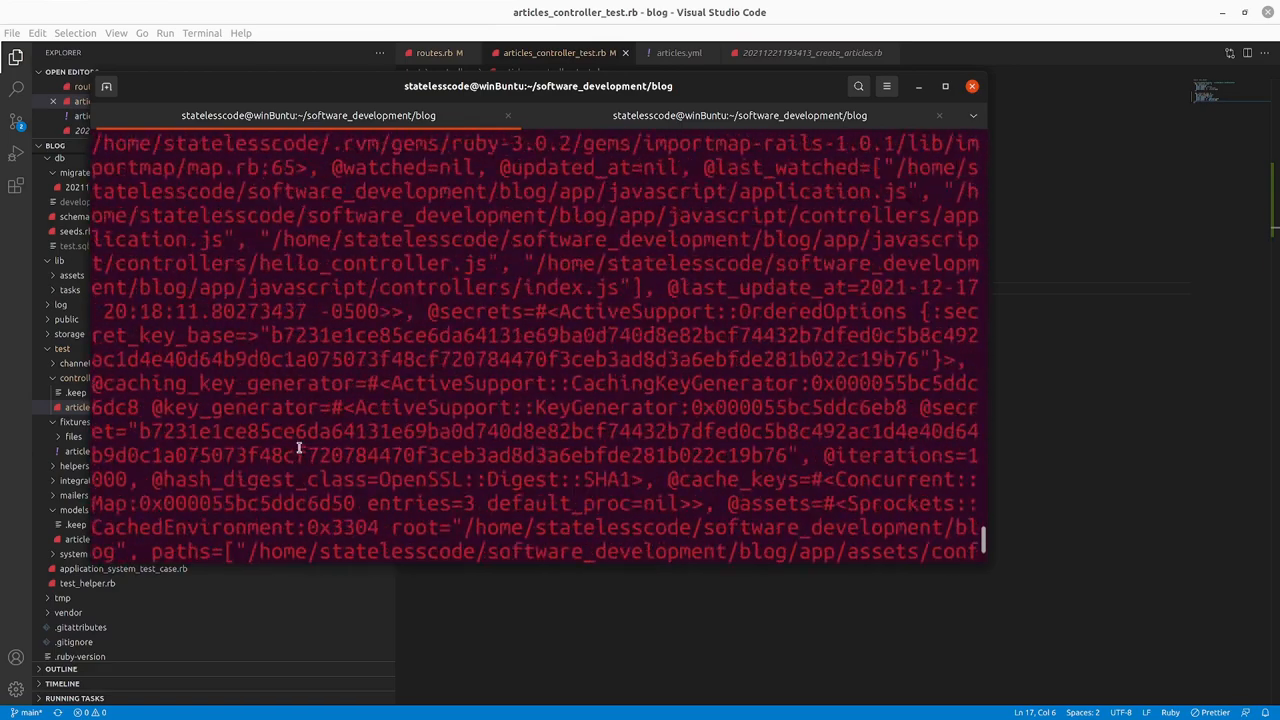
scroll(down, 3)
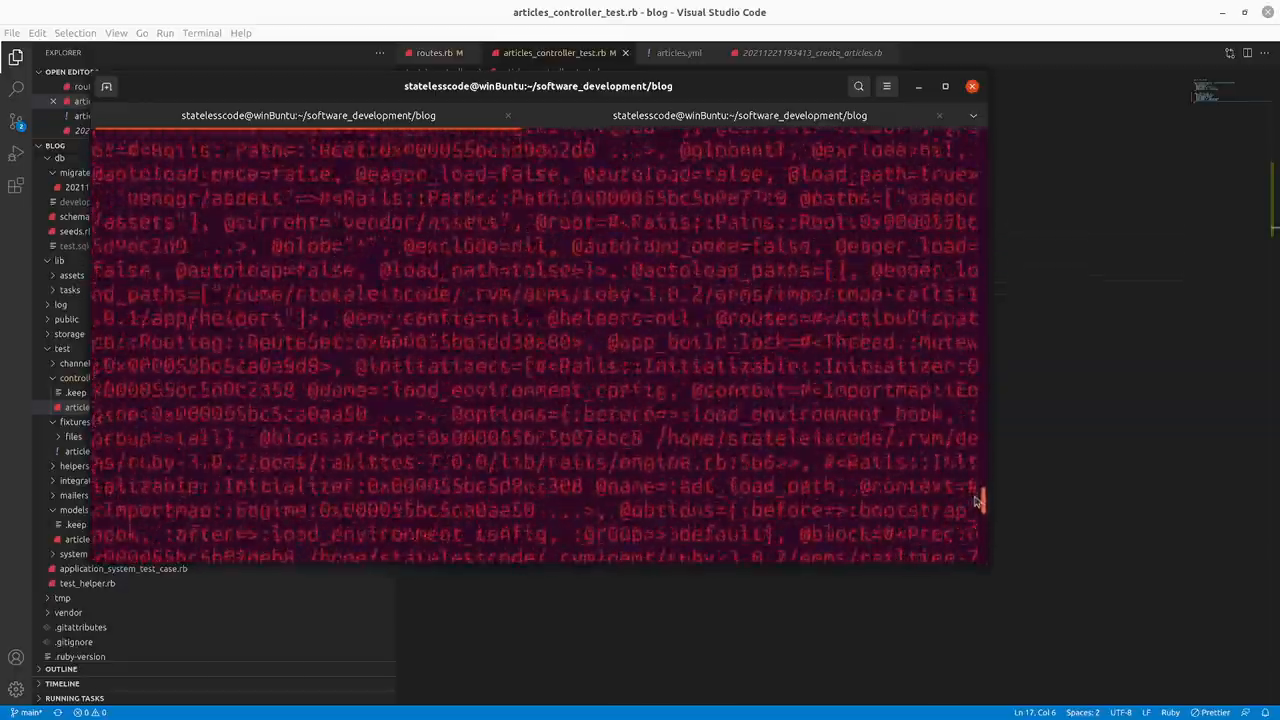
scroll(up, 3)
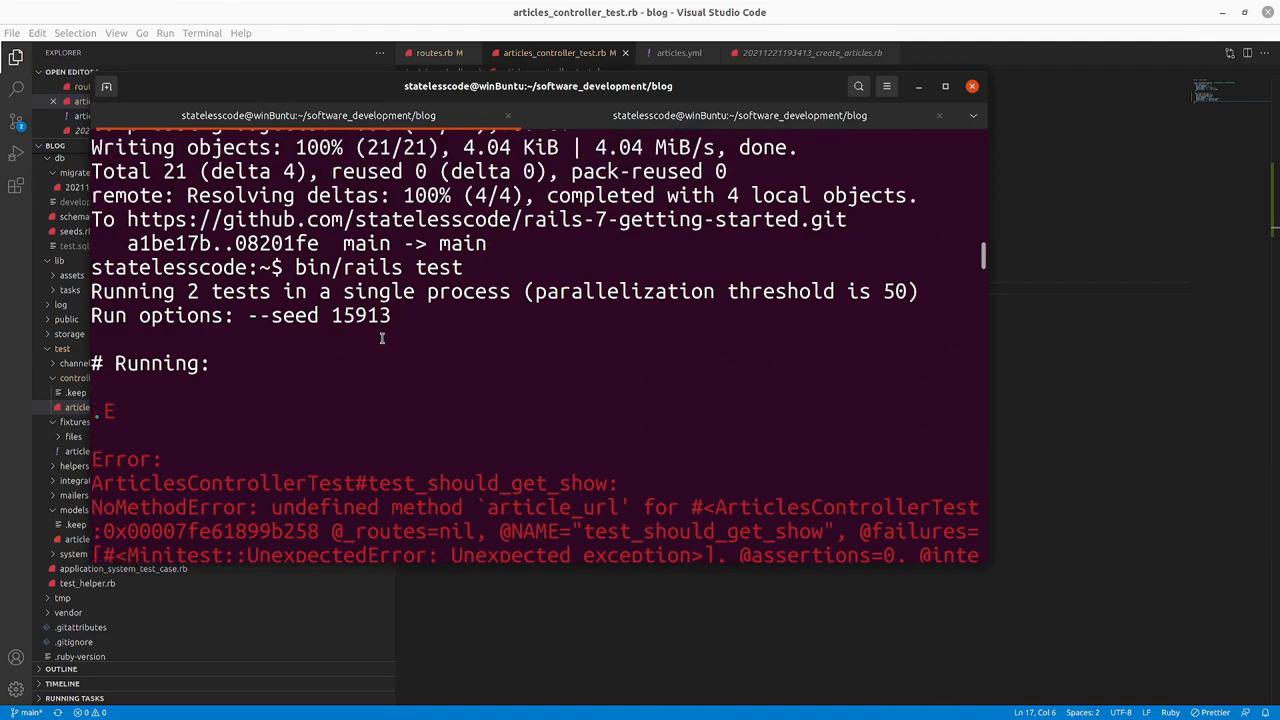
scroll(down, 3)
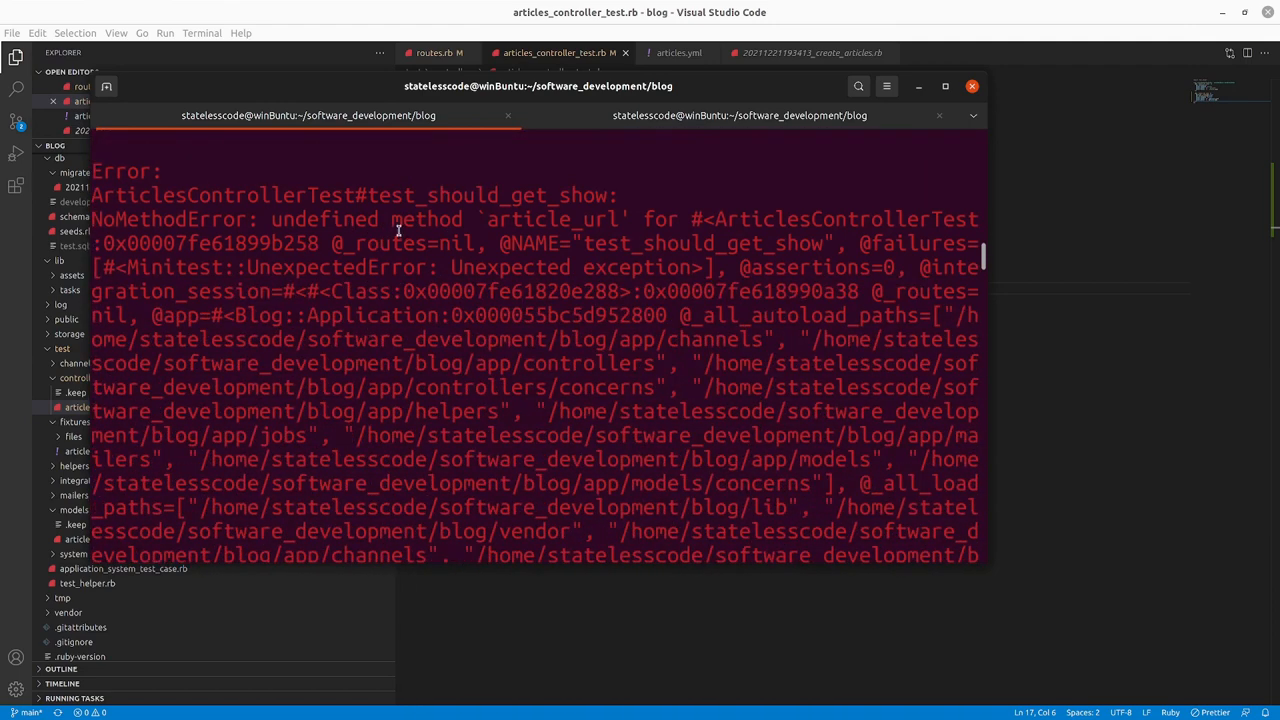
mouse_move(450, 218)
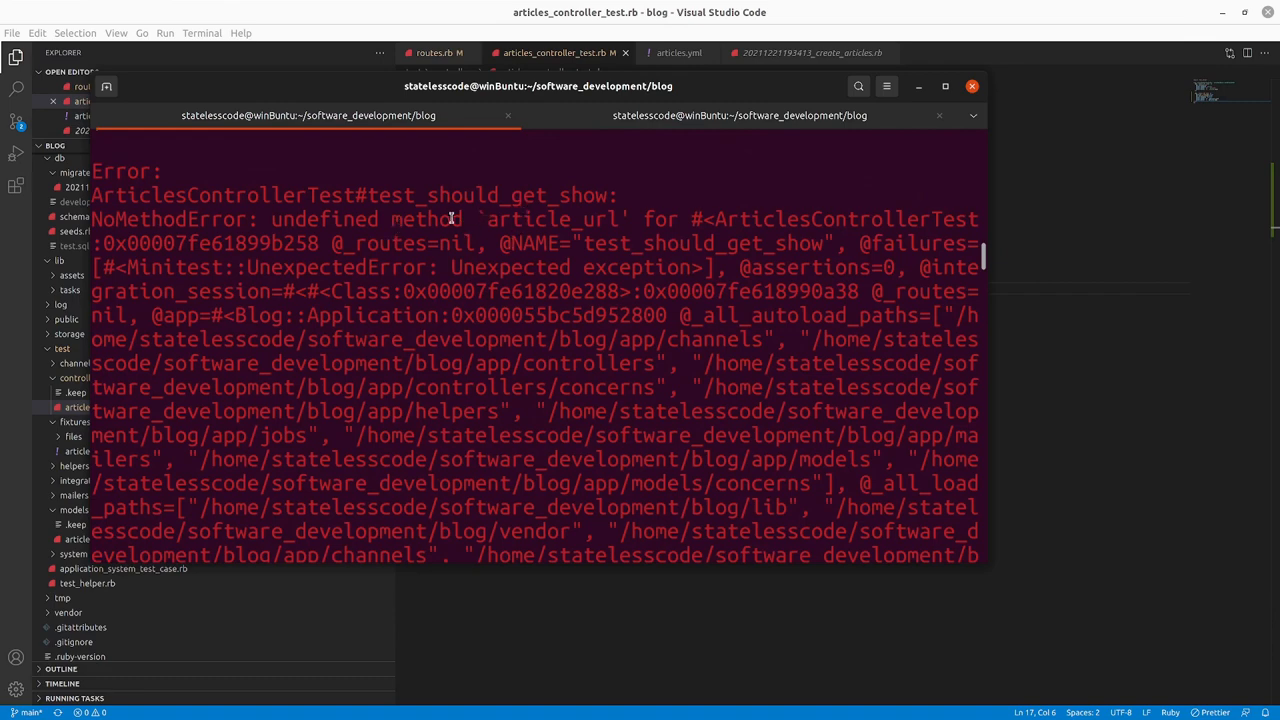
mouse_move(536, 228)
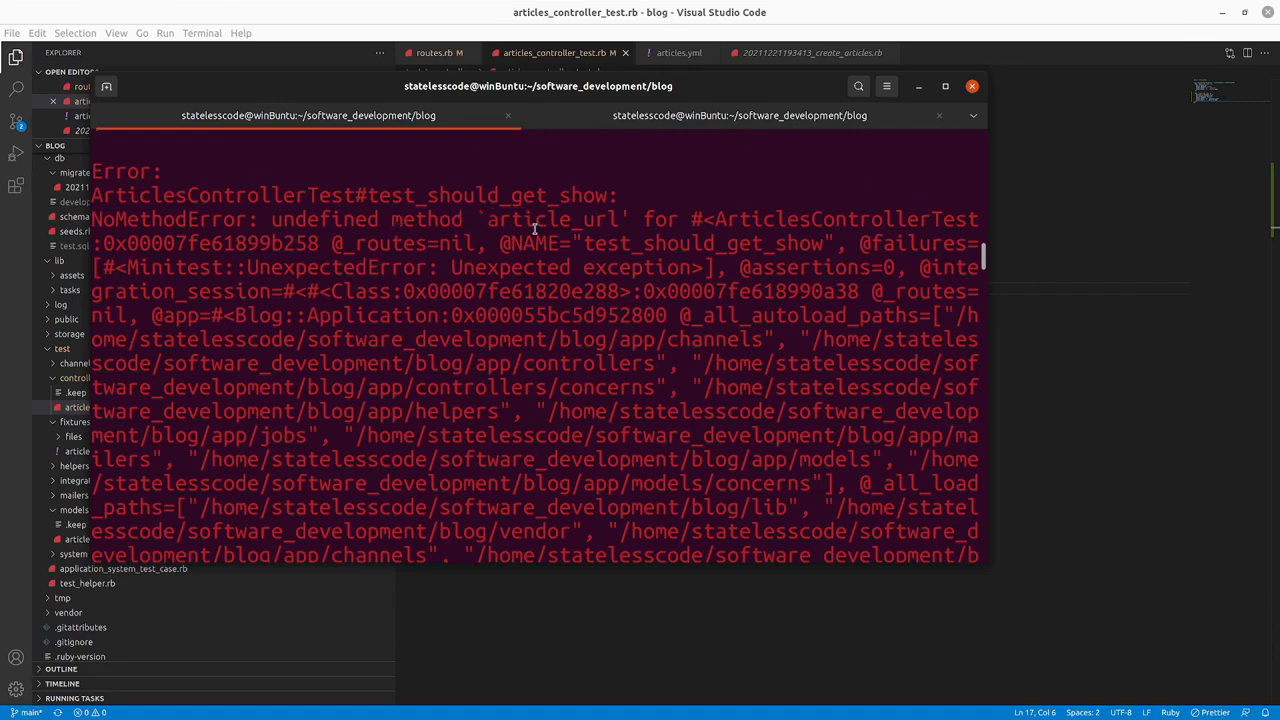
mouse_move(564, 216)
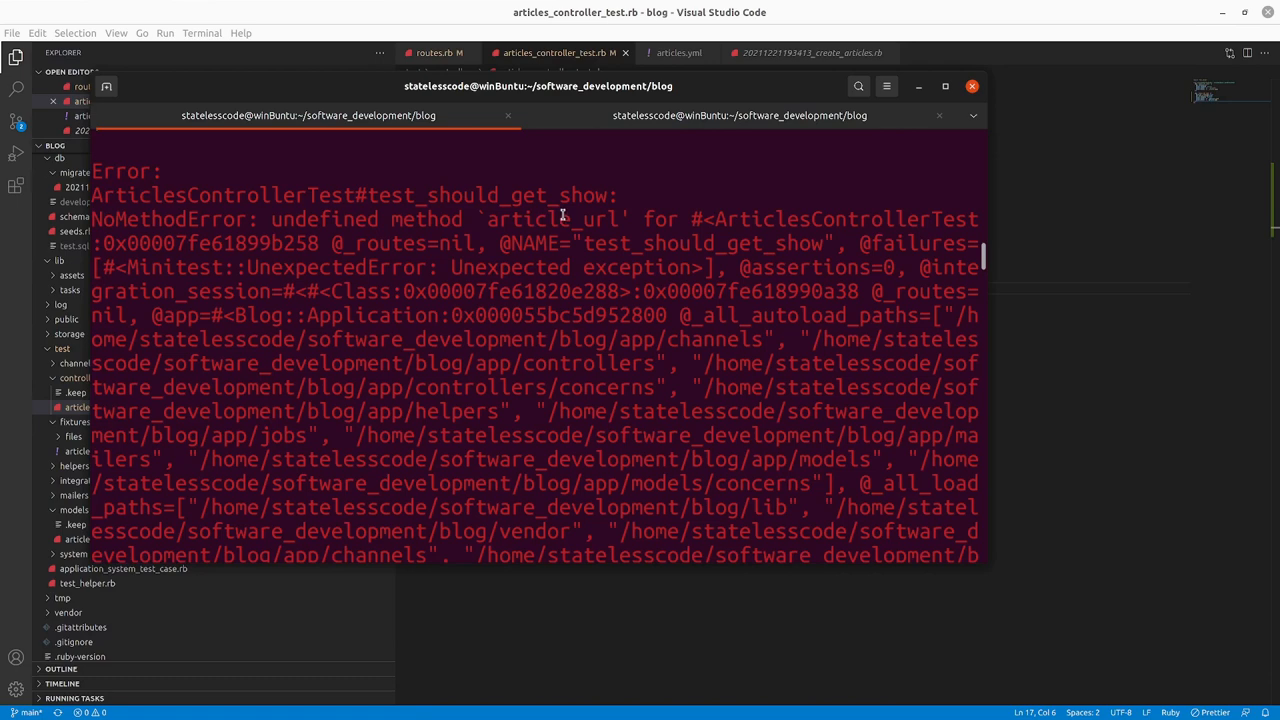
mouse_move(436, 52)
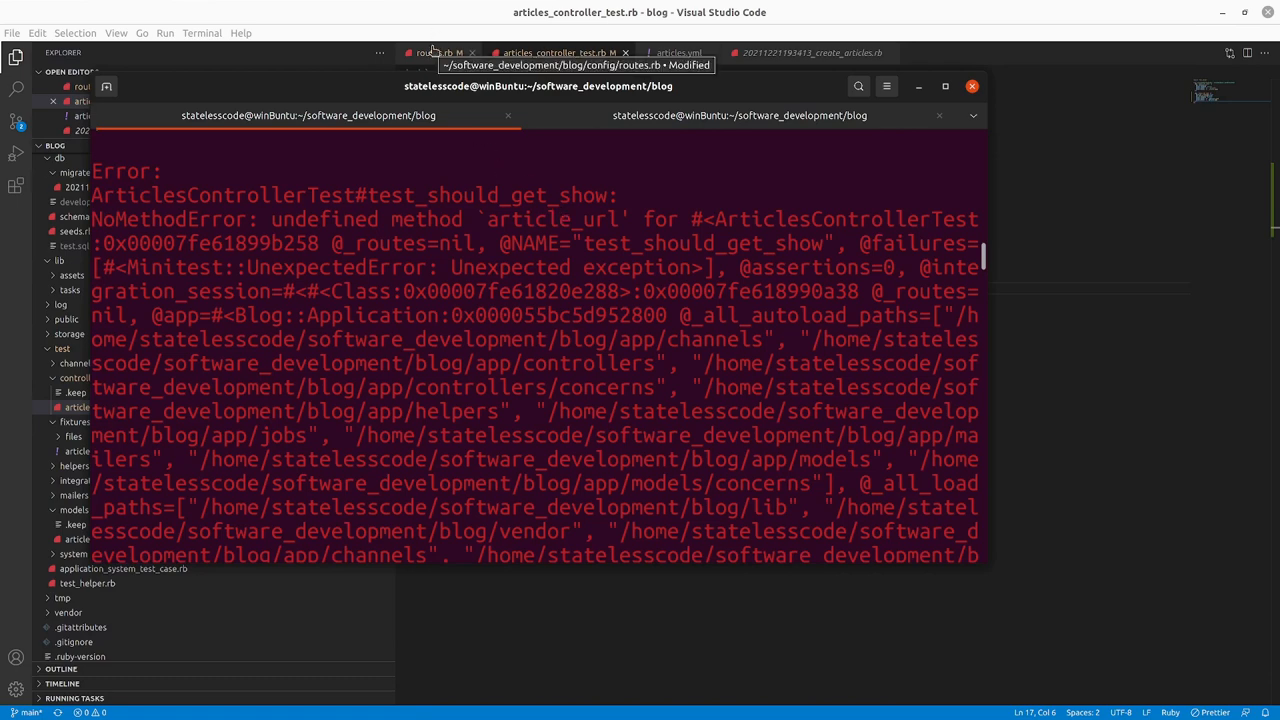
click(436, 52)
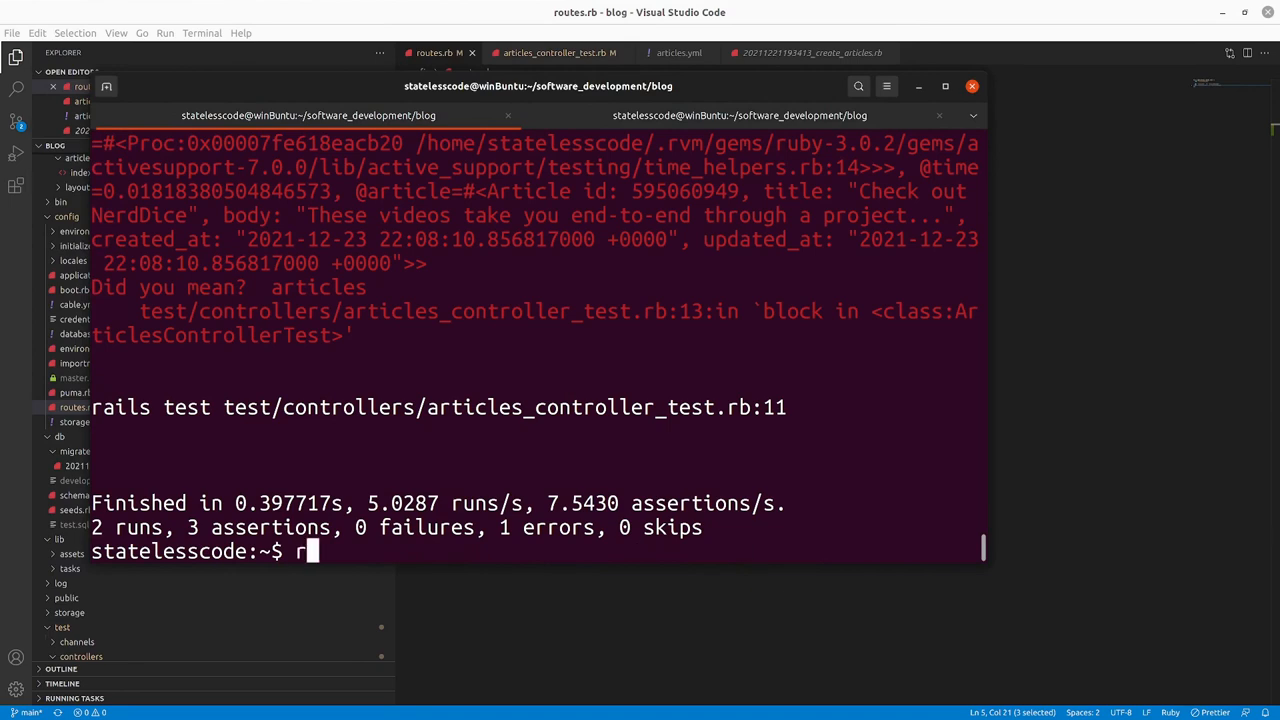
Step: List the app's routes with rails routes, finding GET /articles/:id unnamed for articles#show
text(ails routes)
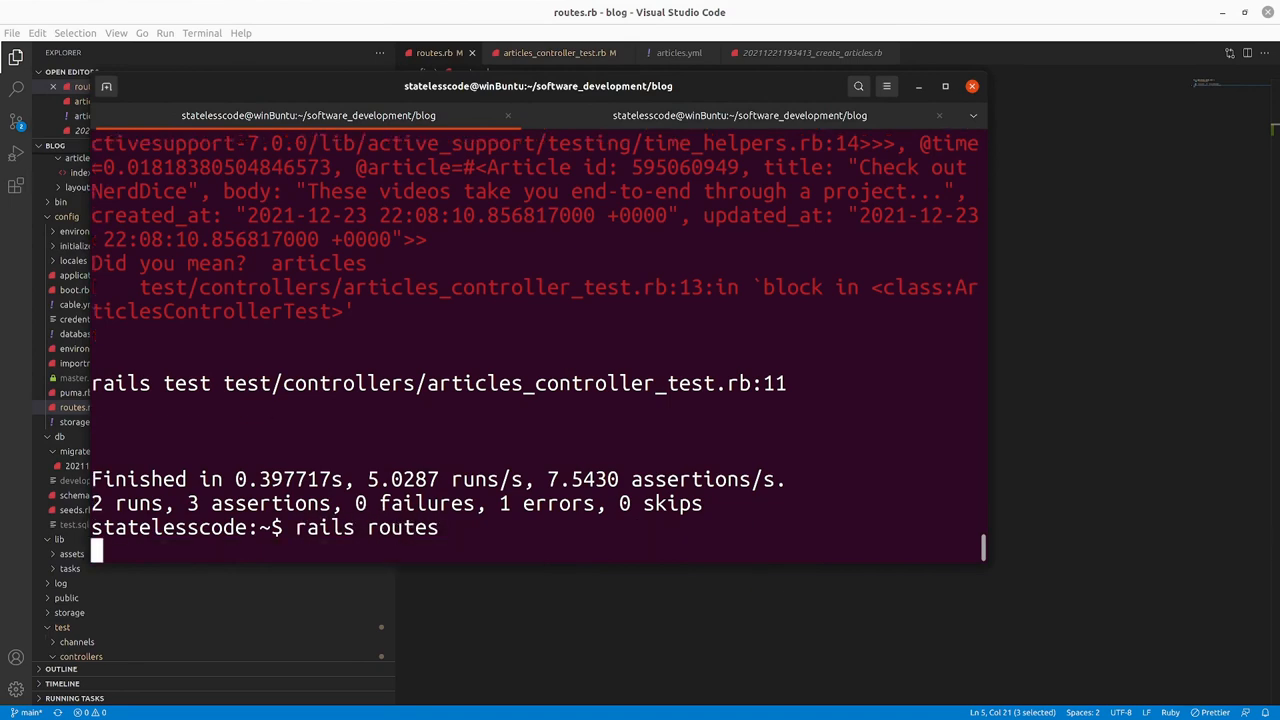
key(Return)
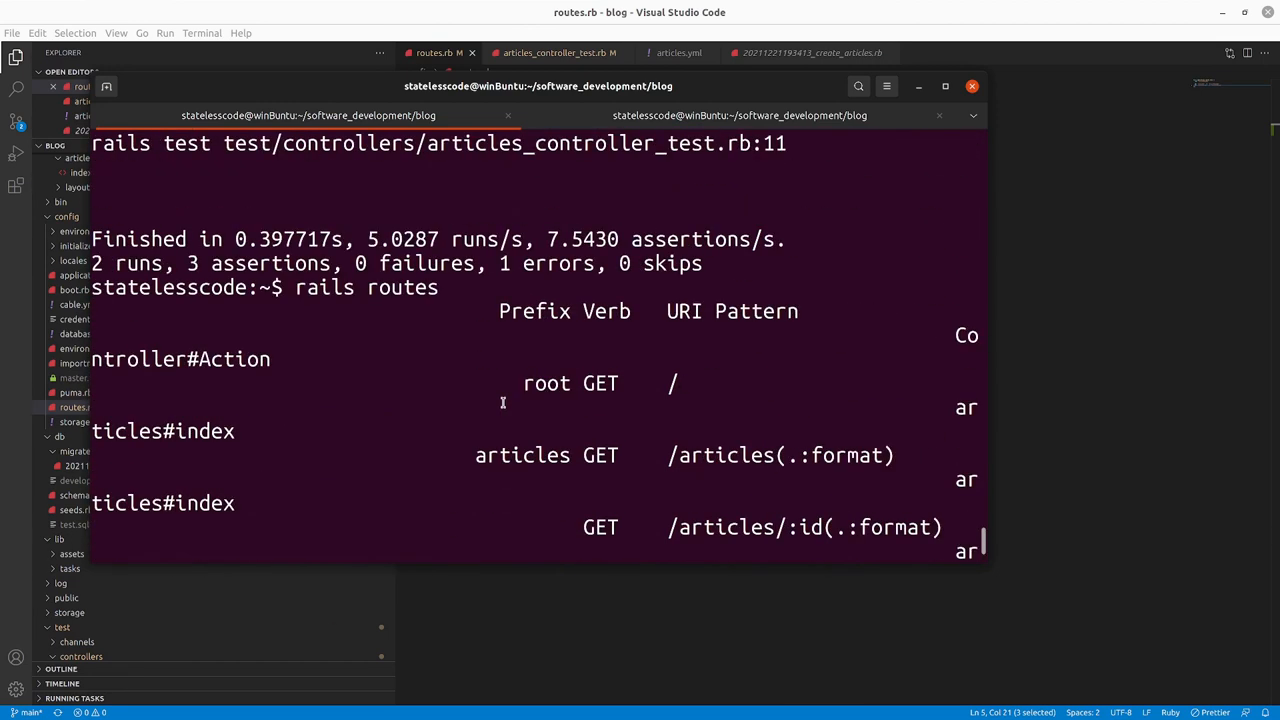
mouse_move(516, 384)
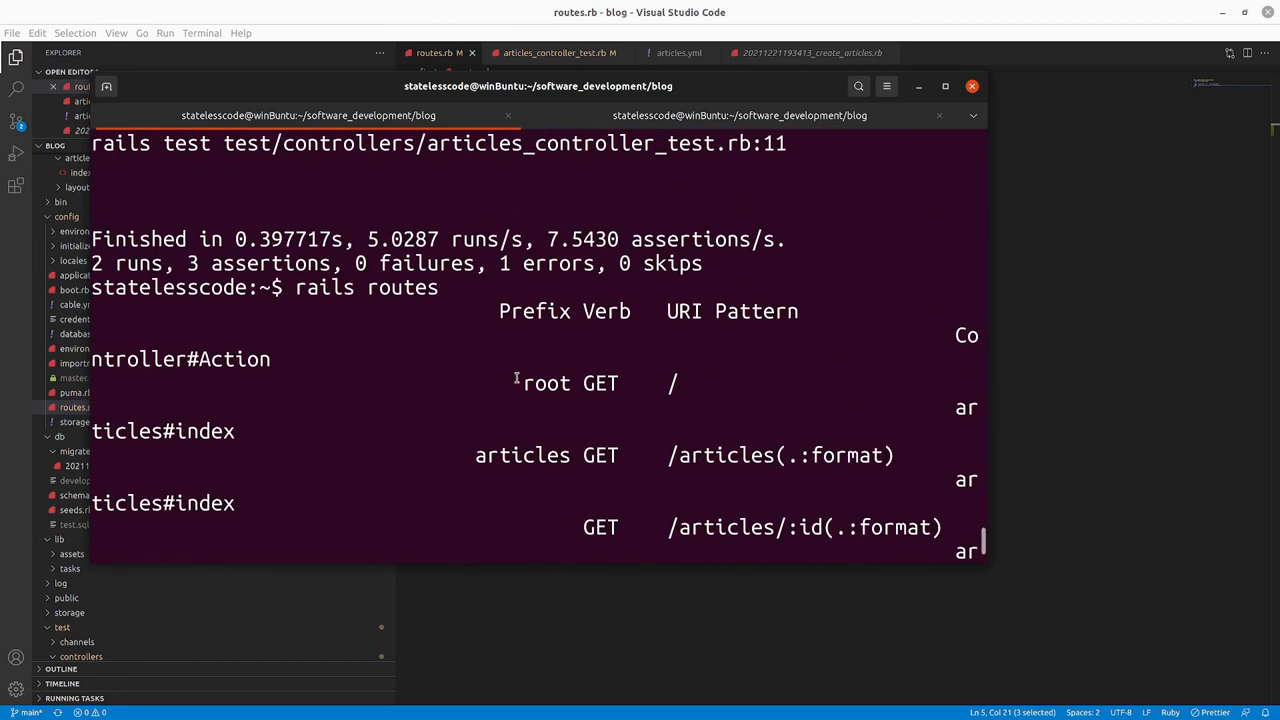
mouse_move(464, 388)
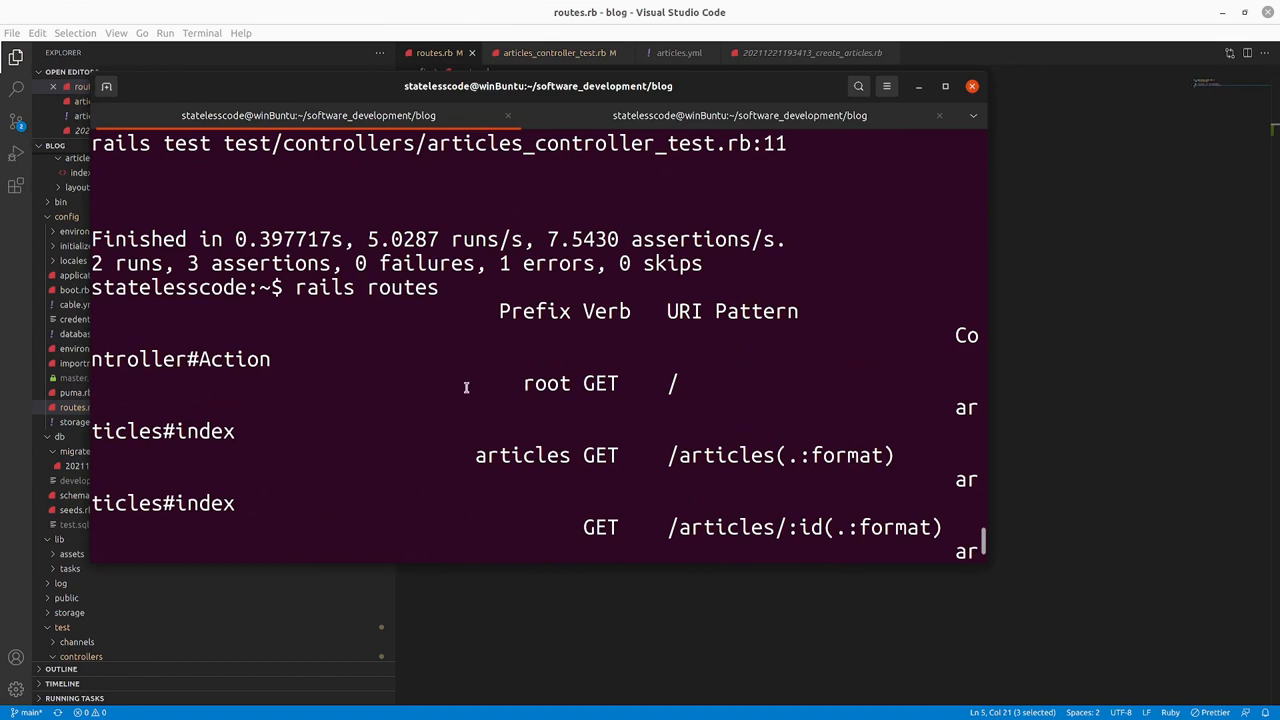
scroll(down, 3)
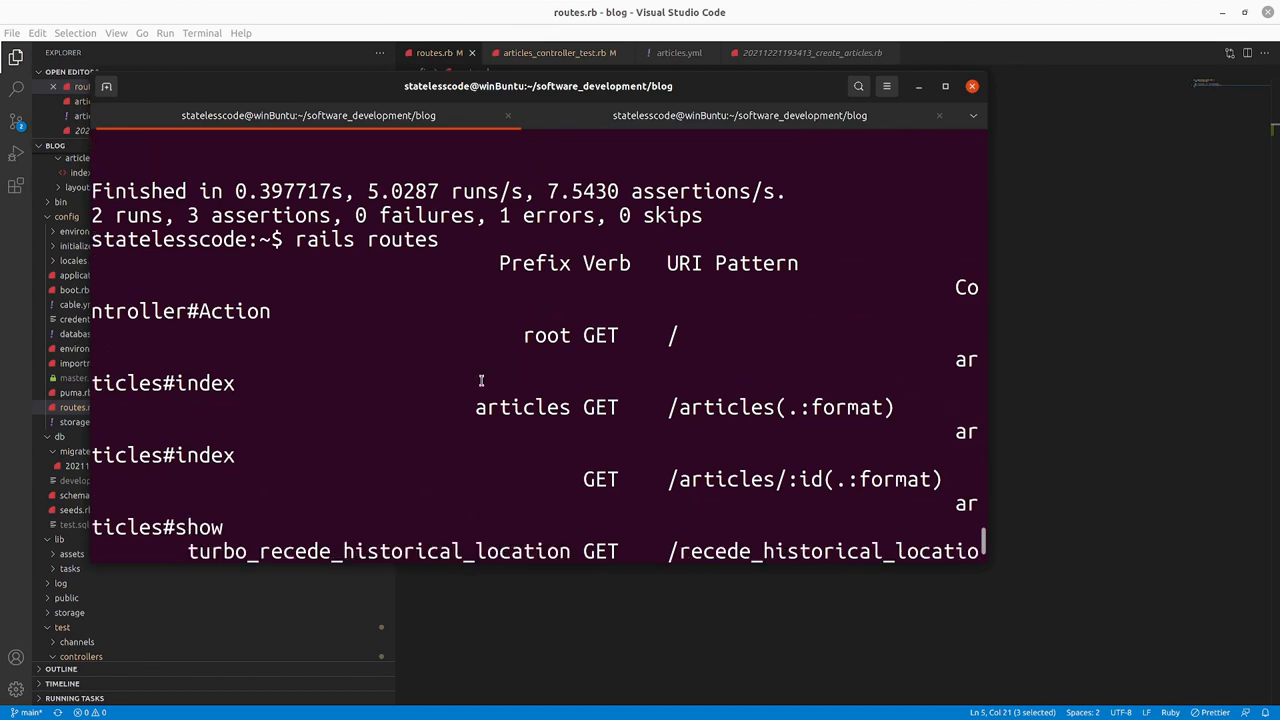
scroll(down, 3)
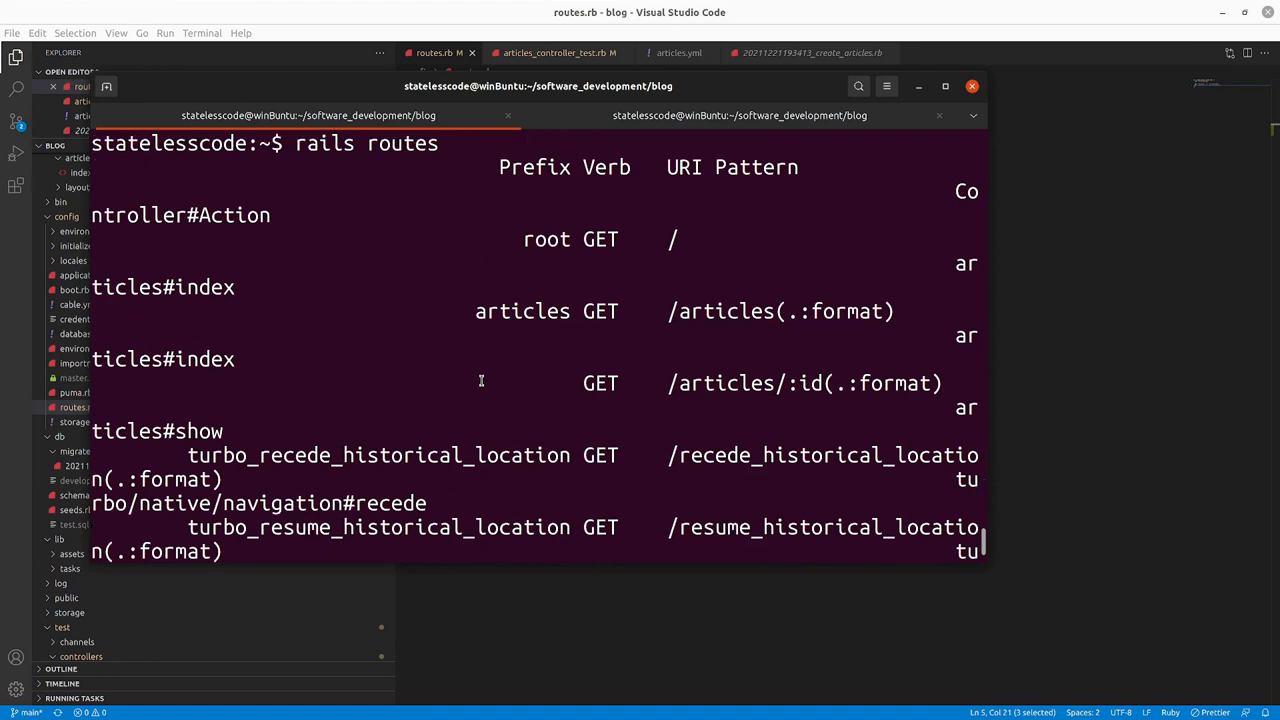
mouse_move(758, 384)
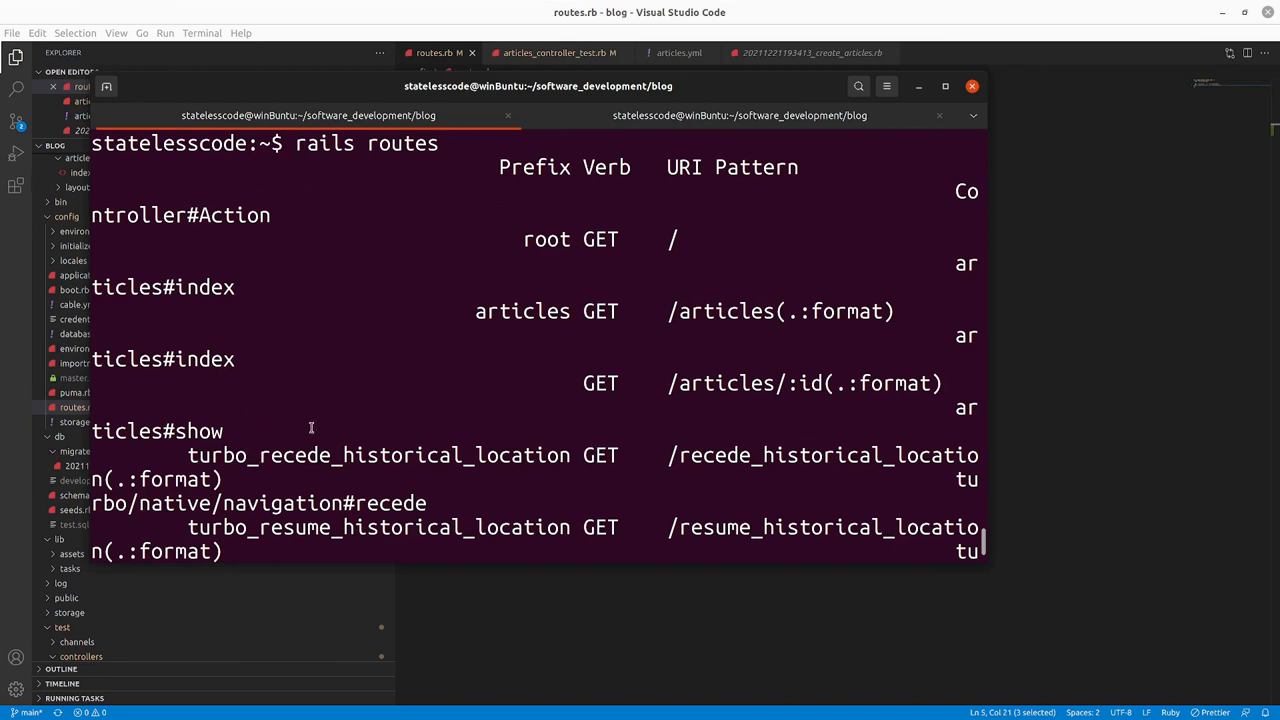
mouse_move(582, 384)
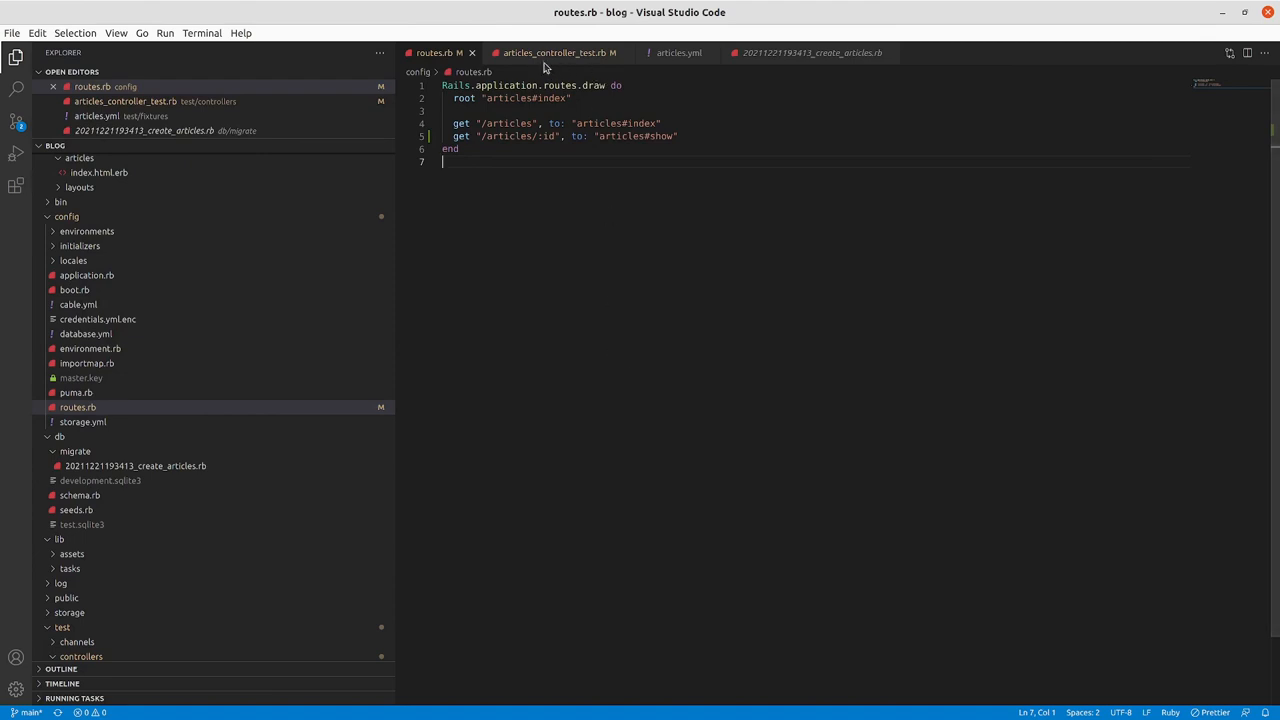
Step: Append , as: "article" to the /articles/:id show route line in routes.rb
click(556, 52)
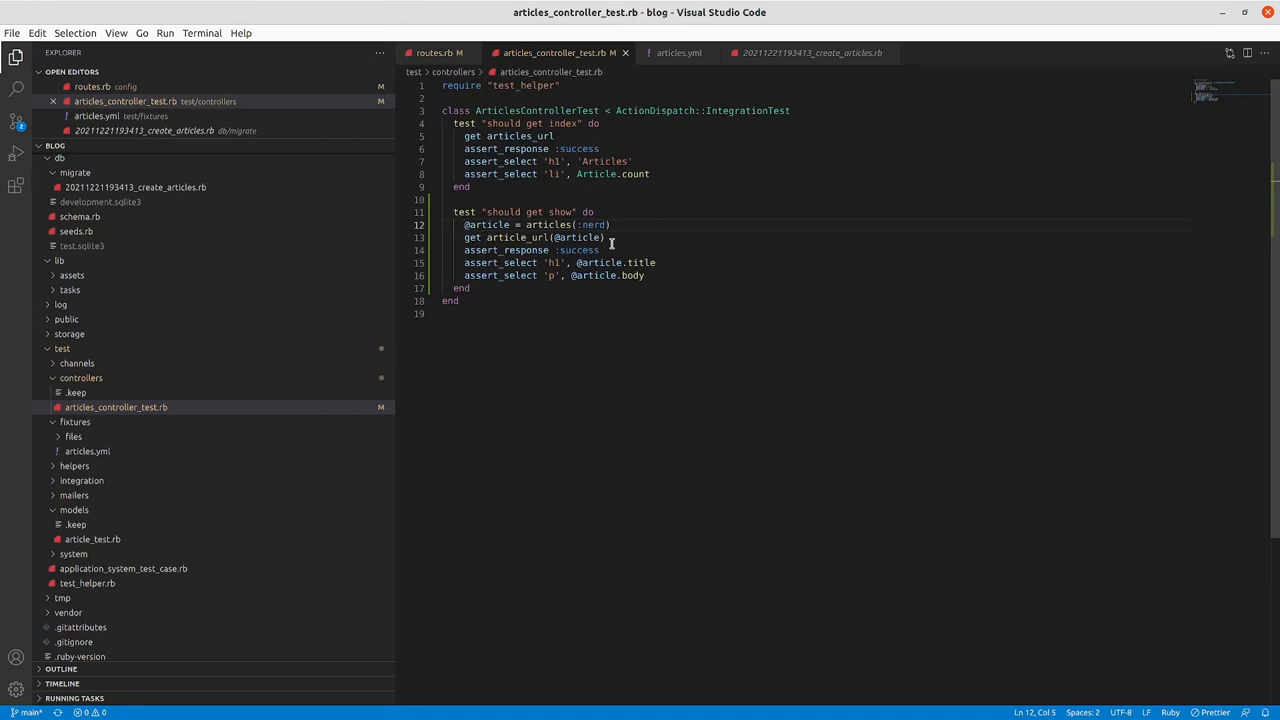
mouse_move(520, 276)
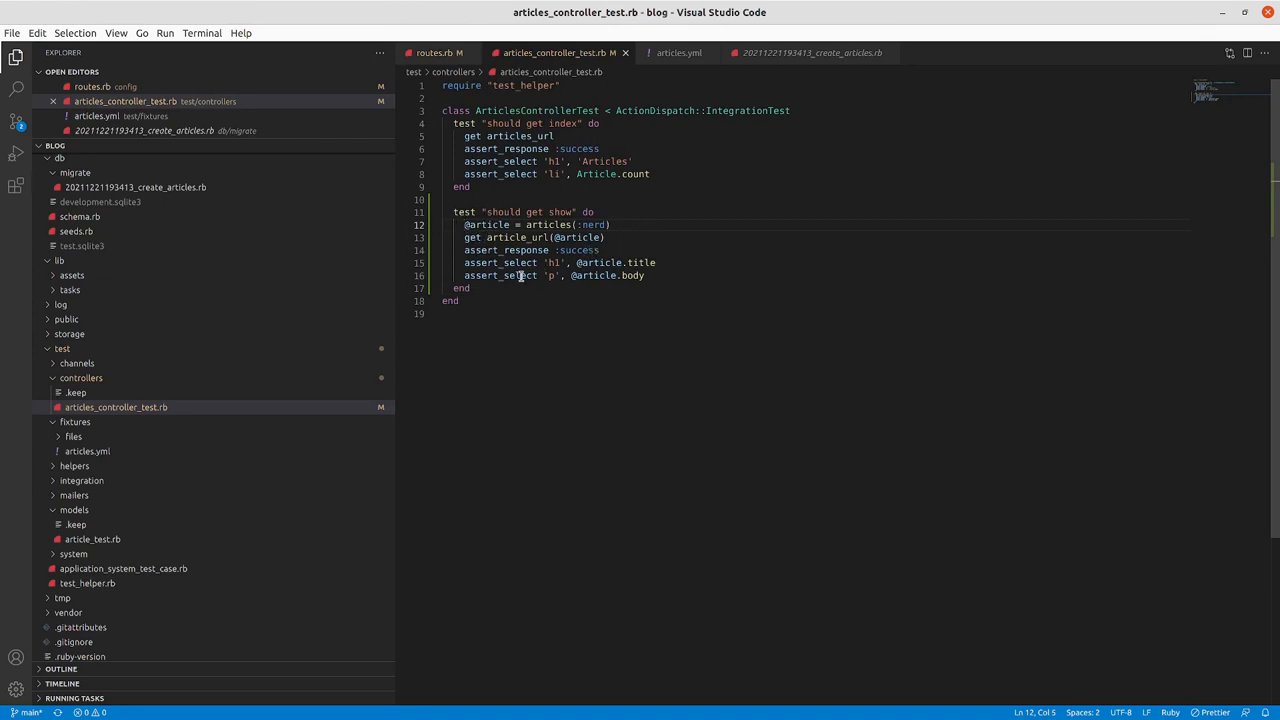
click(436, 52)
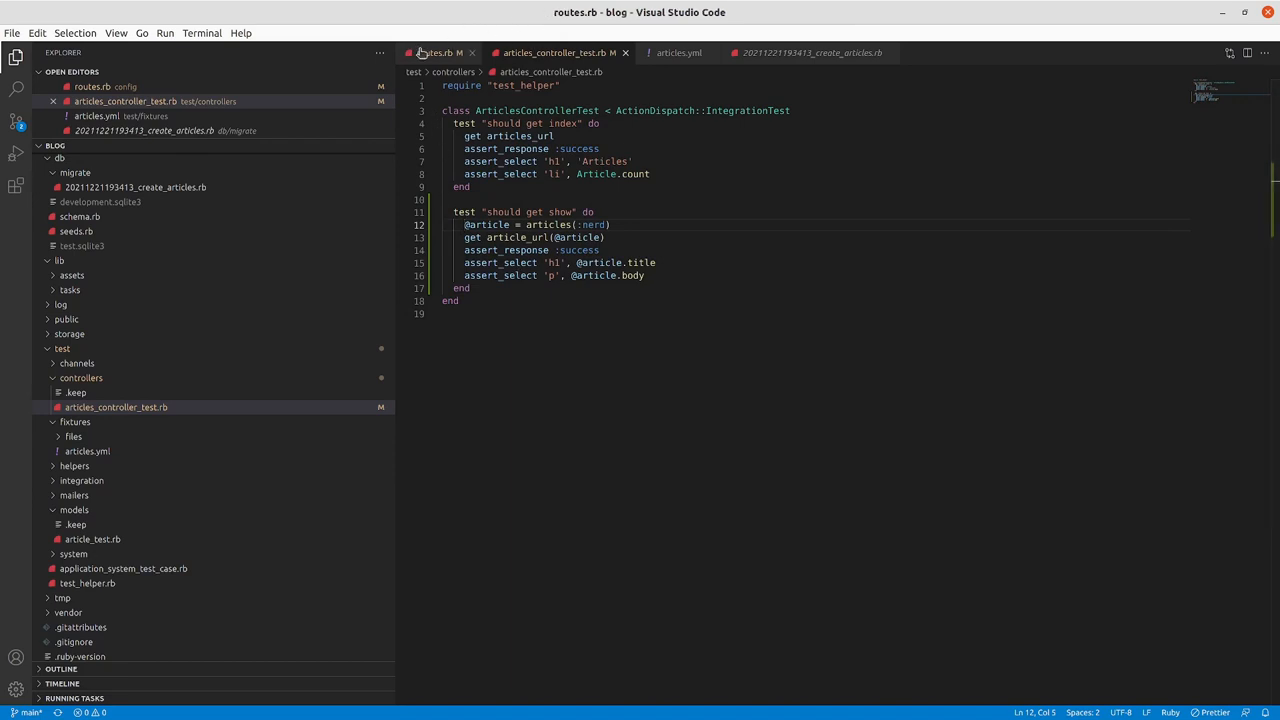
click(556, 52)
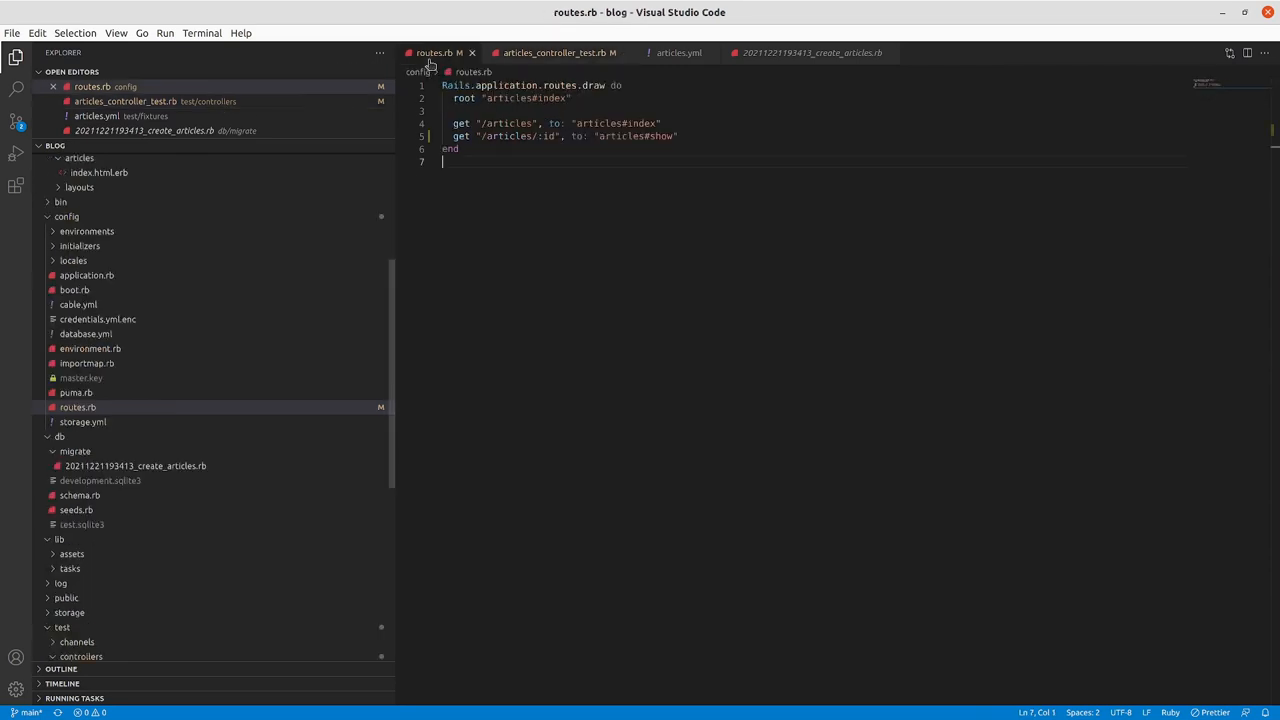
click(678, 52)
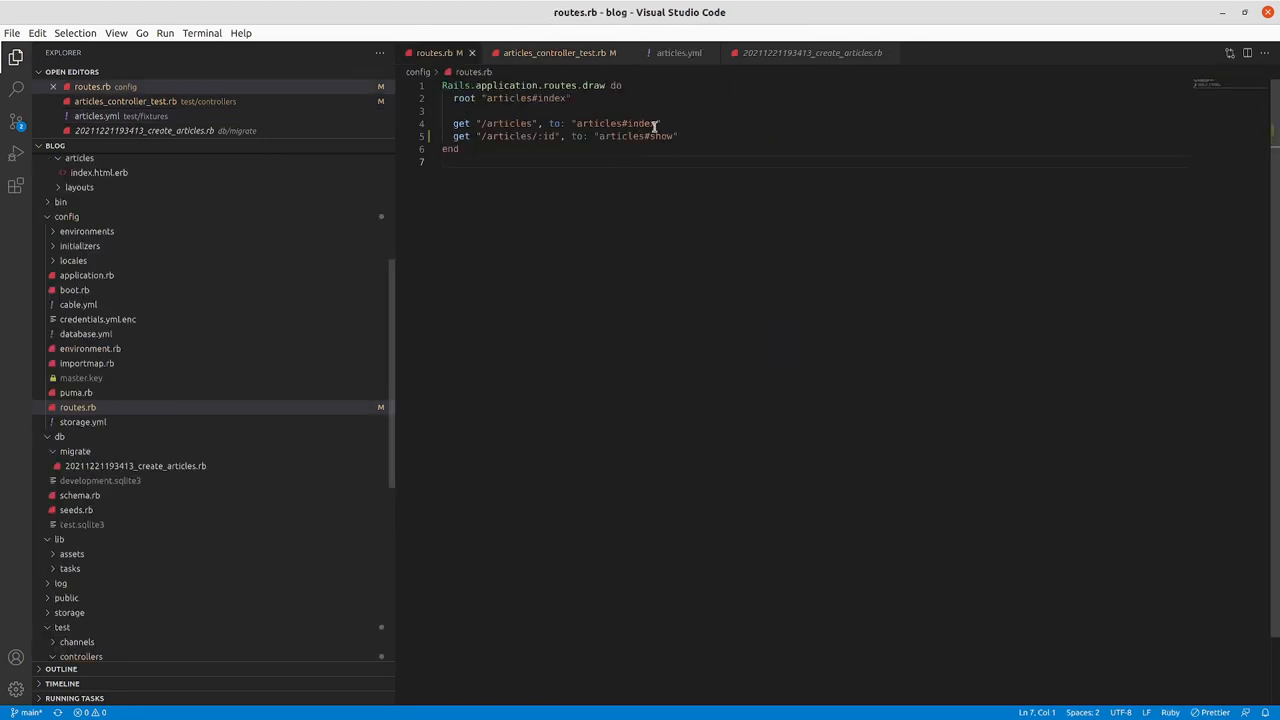
click(680, 136)
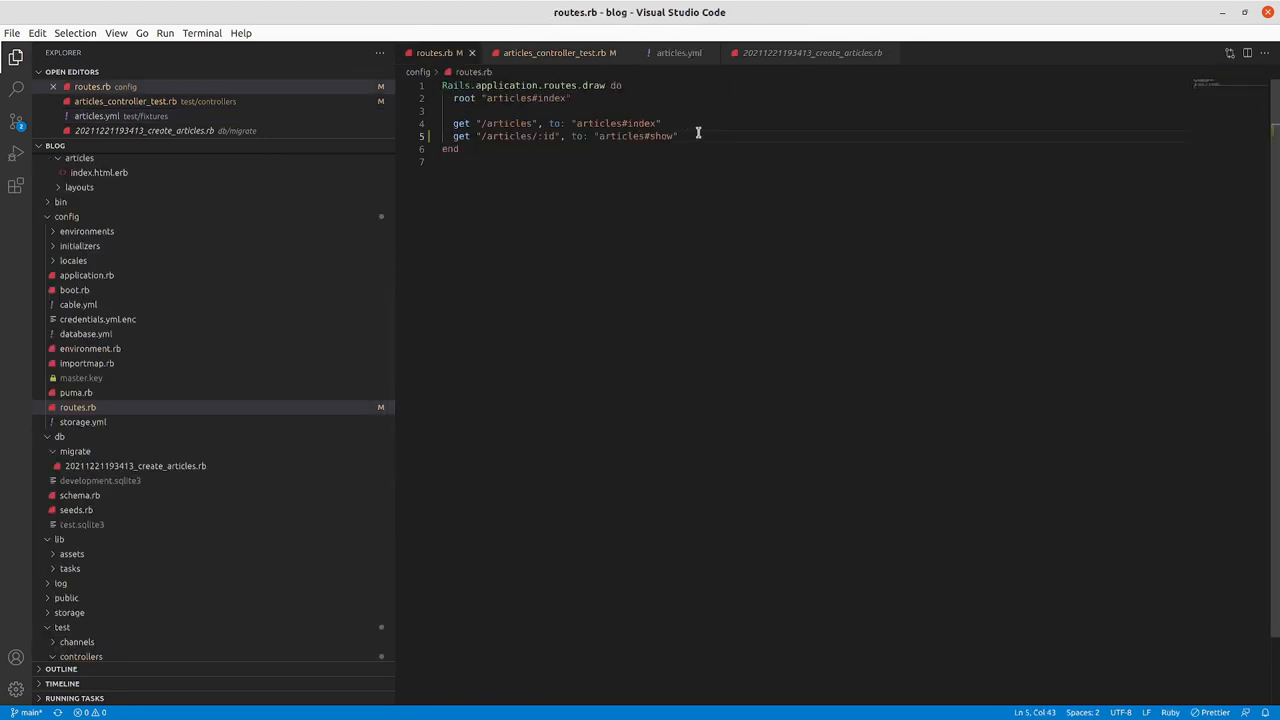
text(, a)
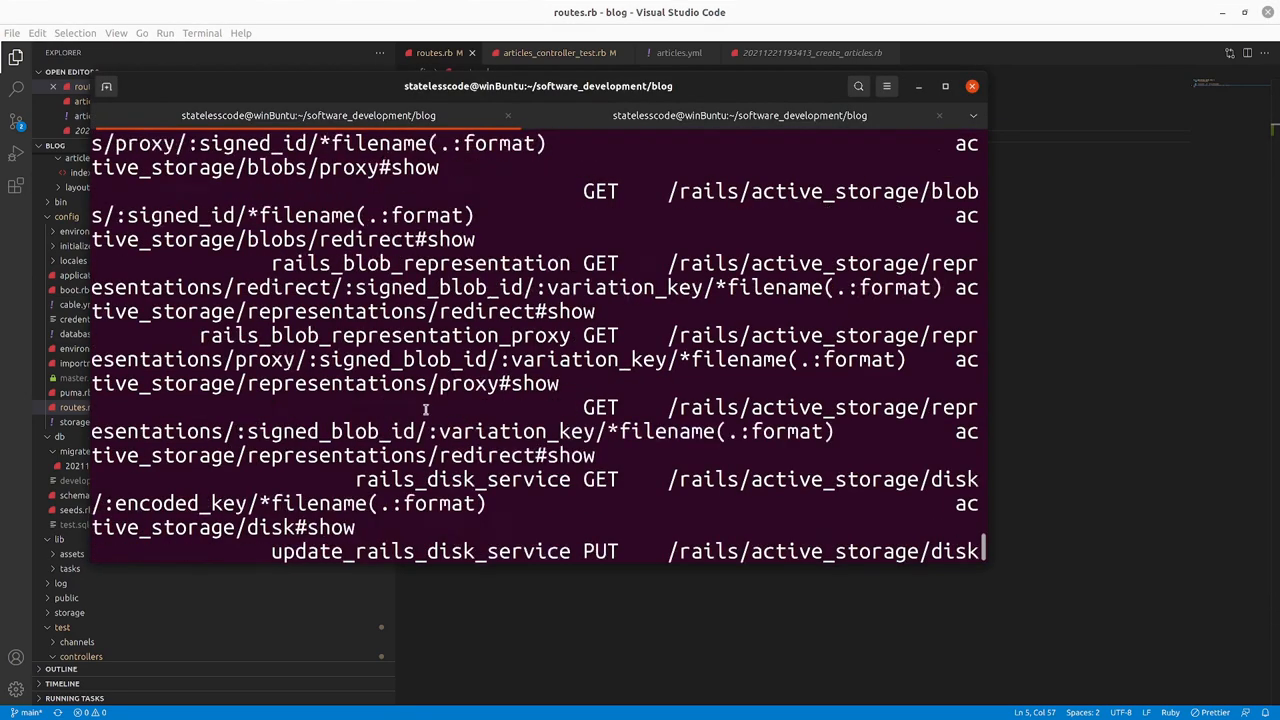
Step: Confirm the article route prefix, then run bin/rails test to see the missing show action error
scroll(down, 3)
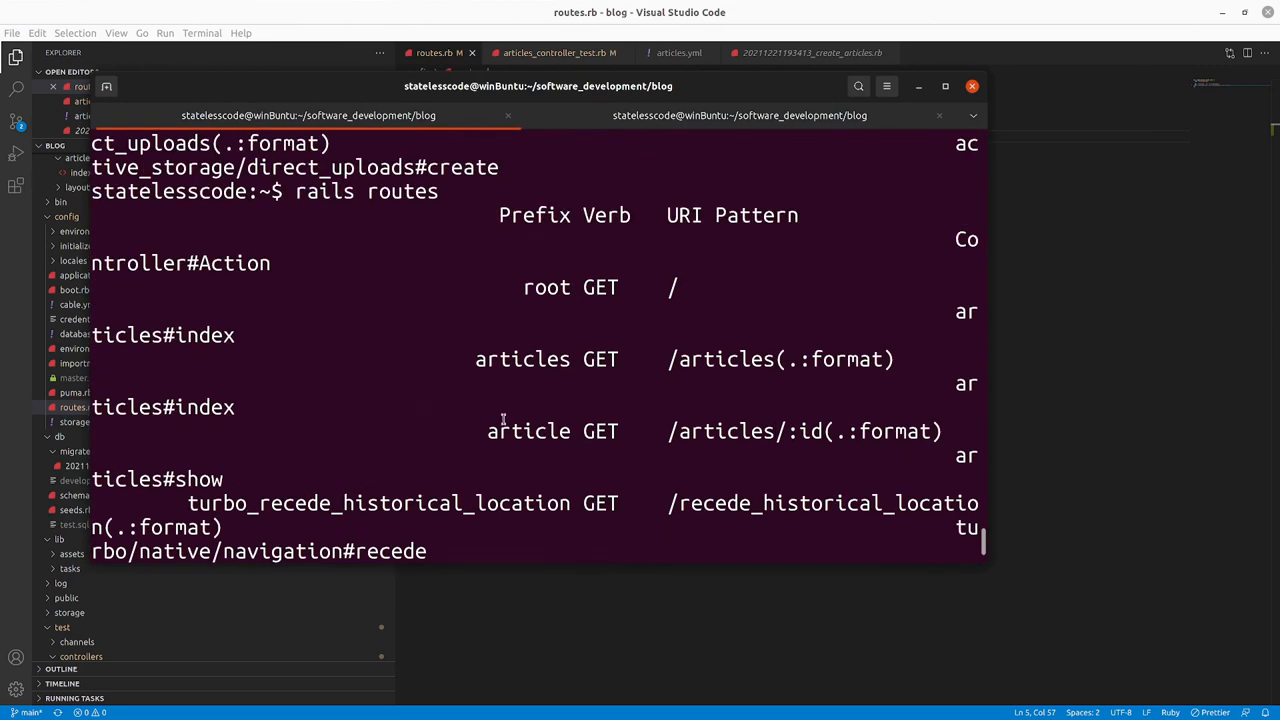
scroll(down, 3)
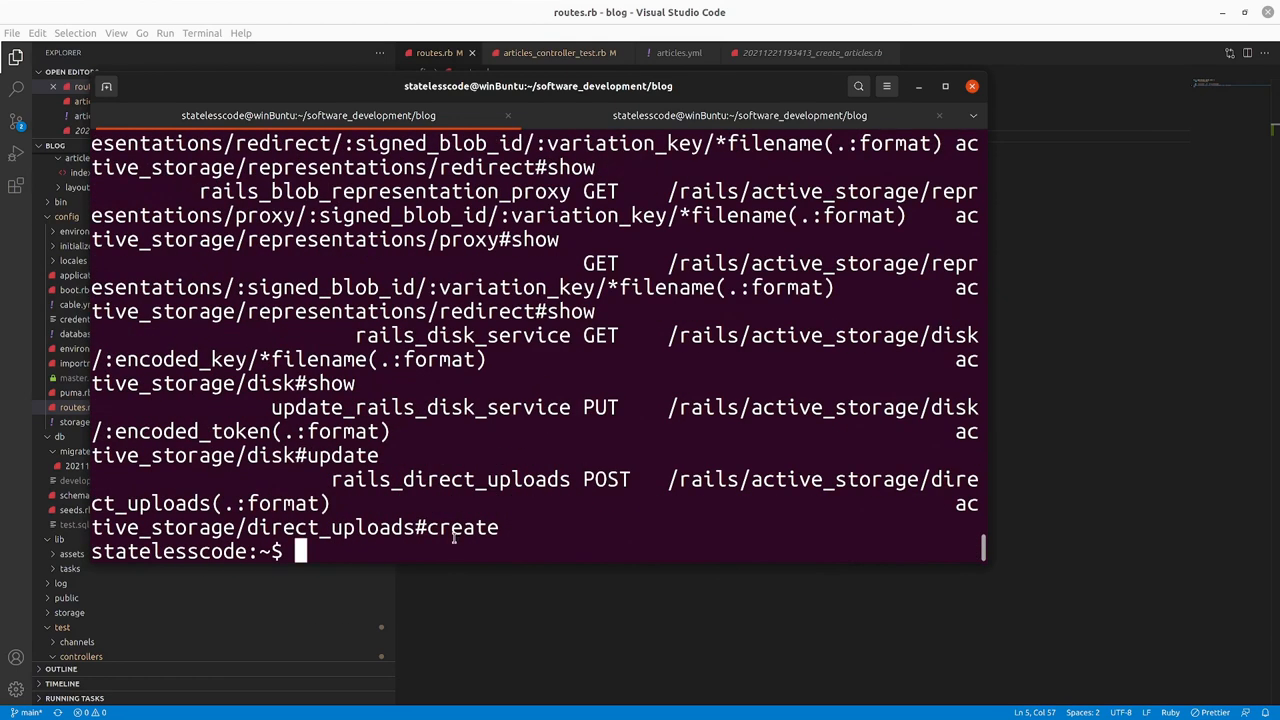
text(bin/rails test)
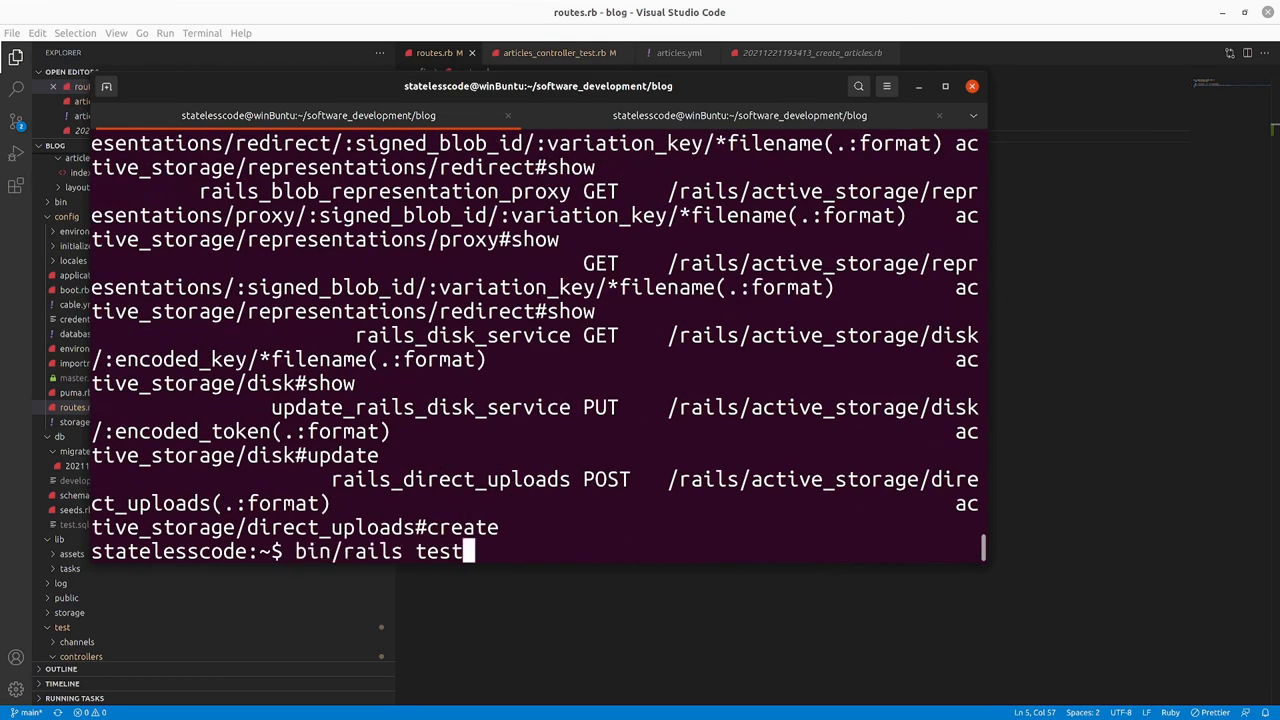
key(Return)
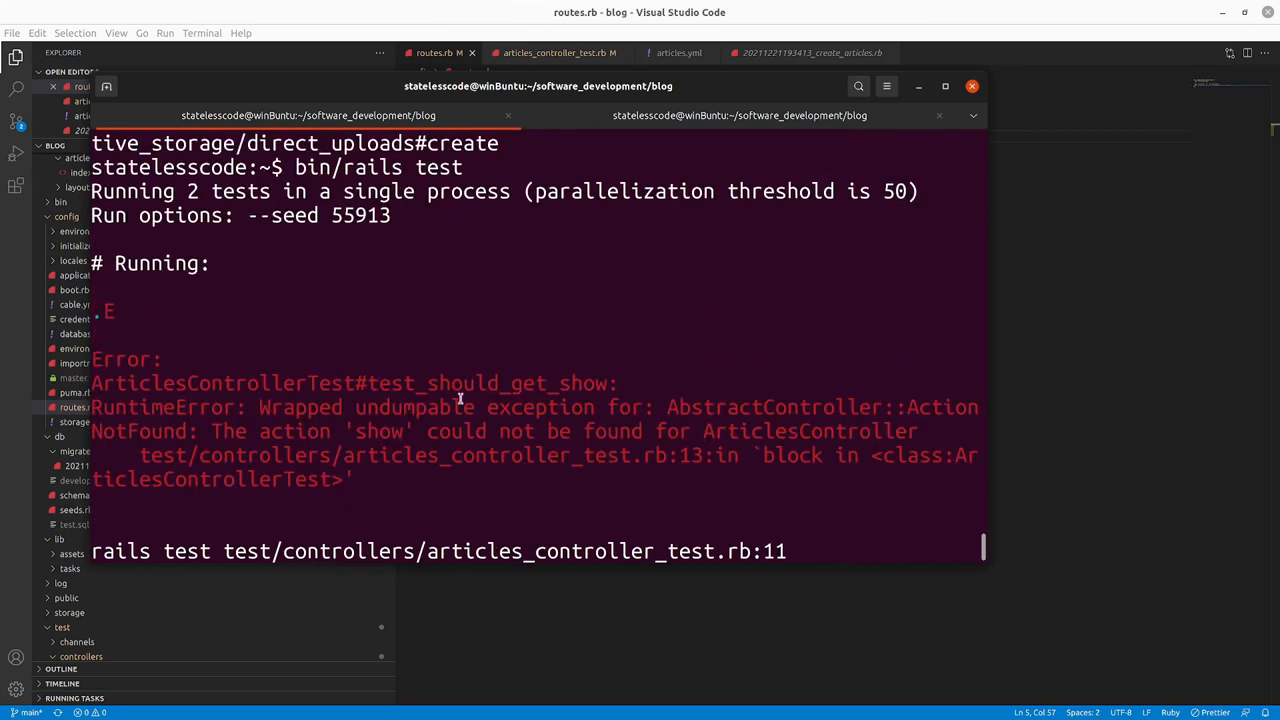
mouse_move(296, 390)
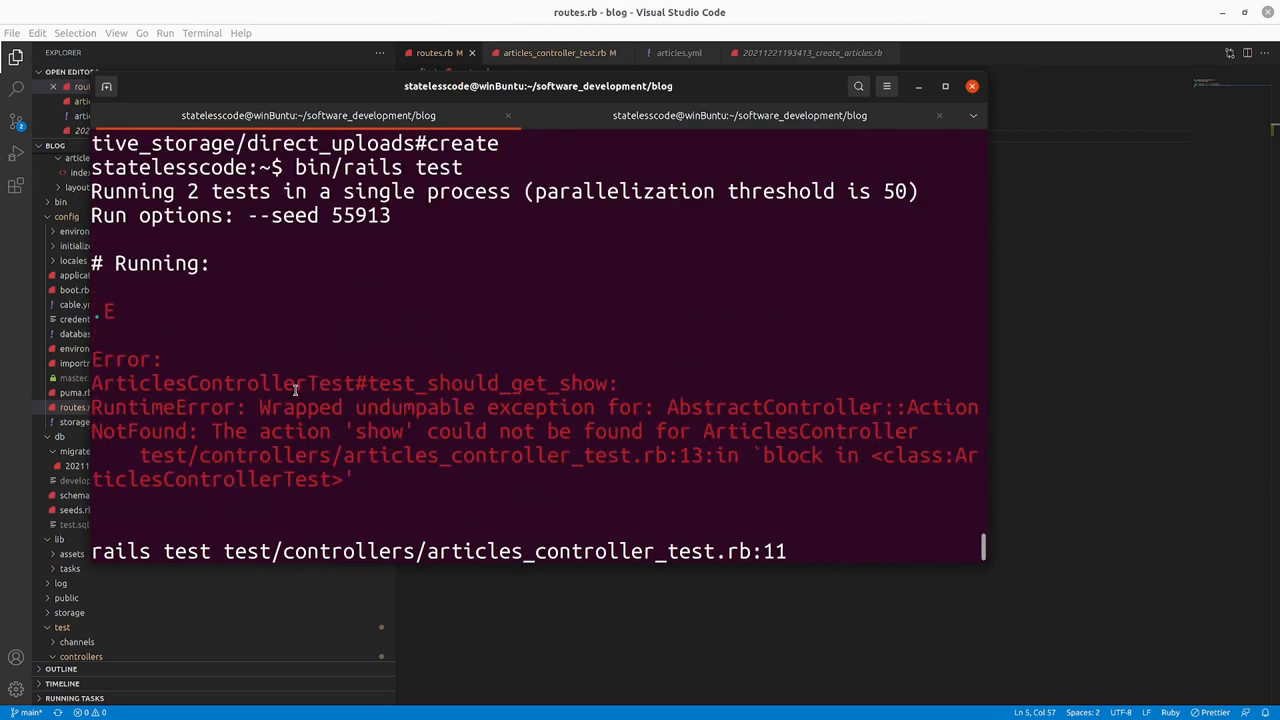
mouse_move(338, 432)
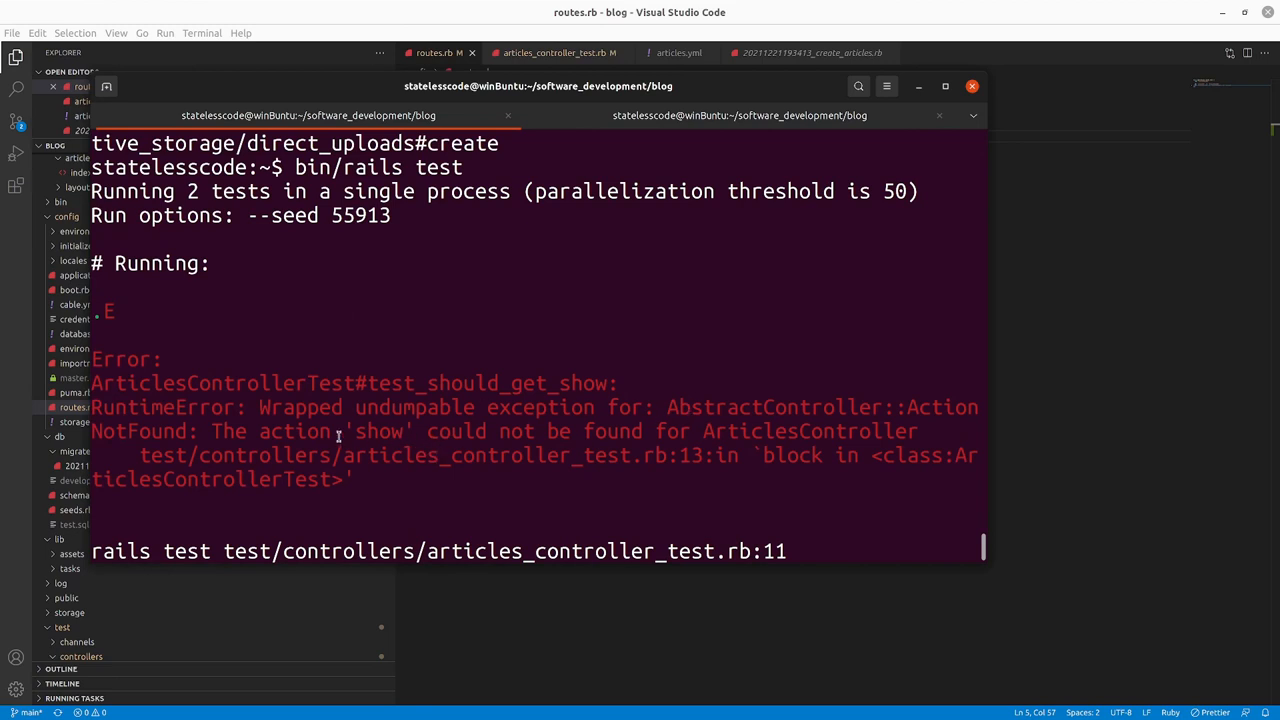
mouse_move(452, 412)
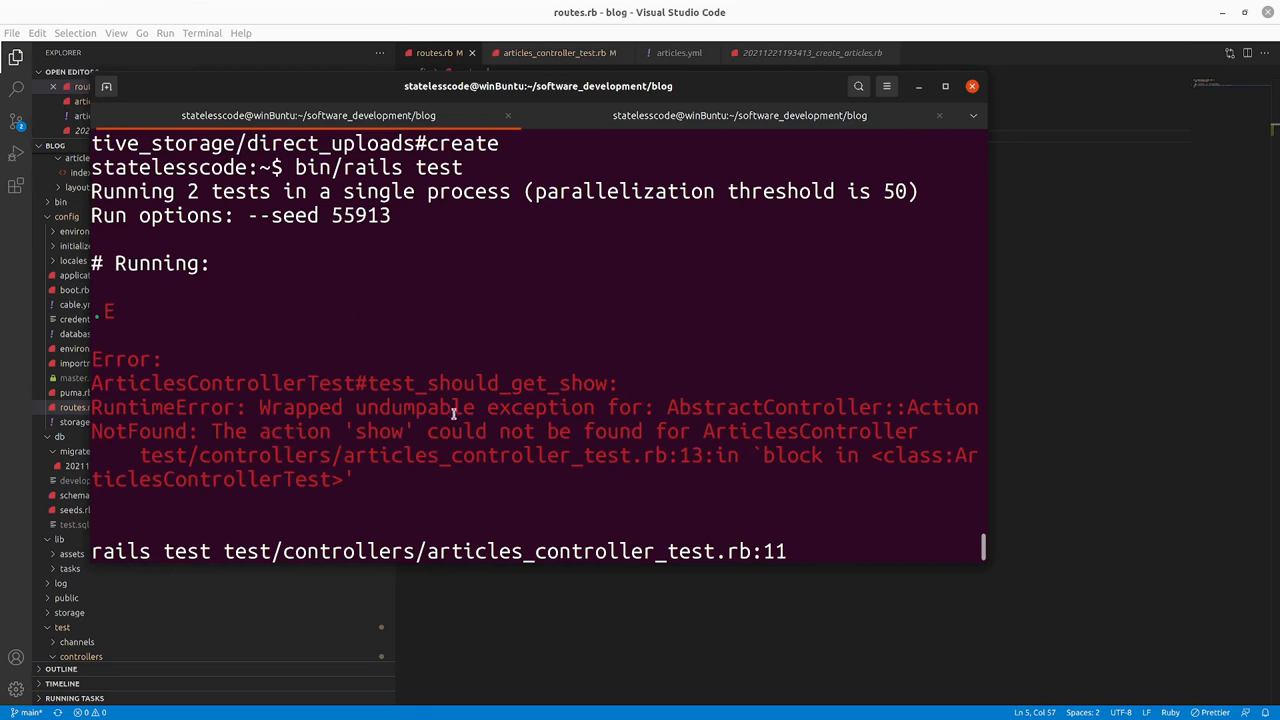
mouse_move(480, 432)
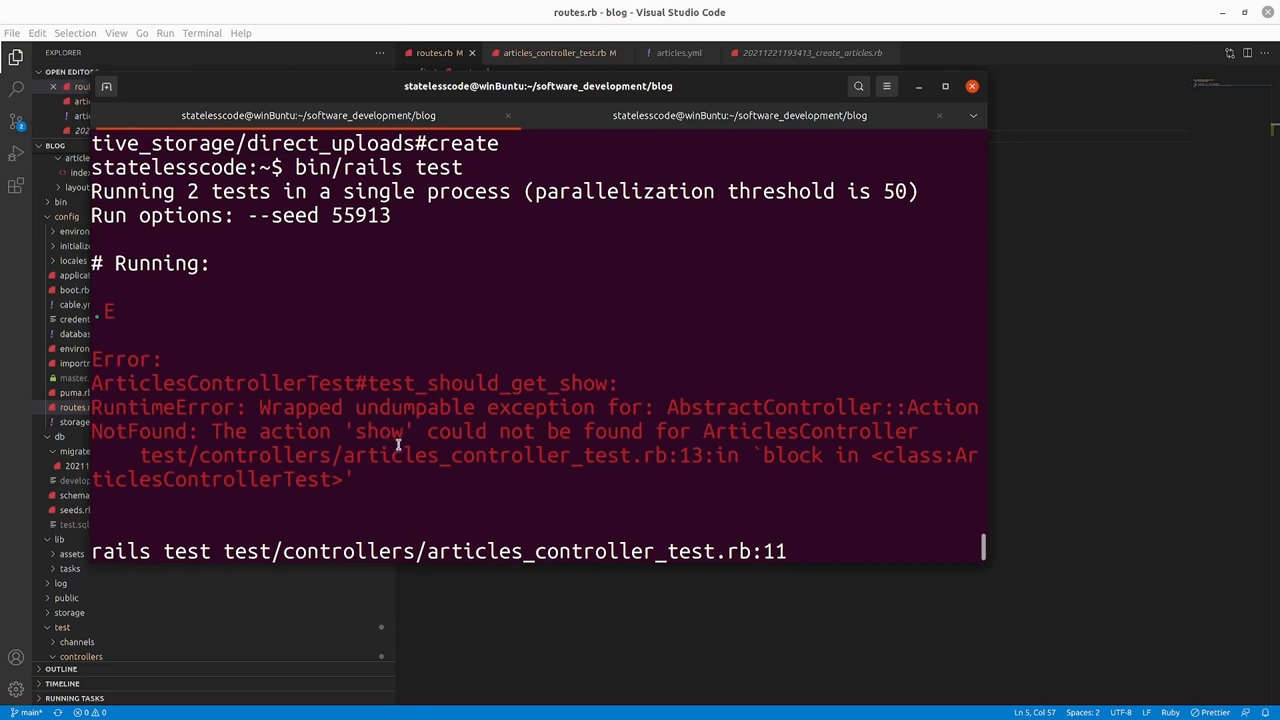
mouse_move(534, 438)
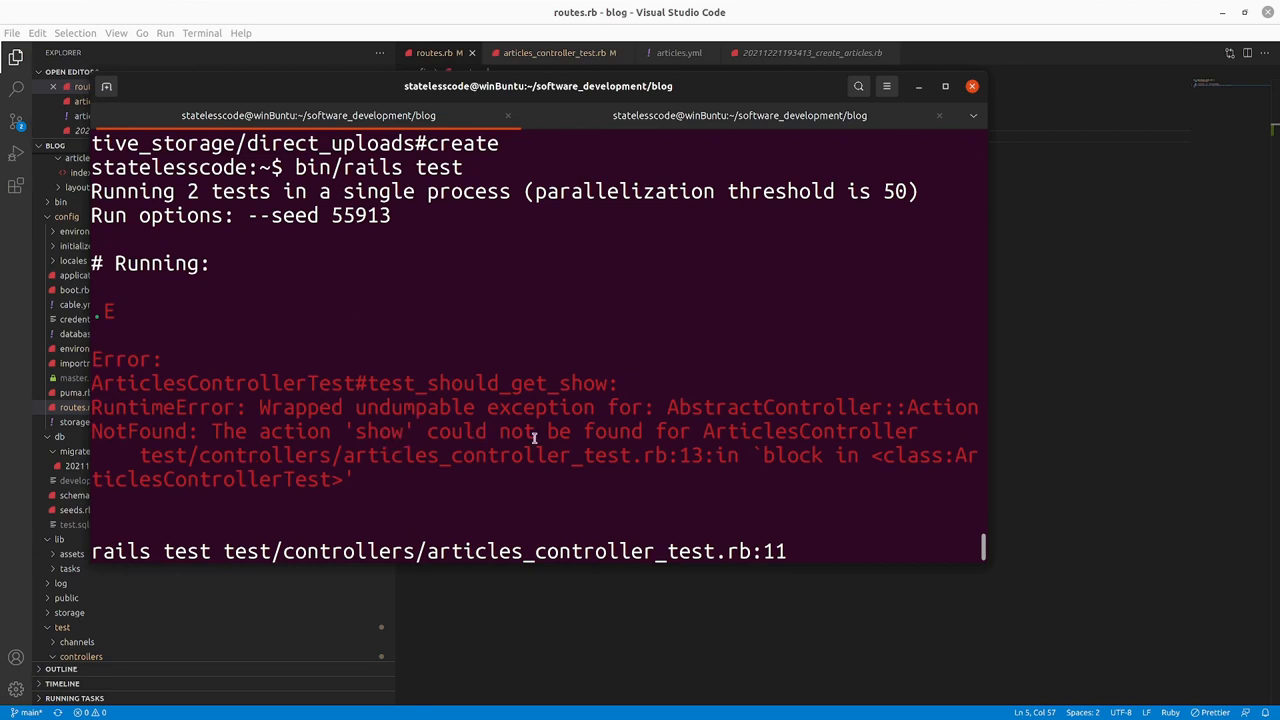
mouse_move(748, 492)
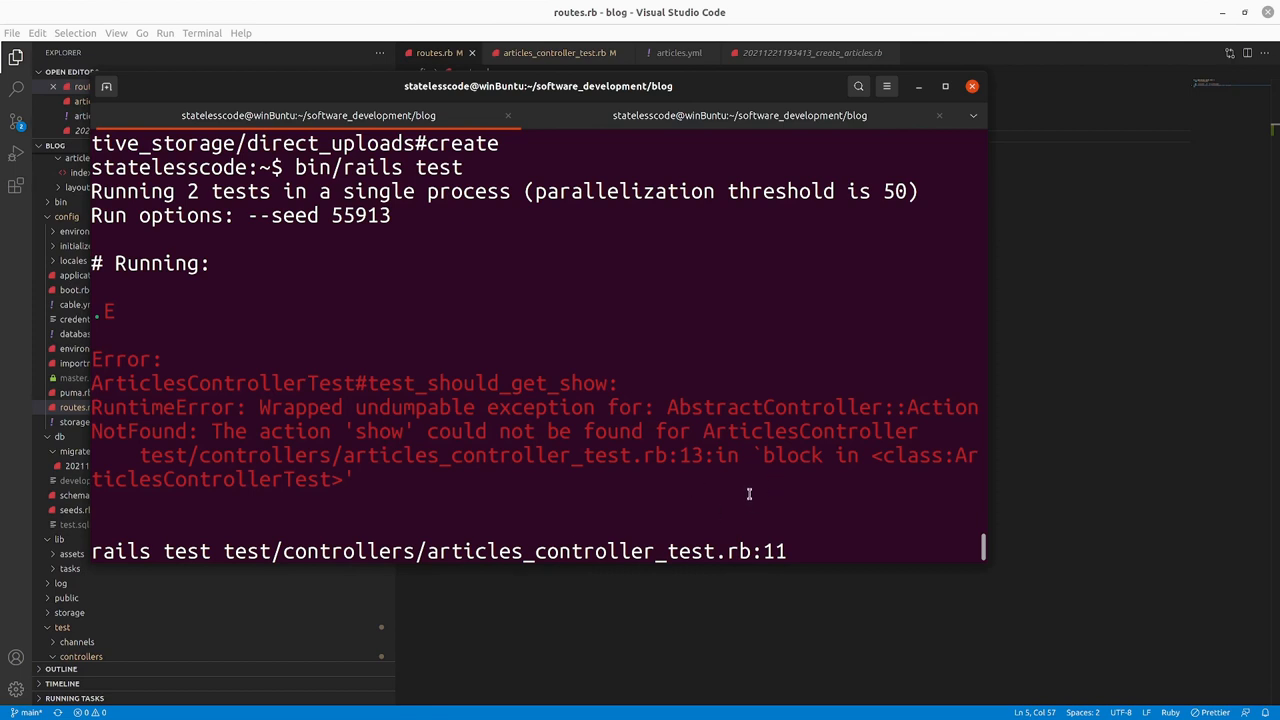
mouse_move(556, 52)
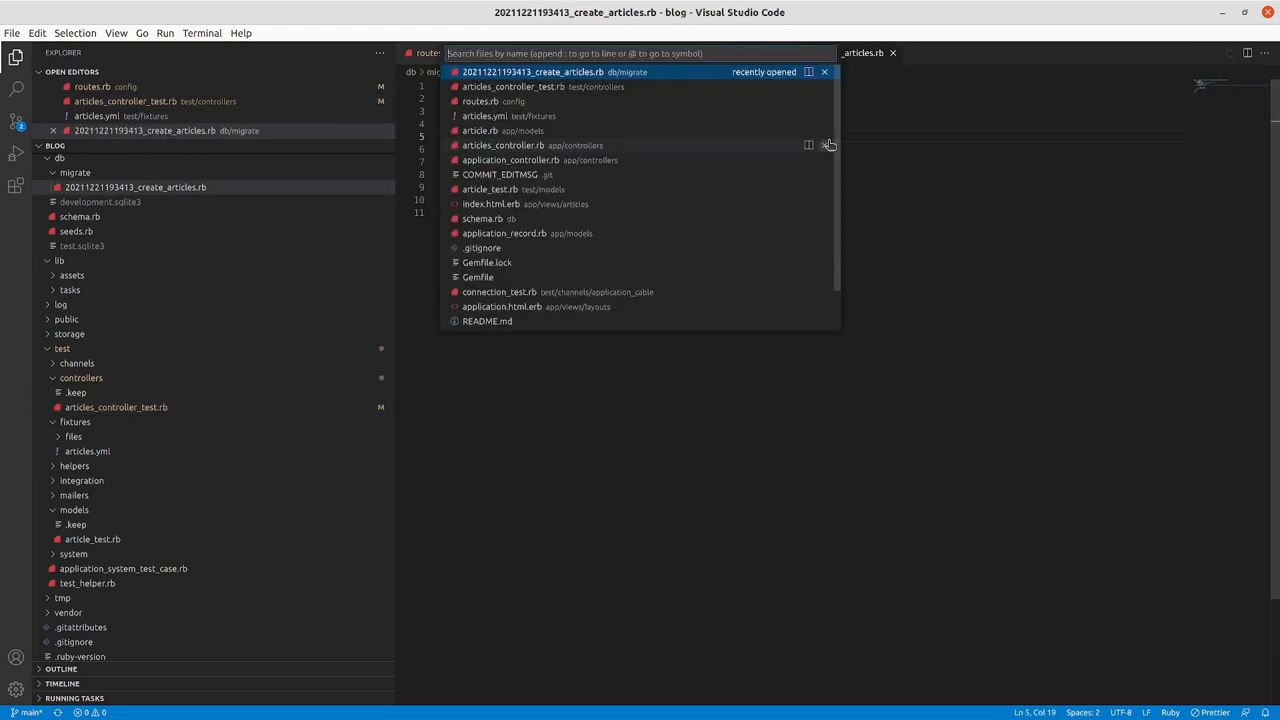
mouse_move(564, 32)
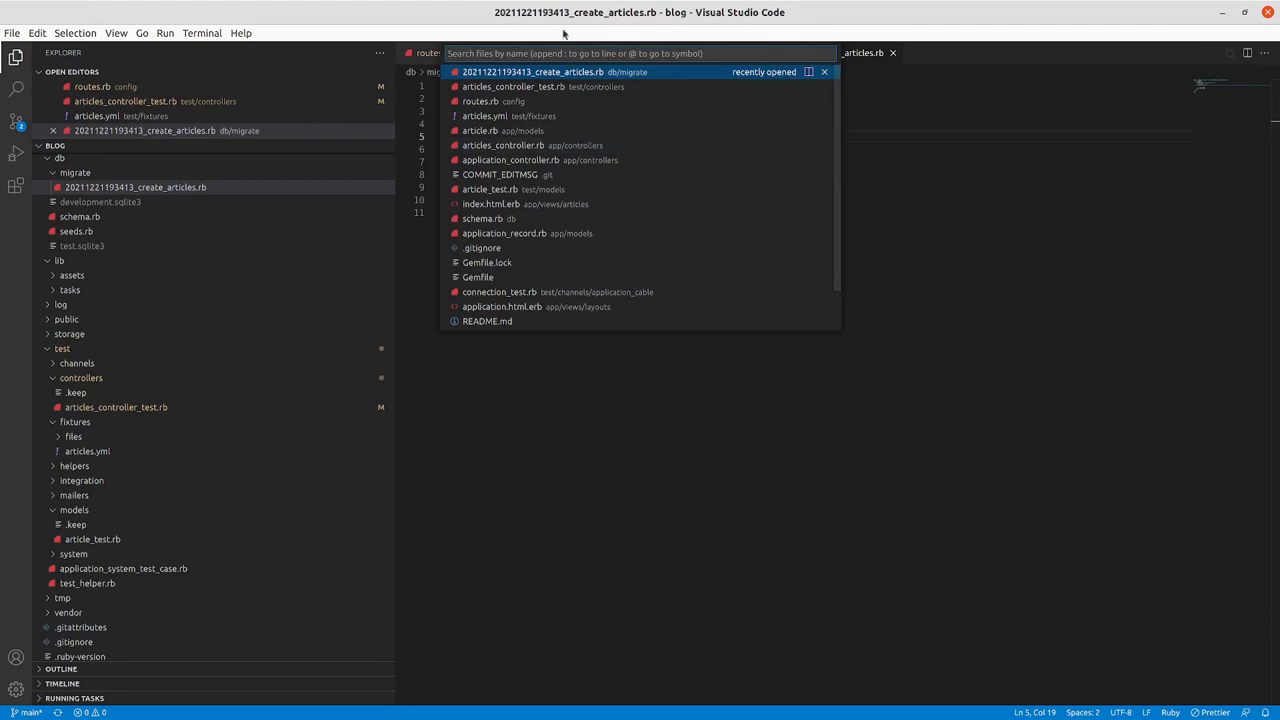
mouse_move(516, 90)
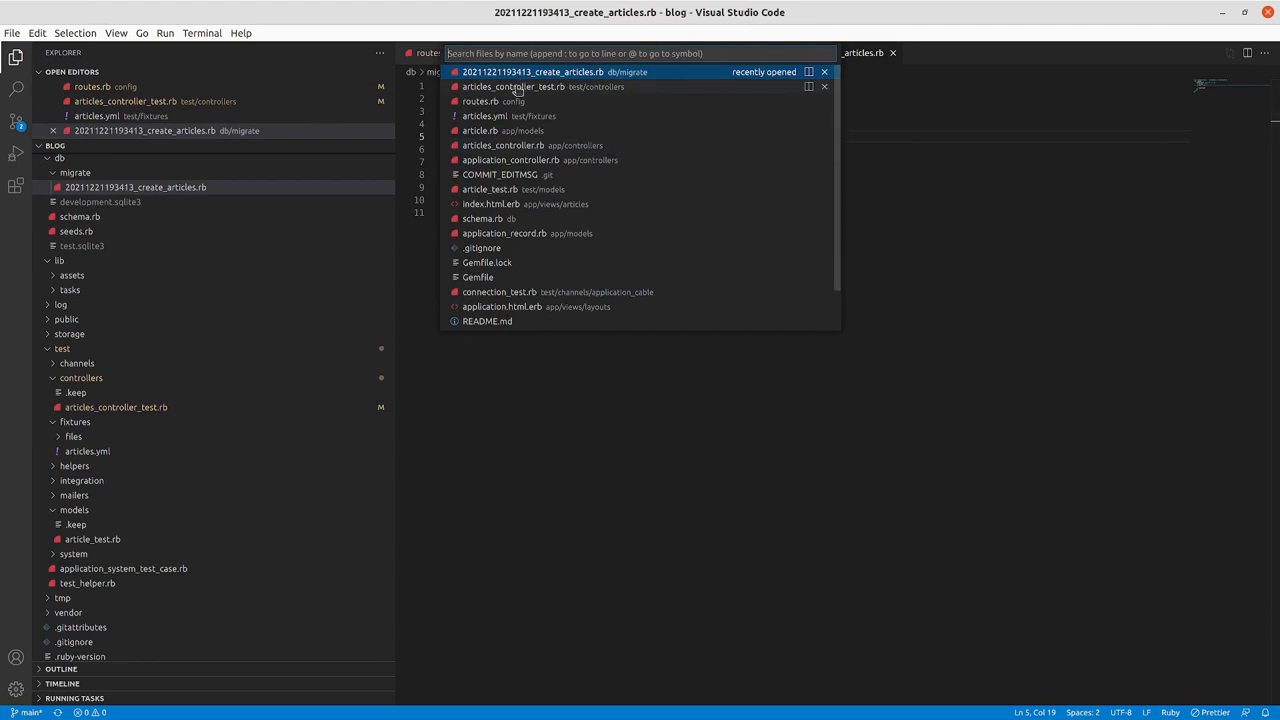
Step: Add an empty def show ... end action to ArticlesController and save
click(504, 144)
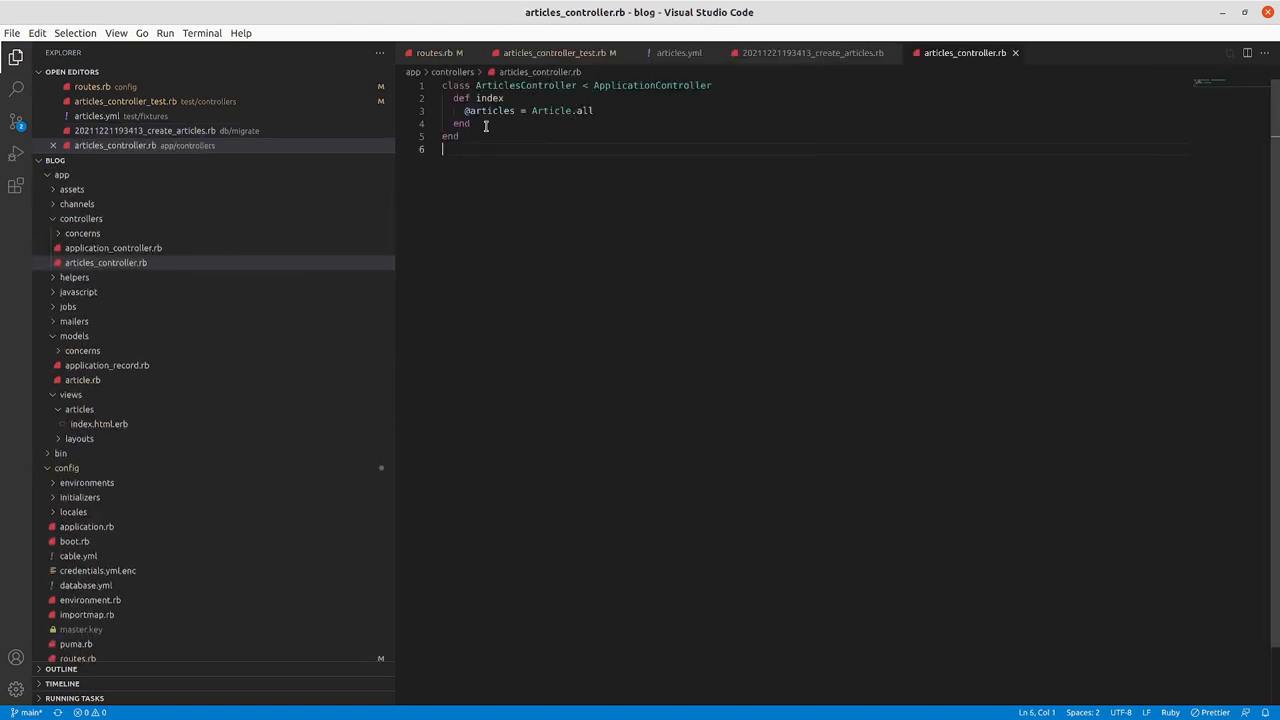
text(def)
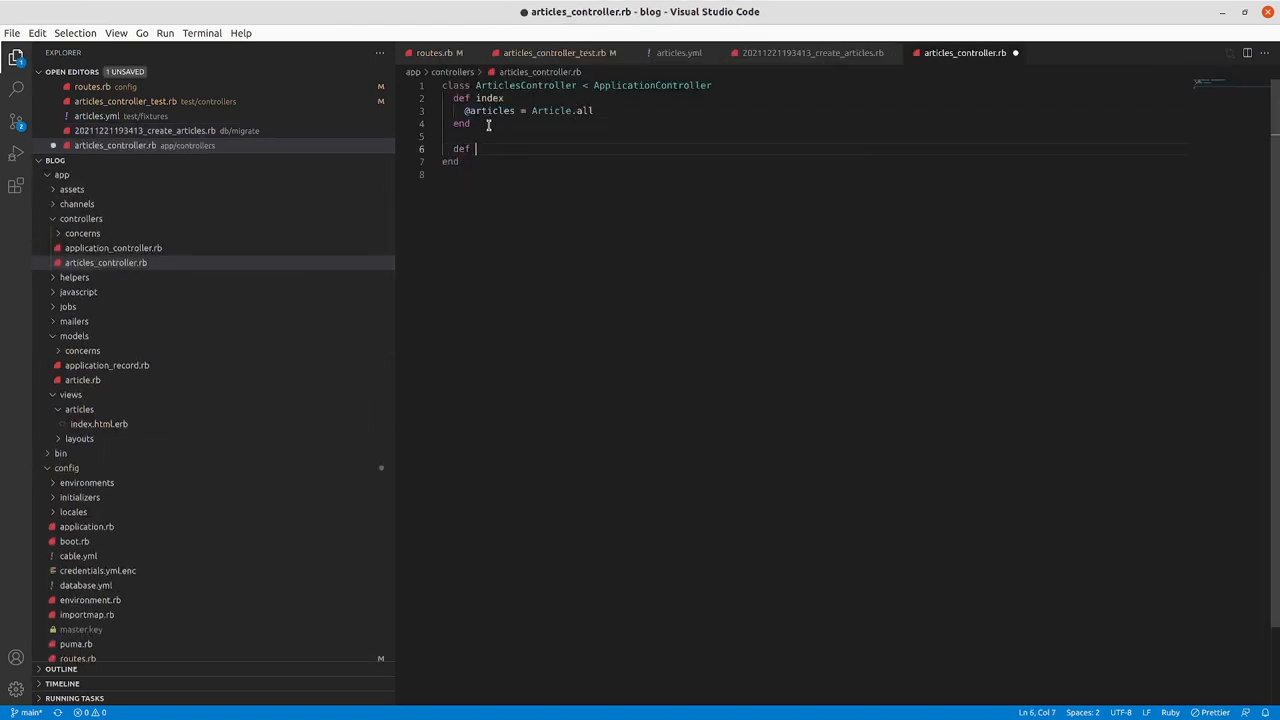
text(show)
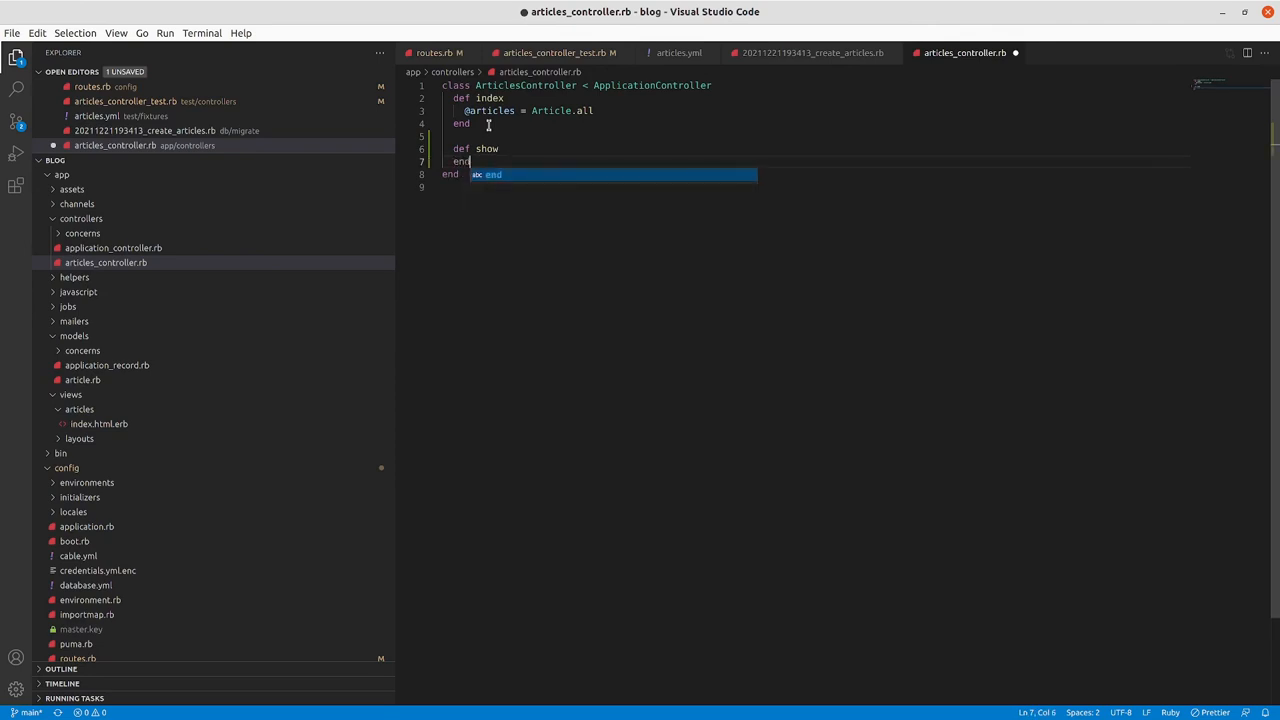
key(ctrl+s)
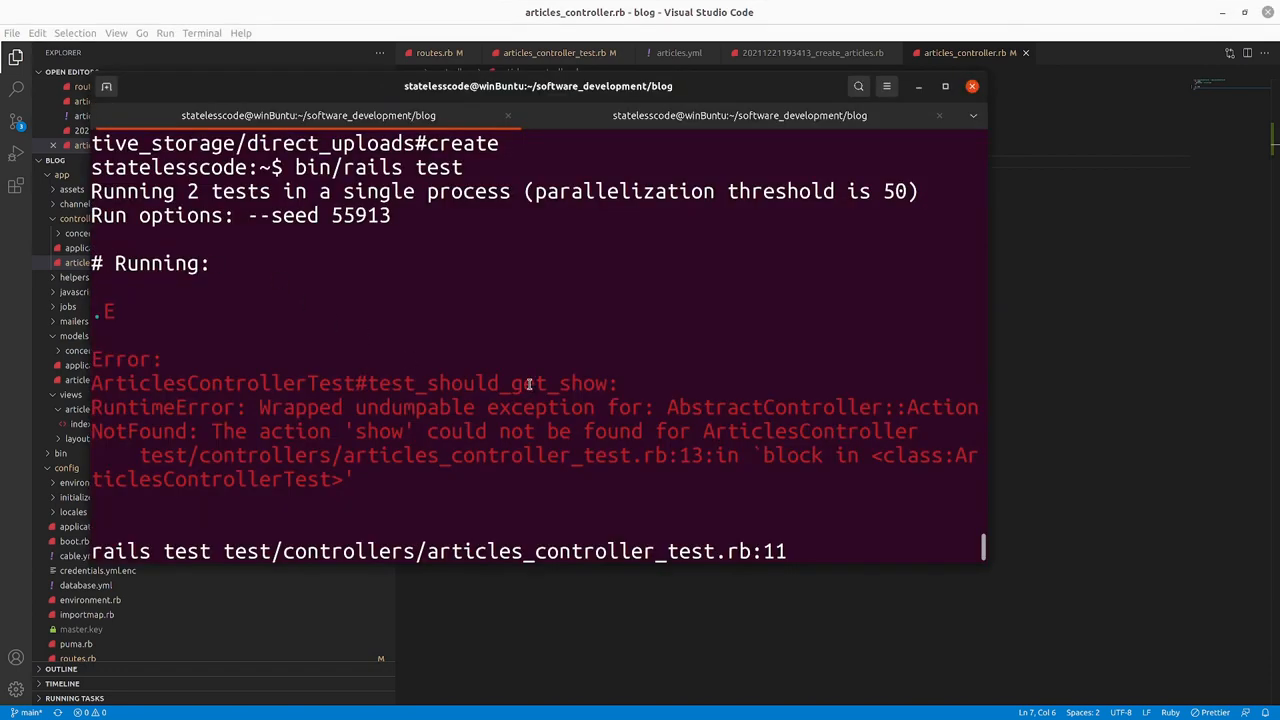
Step: Rerun bin/rails test, which now fails with a missing show template error
scroll(down, 3)
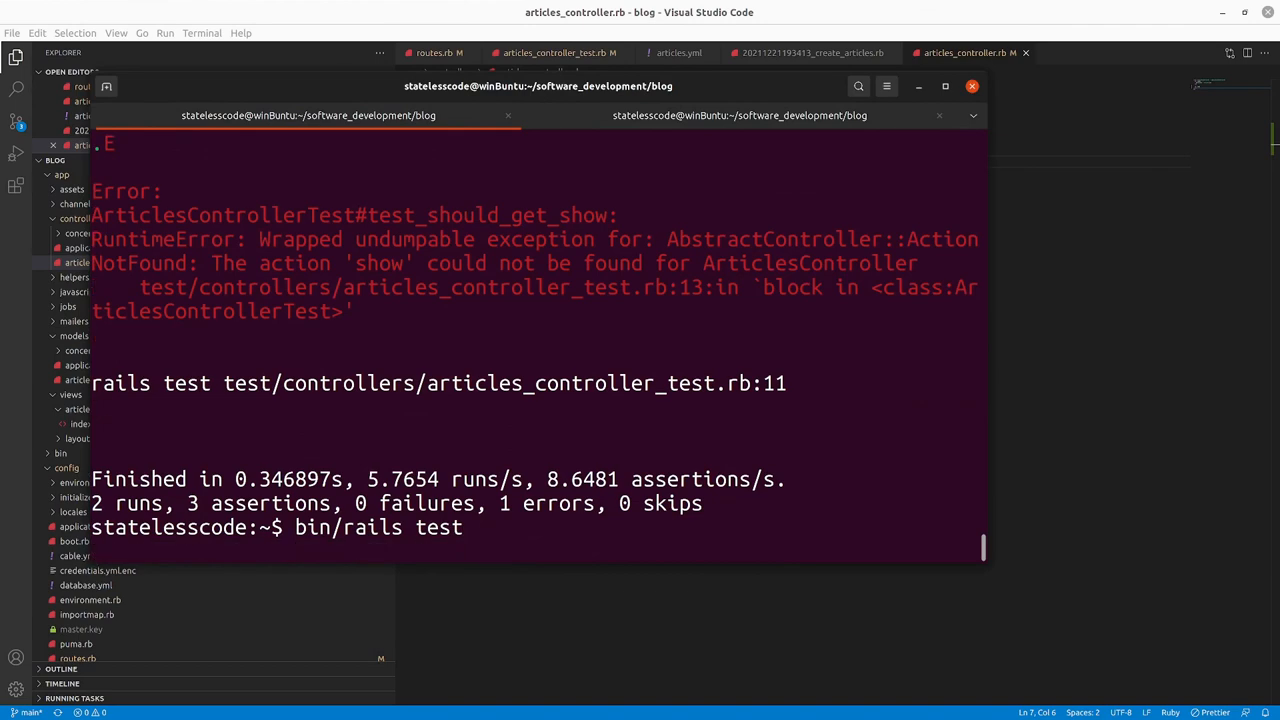
key(Return)
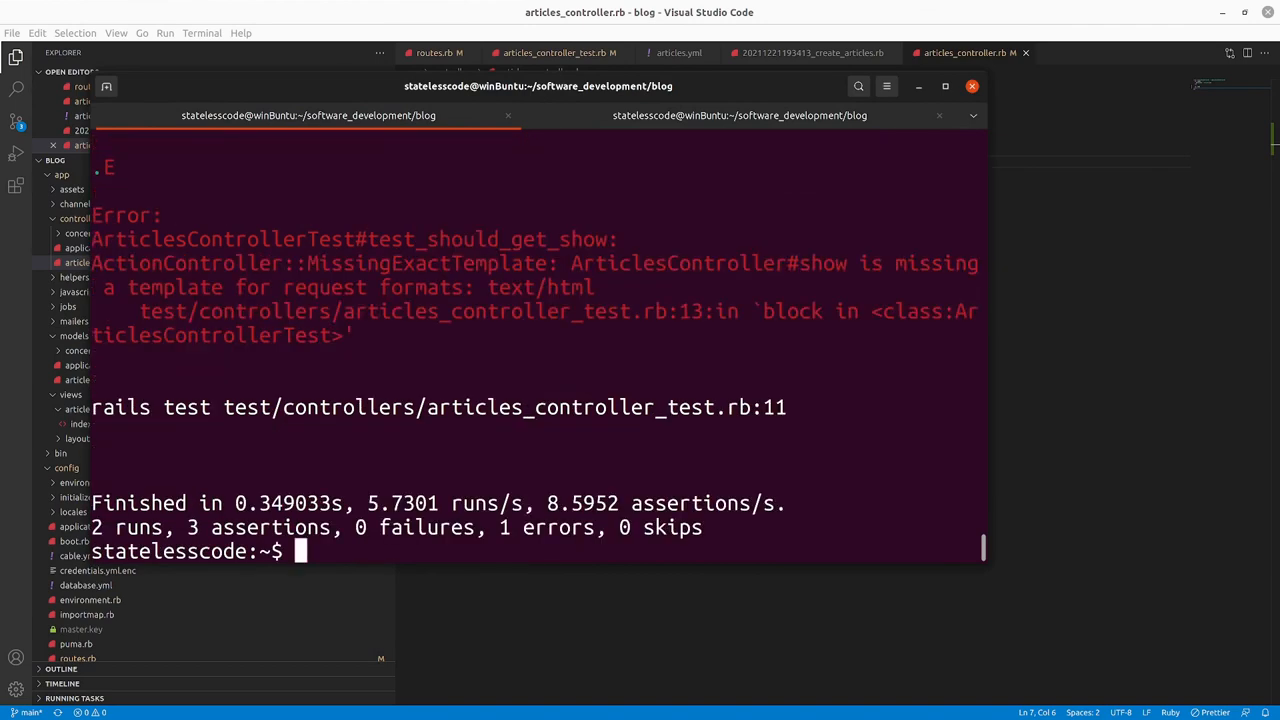
mouse_move(454, 284)
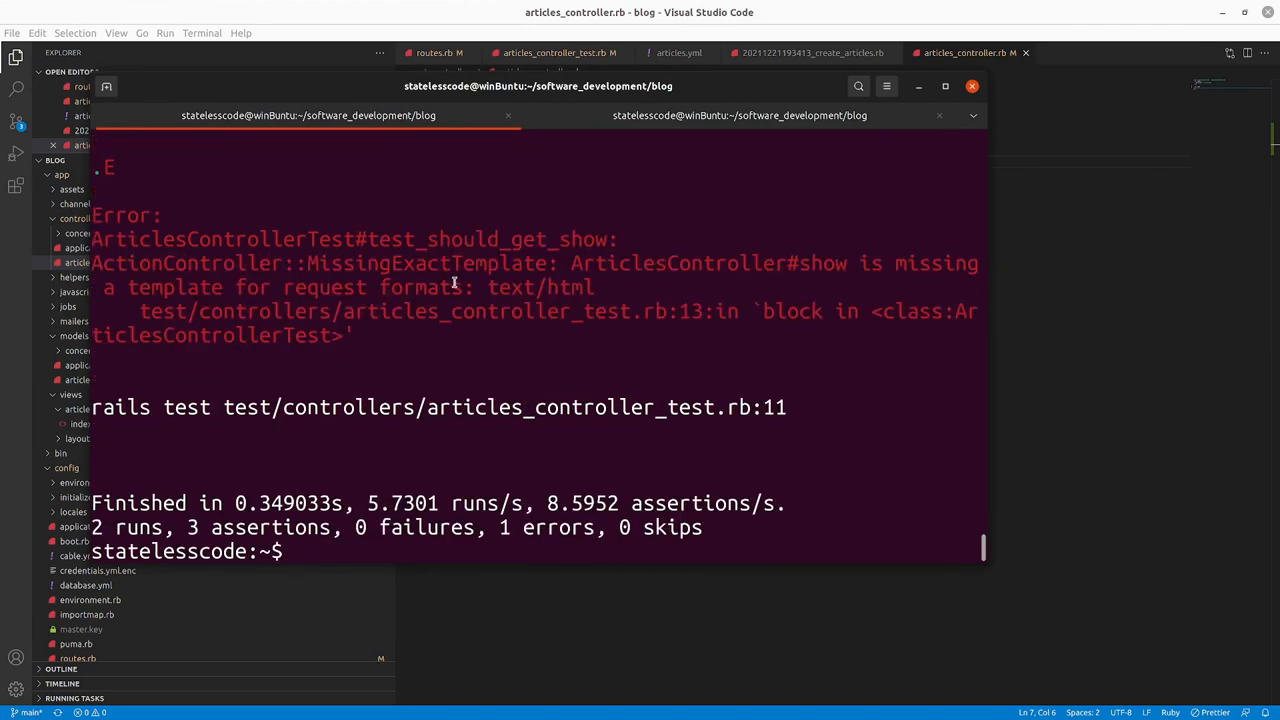
mouse_move(332, 428)
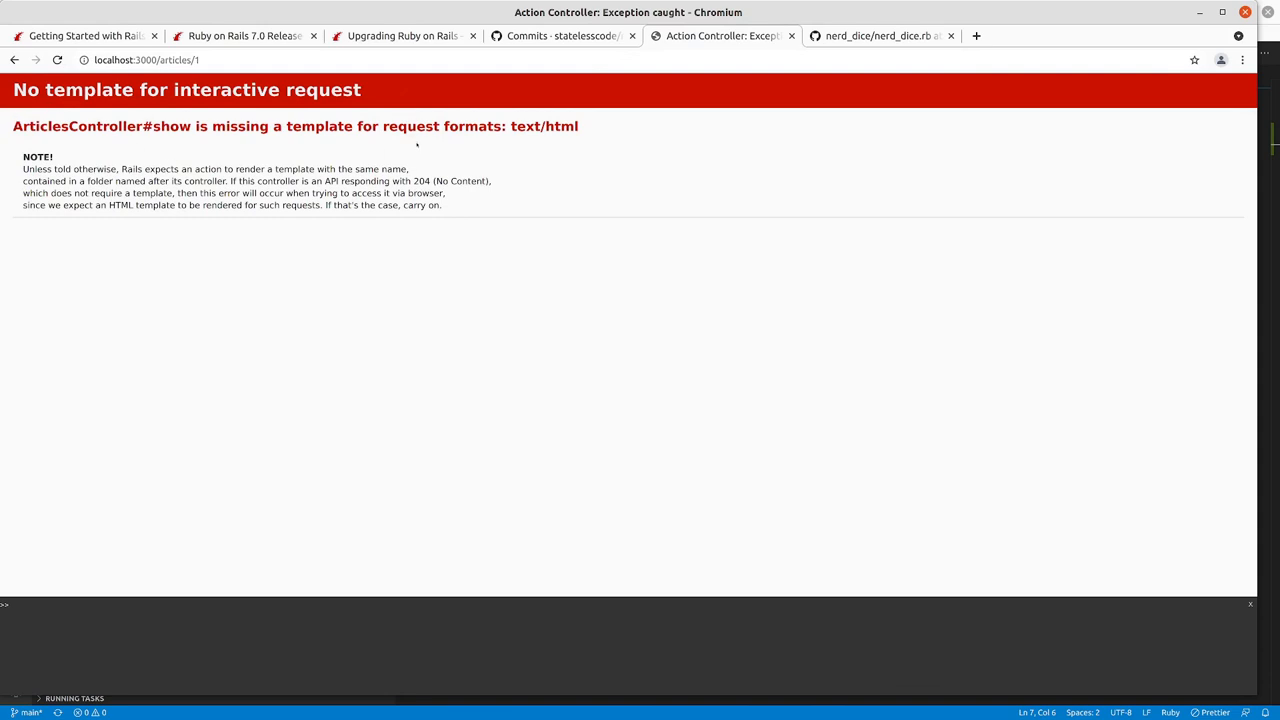
mouse_move(490, 228)
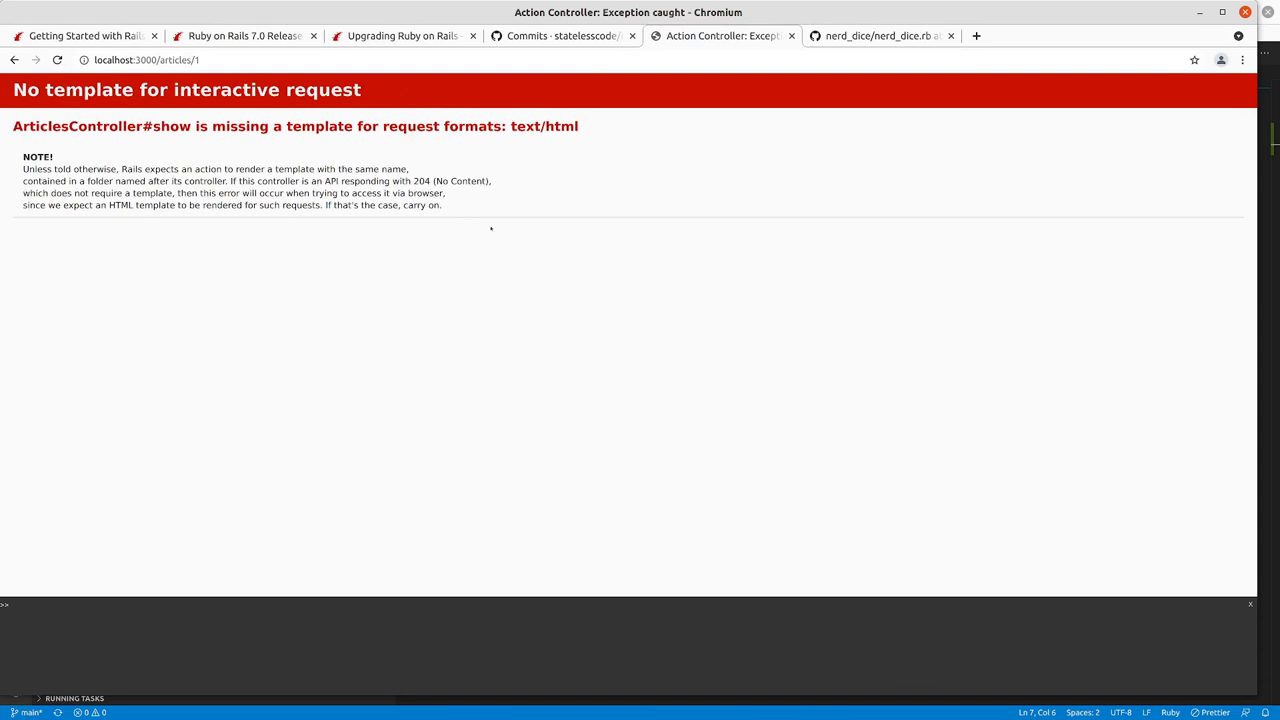
mouse_move(490, 228)
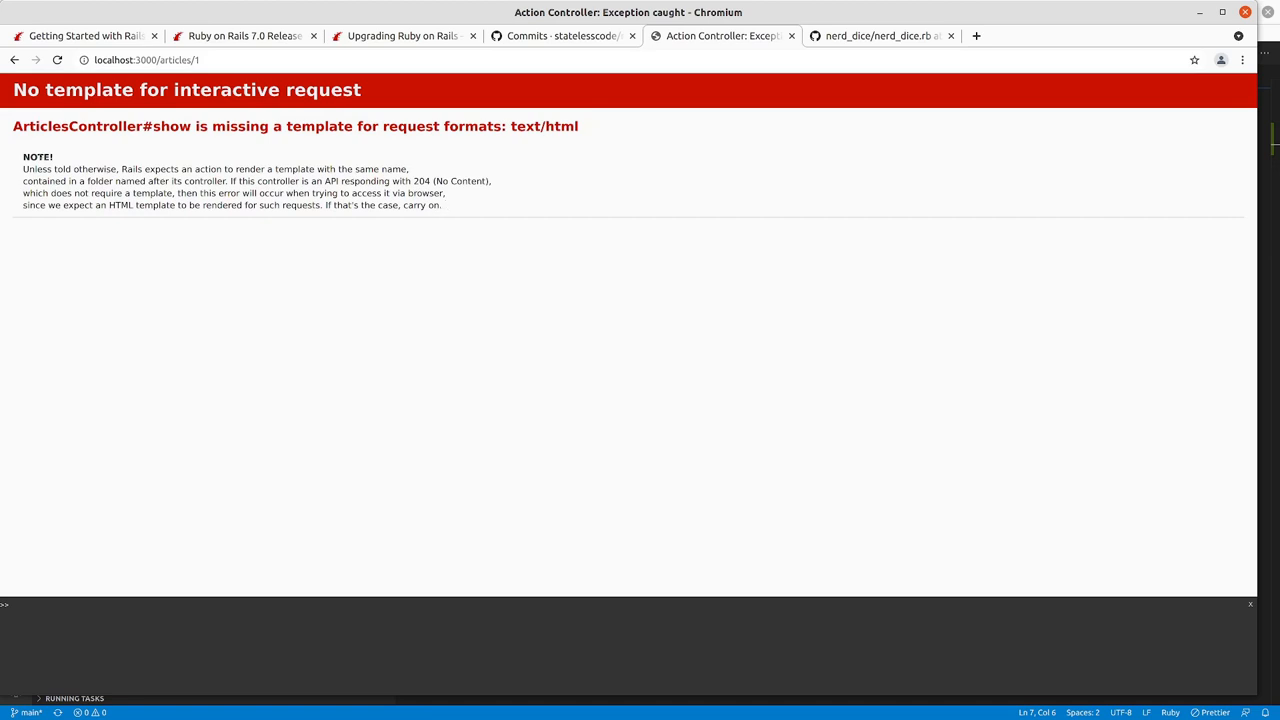
mouse_move(150, 148)
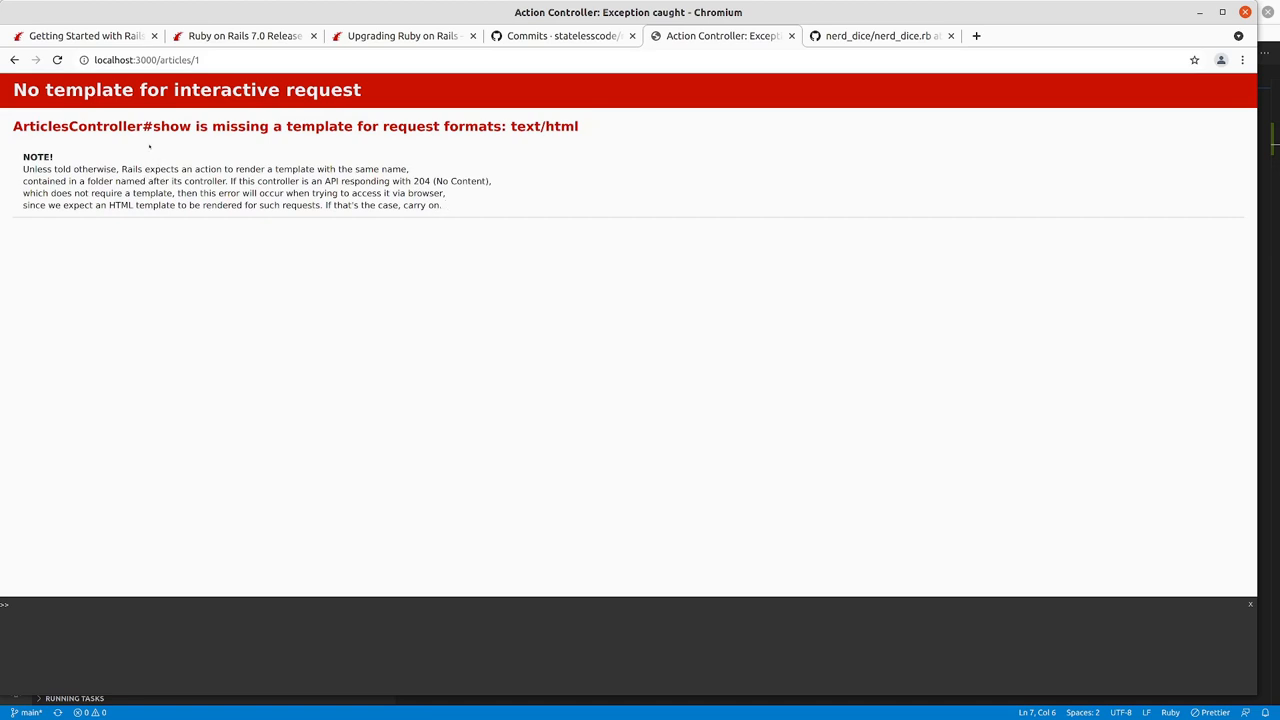
mouse_move(164, 8)
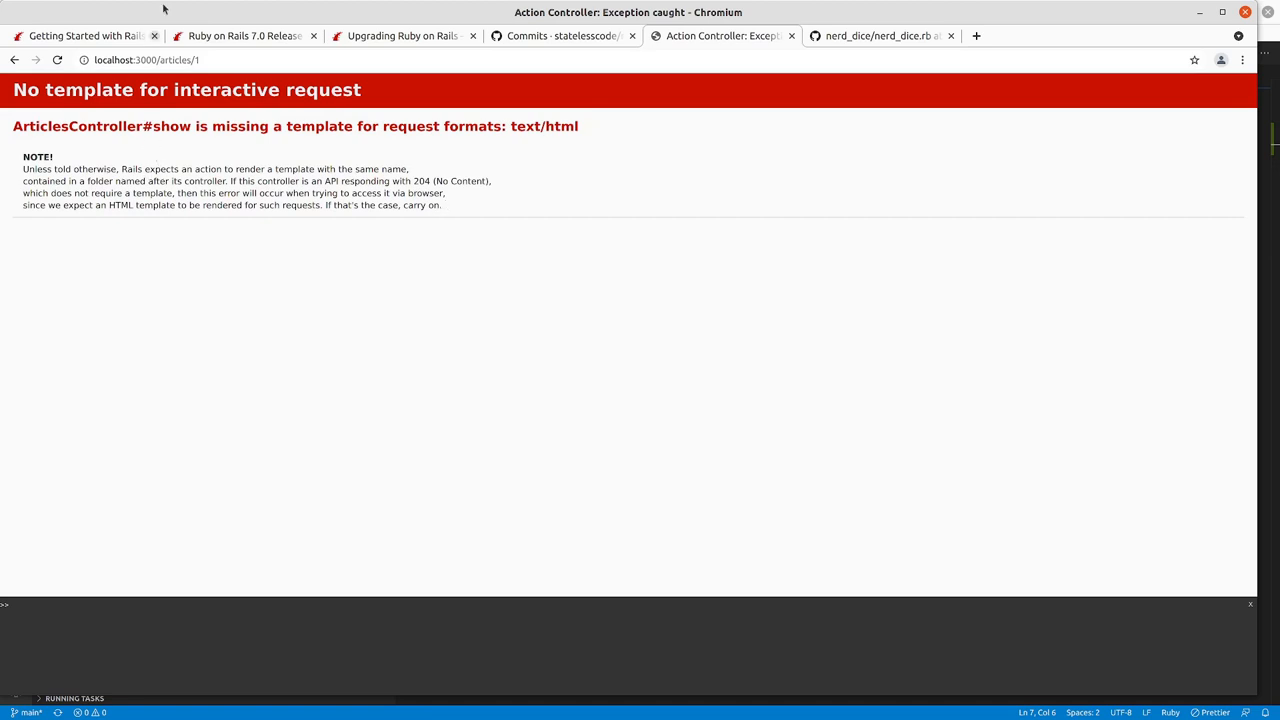
Step: Scroll the Rails Getting Started guide to the section on the show action and its view
click(84, 36)
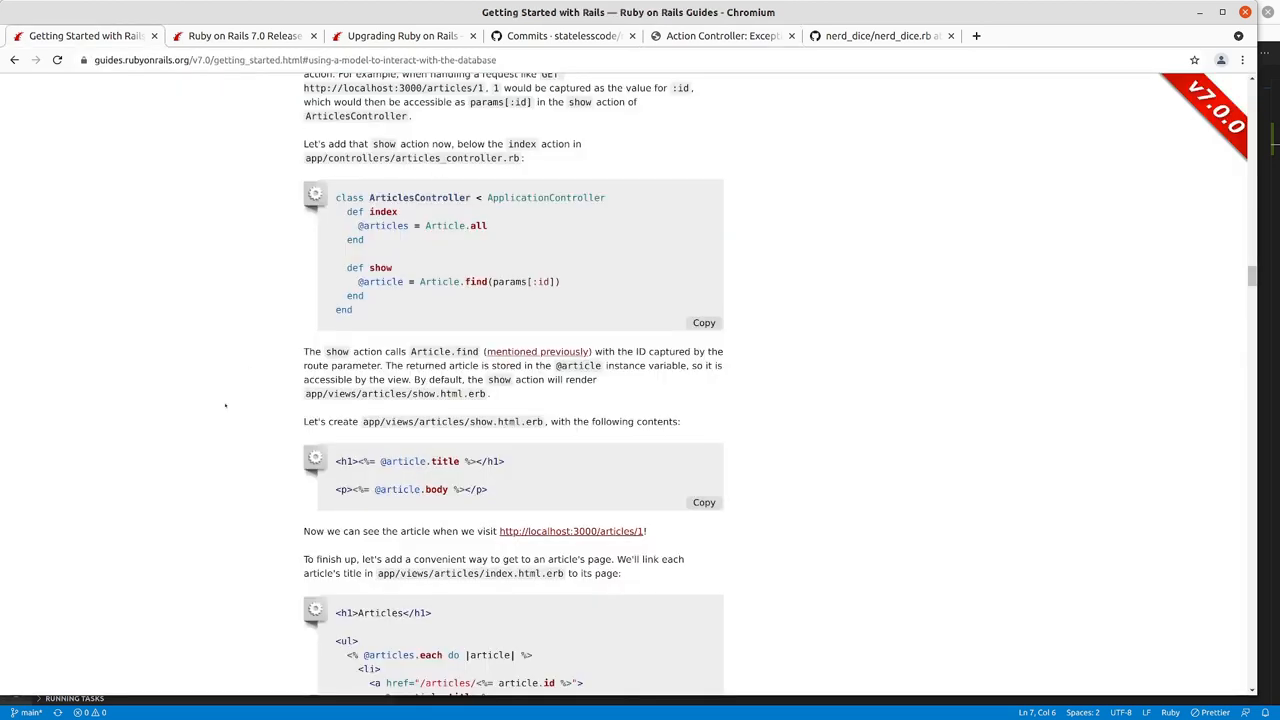
scroll(down, 3)
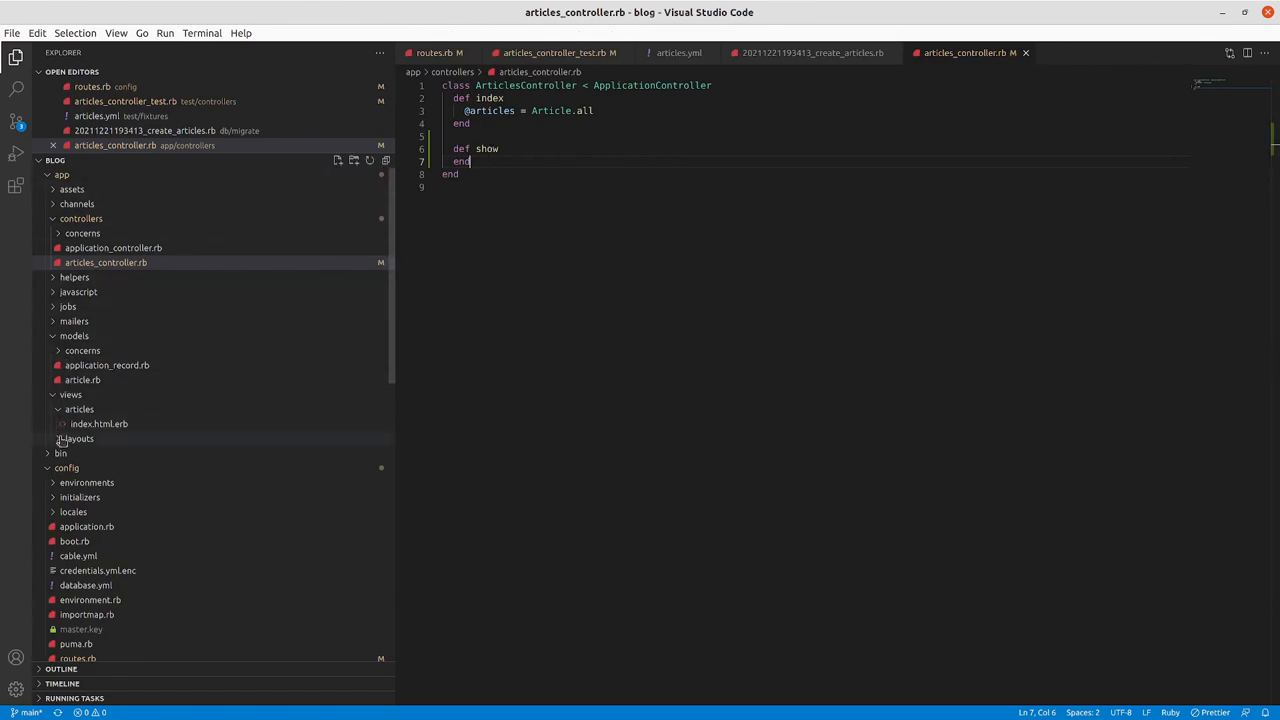
mouse_move(80, 408)
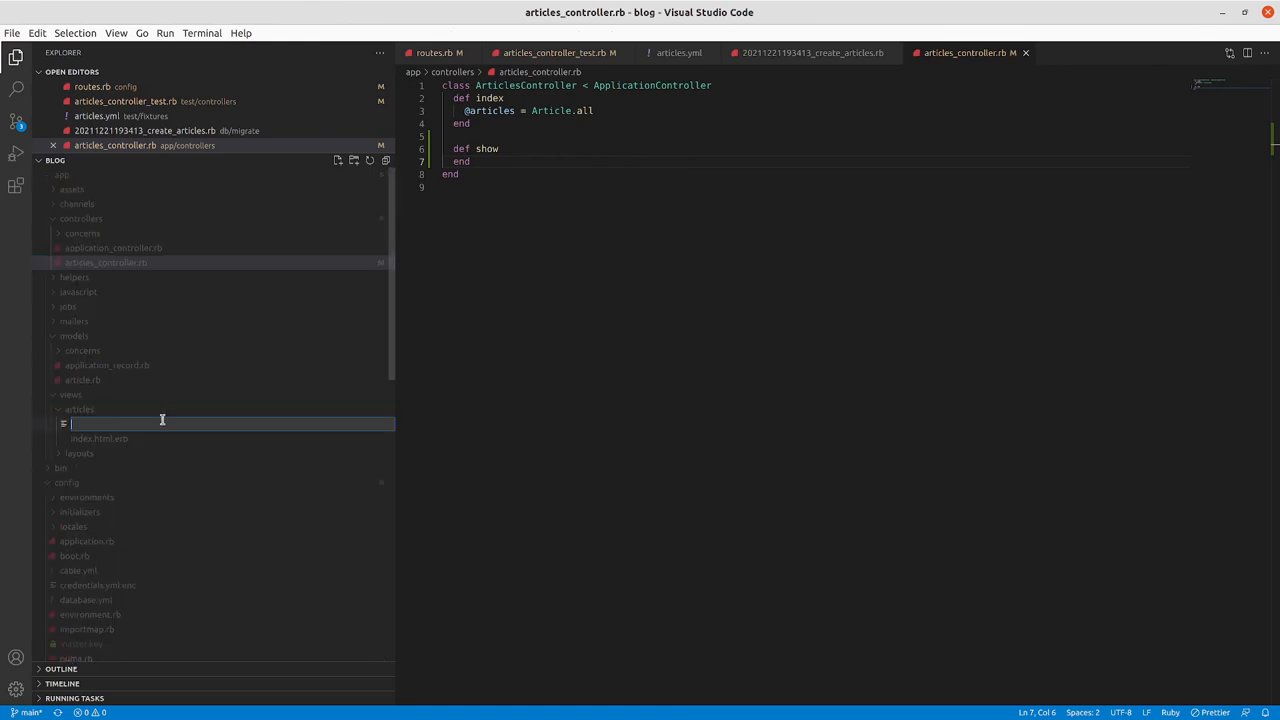
Step: Create an empty show.html.erb file in app/views/articles
text(show)
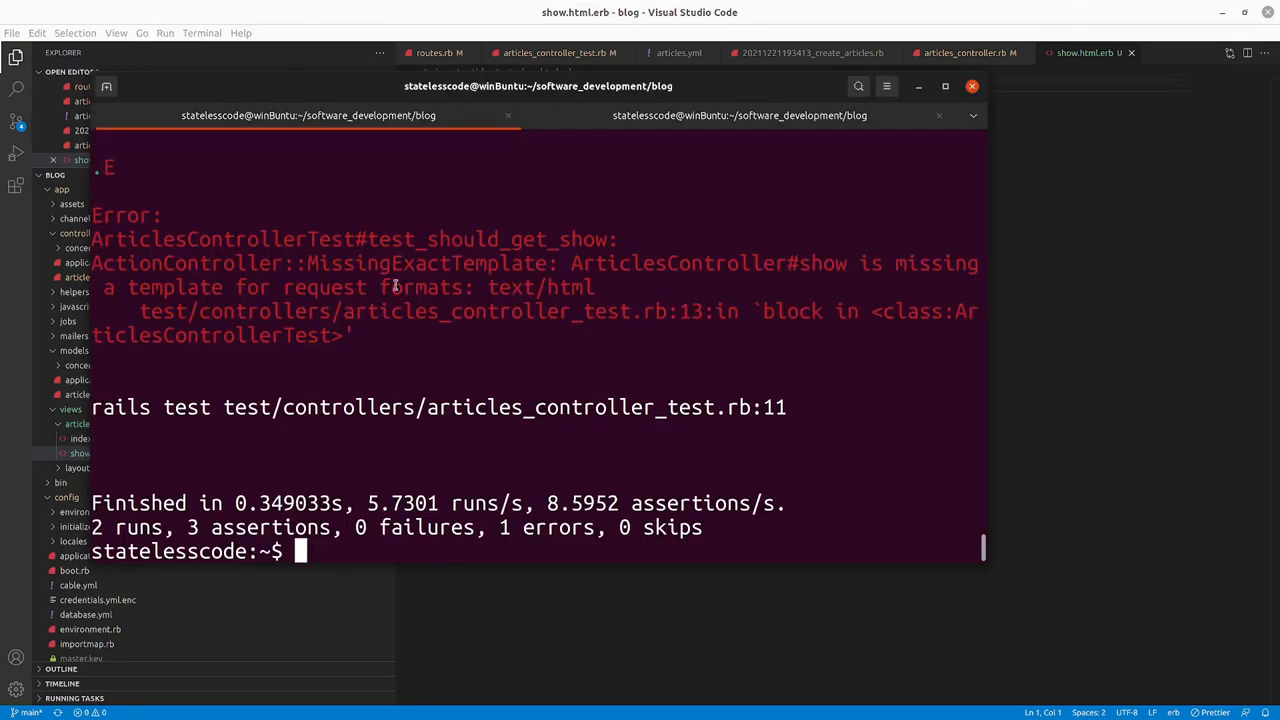
Step: Run bin/rails test again, now showing one failure expecting an h1 element
text(bin/rails test)
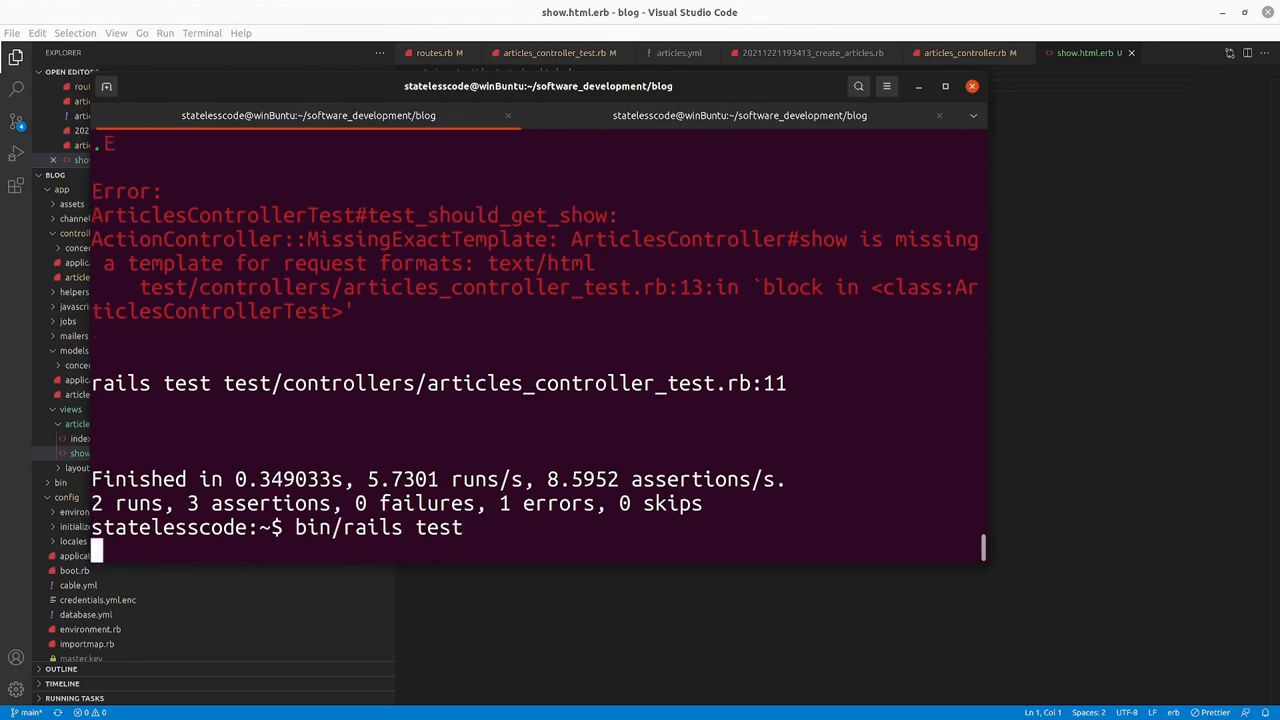
key(Return)
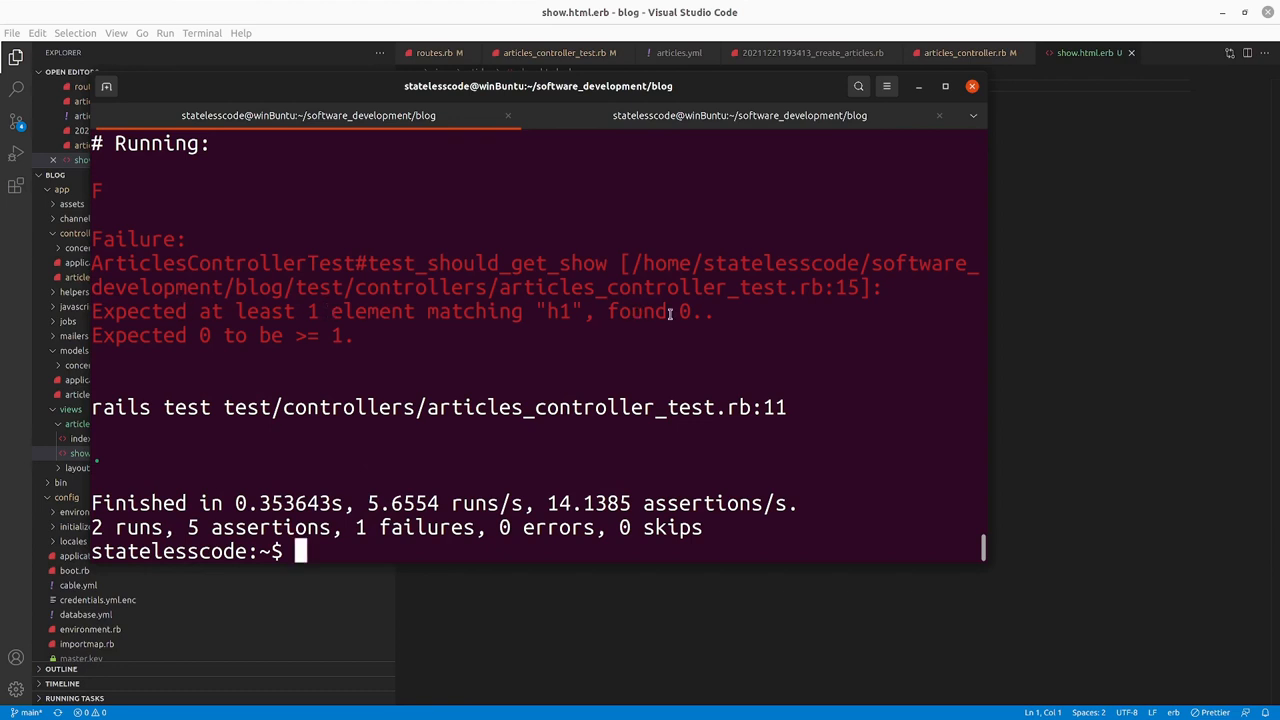
mouse_move(536, 312)
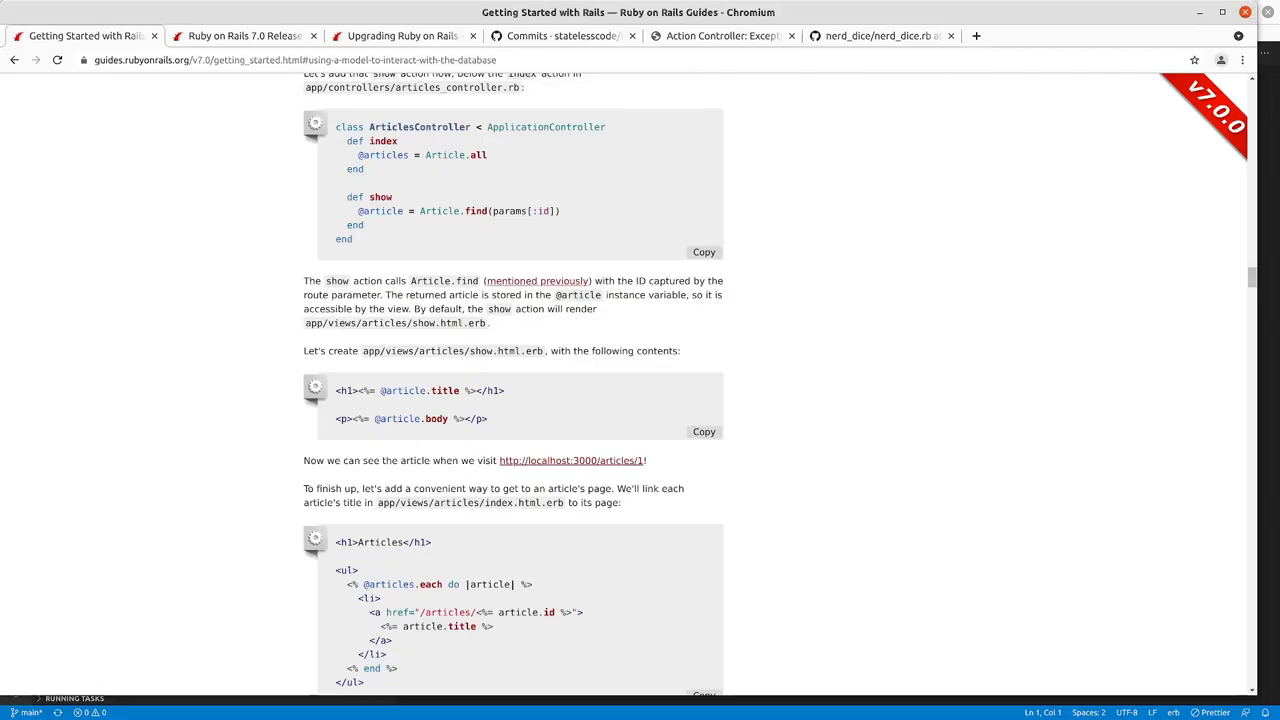
Step: Load localhost:3000/articles/1, which now renders a blank Blog page
click(722, 36)
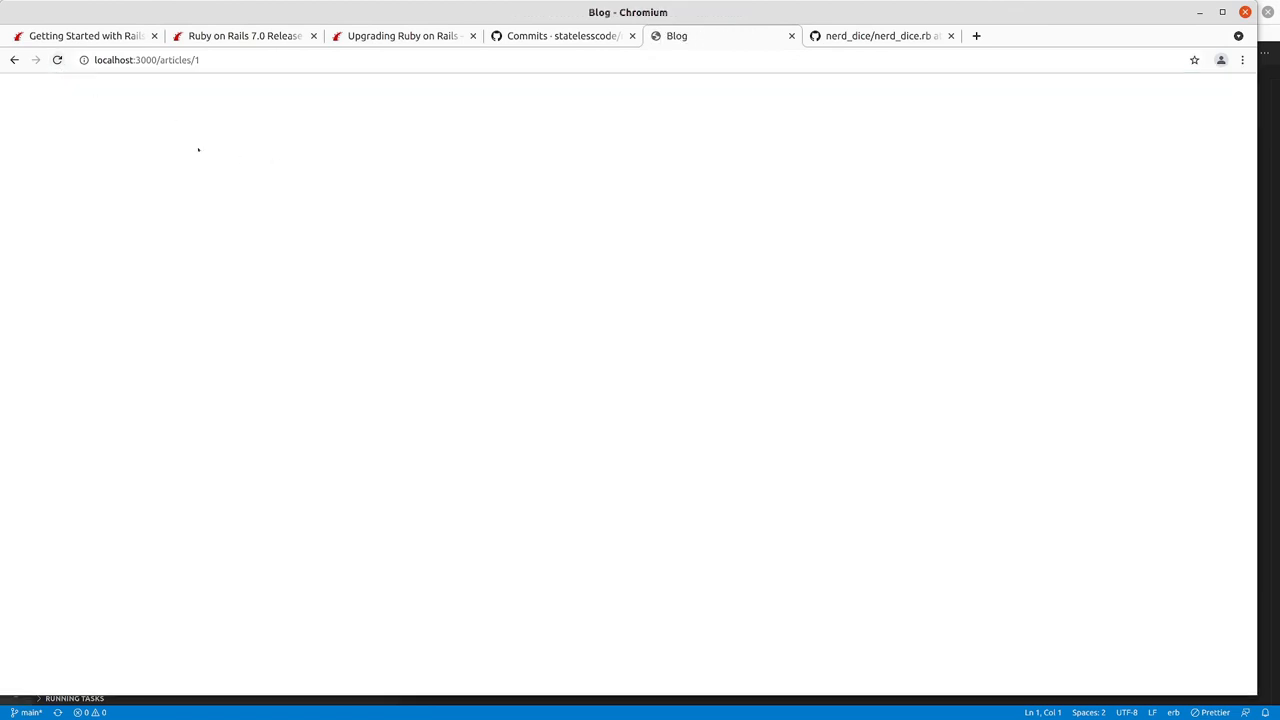
mouse_move(184, 120)
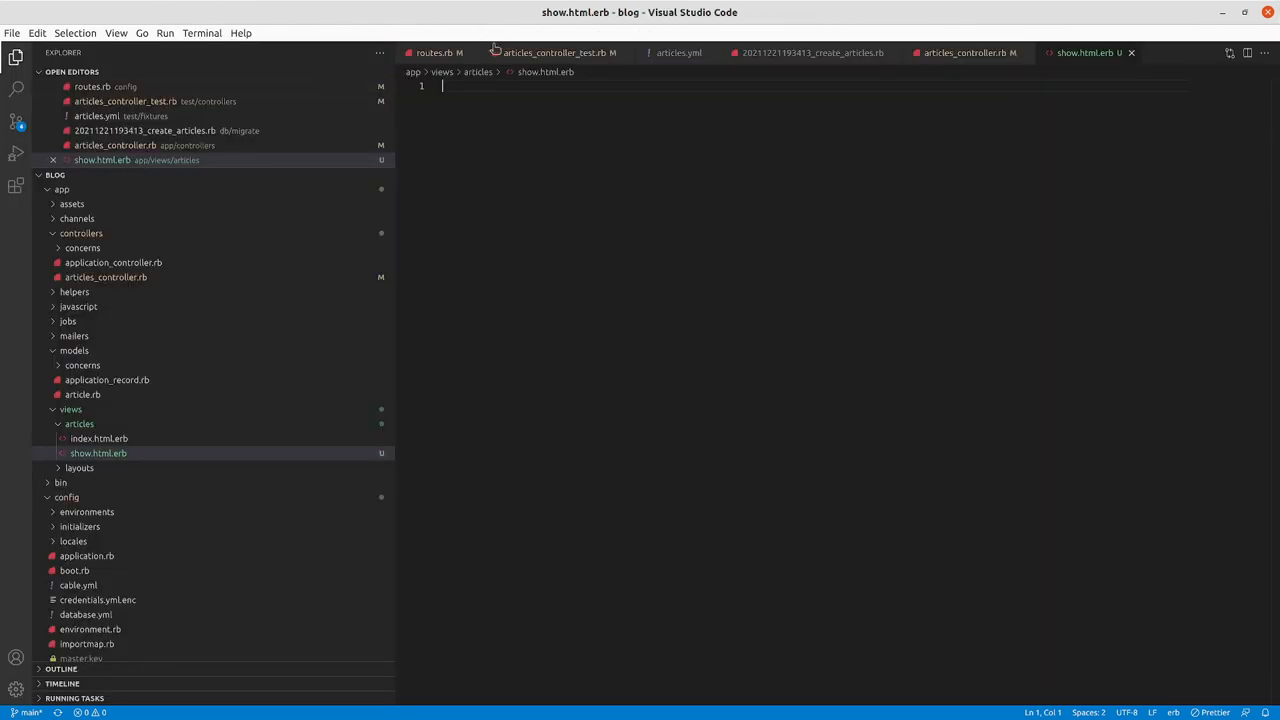
click(964, 52)
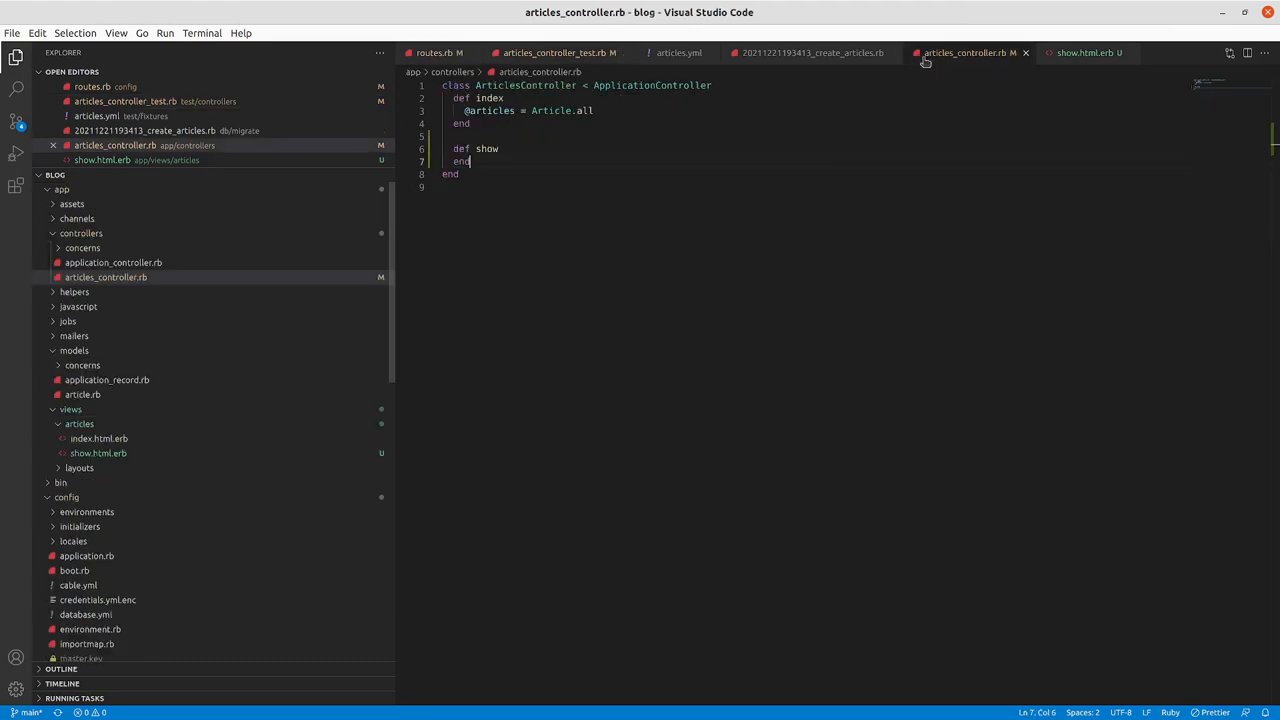
click(500, 148)
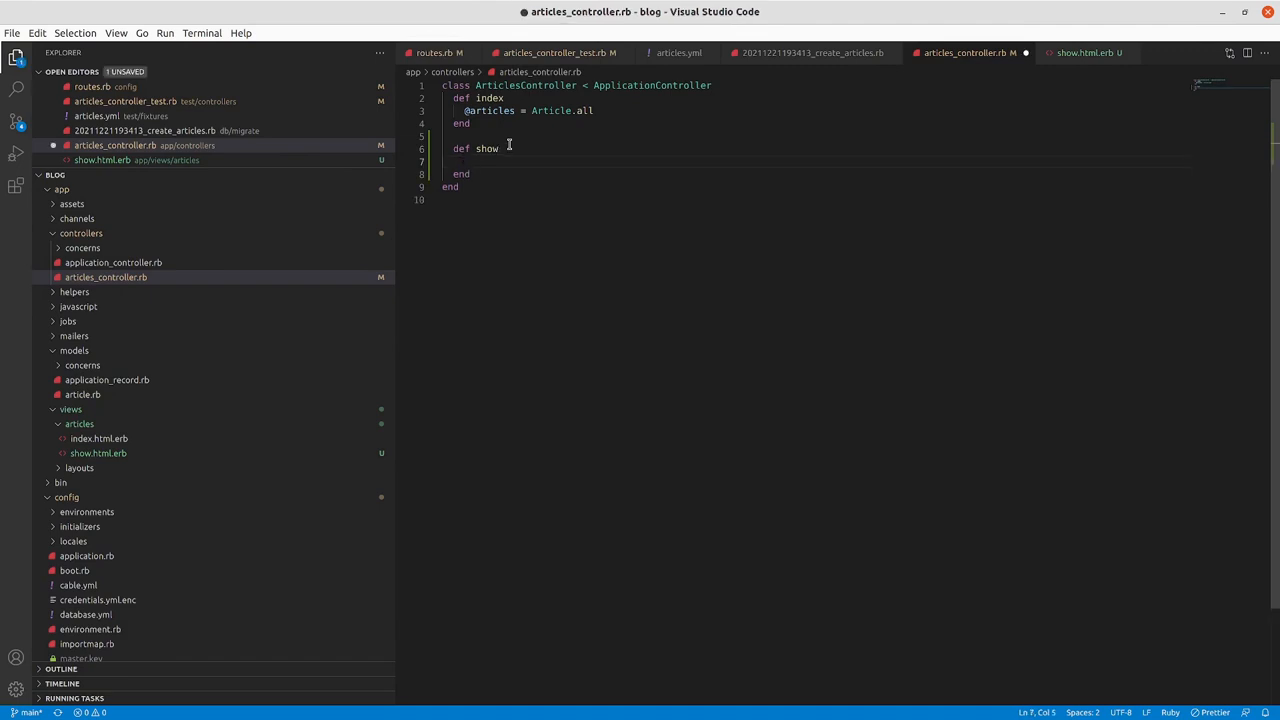
text(@a)
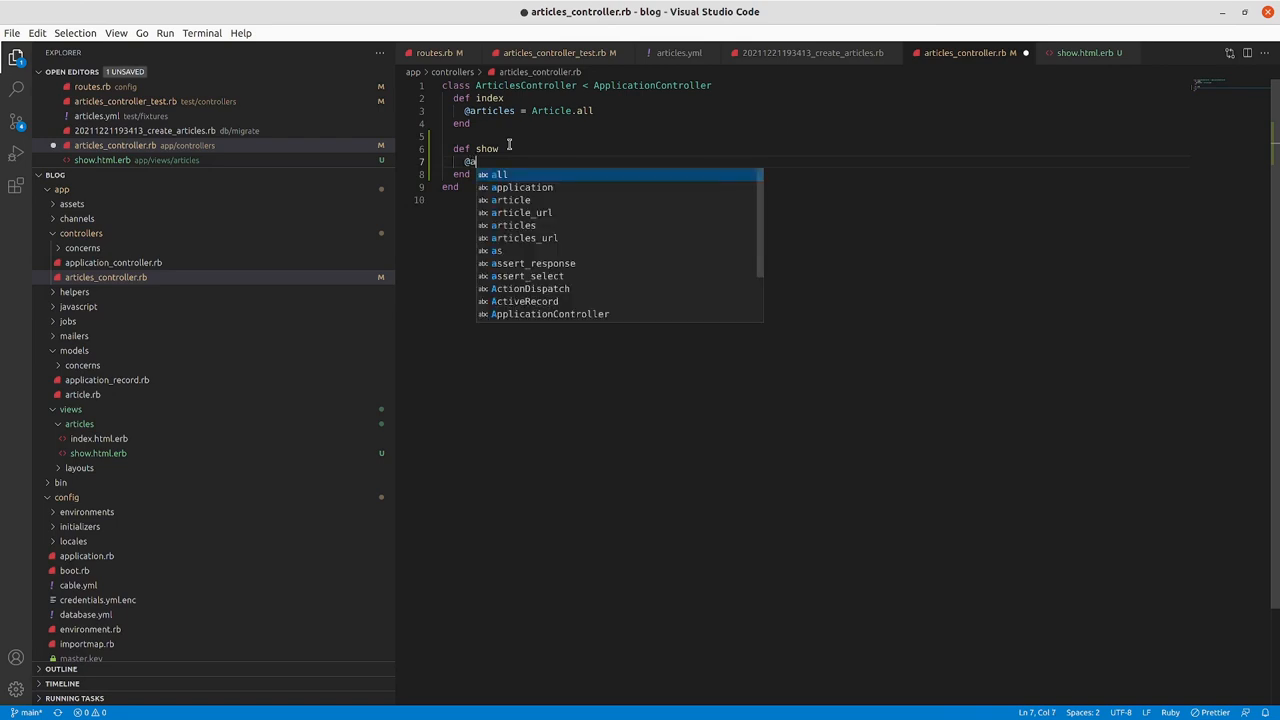
text(rticle =)
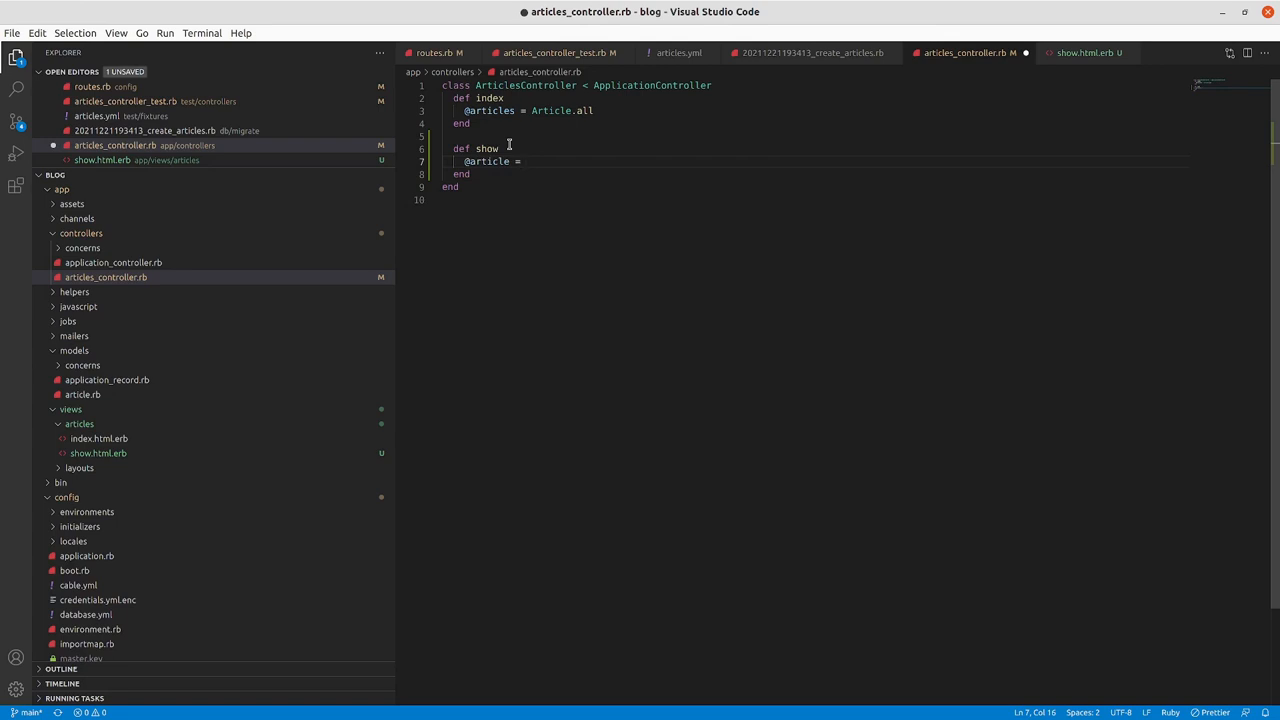
text(Article.find(params[:i)
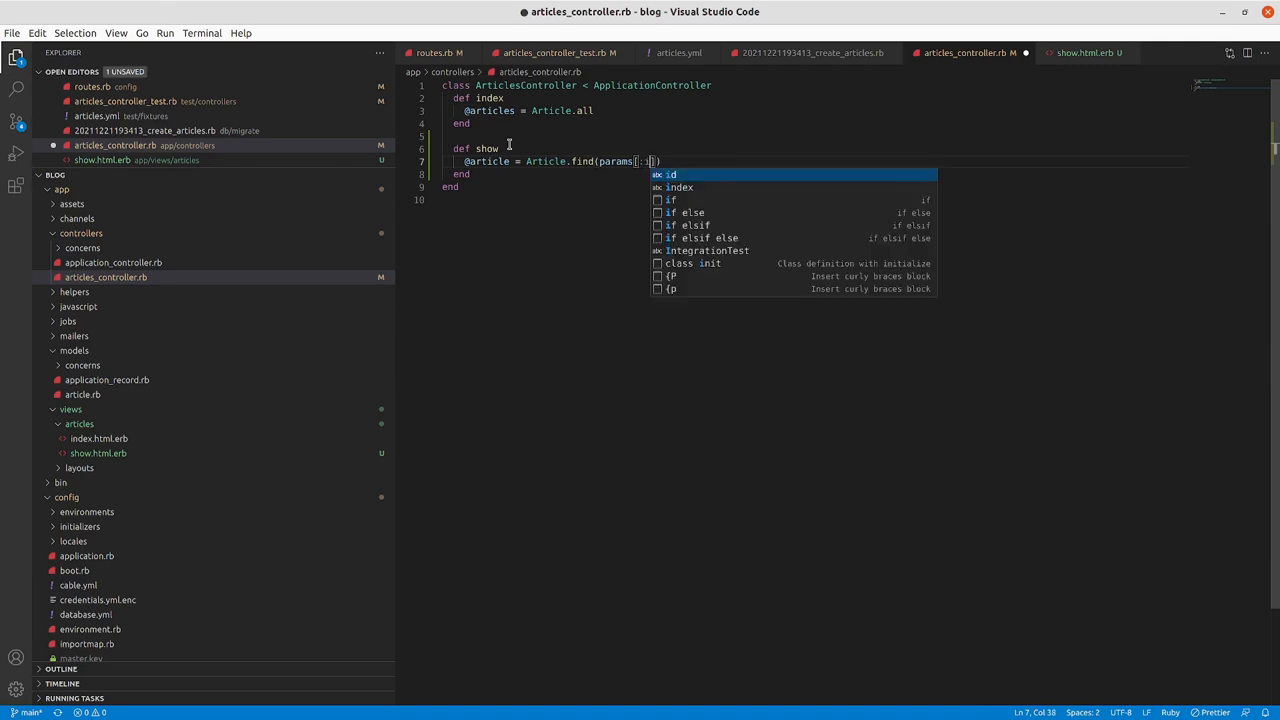
text(id)
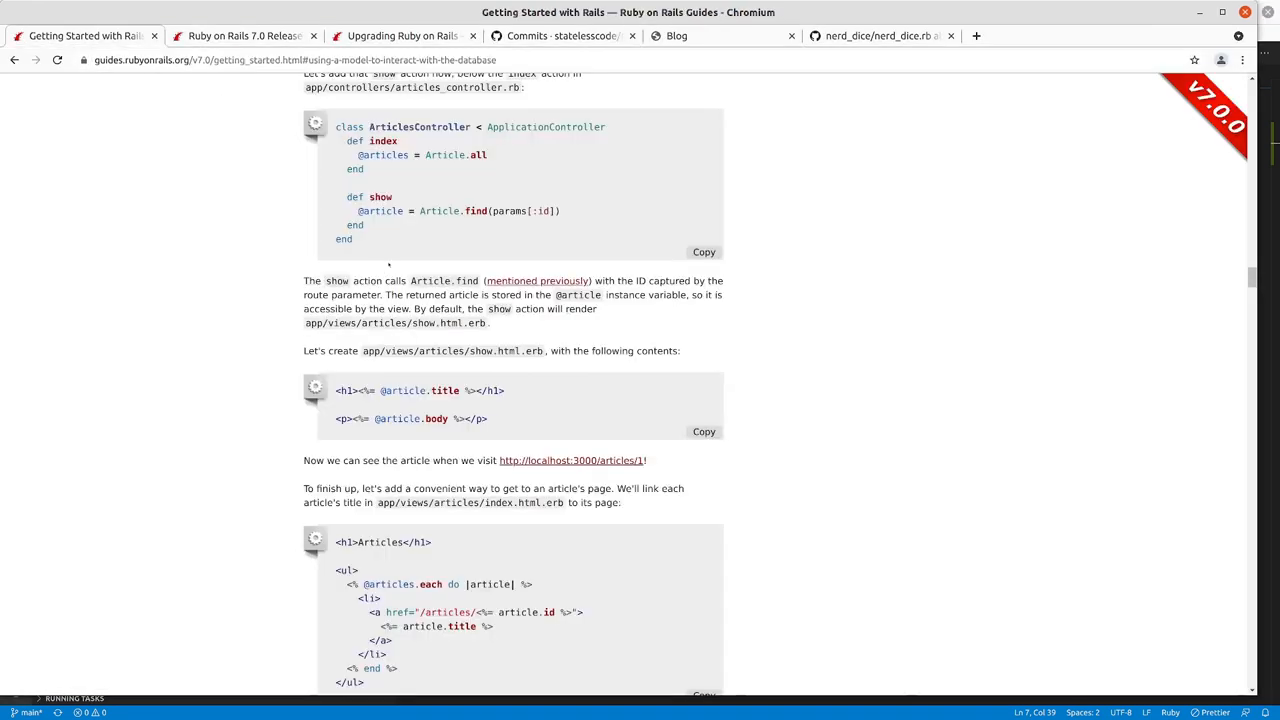
mouse_move(548, 218)
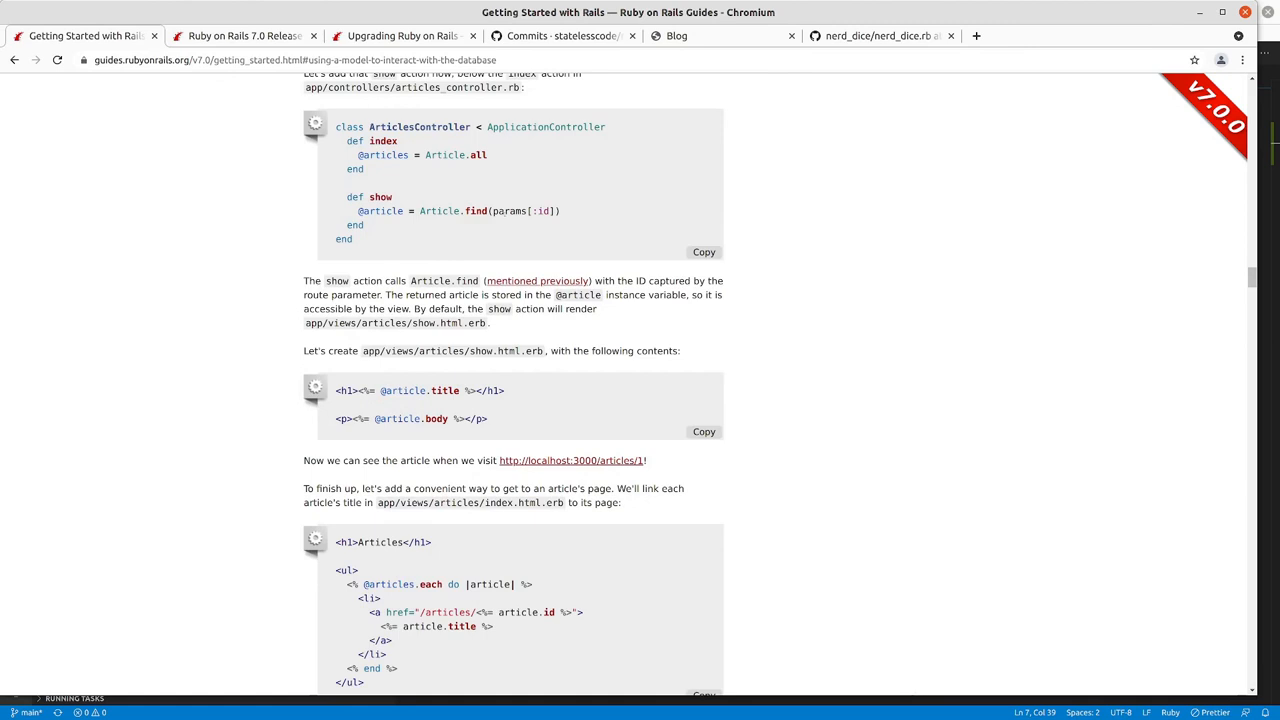
mouse_move(556, 168)
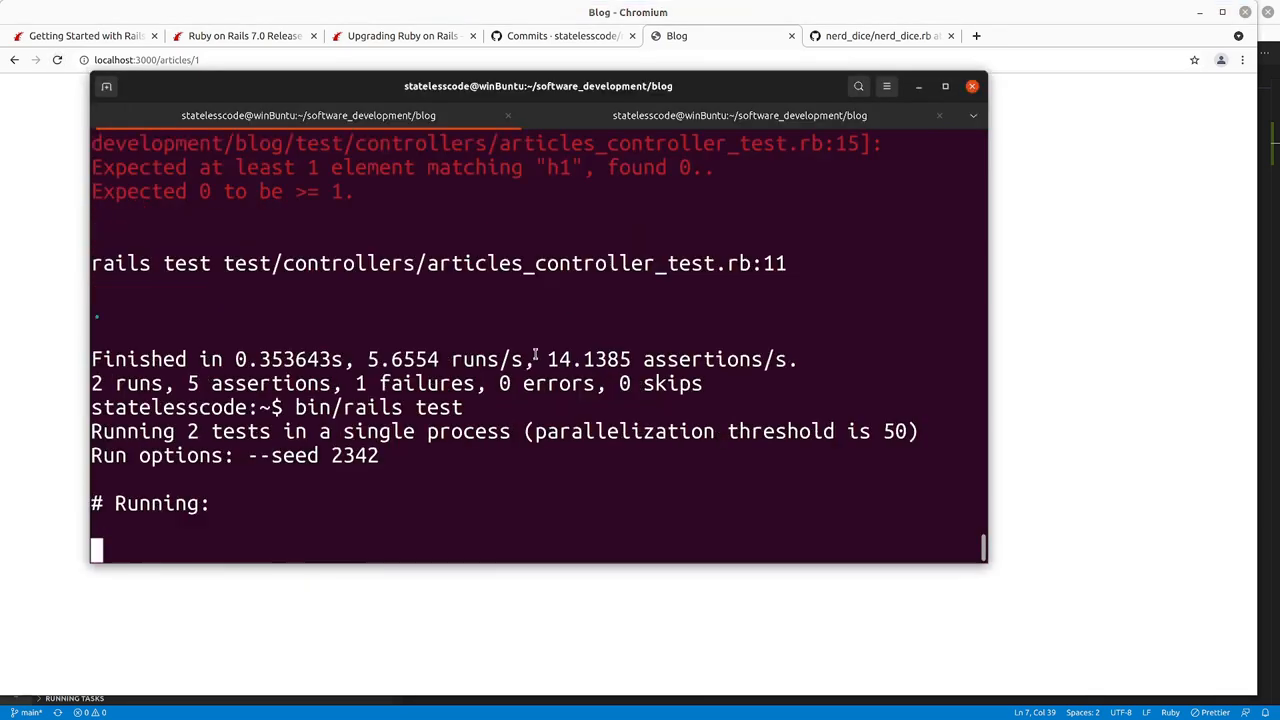
Step: Visit localhost:3000/articles/45 to see the RecordNotFound error, then return to the guide's show.html.erb snippet
scroll(down, 3)
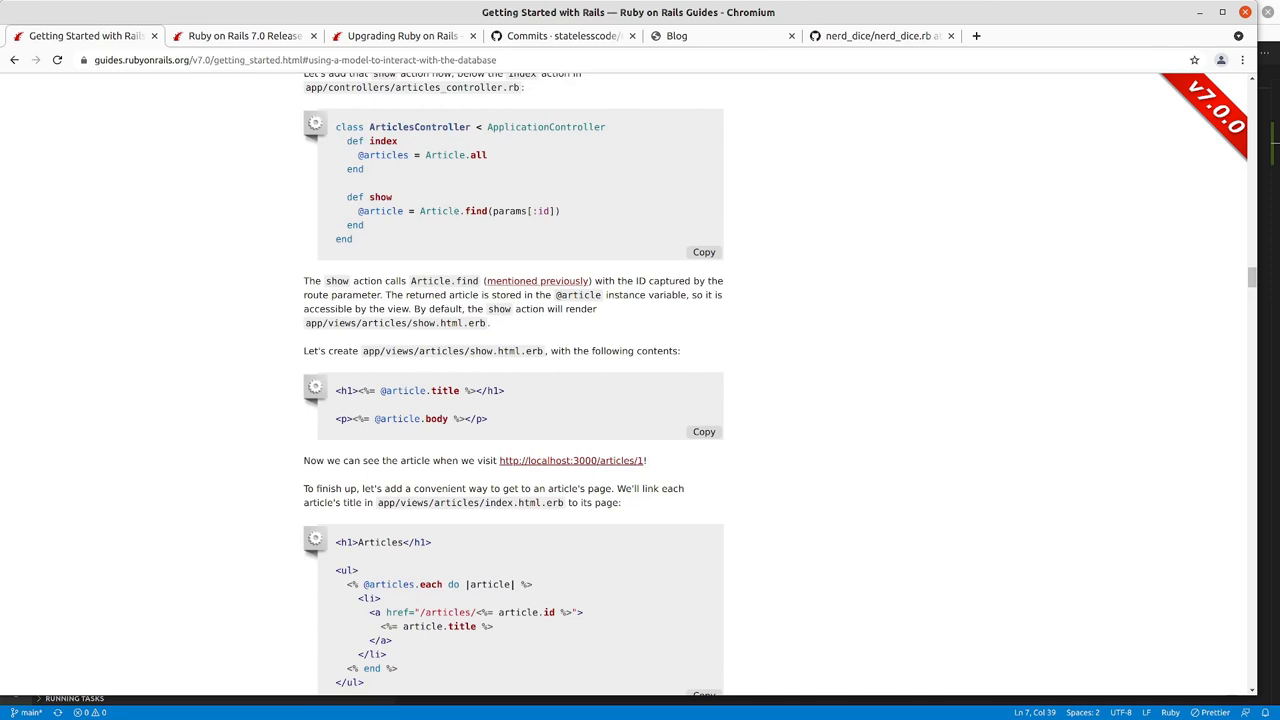
mouse_move(440, 270)
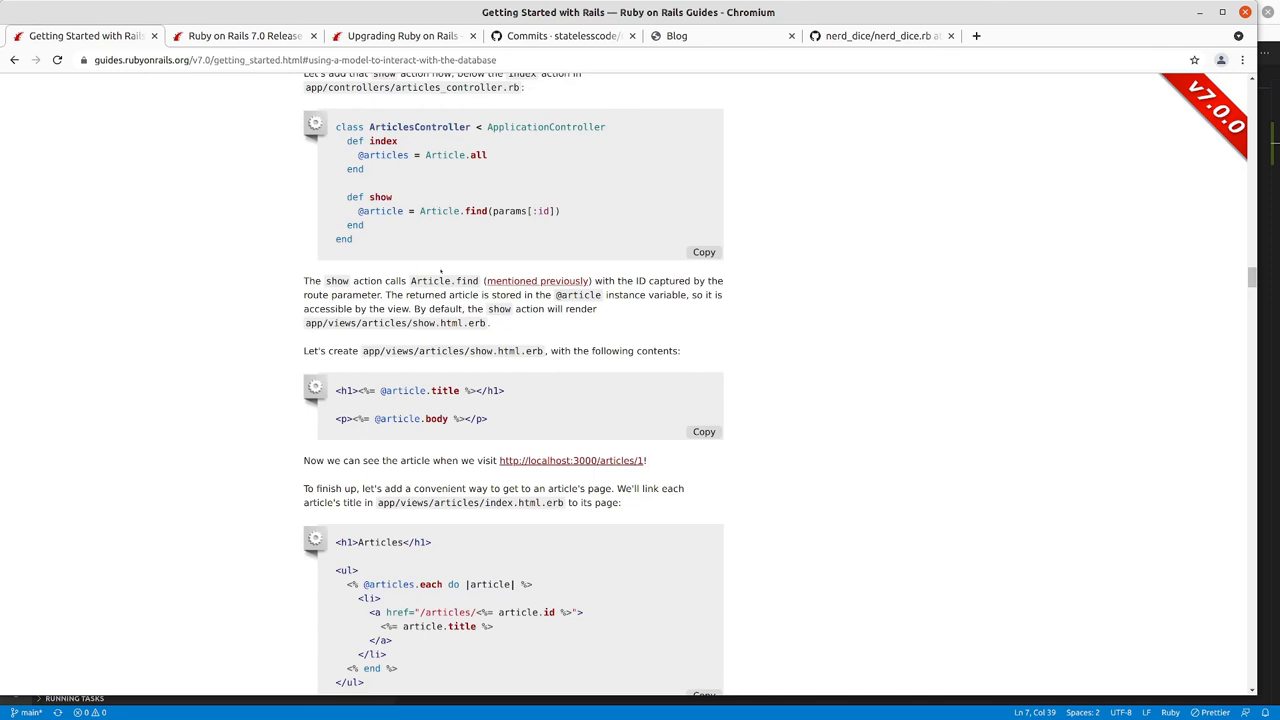
click(676, 36)
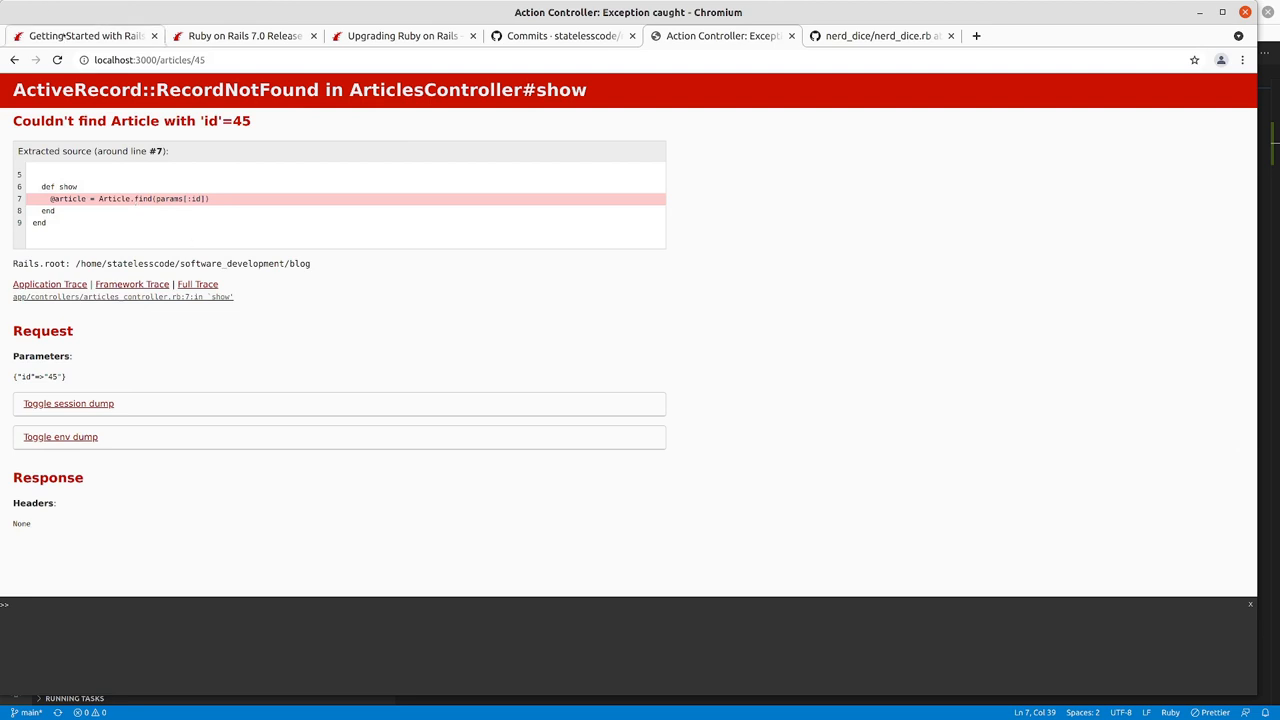
mouse_move(84, 36)
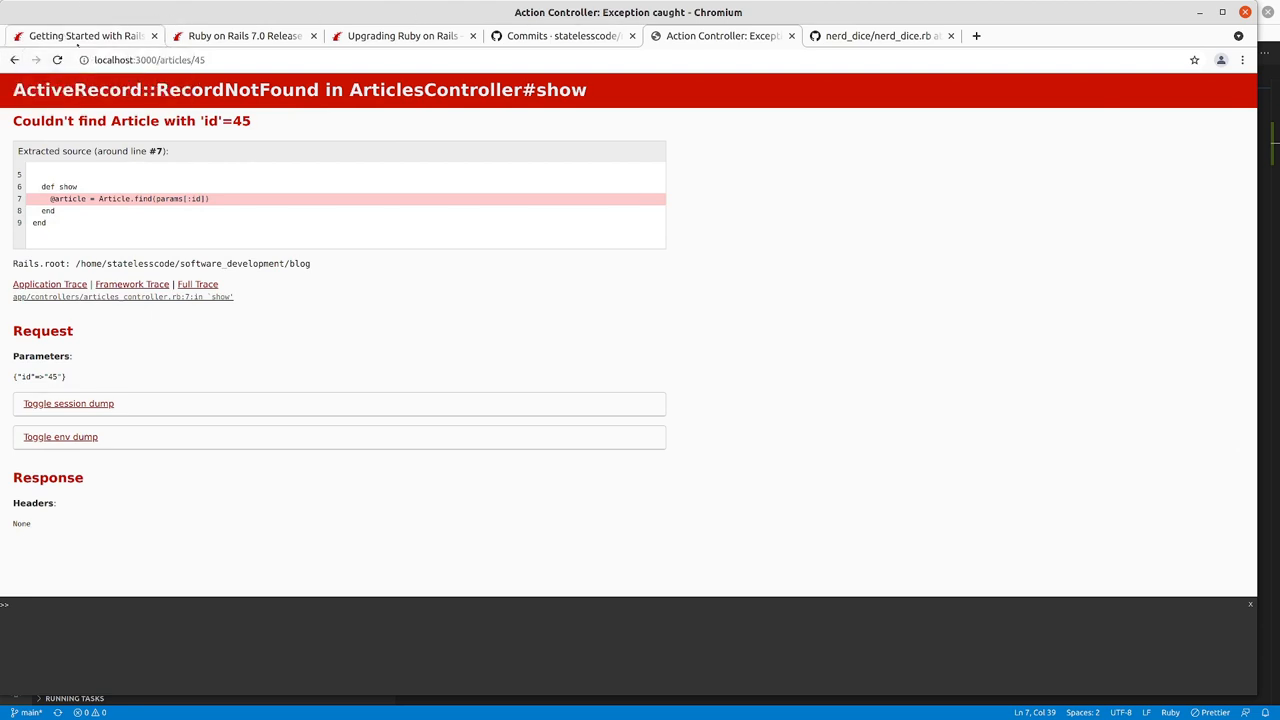
click(84, 36)
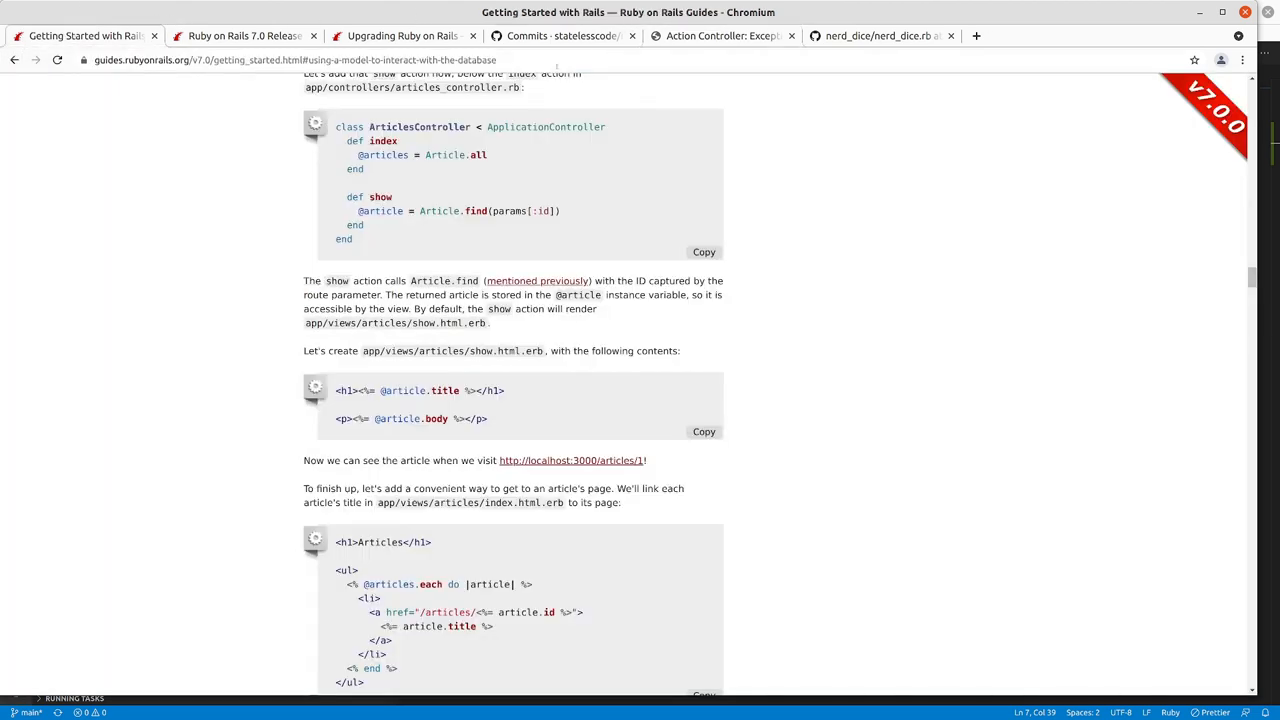
click(720, 36)
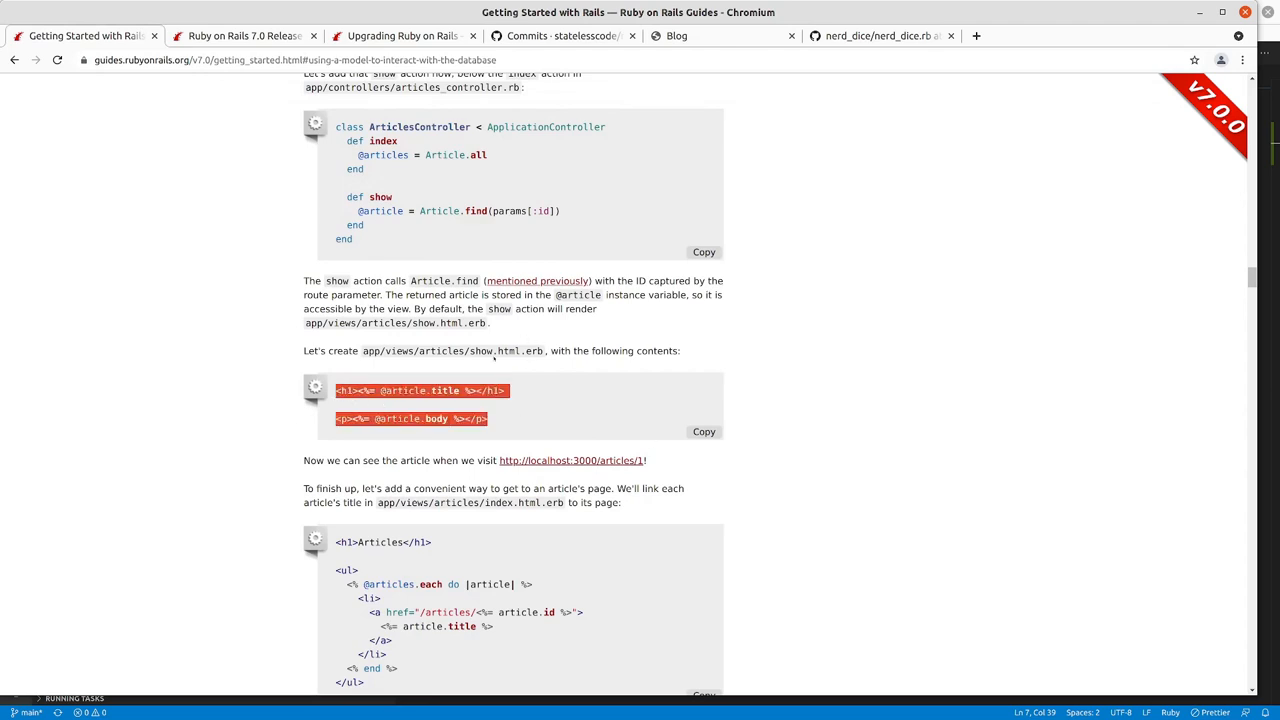
mouse_move(490, 350)
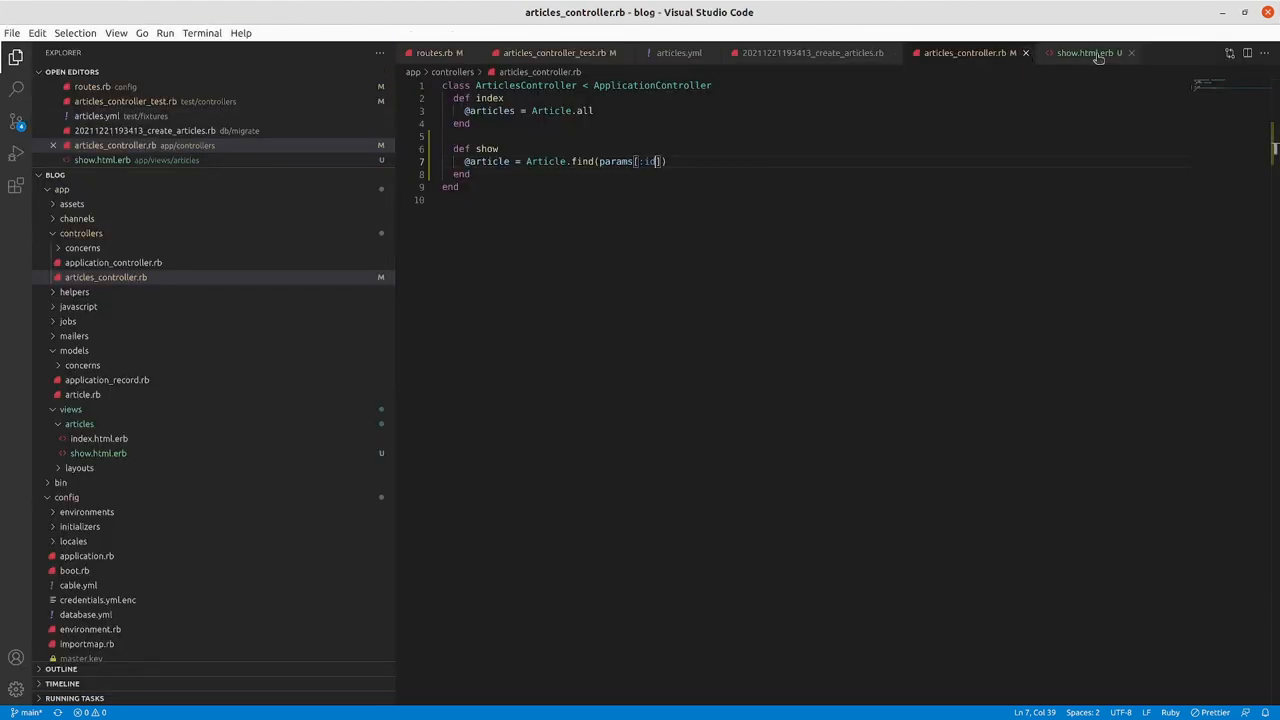
click(1084, 52)
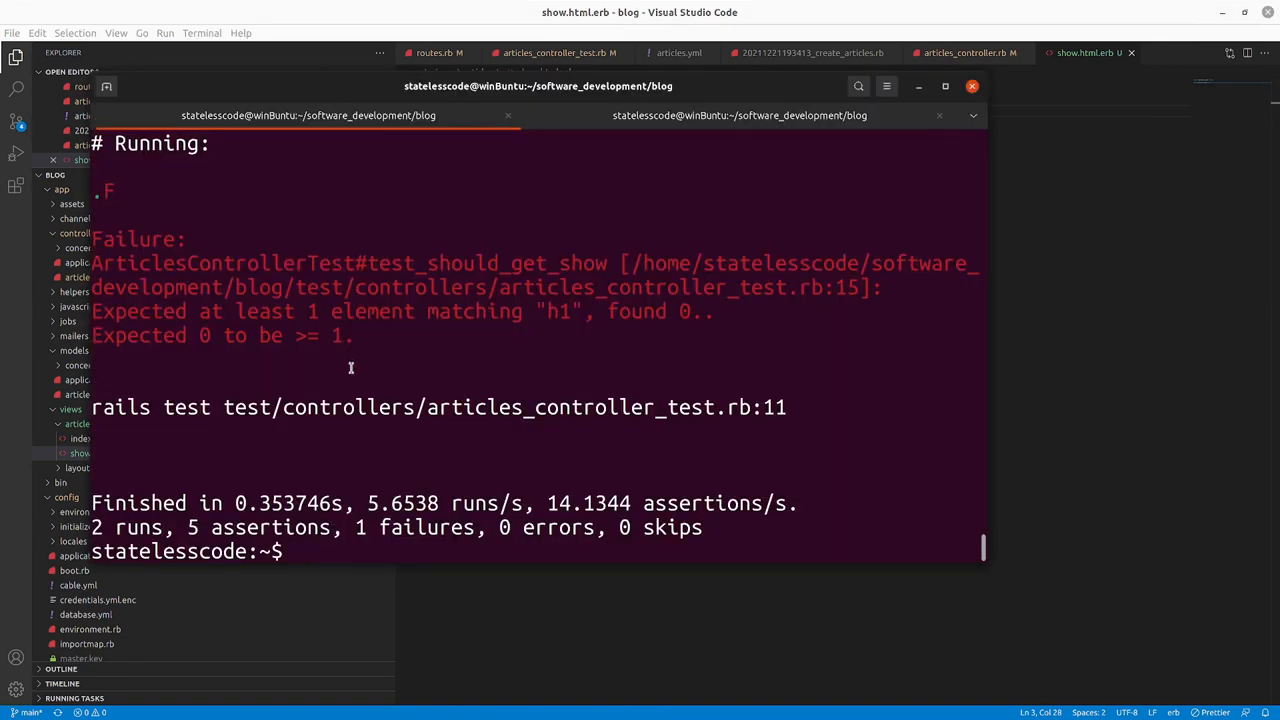
Step: Run bin/rails test and review the show test's body-text mismatch failure
text(bin/rails test)
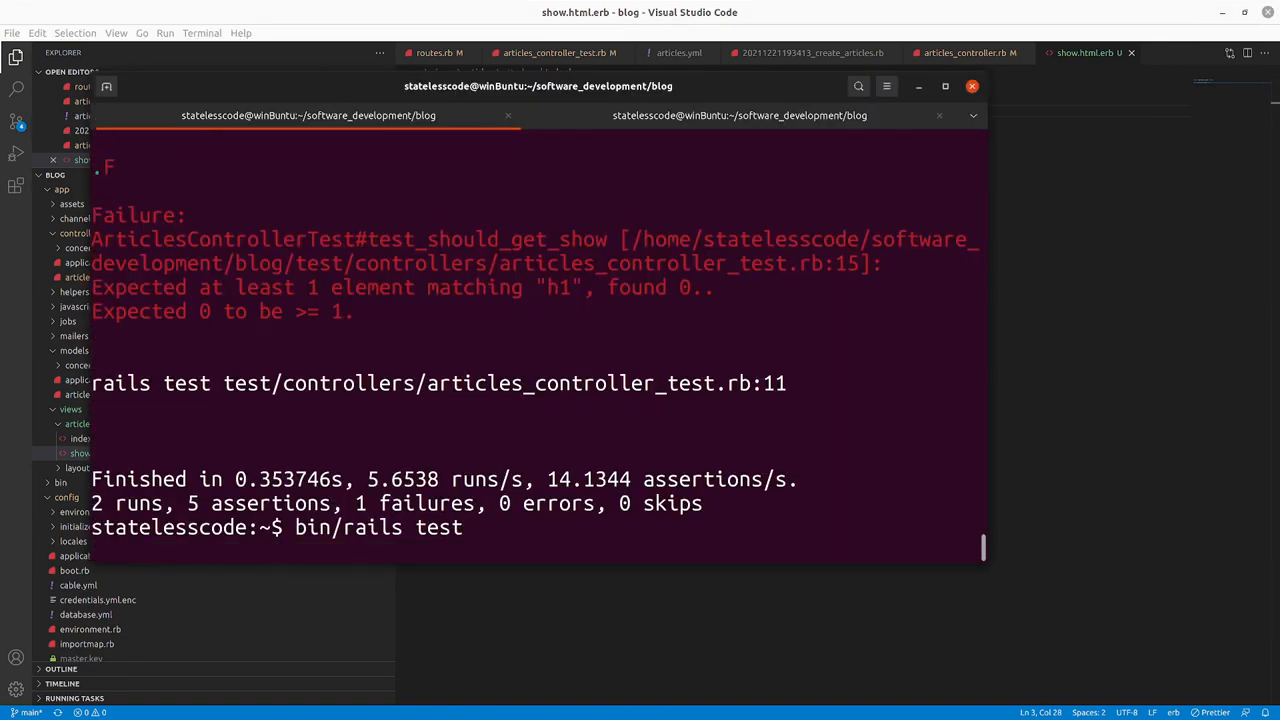
key(Return)
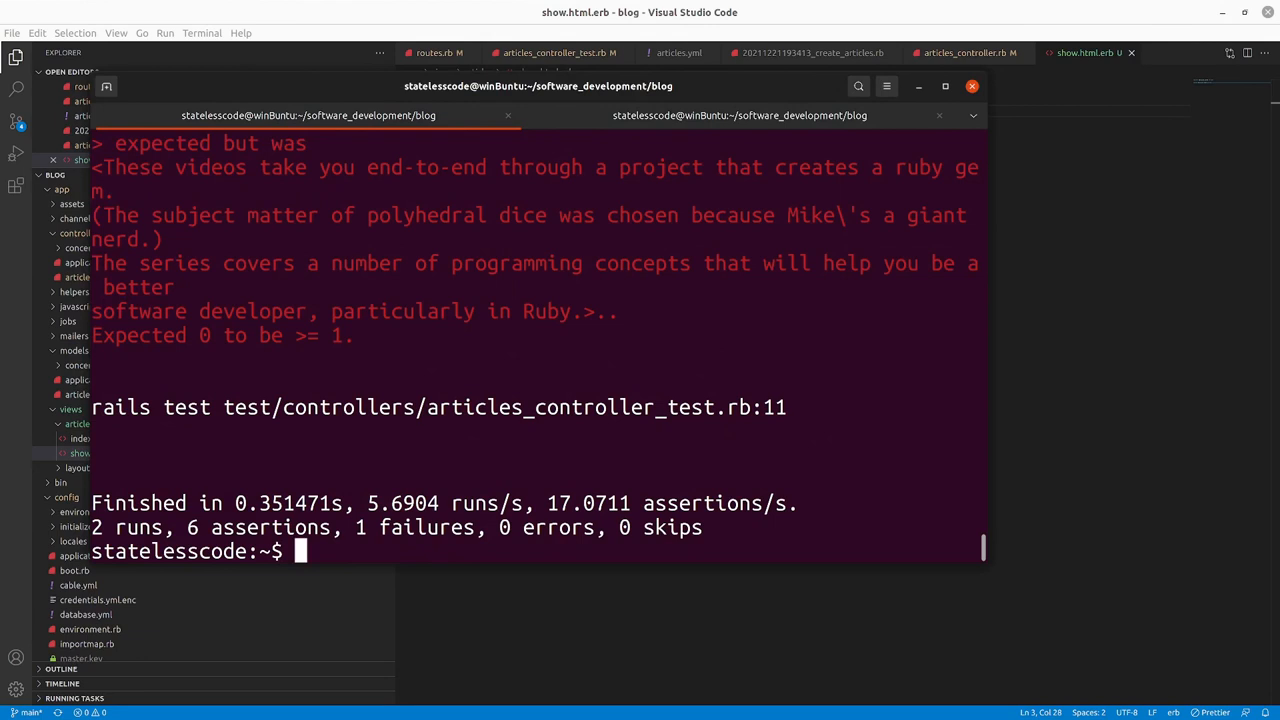
scroll(up, 3)
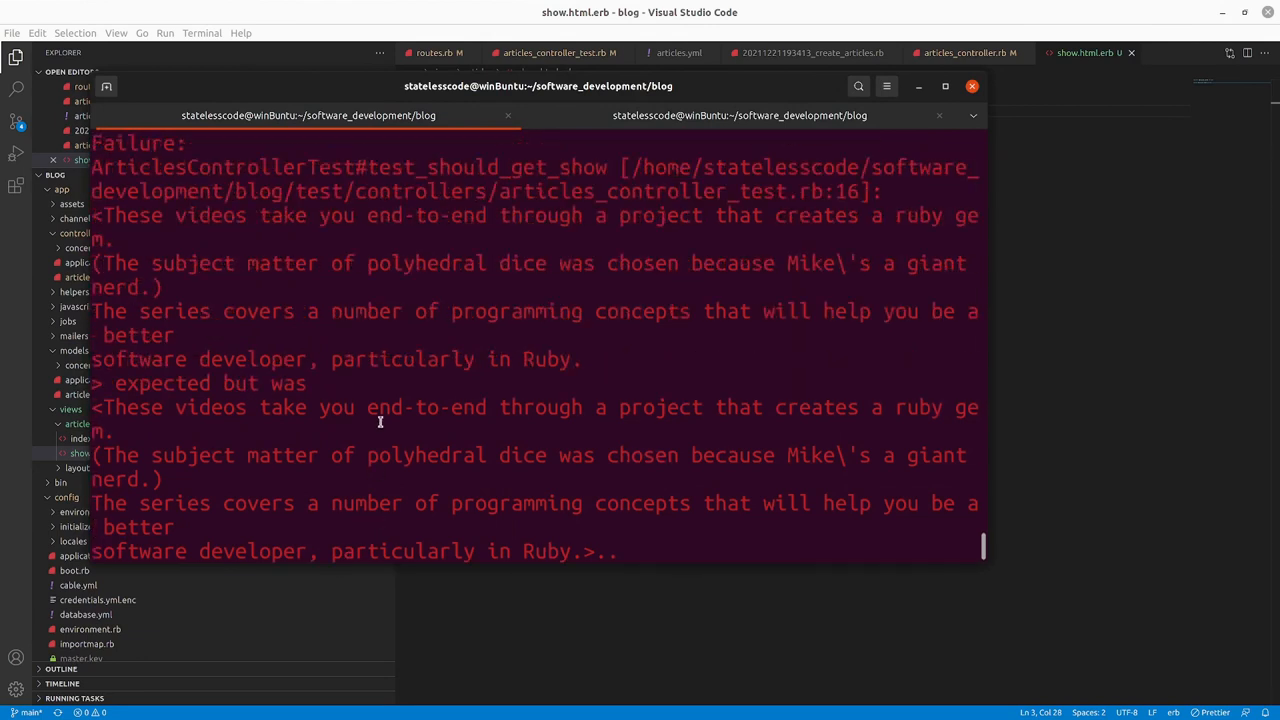
scroll(up, 3)
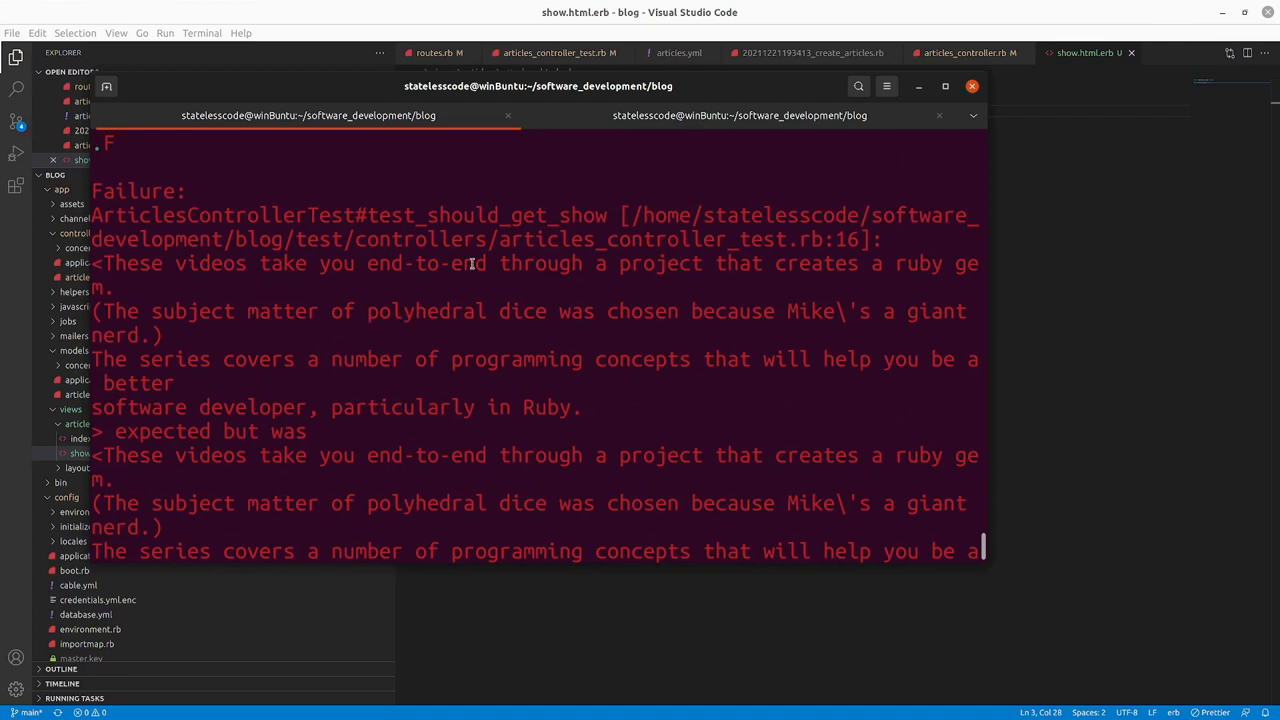
scroll(up, 3)
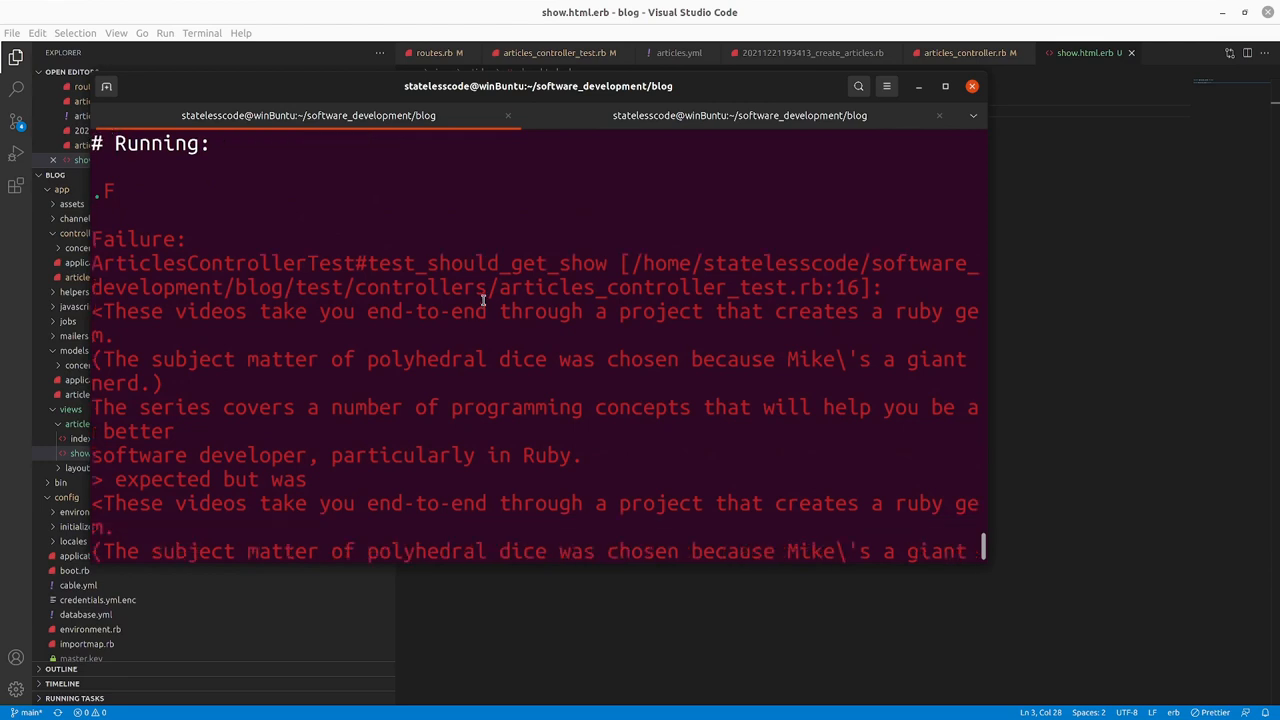
scroll(down, 3)
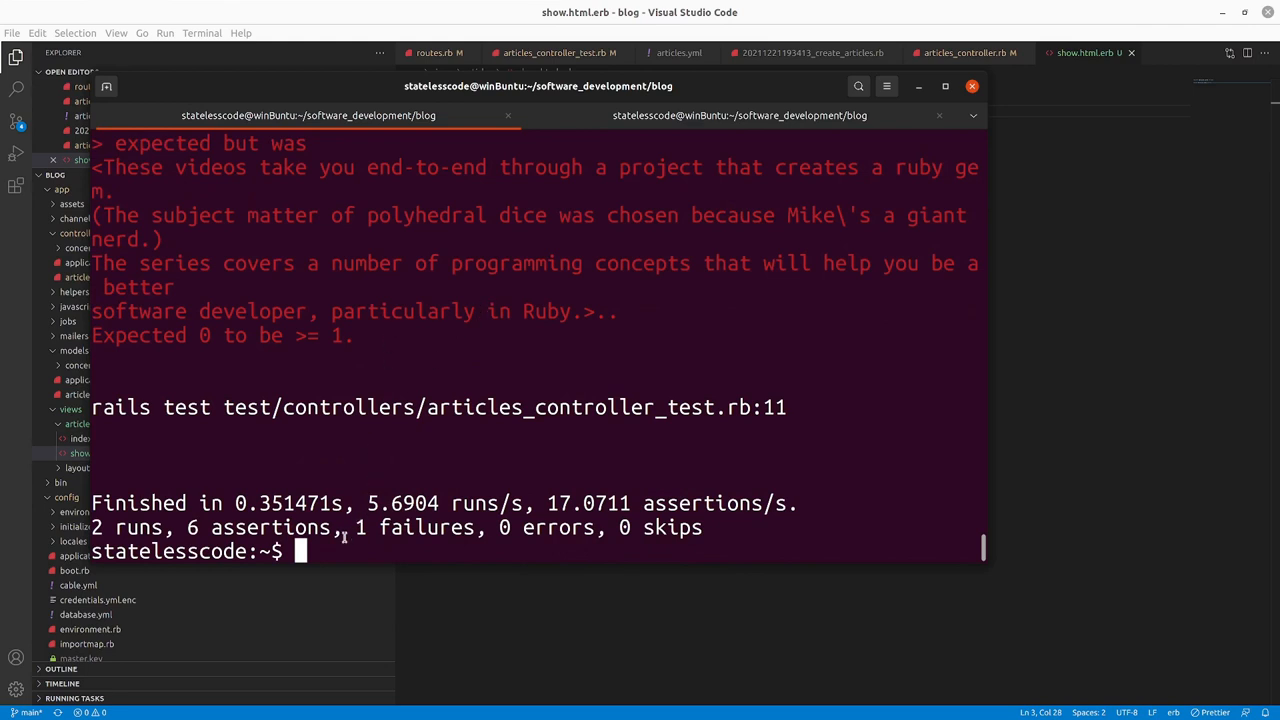
mouse_move(910, 340)
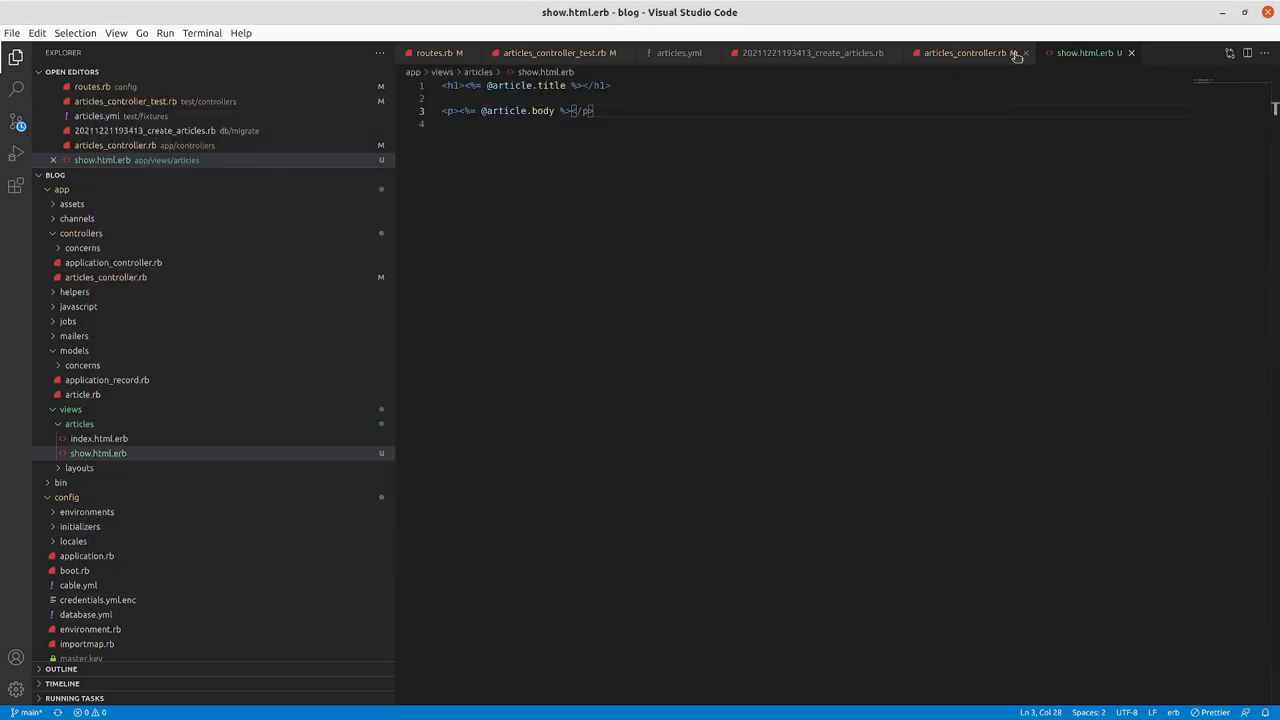
Step: Compare the articles.yml fixture text against the show view template
click(680, 52)
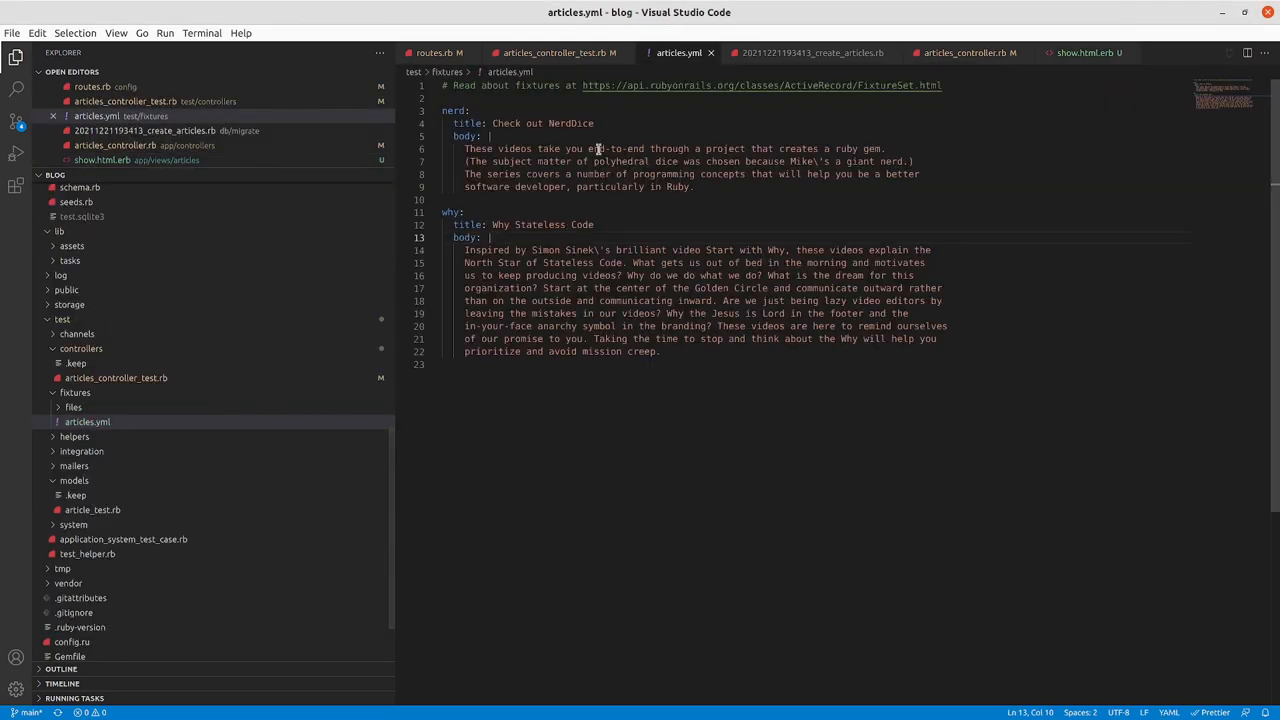
mouse_move(1088, 52)
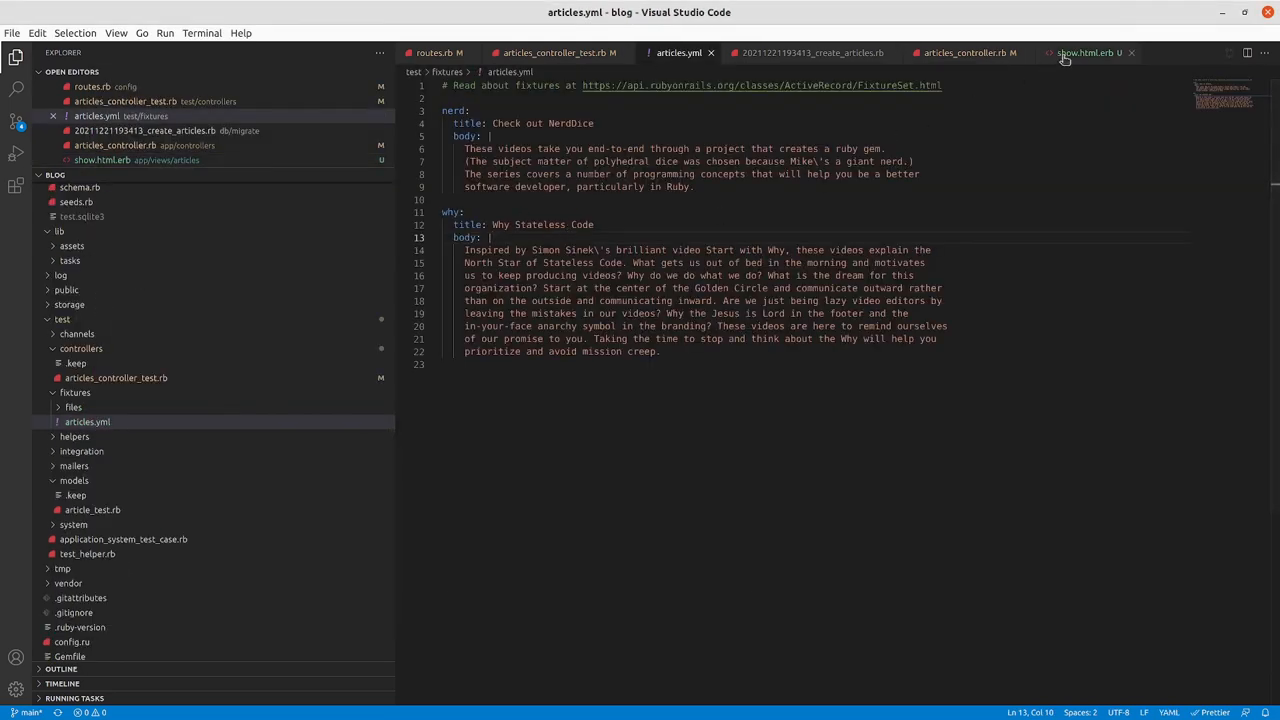
click(1088, 52)
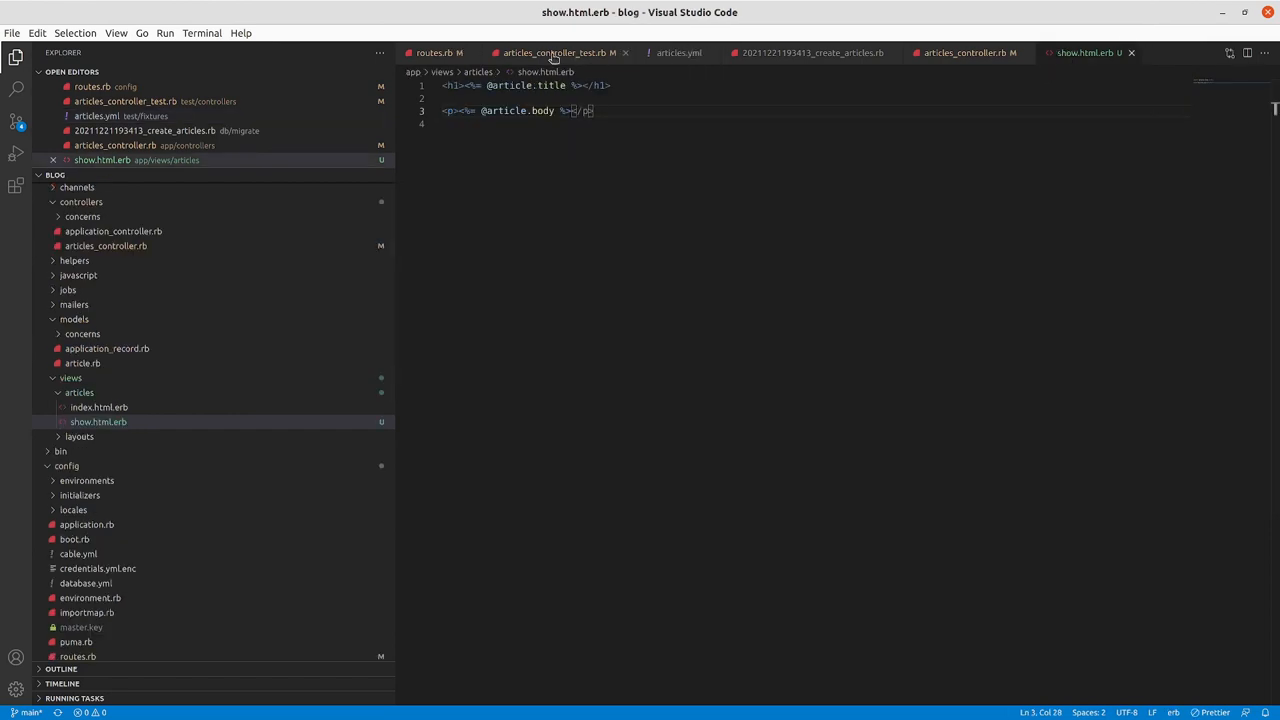
Step: View localhost:3000/articles/1 showing the 'Hello Rails! Taxation is theft!' heading and body
click(556, 52)
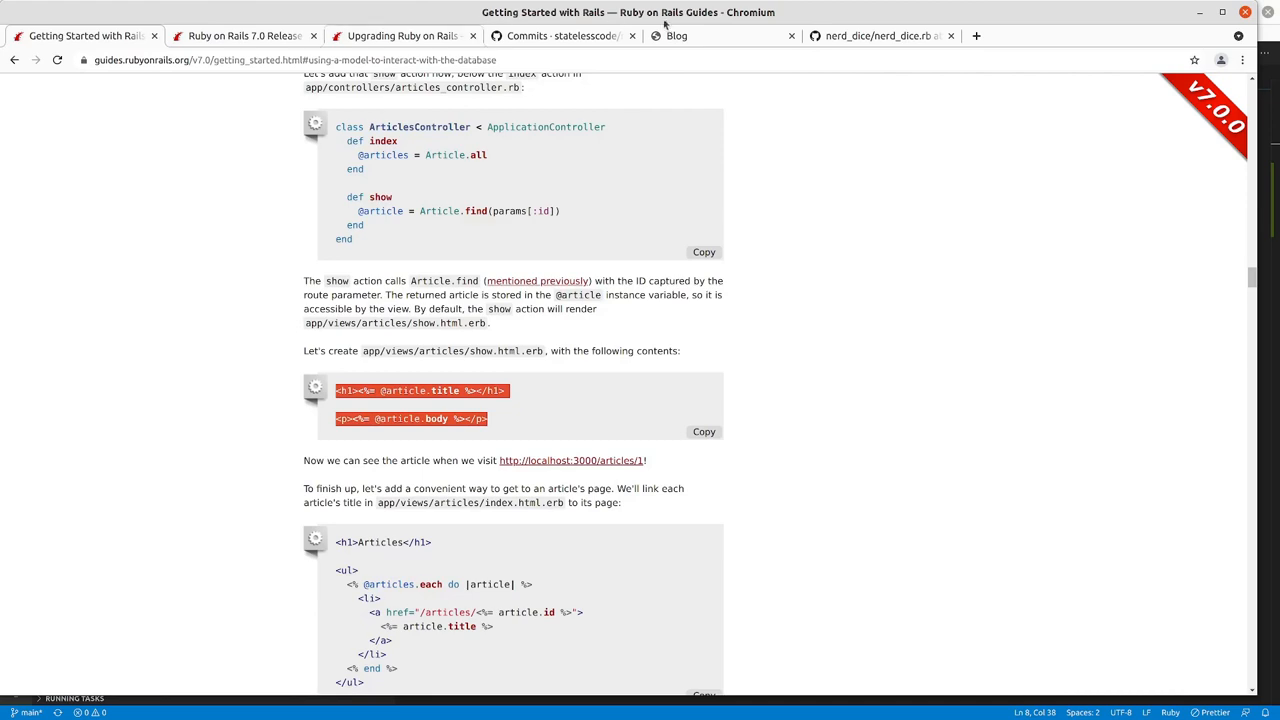
click(676, 36)
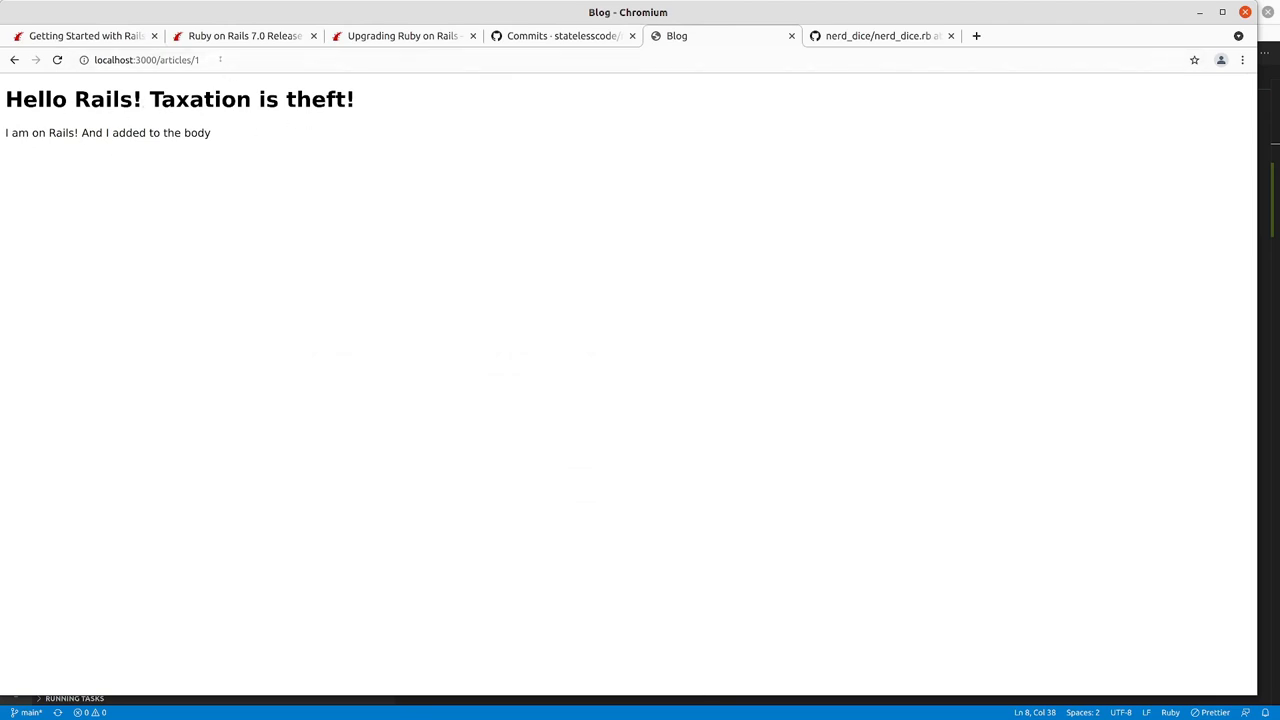
text(2)
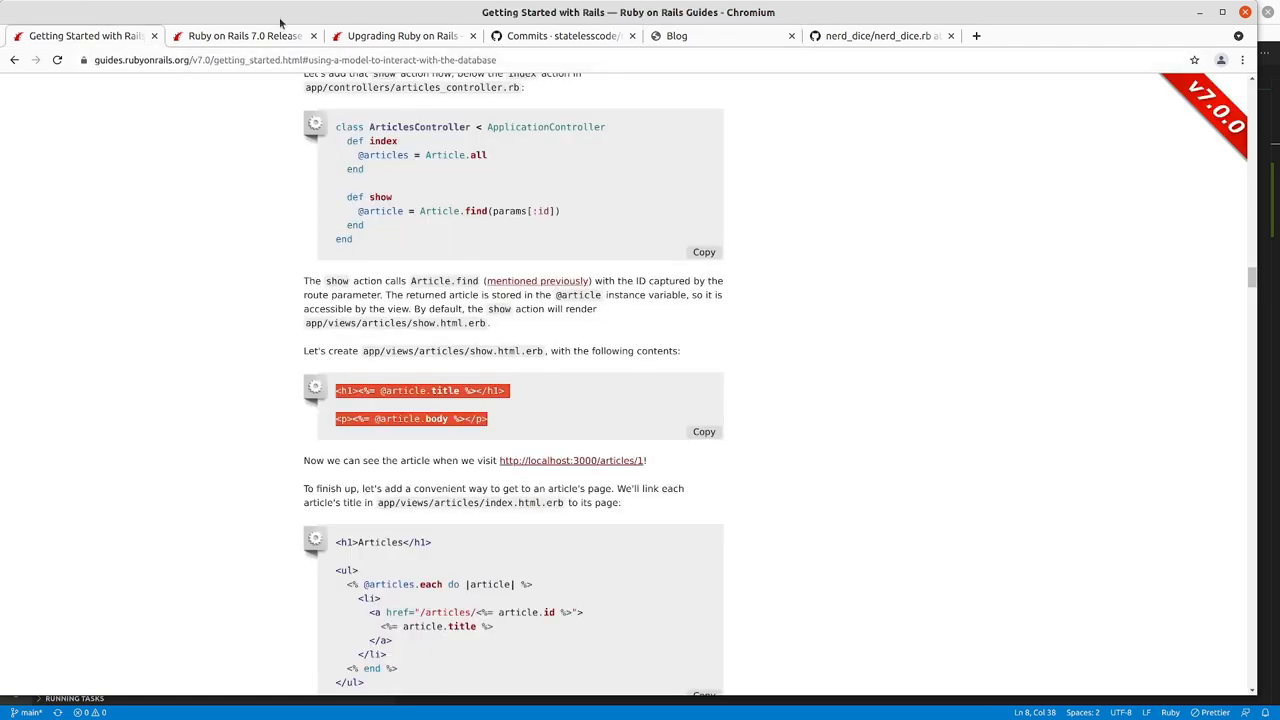
mouse_move(308, 482)
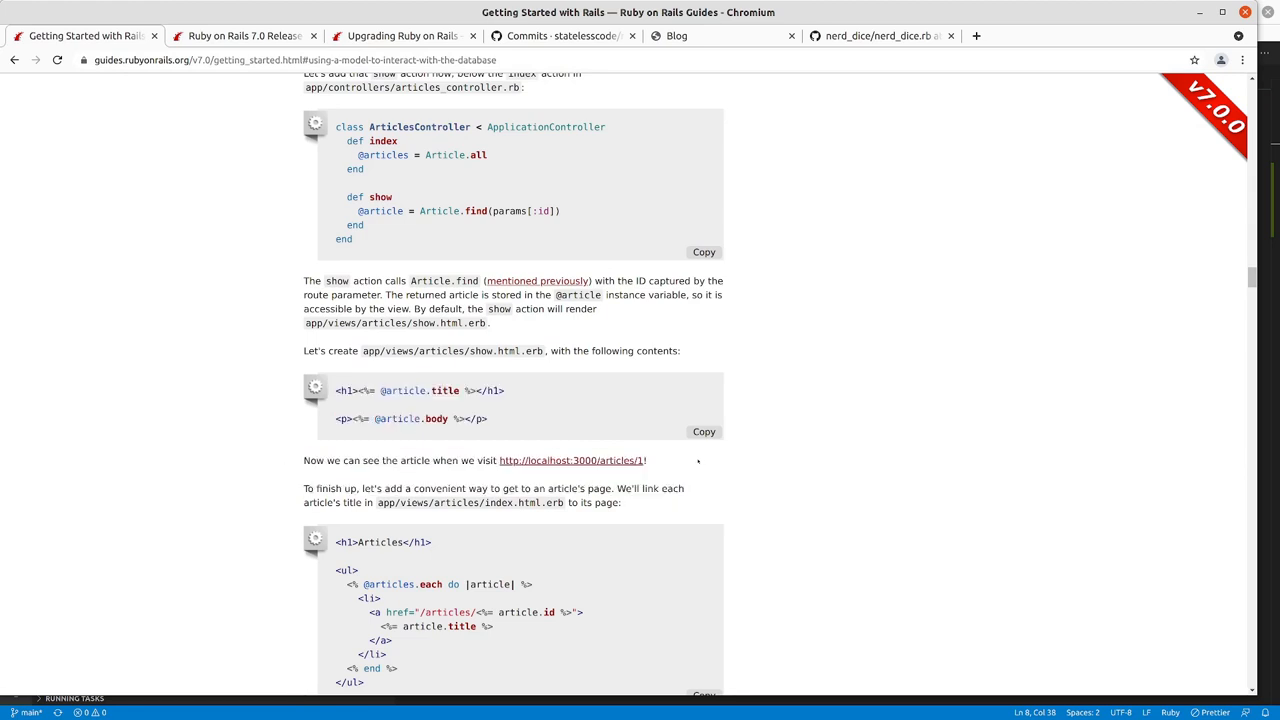
mouse_move(476, 384)
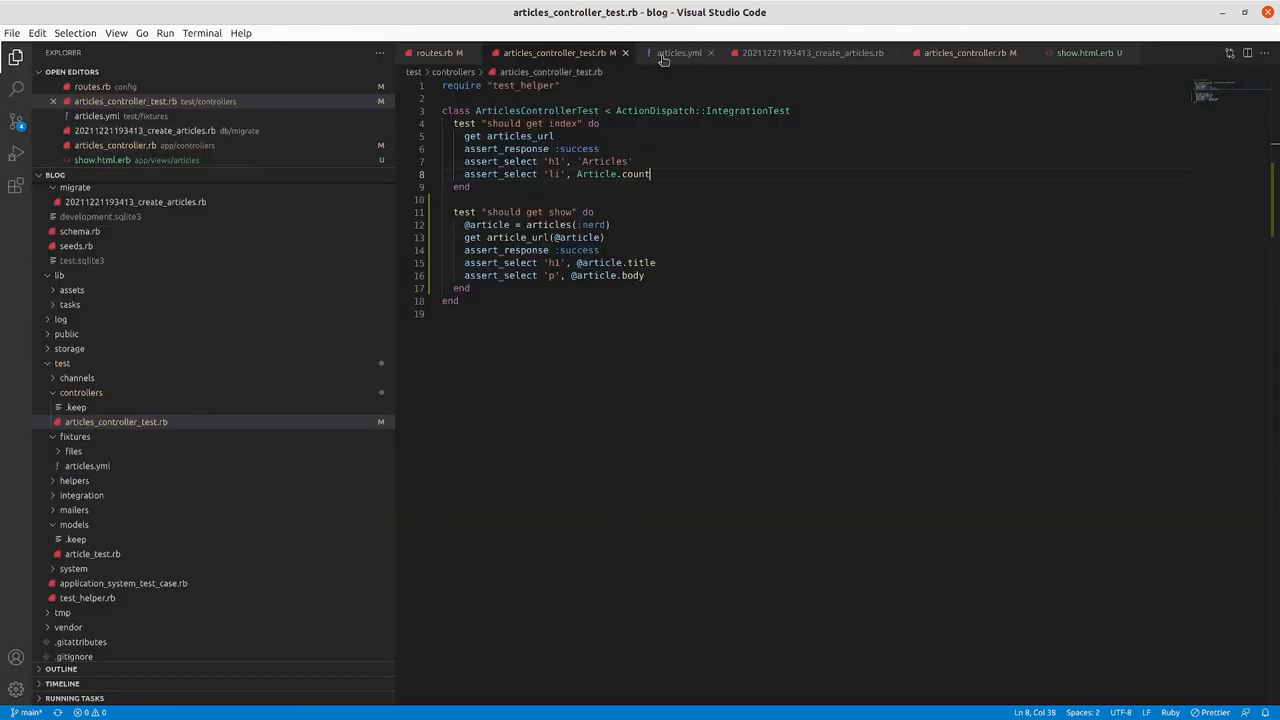
Step: Add a '>' folded-block marker after the fixture body: key in articles.yml and save
click(678, 52)
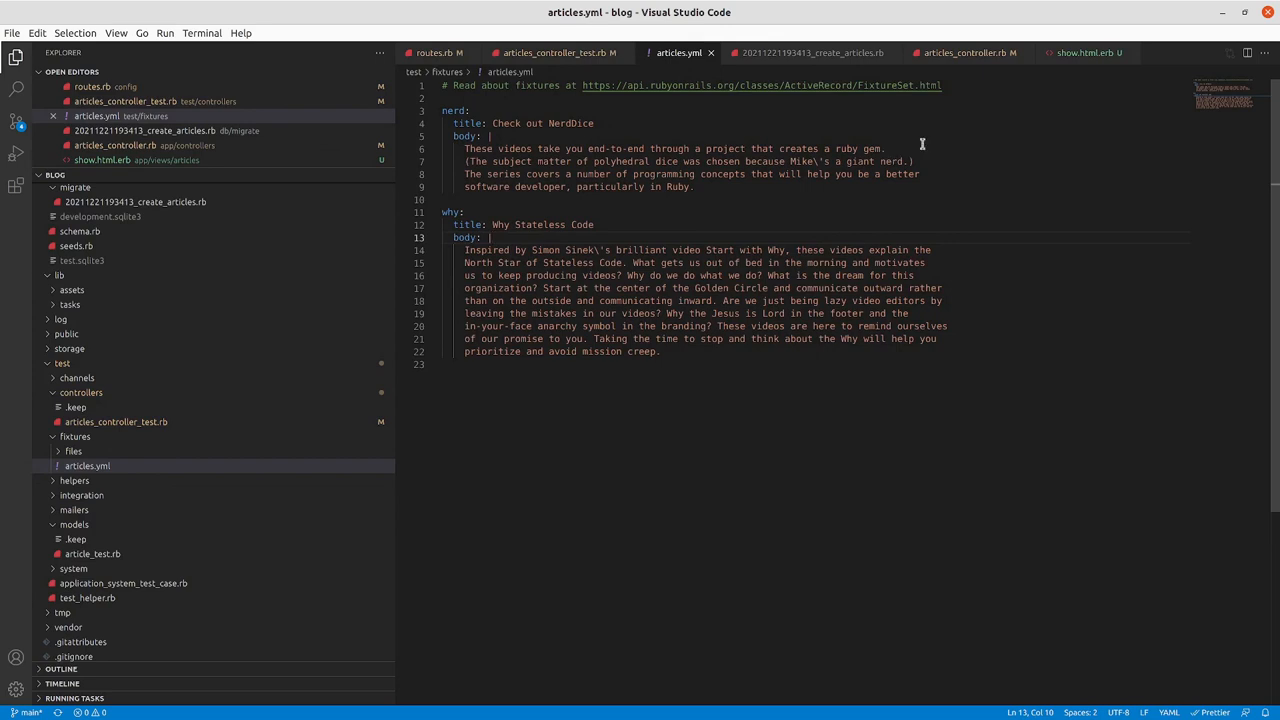
mouse_move(724, 184)
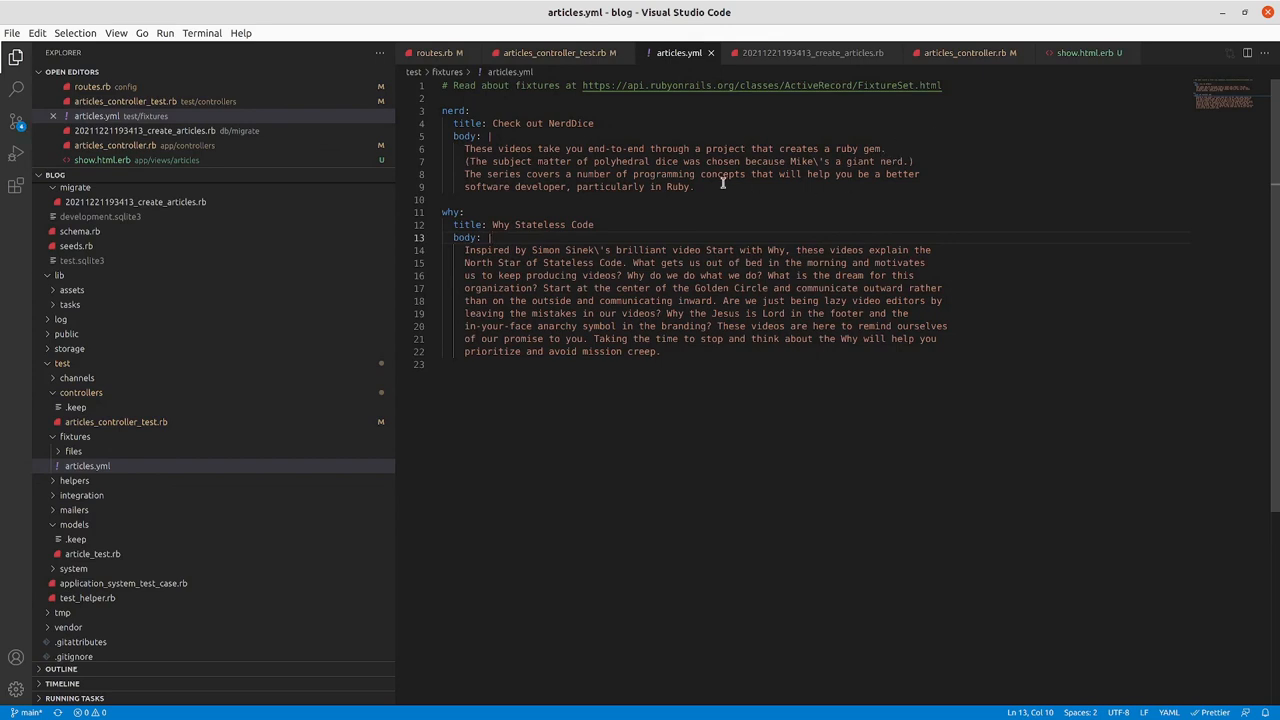
mouse_move(878, 134)
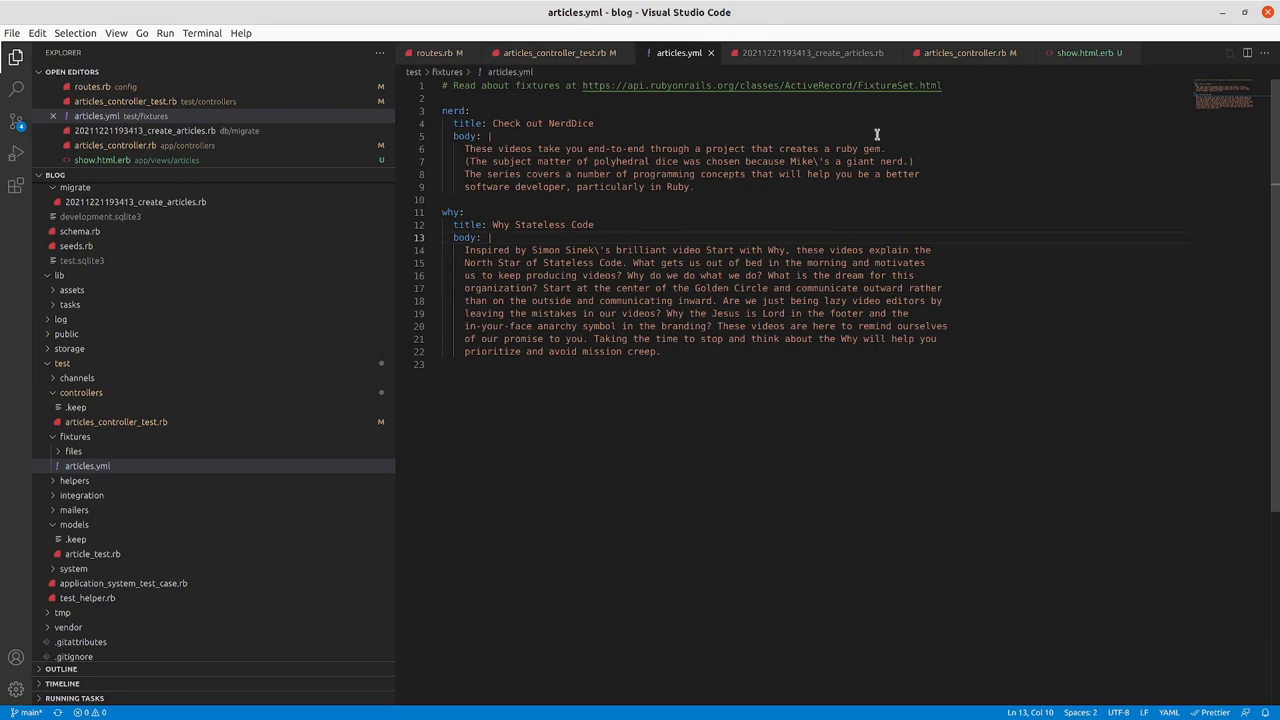
click(882, 148)
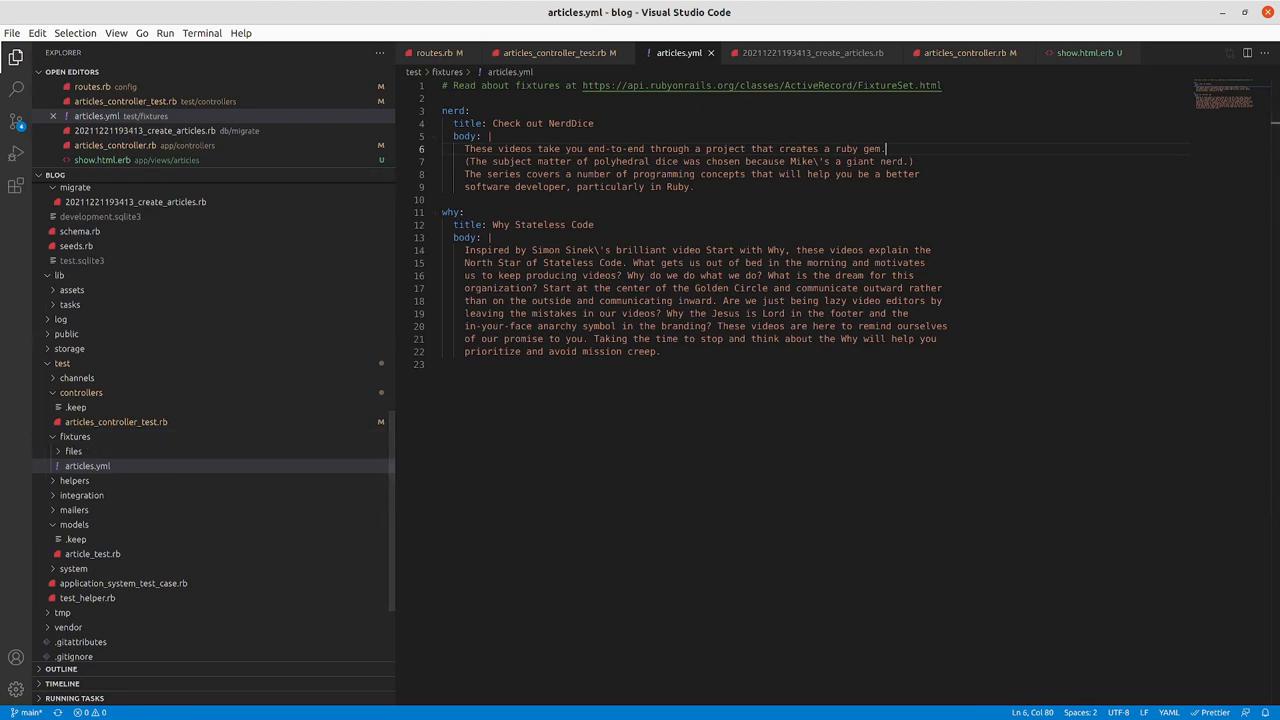
click(490, 136)
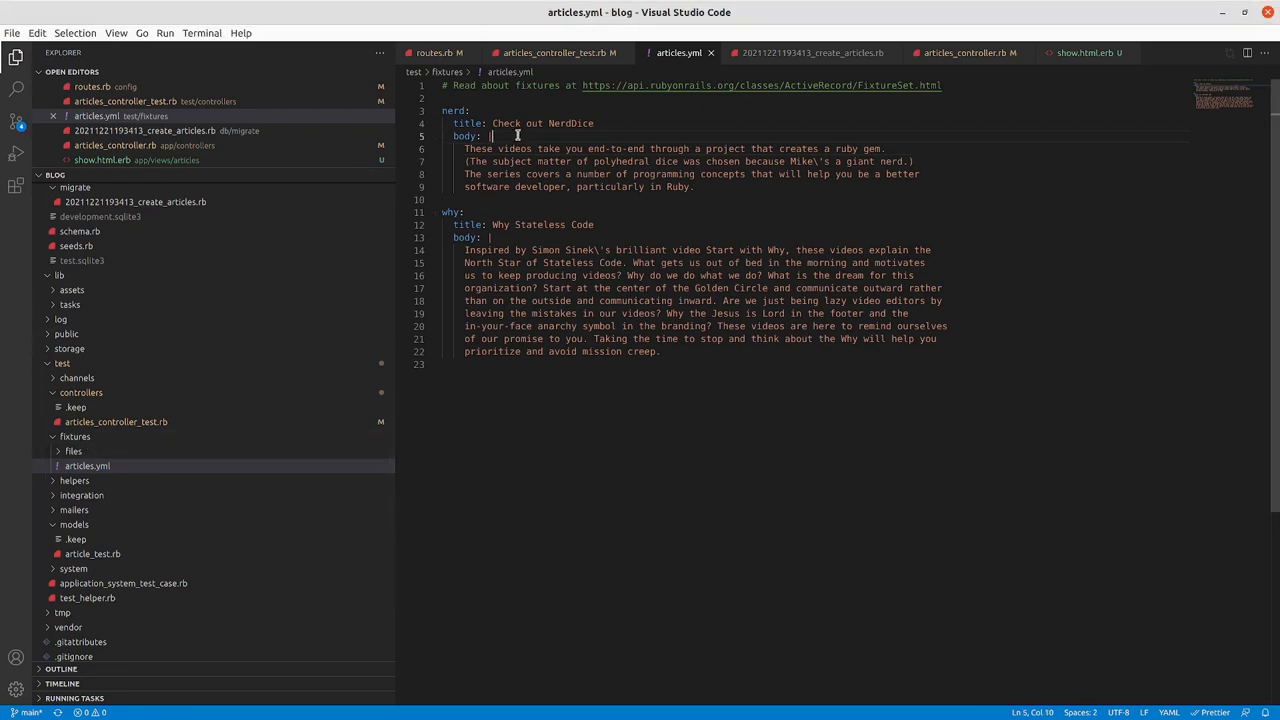
text(>)
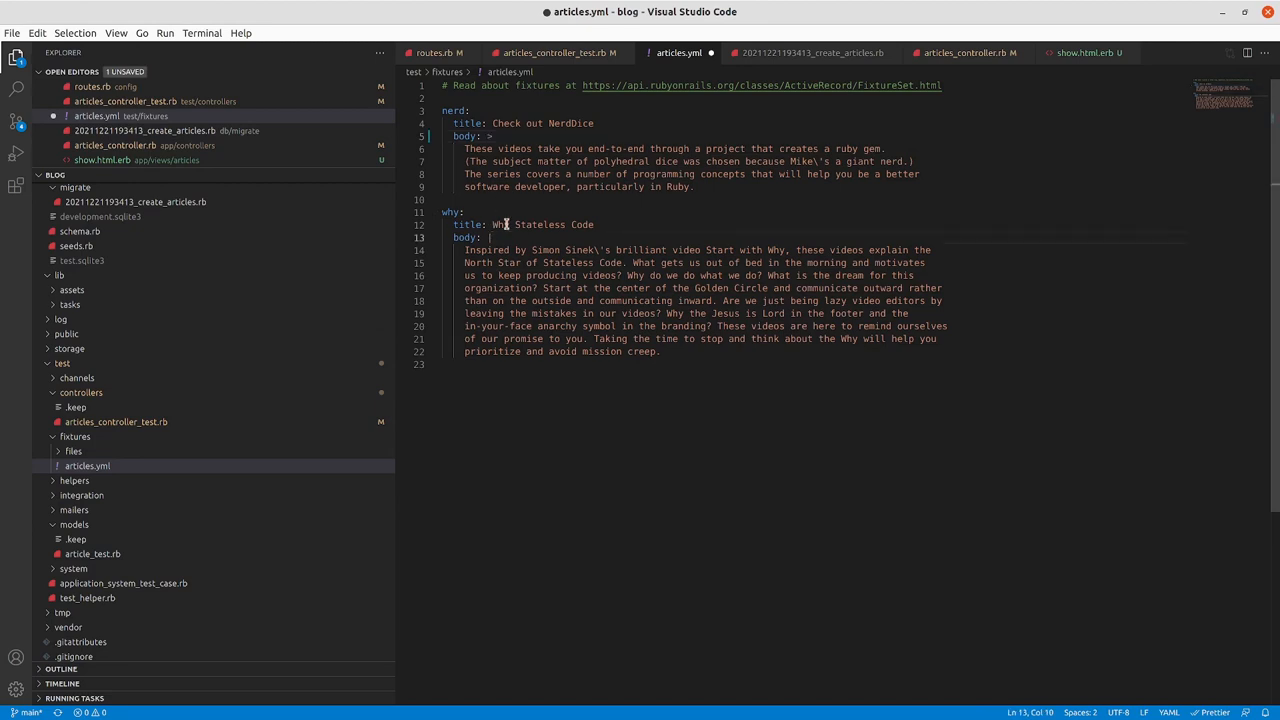
key(ctrl+s)
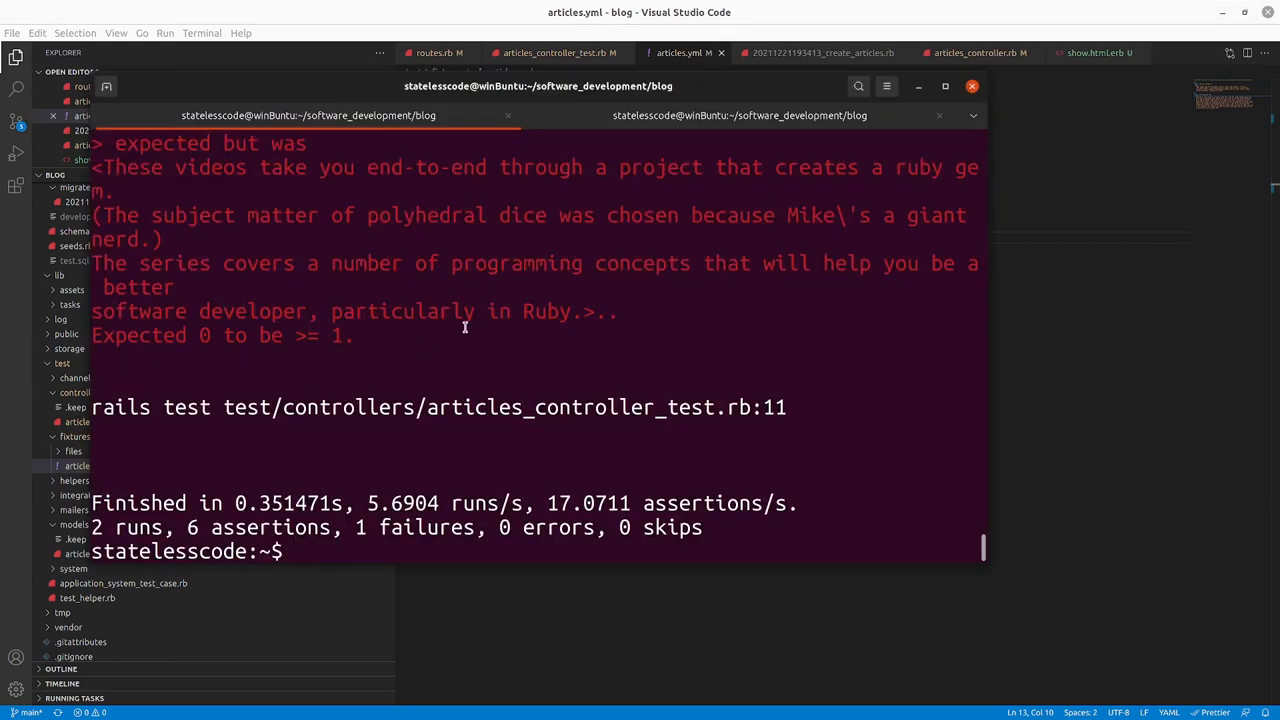
Step: Rerun bin/rails test after the folded-block change
text(bin/rails test)
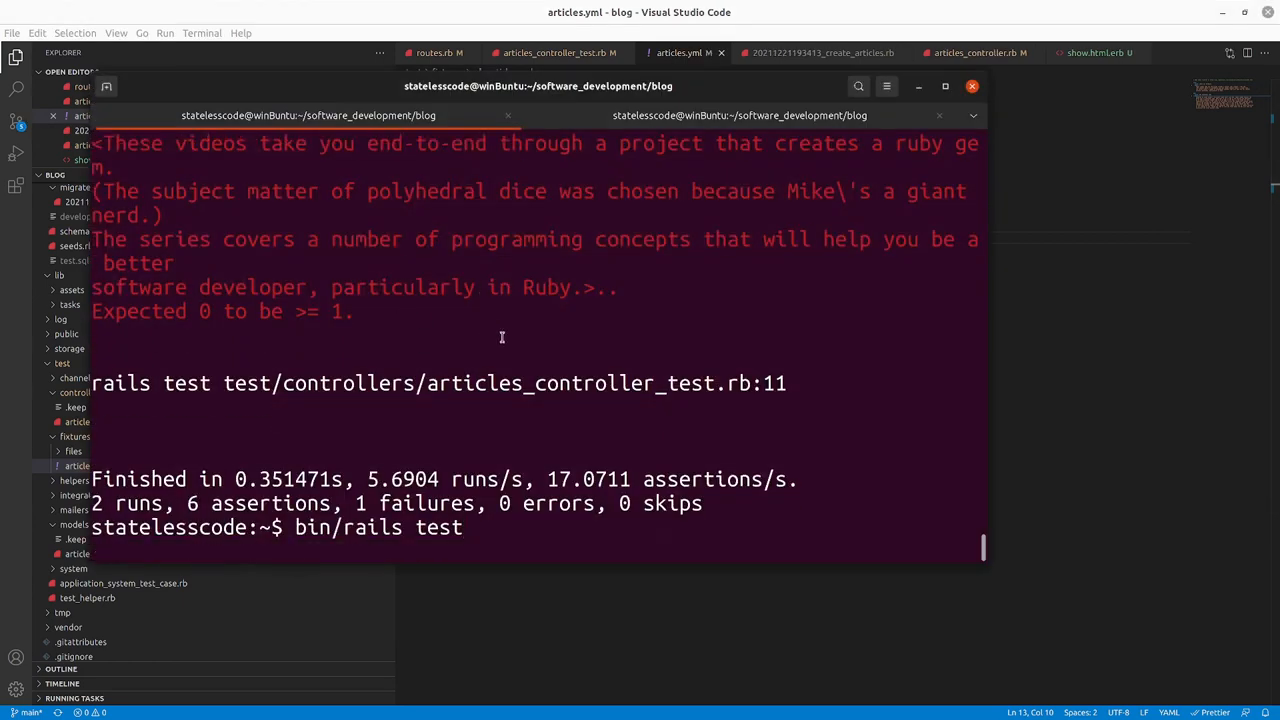
key(Return)
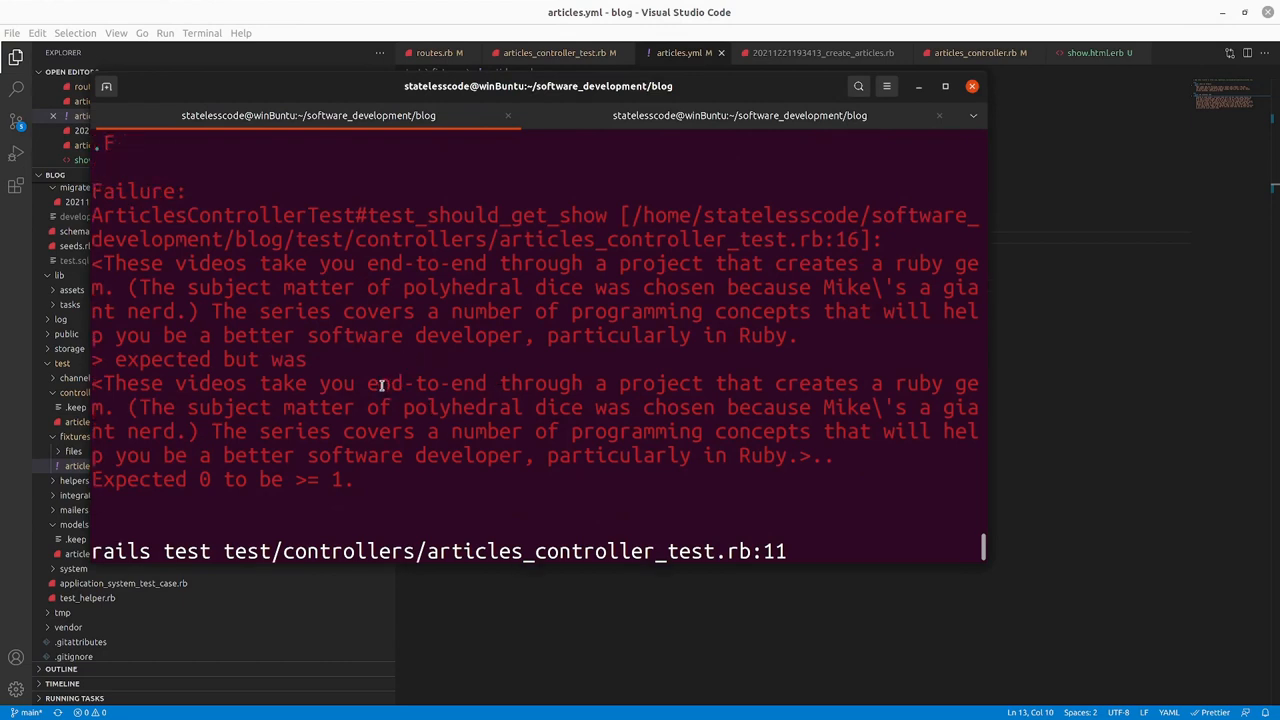
mouse_move(380, 384)
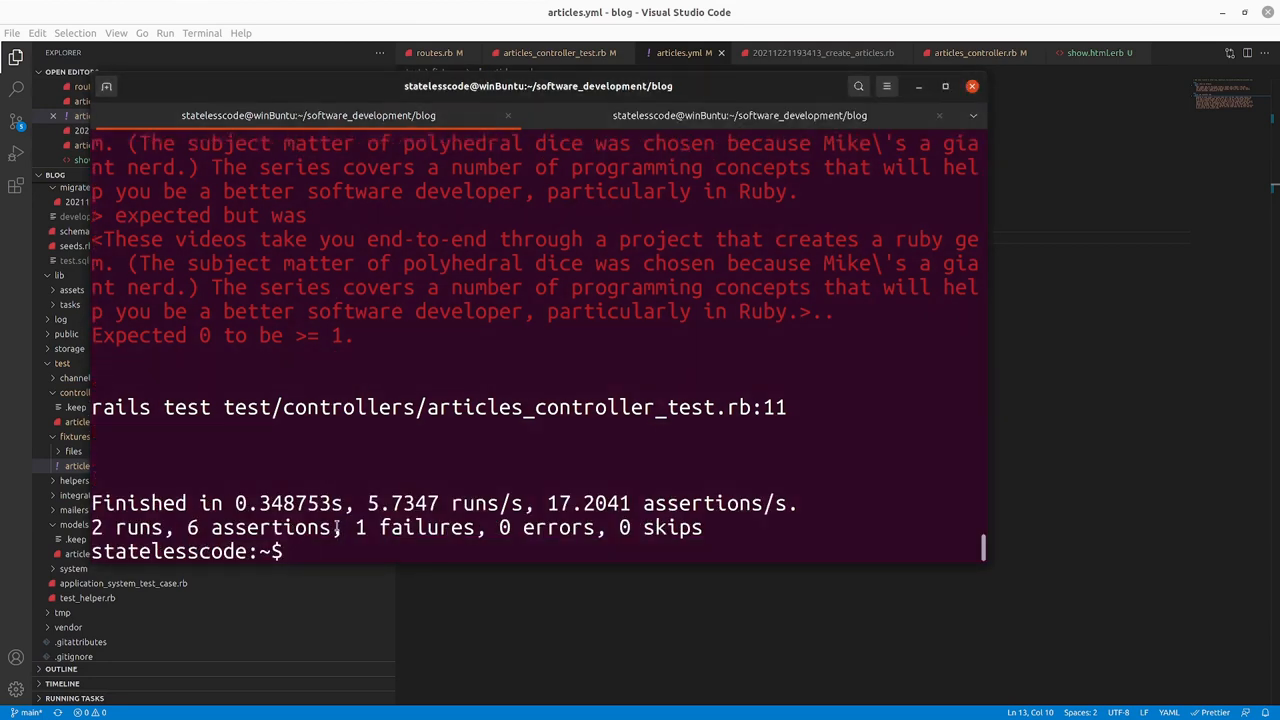
Step: Inspect Article.take in a RAILS_ENV=test console, finding the body ends with a newline
text(RAILS_EN)
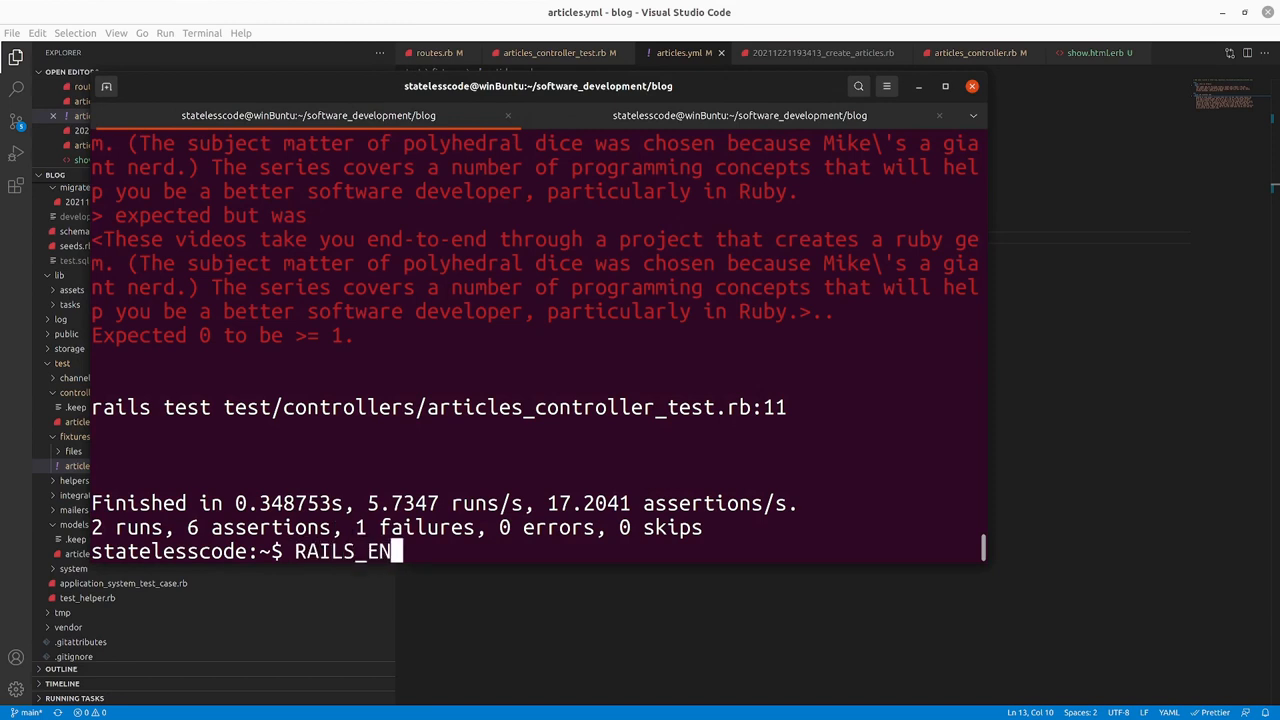
text(V=test)
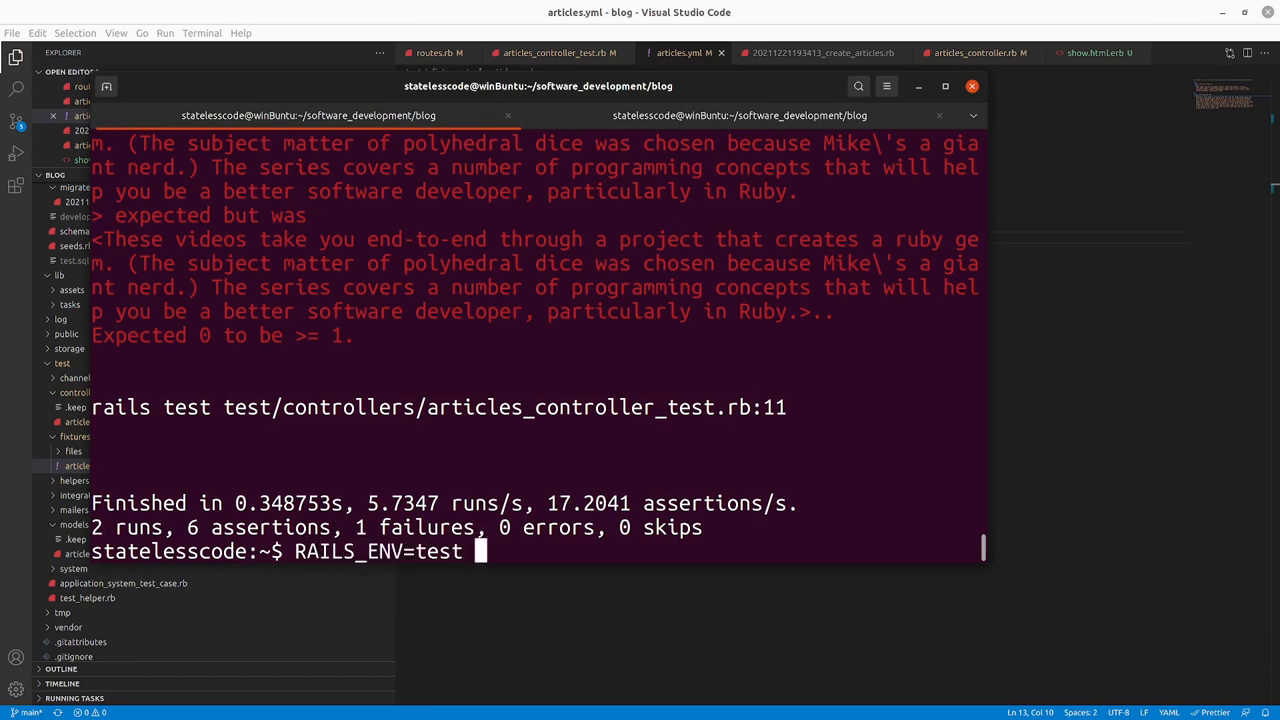
text(rails c)
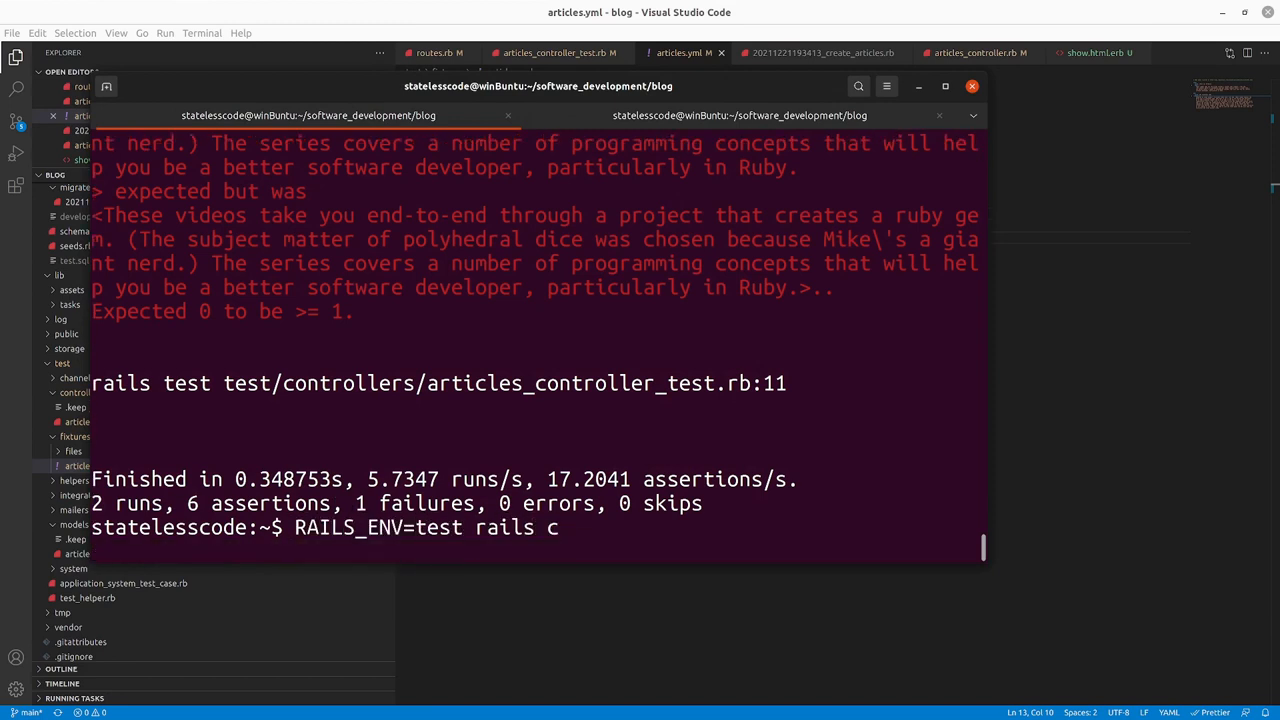
key(Return)
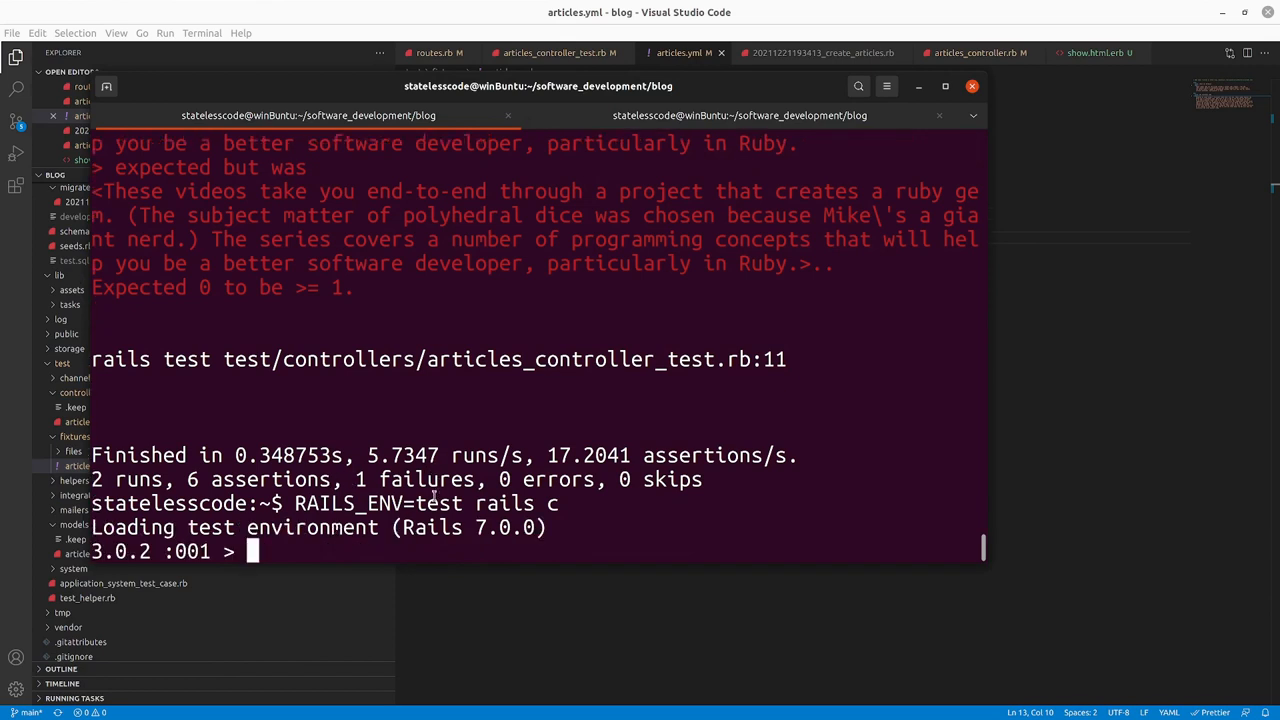
text(Article.take)
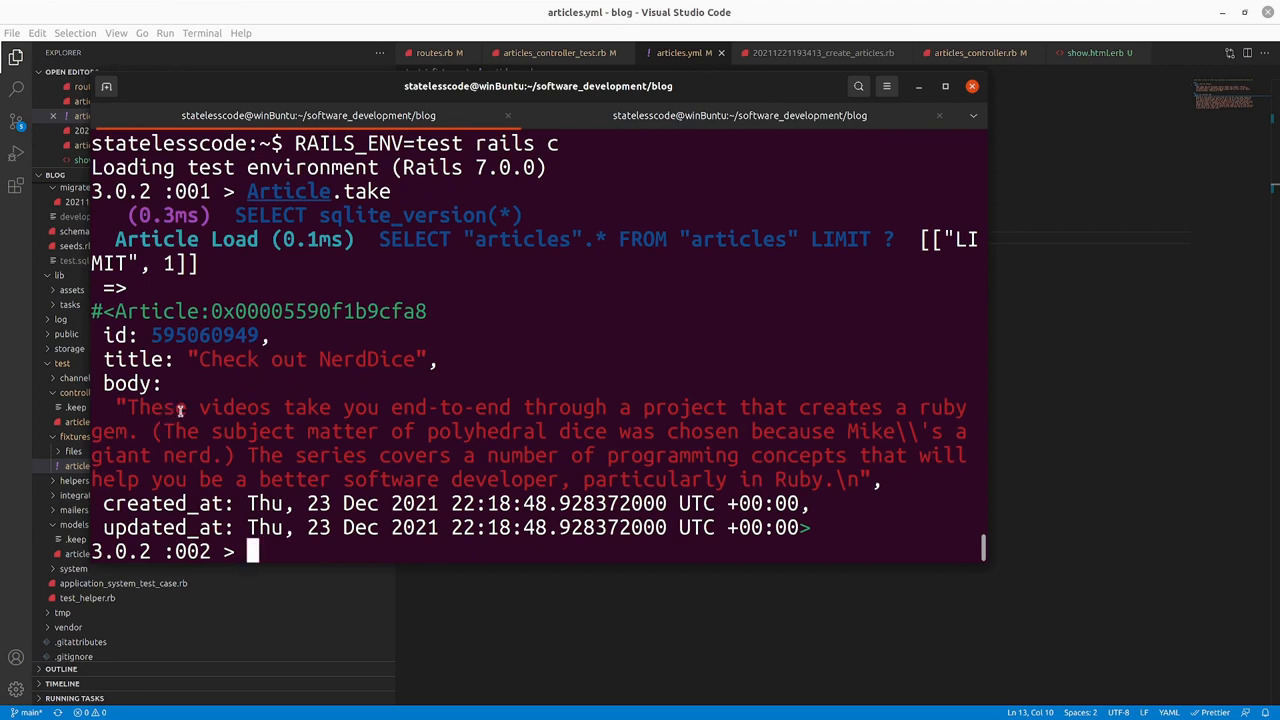
mouse_move(810, 478)
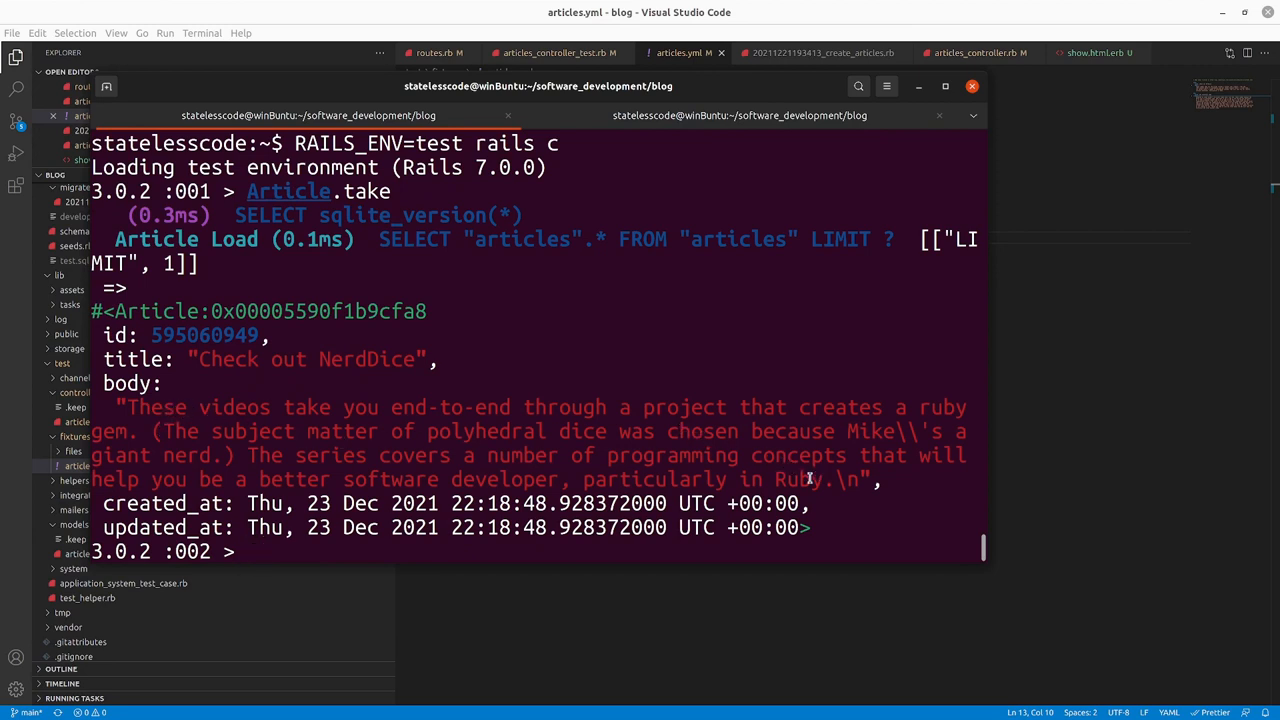
mouse_move(820, 452)
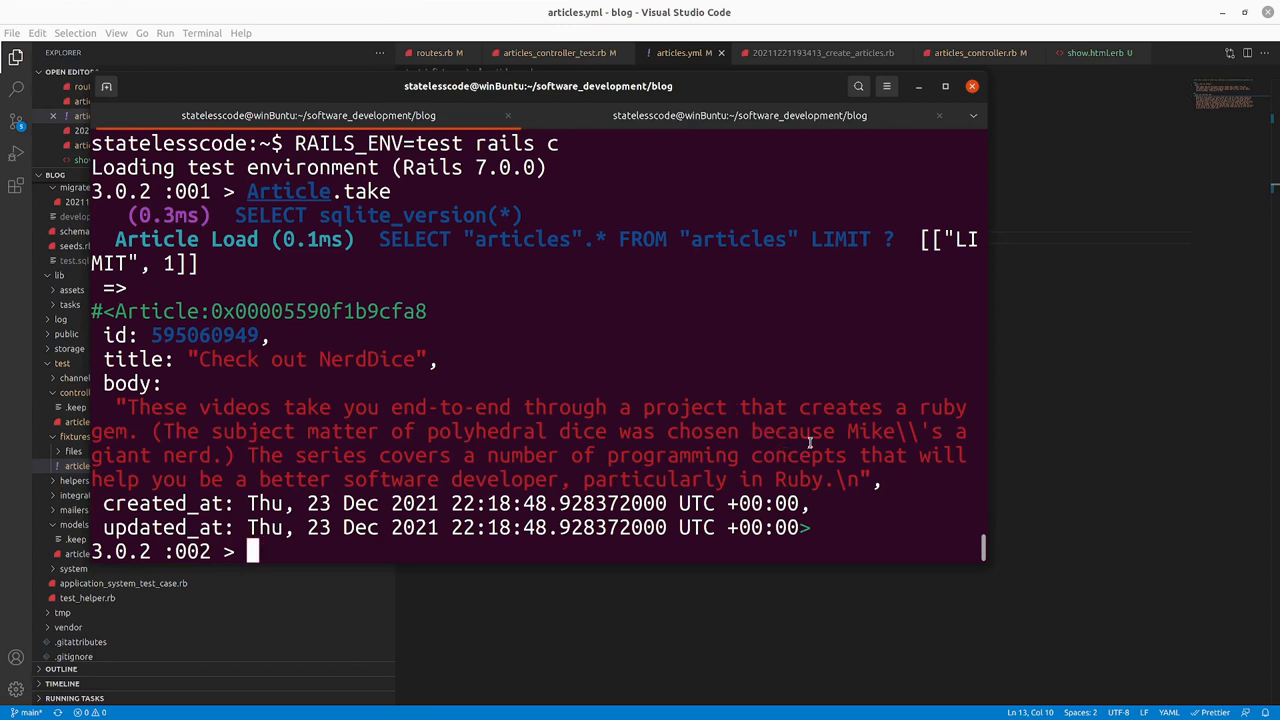
mouse_move(756, 452)
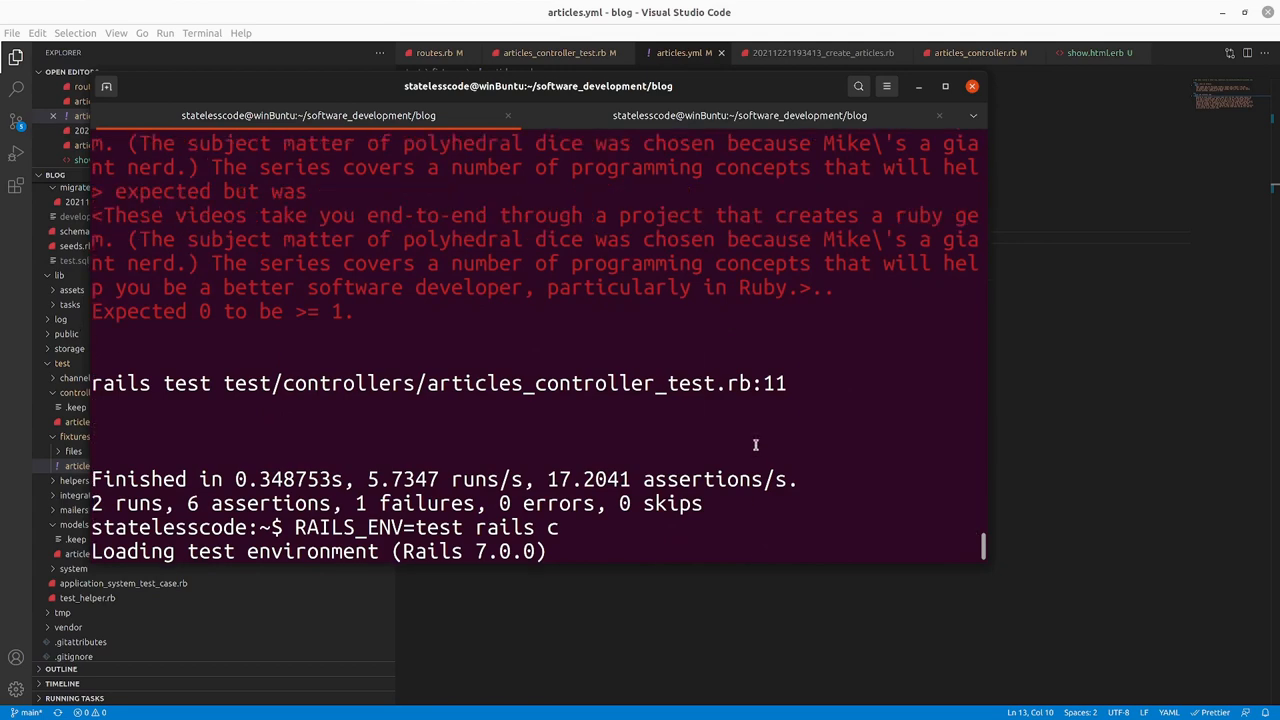
scroll(up, 3)
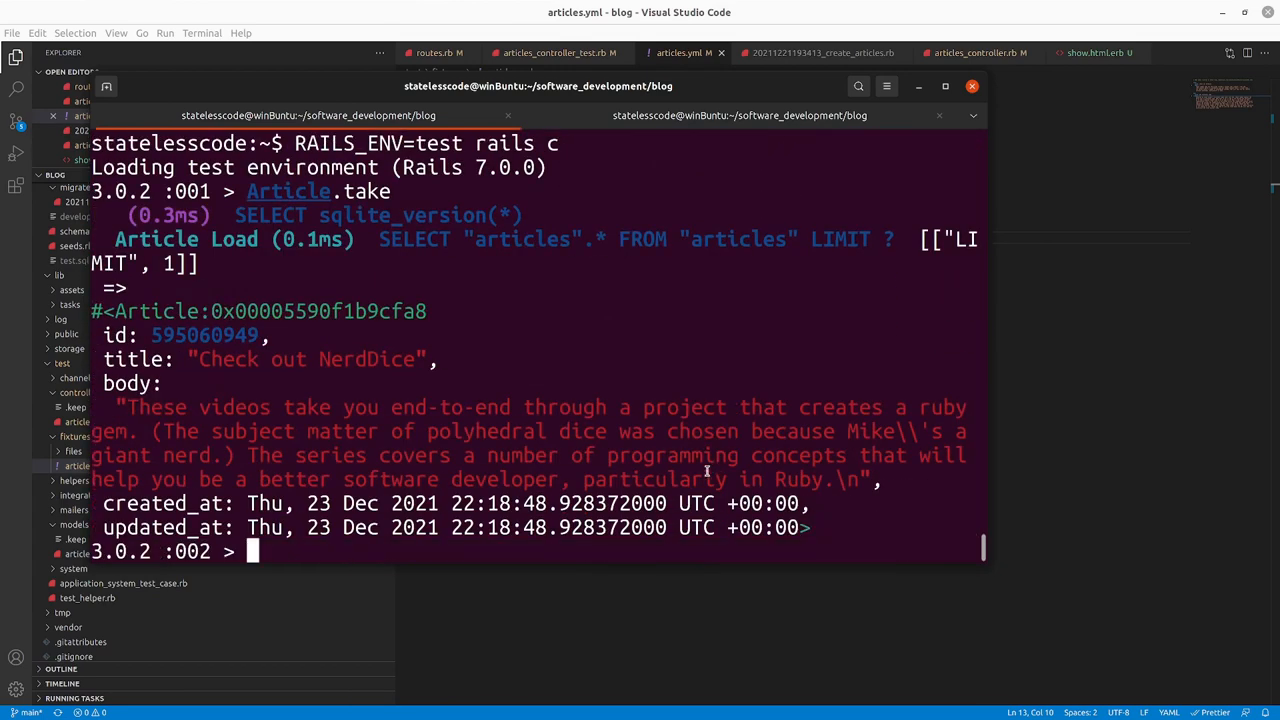
mouse_move(602, 456)
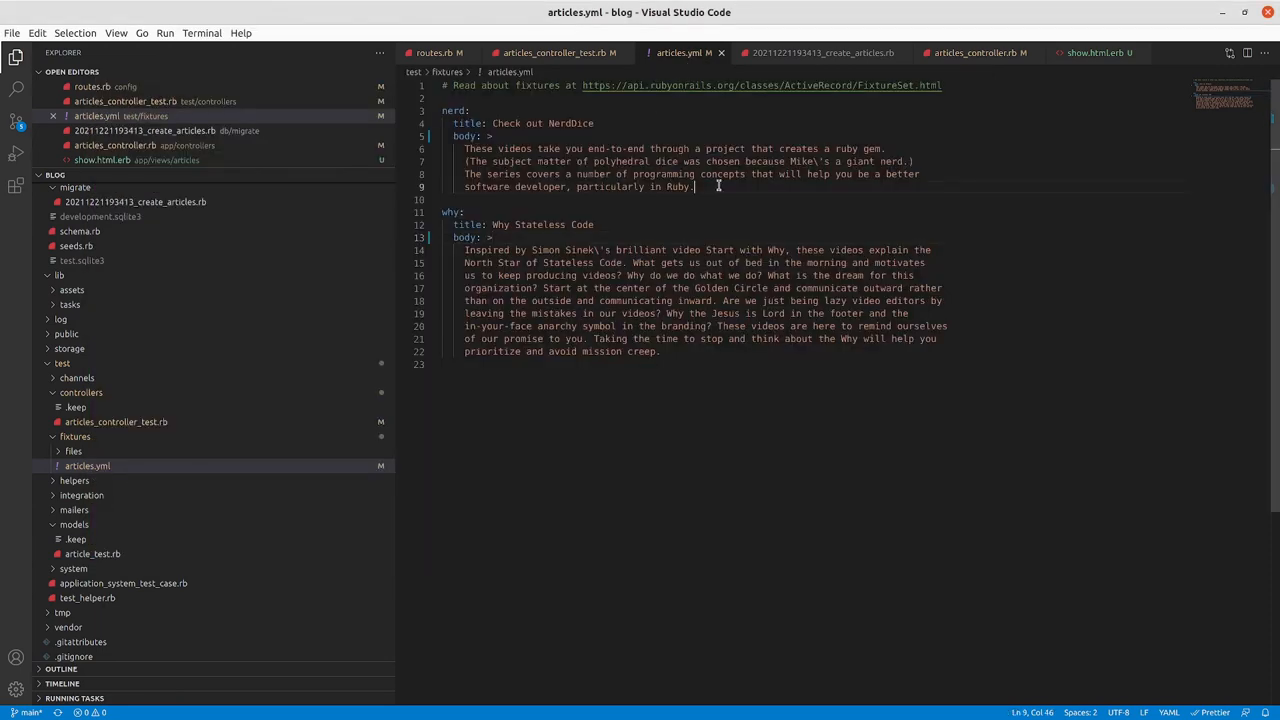
Step: Adjust the fixture marker, exit the console and rerun bin/rails test, still 1 failure
key(Backspace)
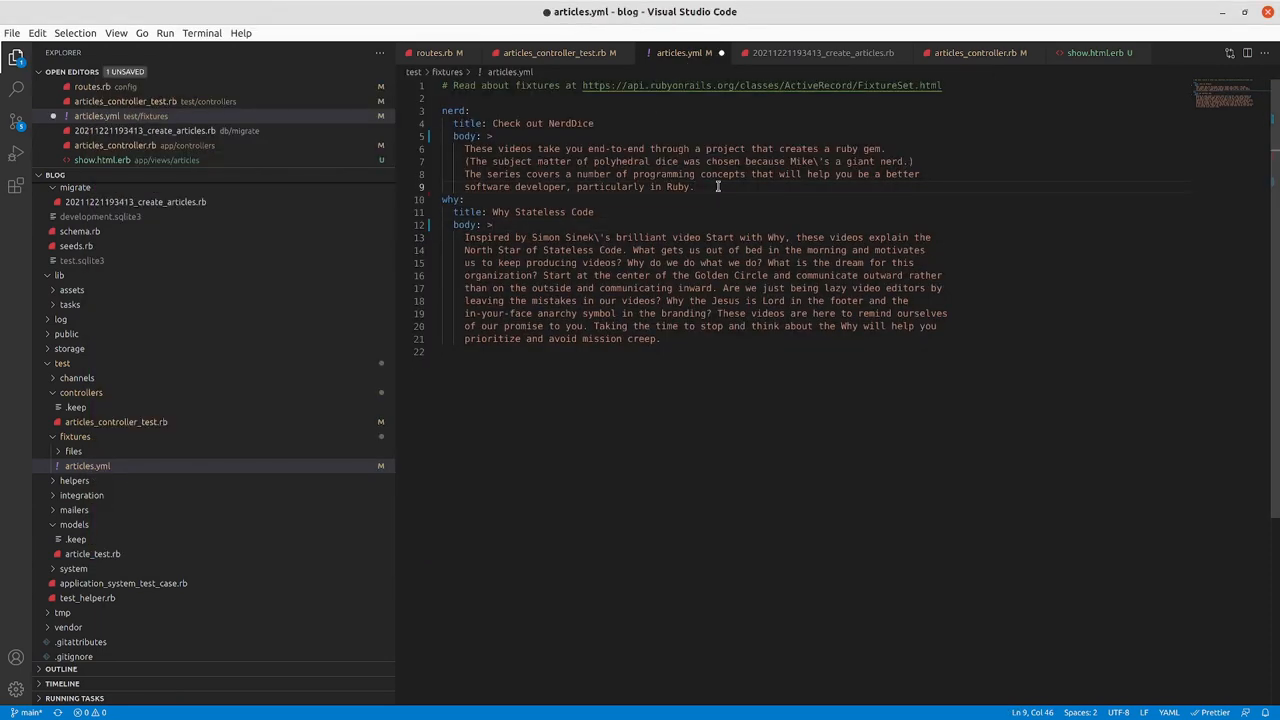
key(ctrl+s)
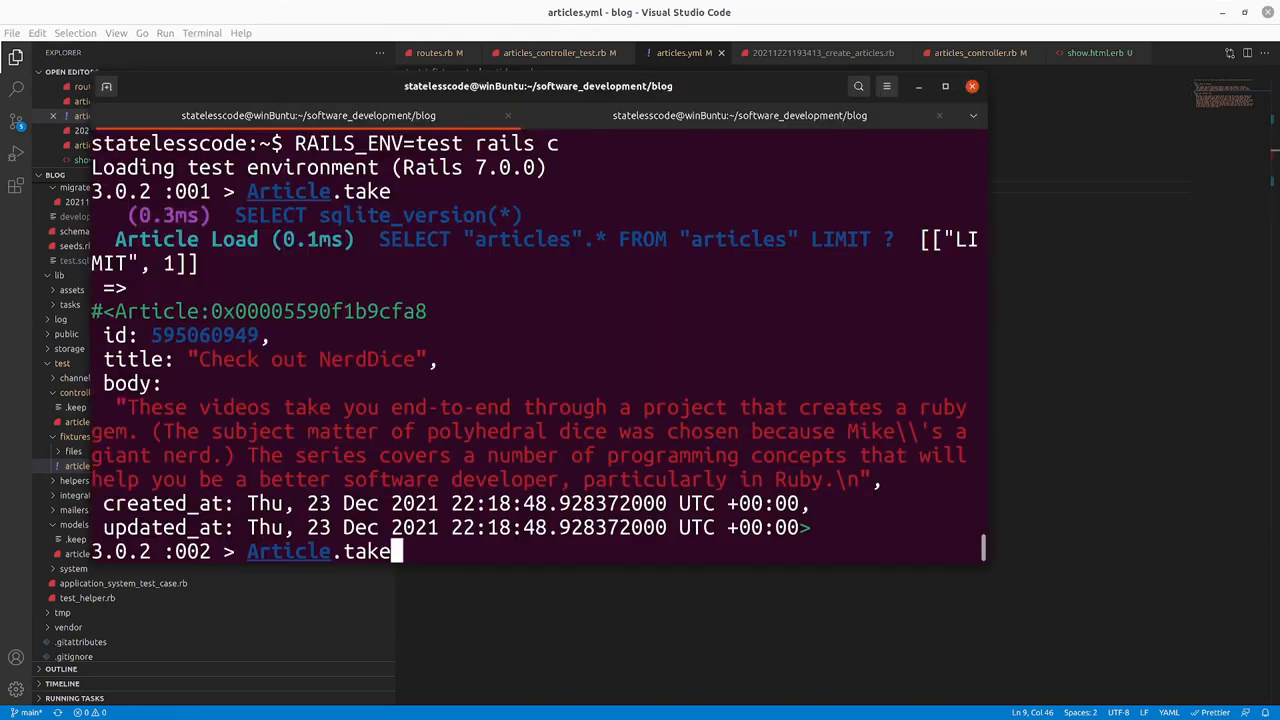
text(exit)
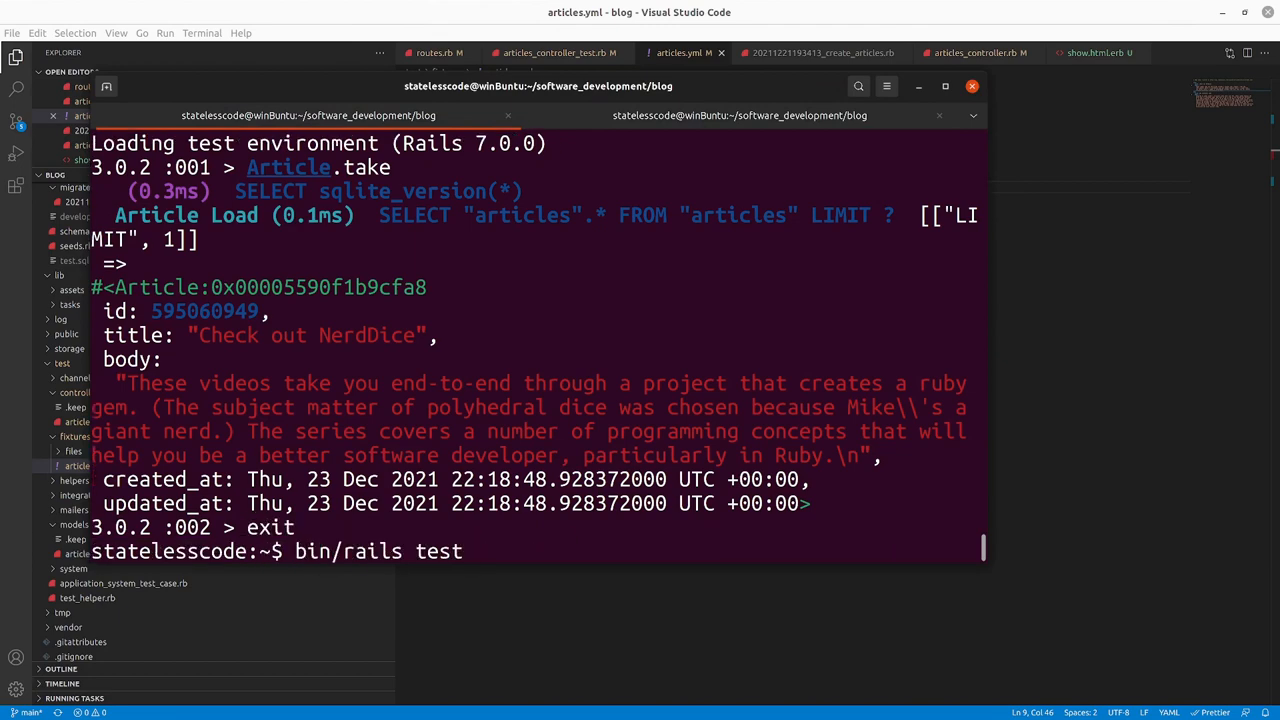
key(Return)
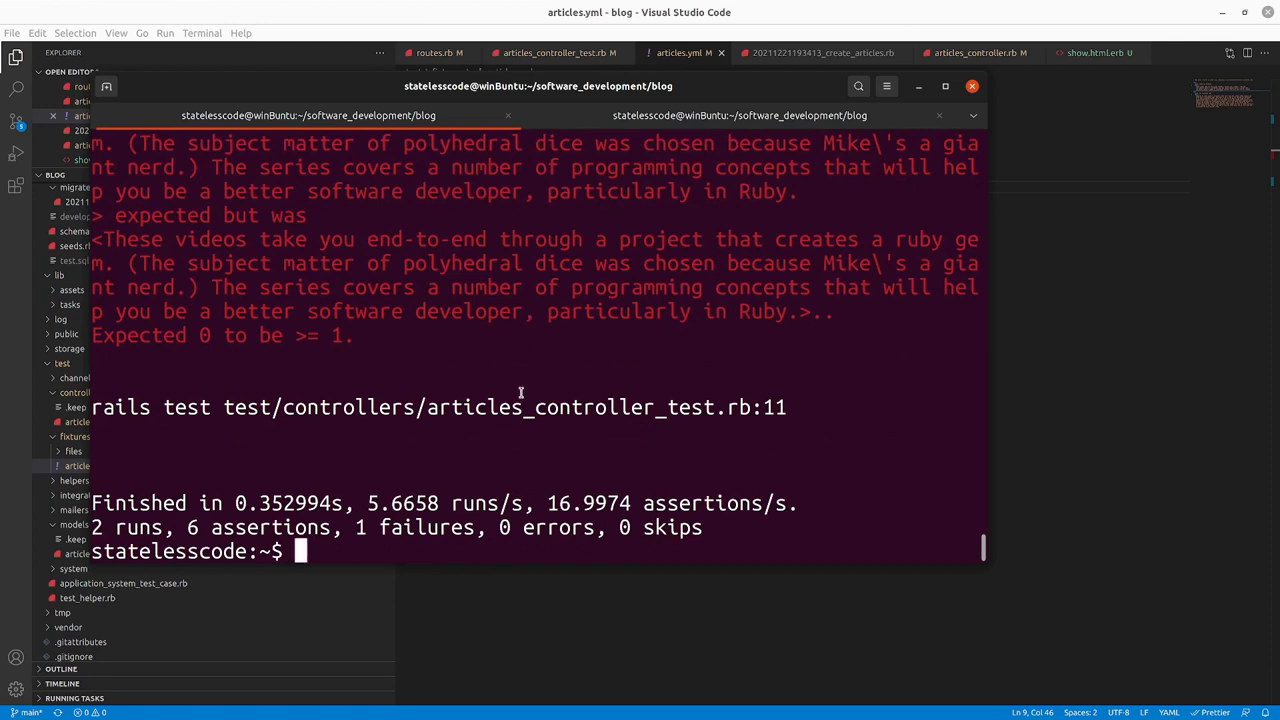
scroll(up, 3)
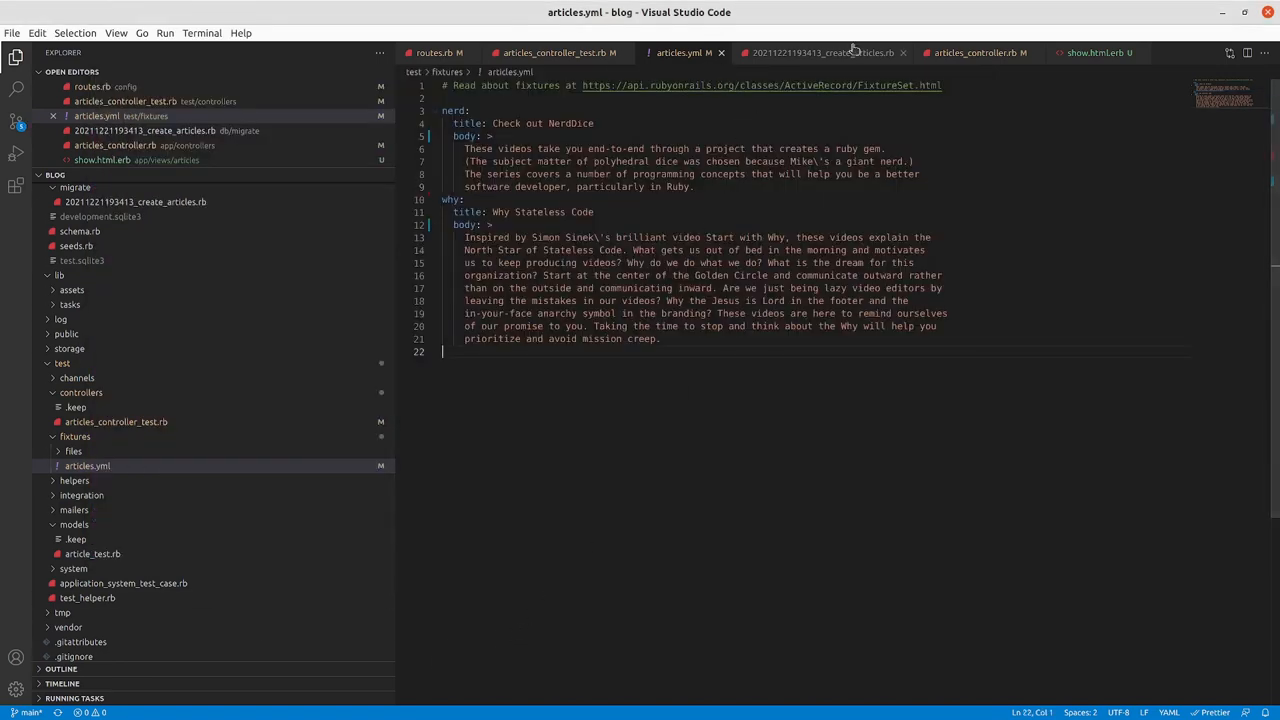
Step: Review articles_controller.rb and the controller test for the show test's setup
click(976, 52)
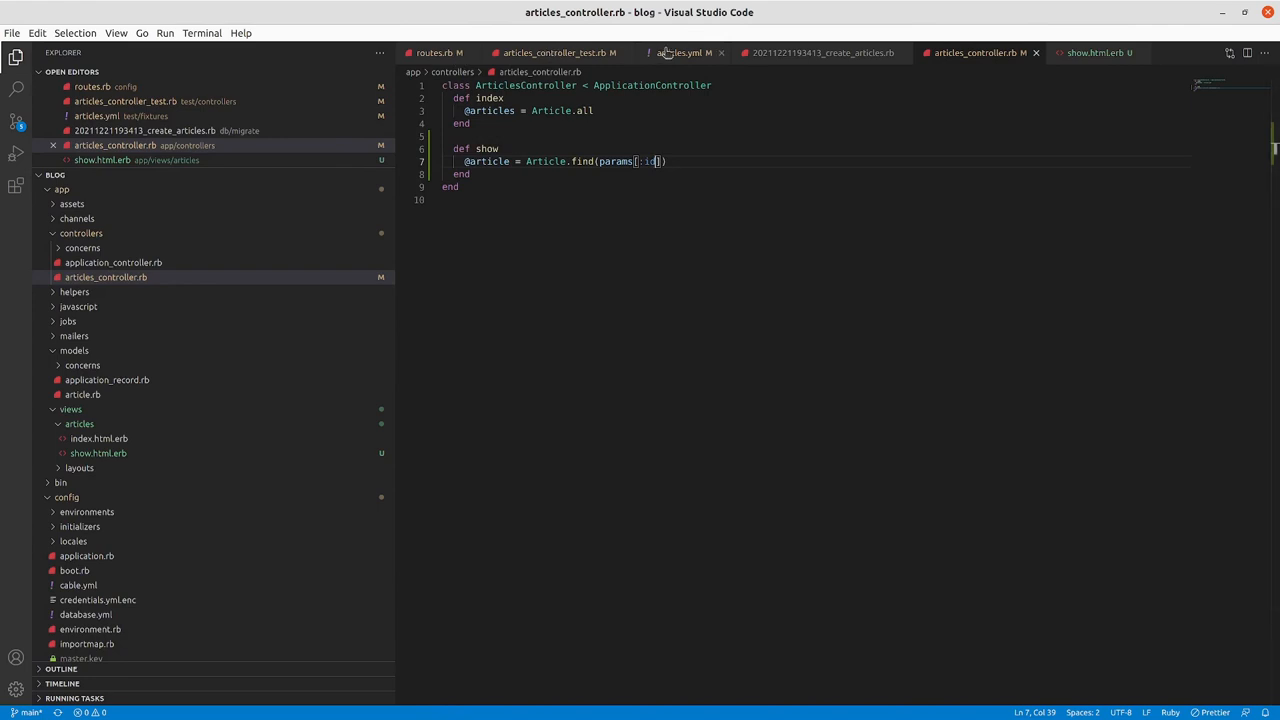
click(556, 52)
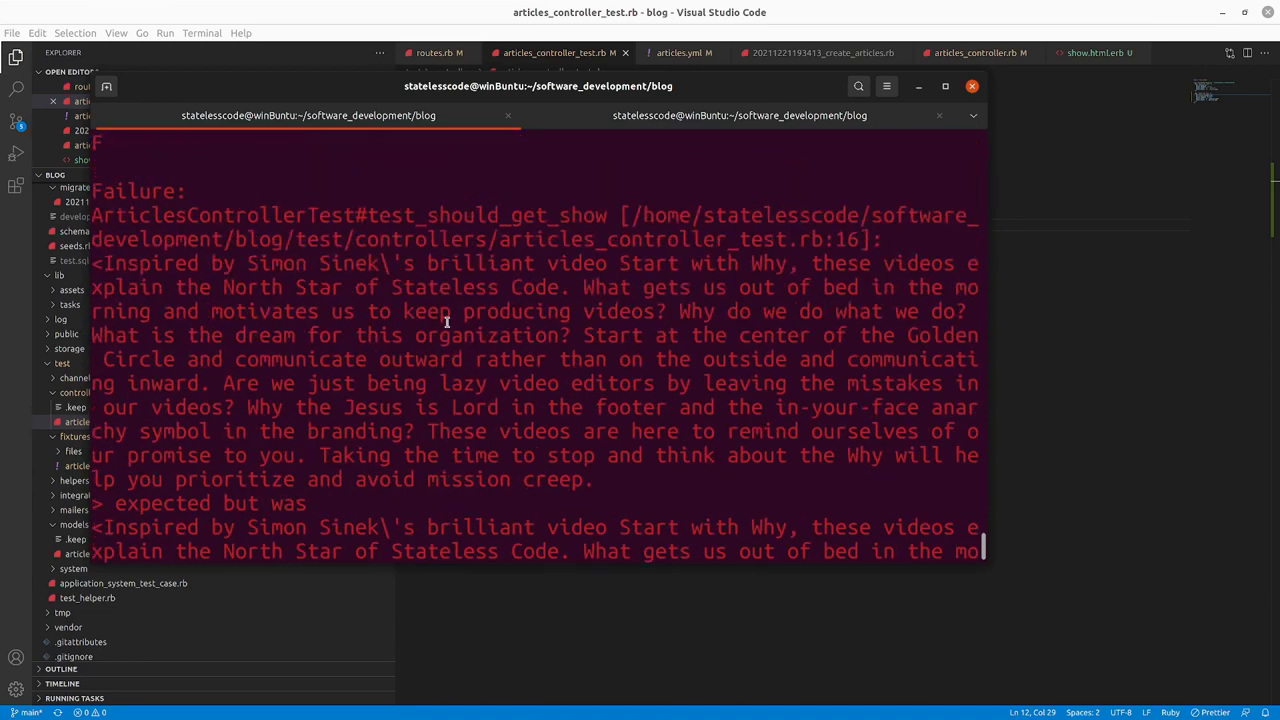
scroll(down, 3)
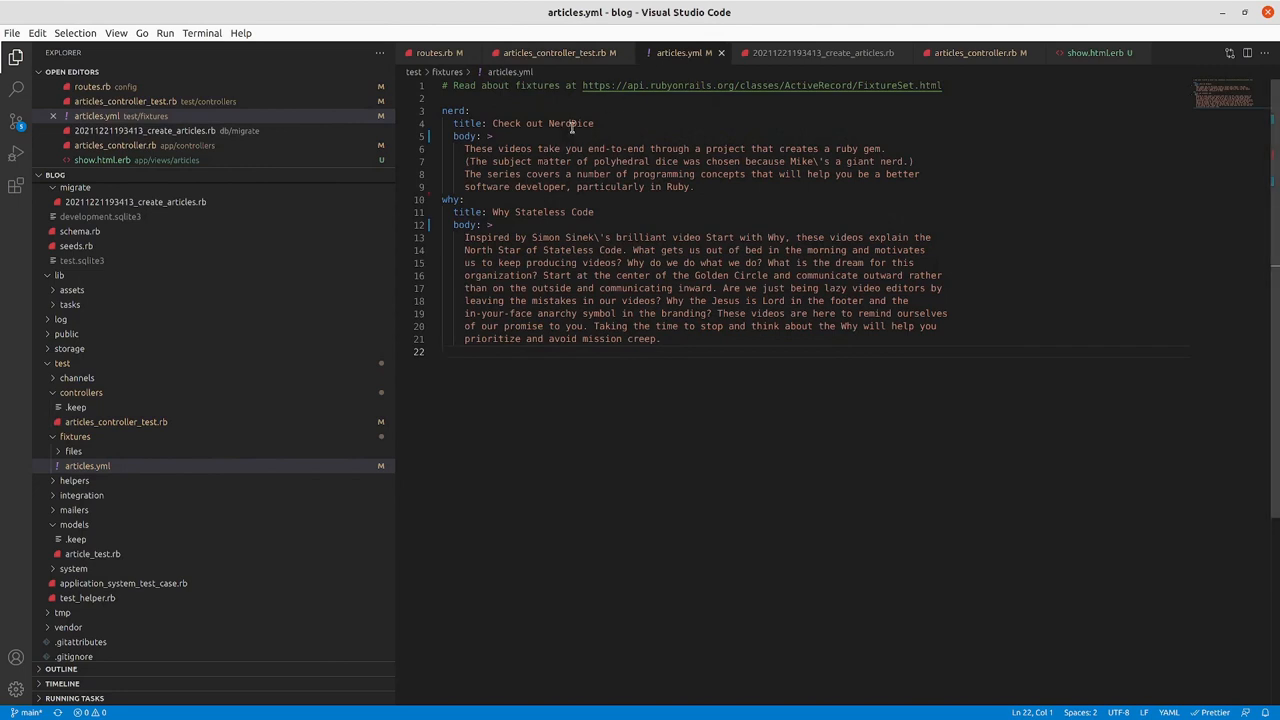
Step: Change the fixture body marker to strip the trailing newline and rerun the tests
click(490, 136)
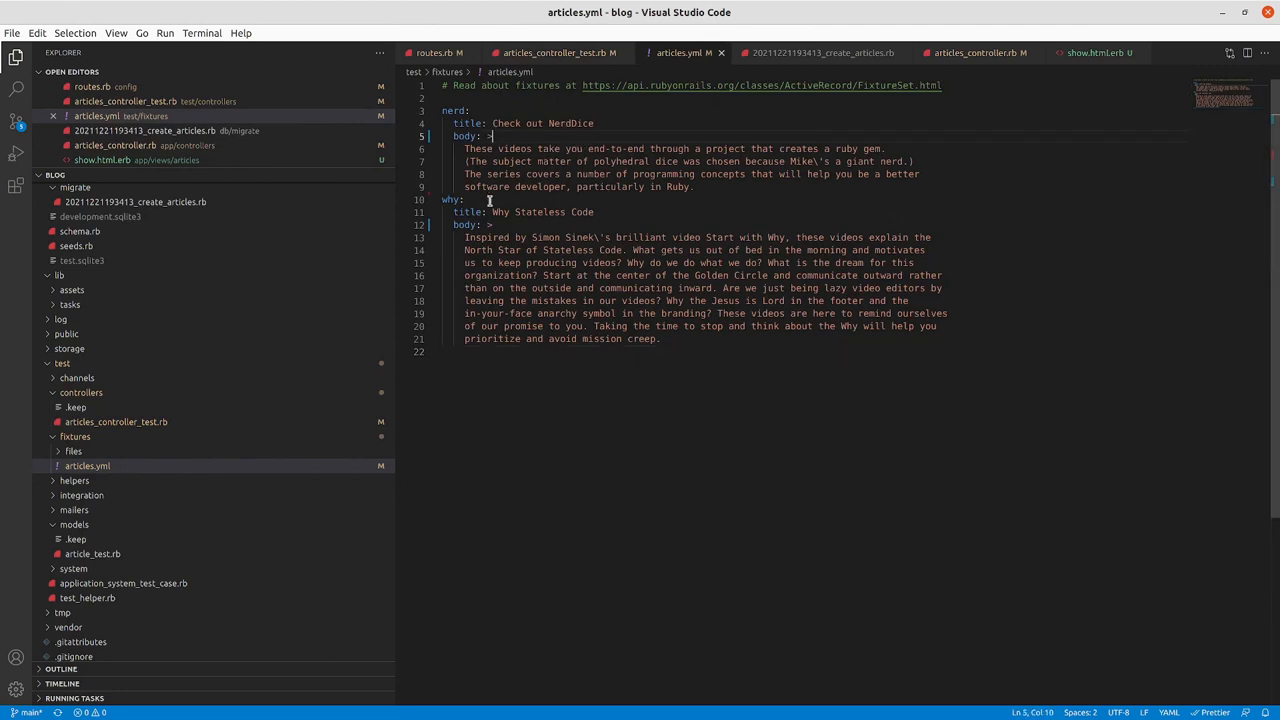
text(-)
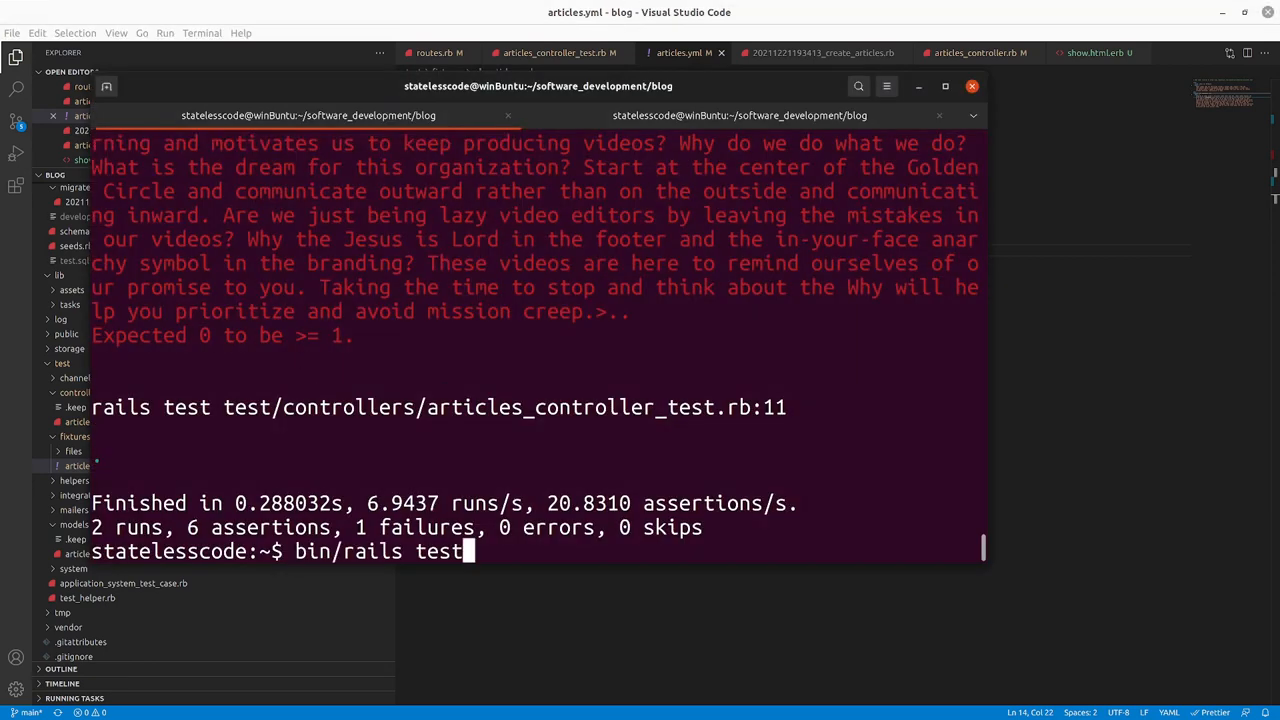
key(Return)
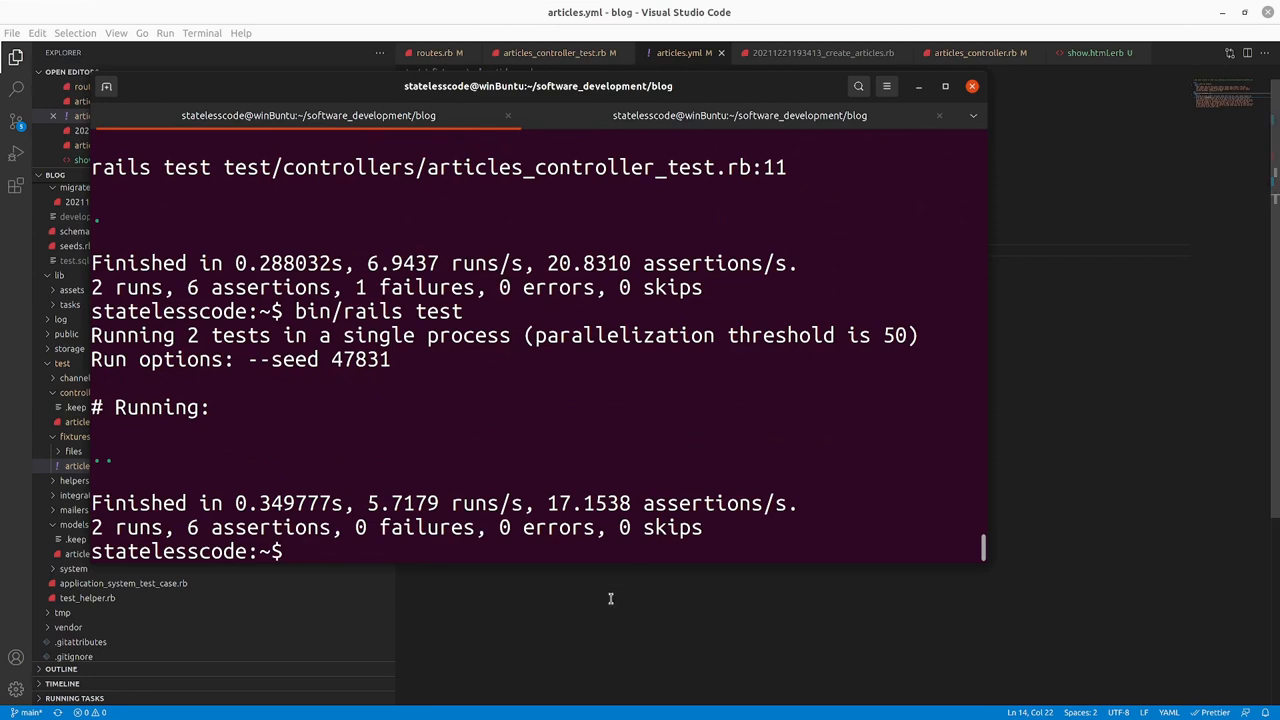
click(556, 52)
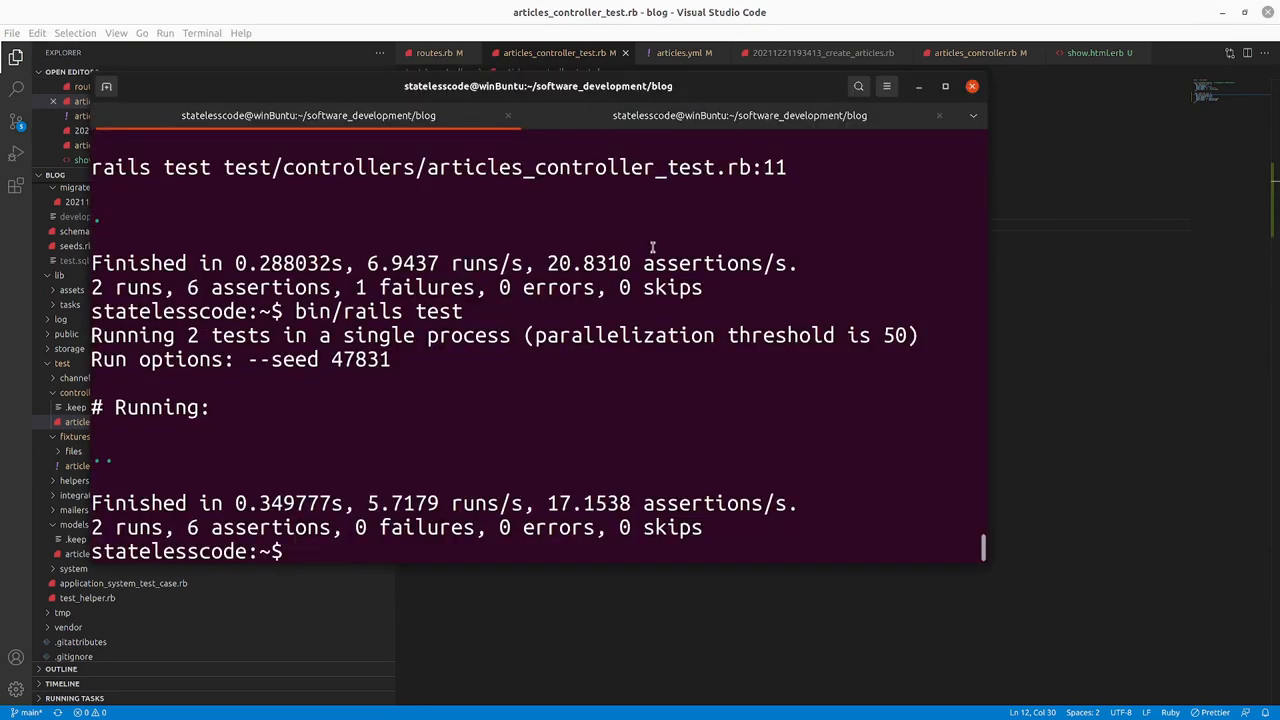
Step: Run bin/rails test reaching 2 runs, 6 assertions, 0 failures with the nerd fixture loaded
text(bin/rails test)
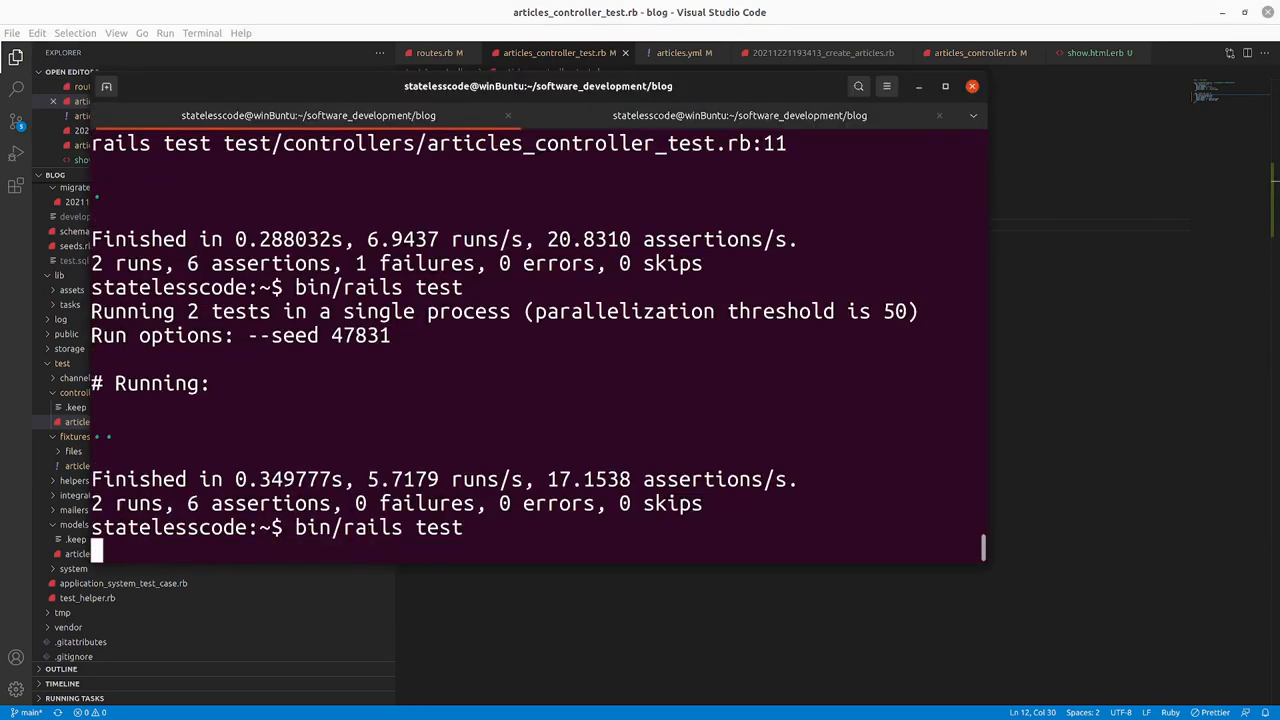
key(Return)
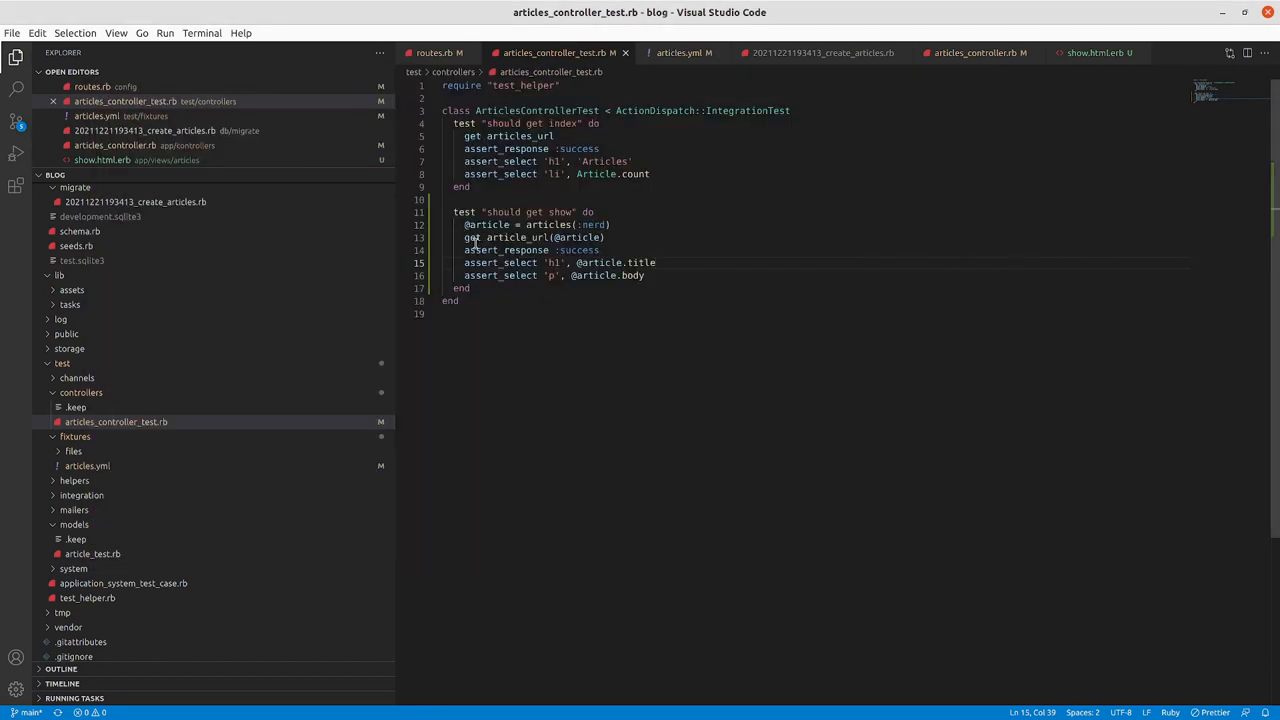
click(468, 224)
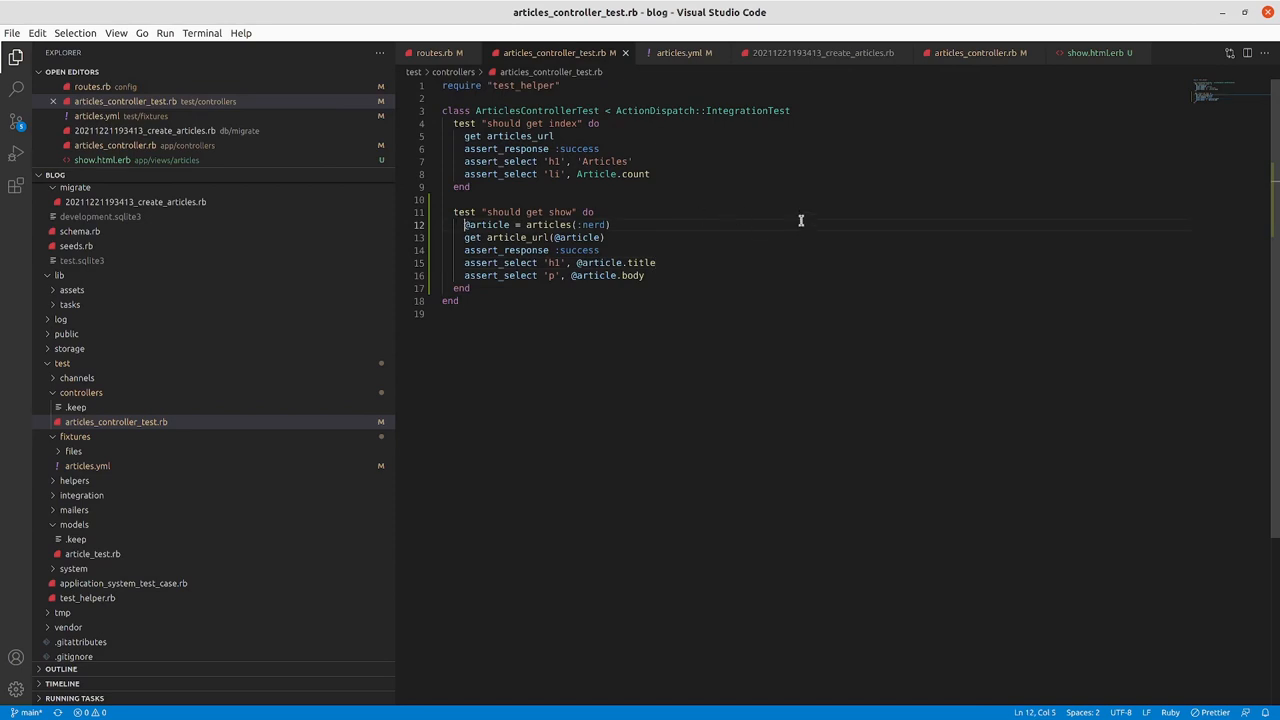
mouse_move(746, 148)
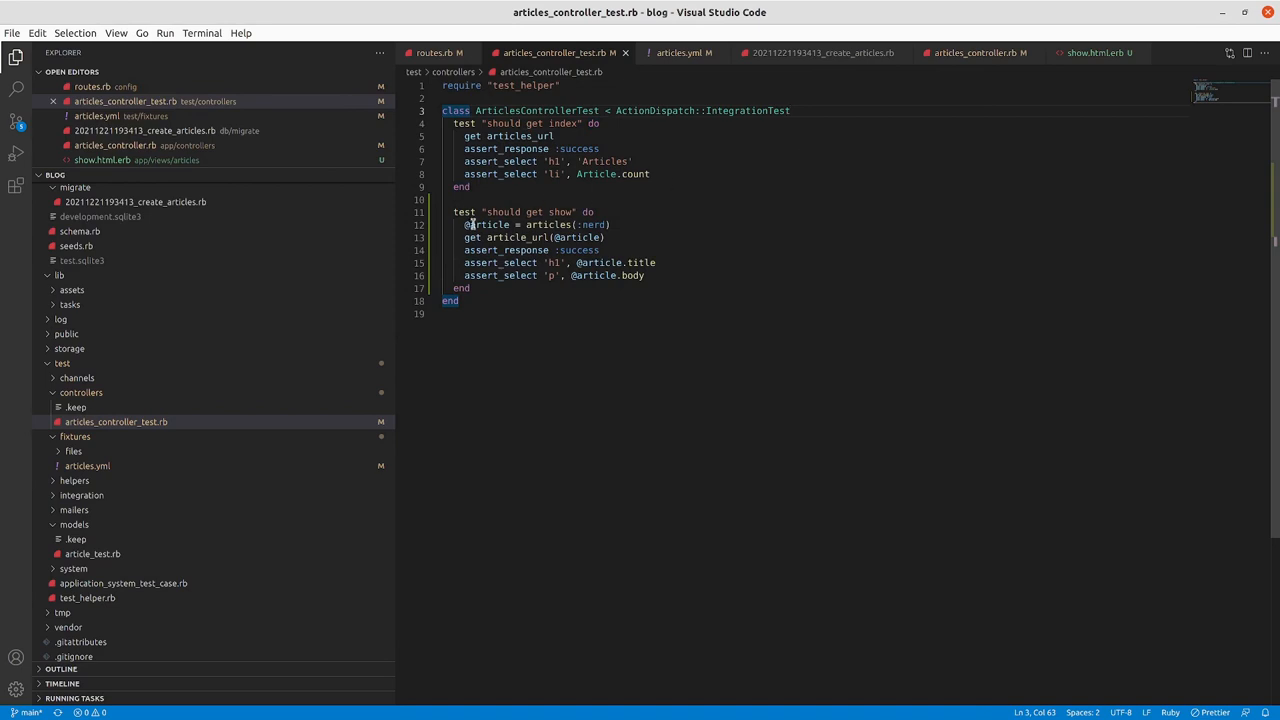
mouse_move(612, 224)
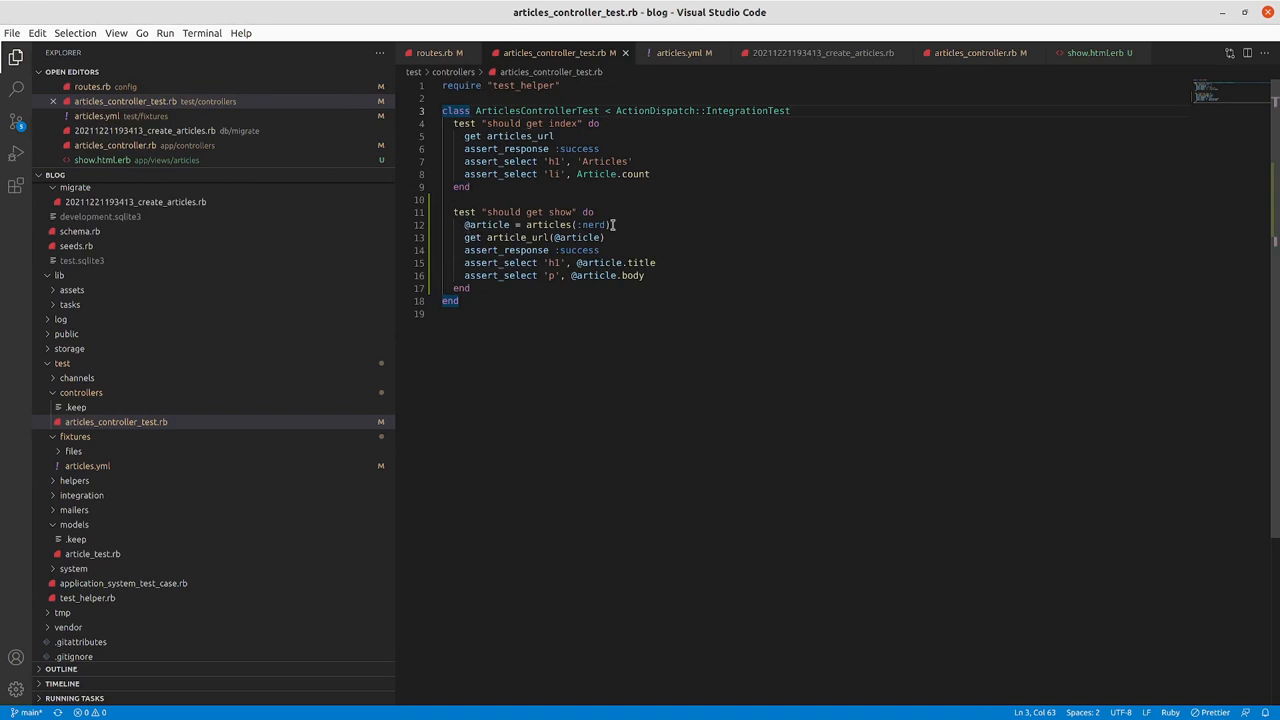
mouse_move(656, 204)
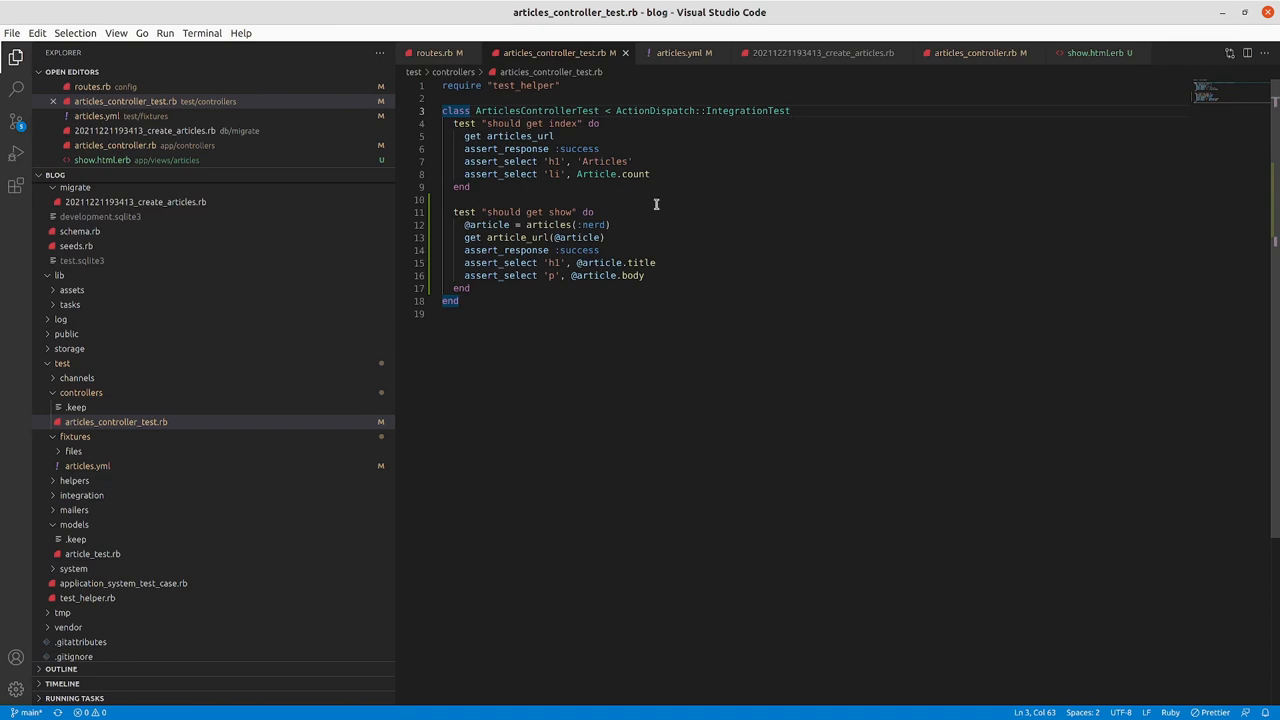
key(Enter)
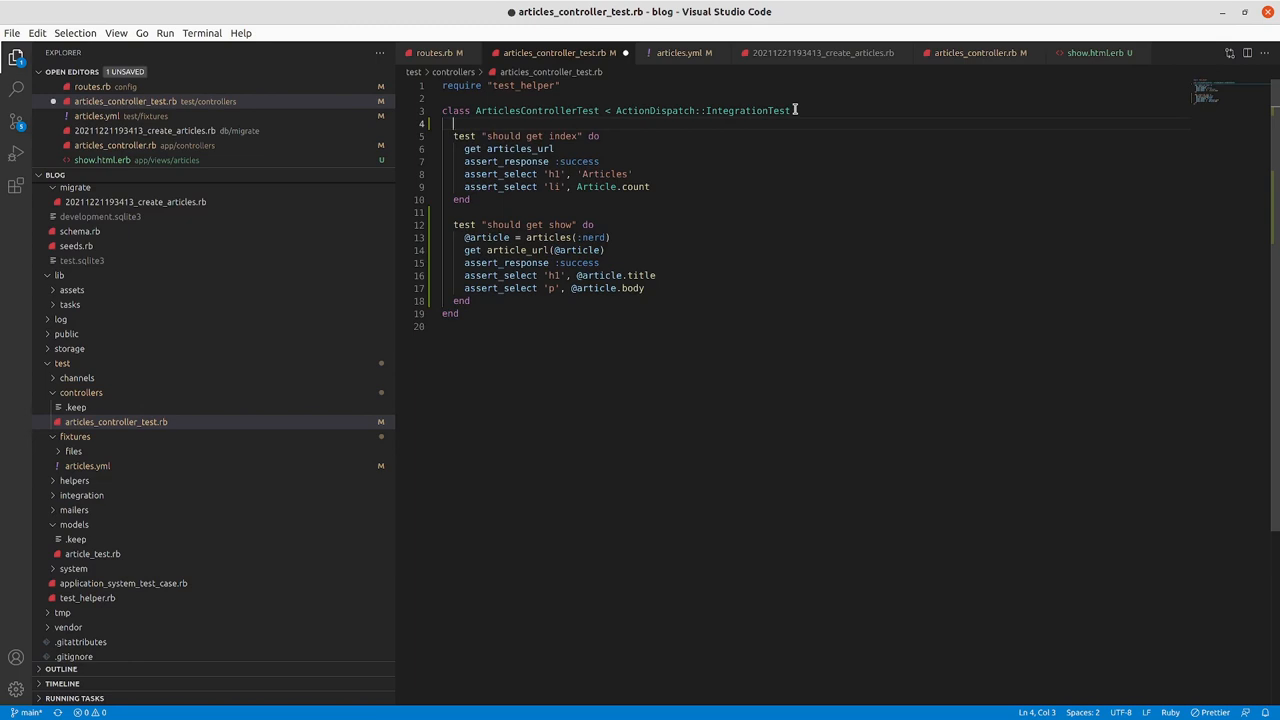
text(de)
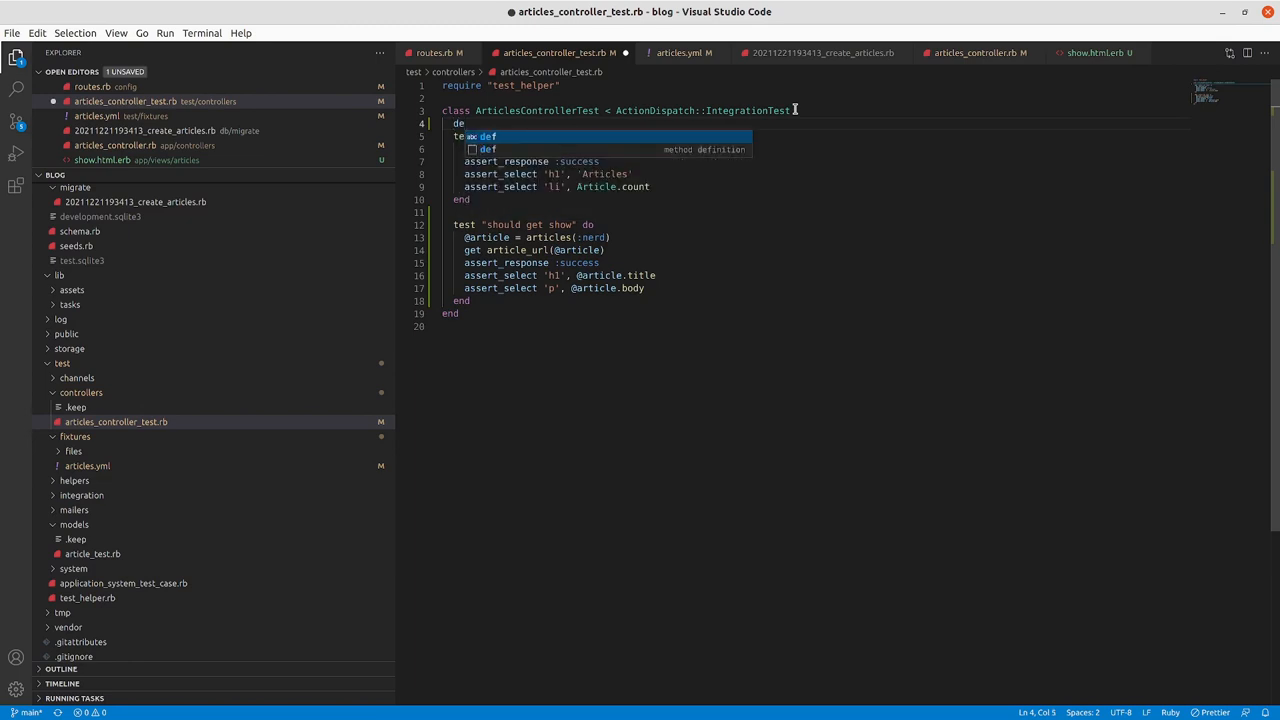
text(setup)
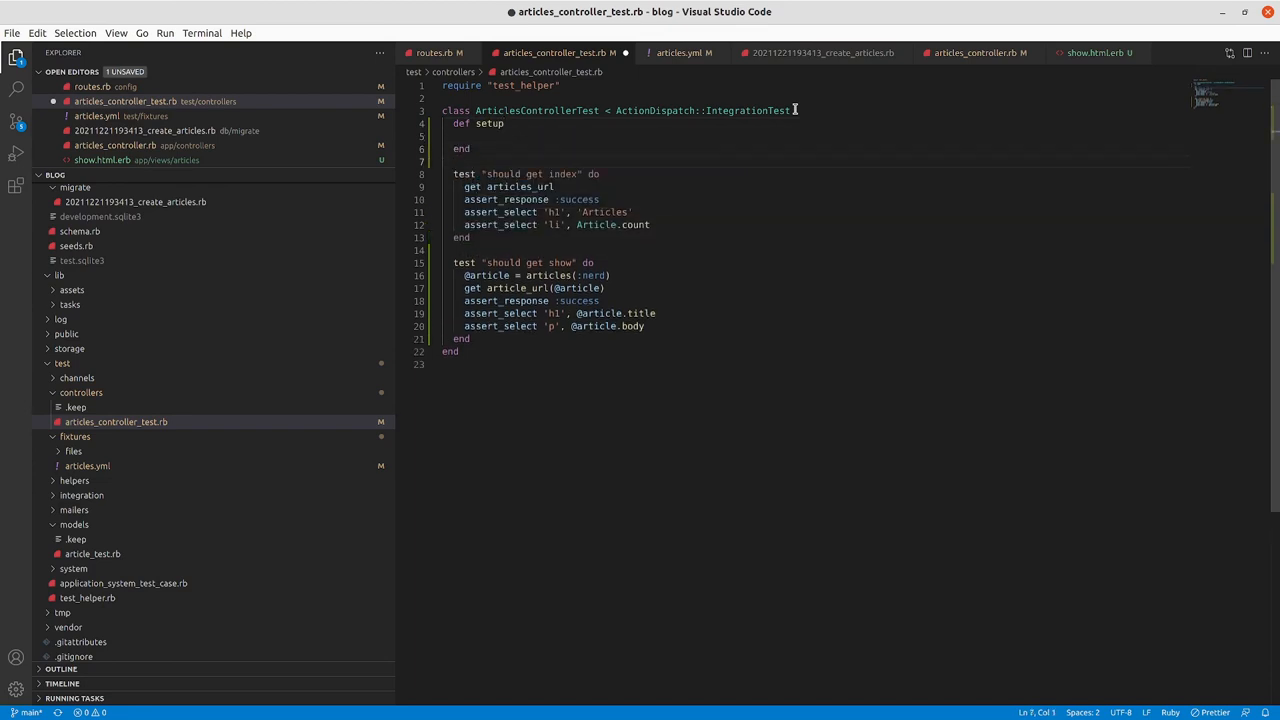
click(594, 262)
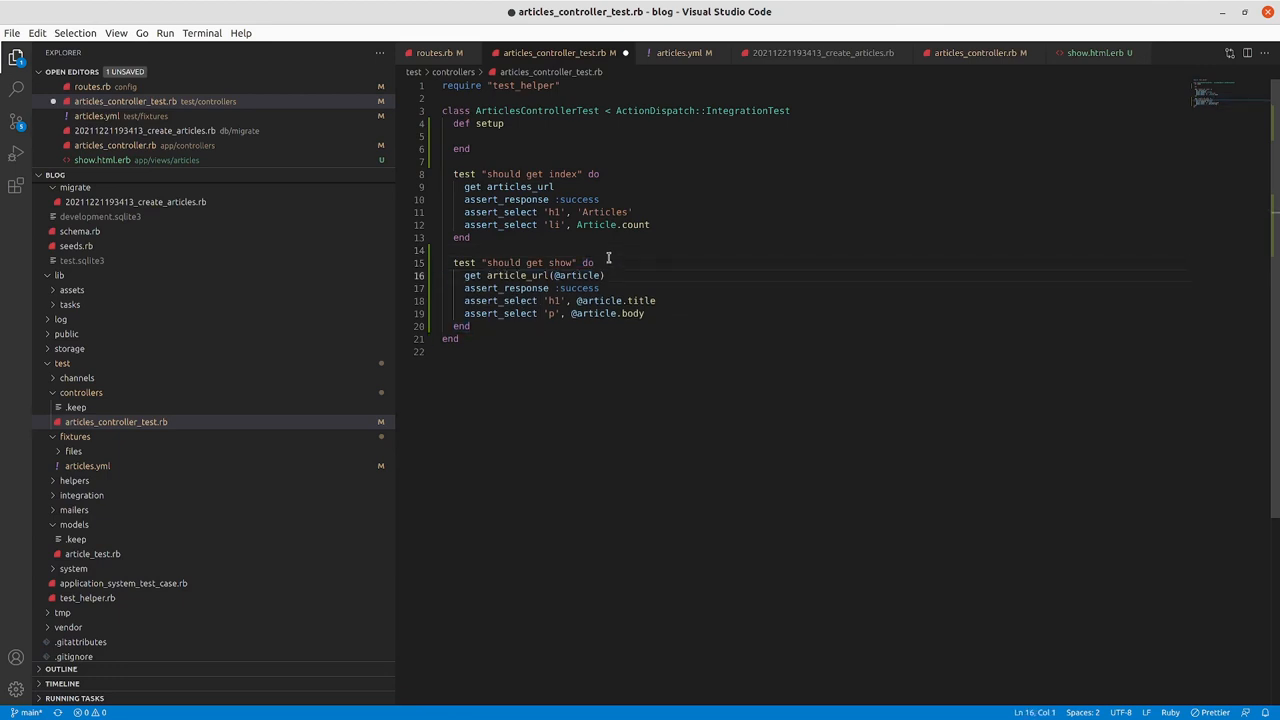
text(@article = articles(:nerd))
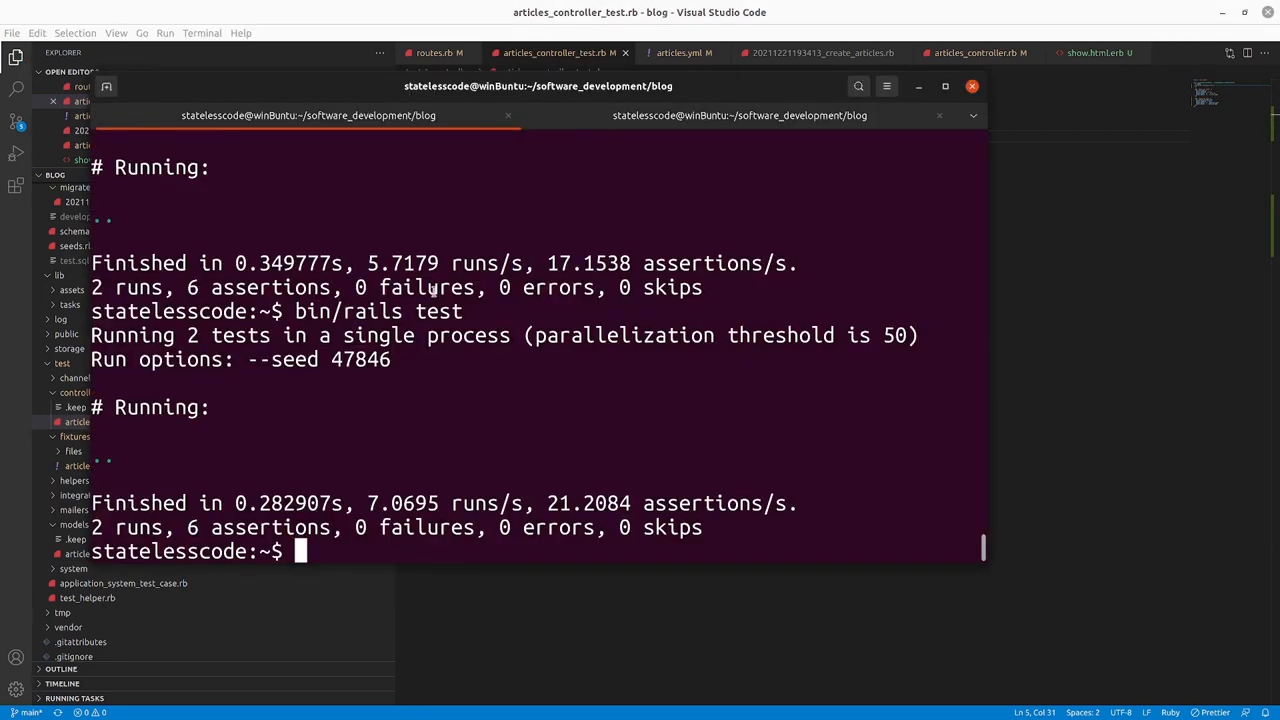
text(bin/rails test)
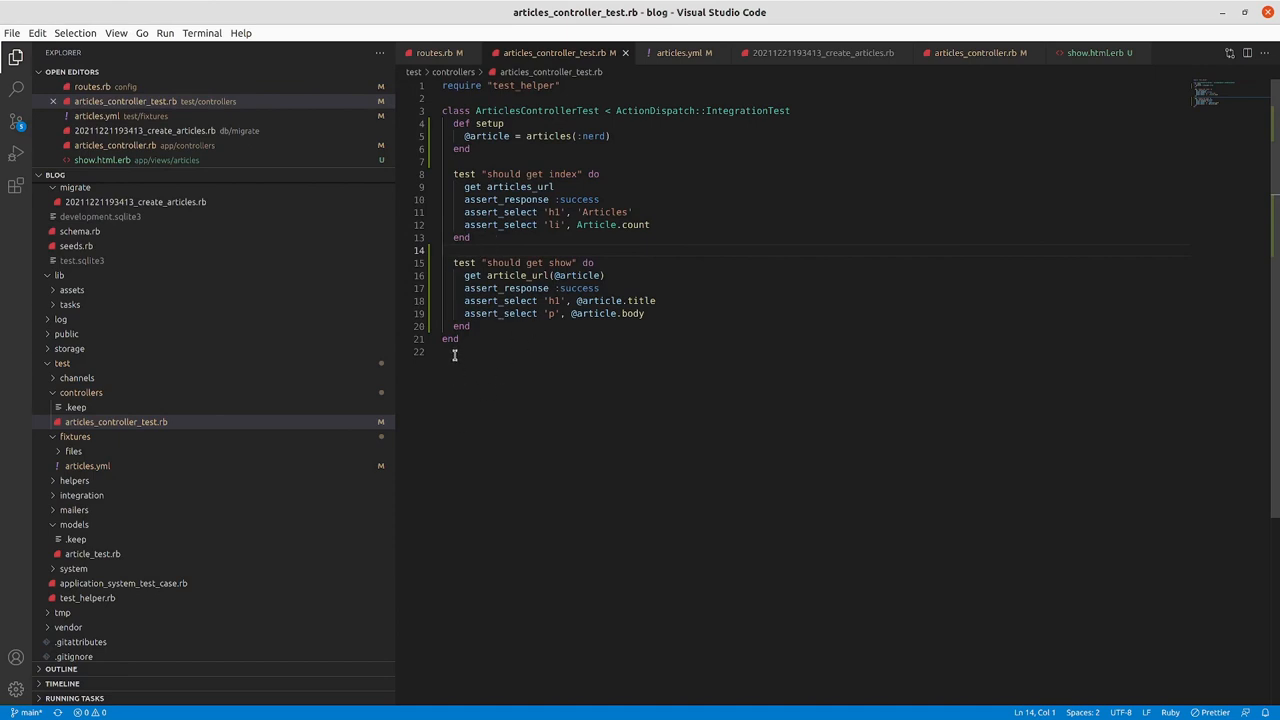
mouse_move(442, 360)
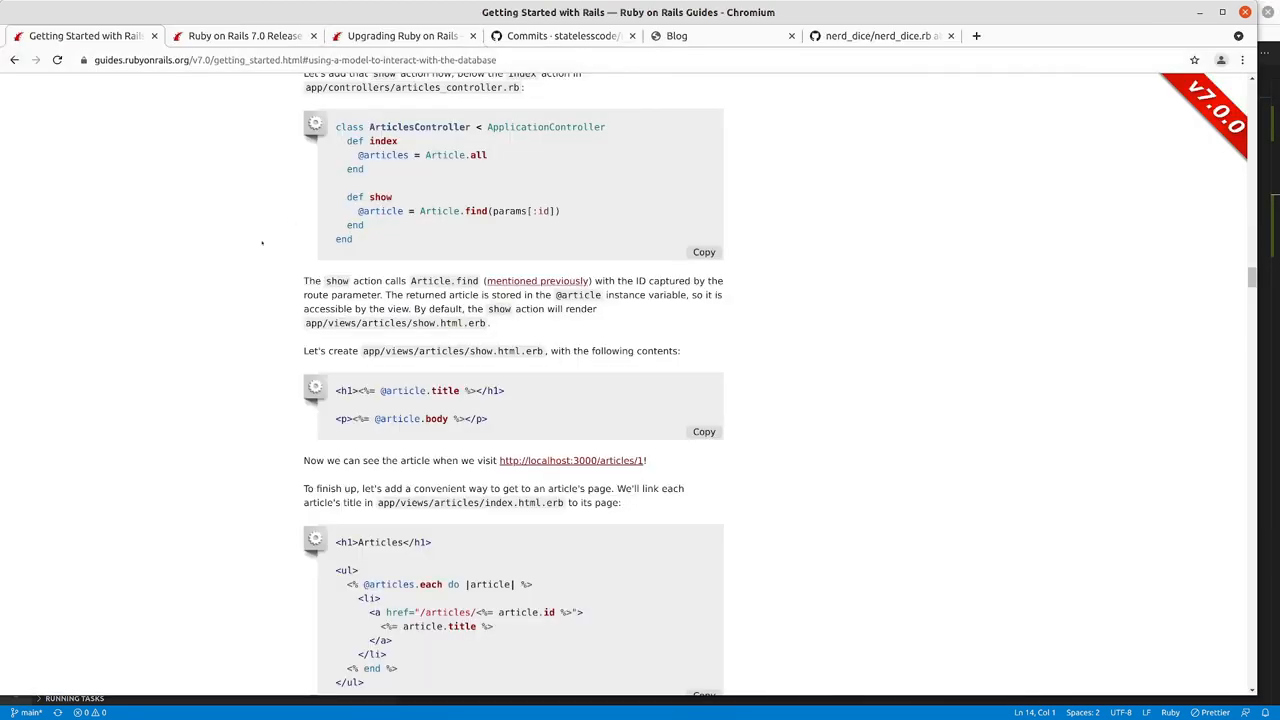
scroll(down, 3)
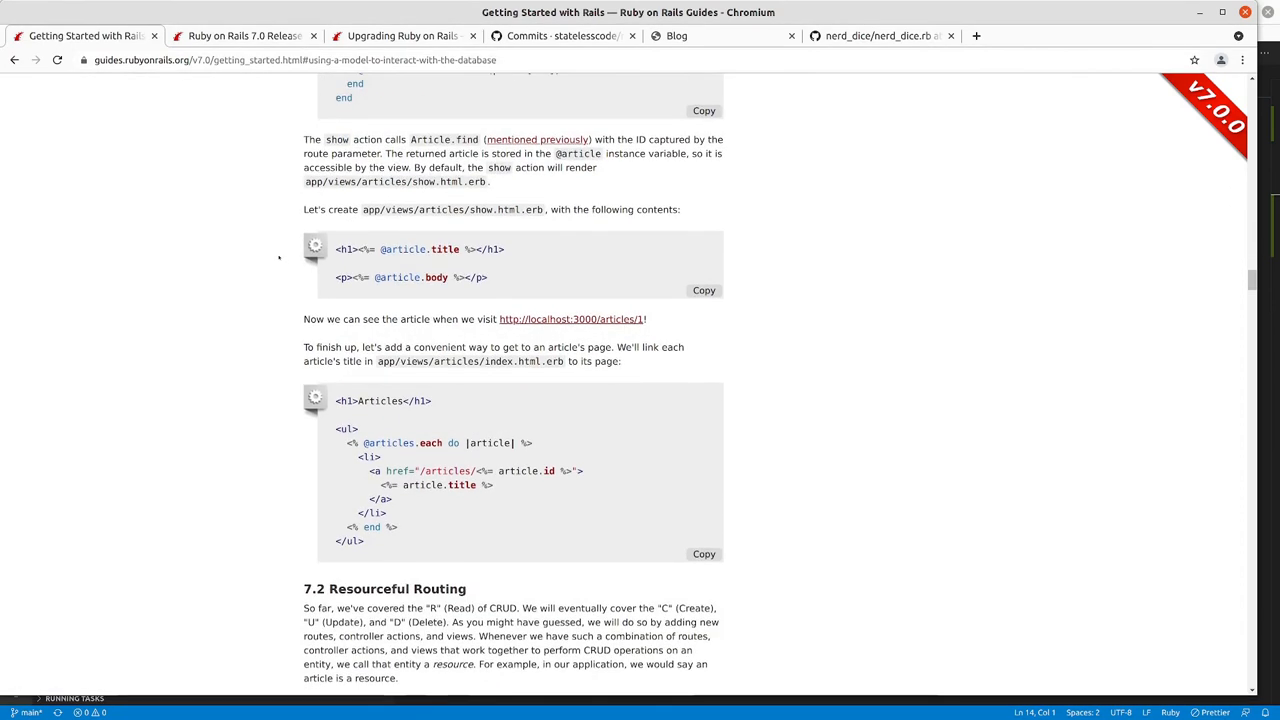
scroll(down, 3)
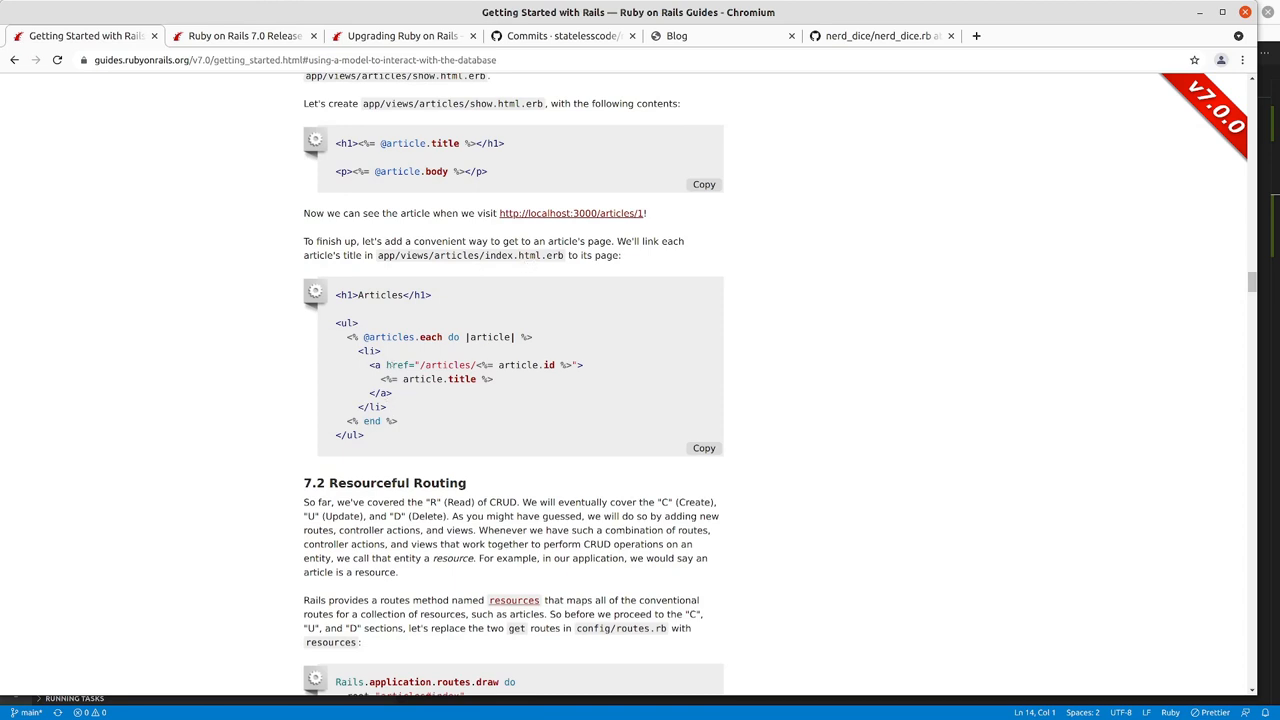
scroll(down, 3)
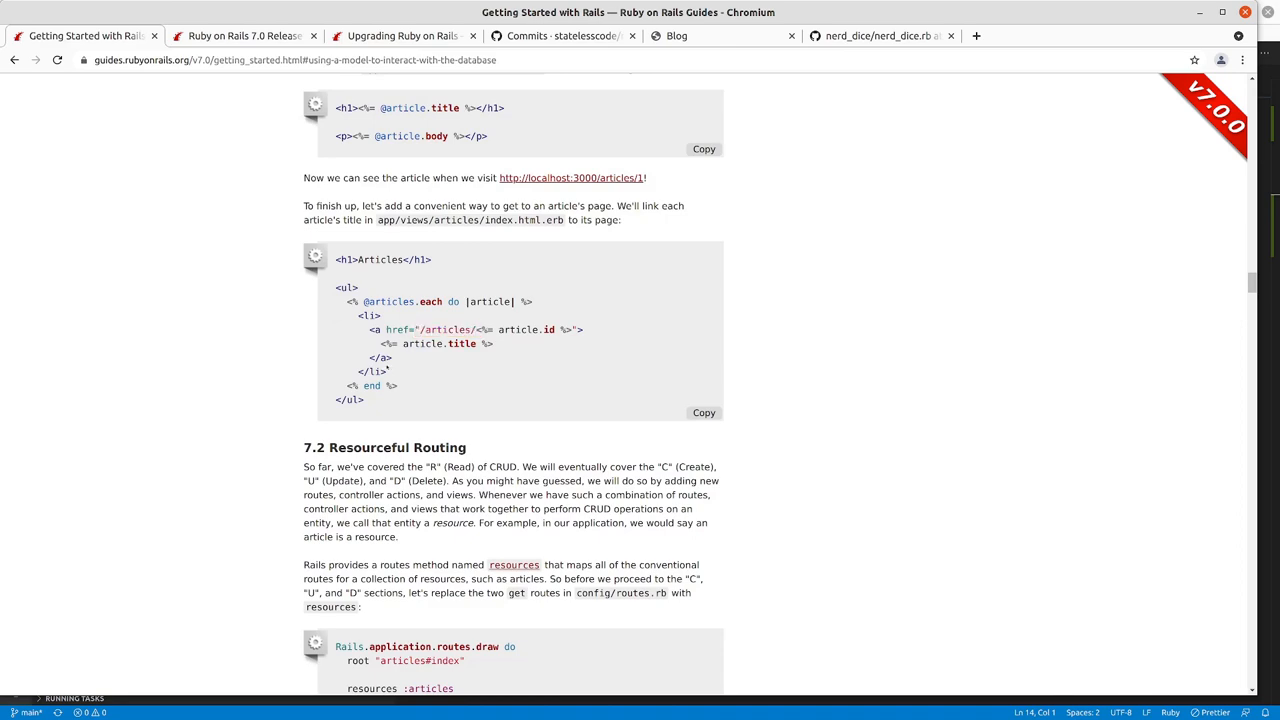
scroll(down, 3)
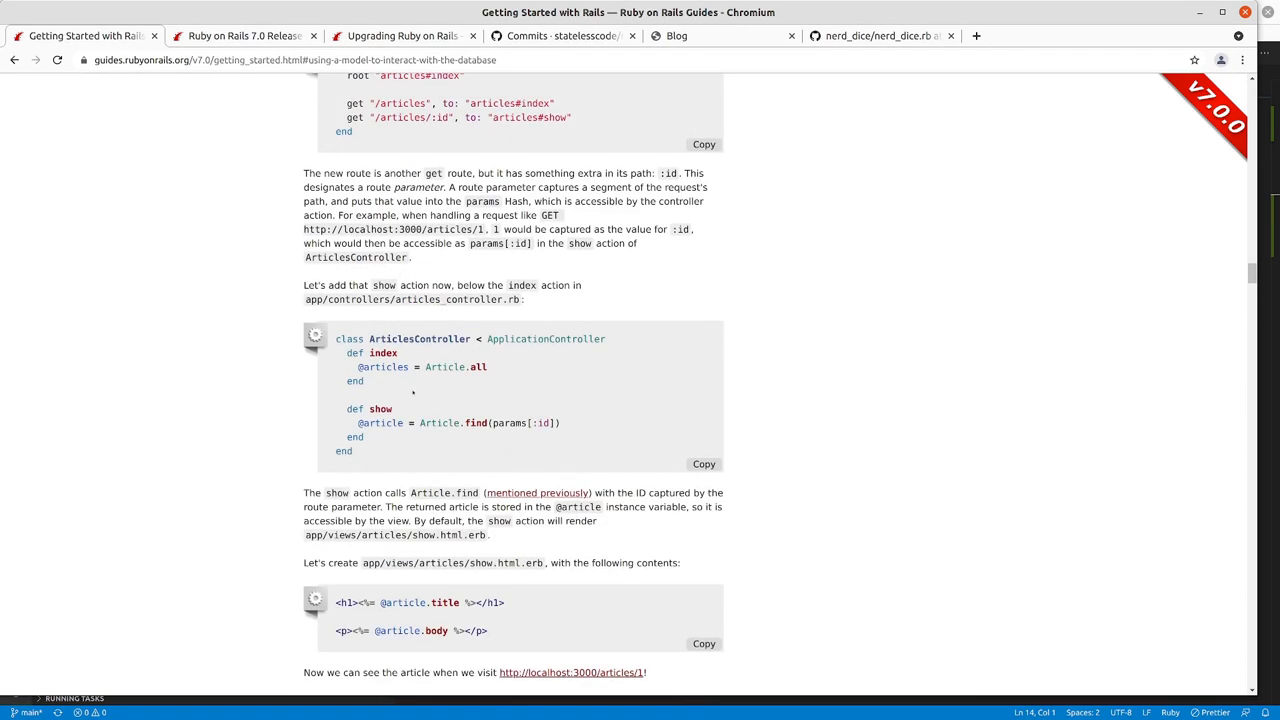
scroll(up, 3)
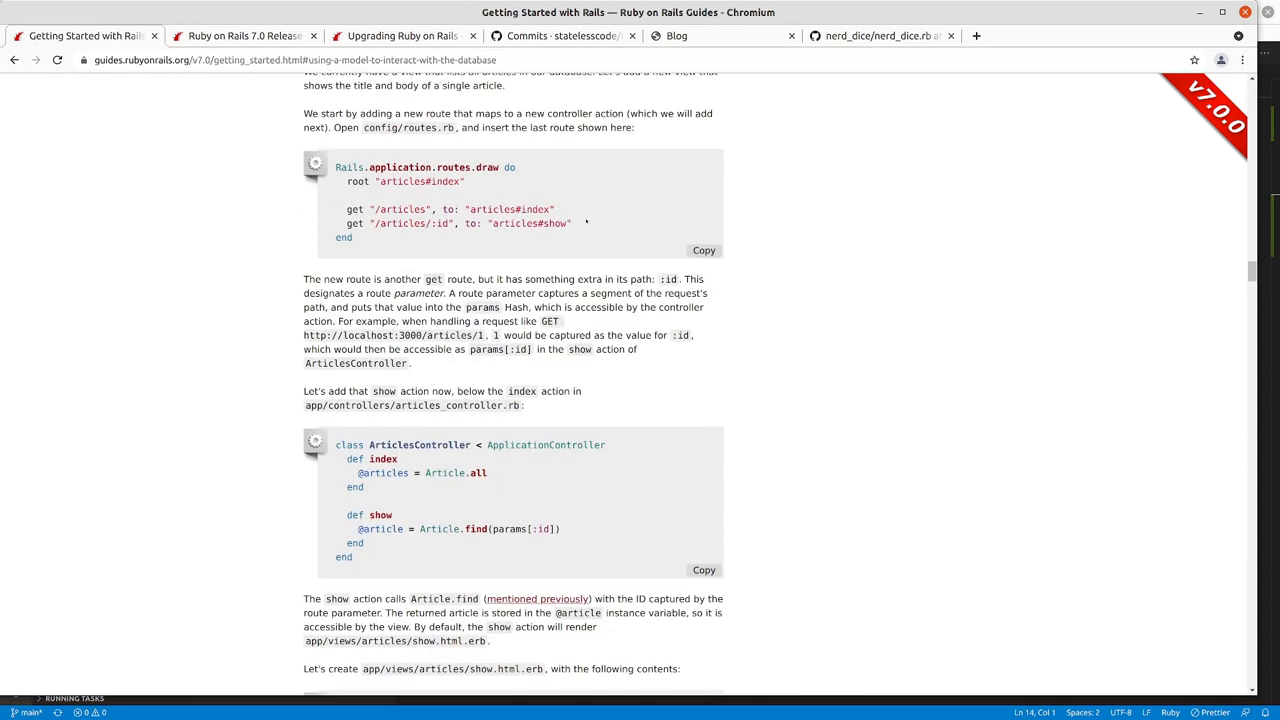
scroll(down, 3)
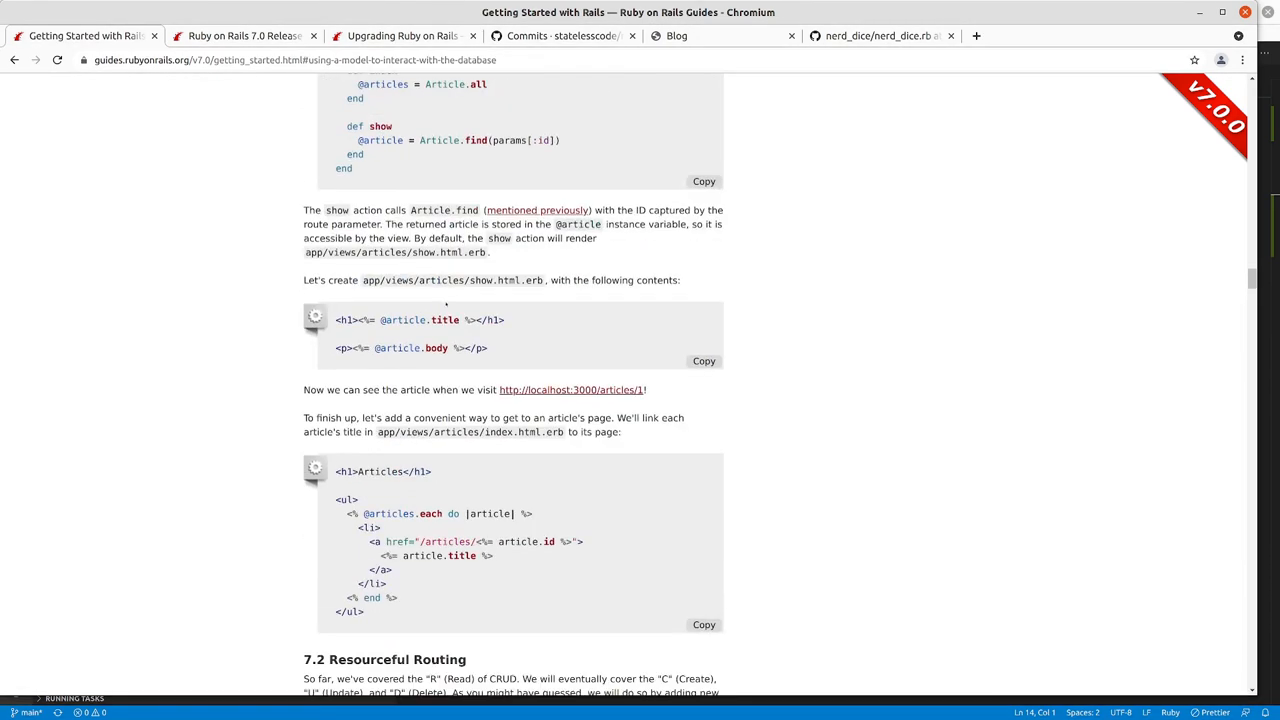
scroll(down, 3)
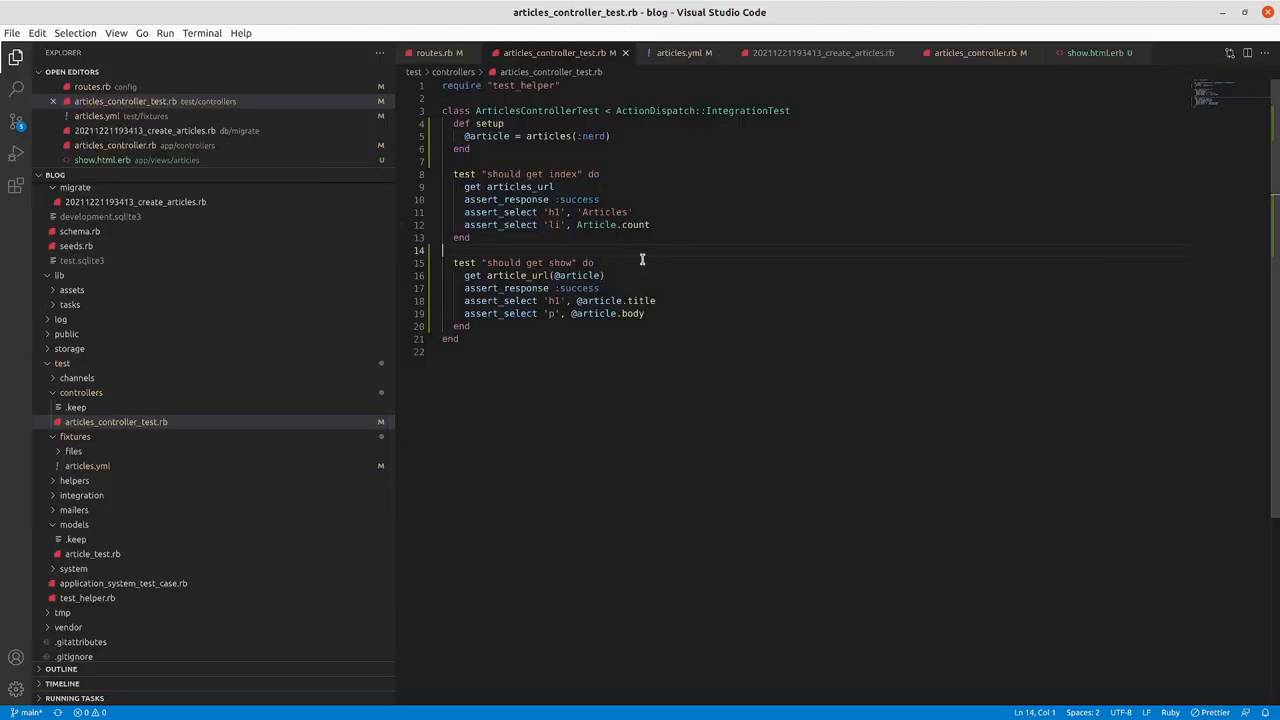
mouse_move(544, 276)
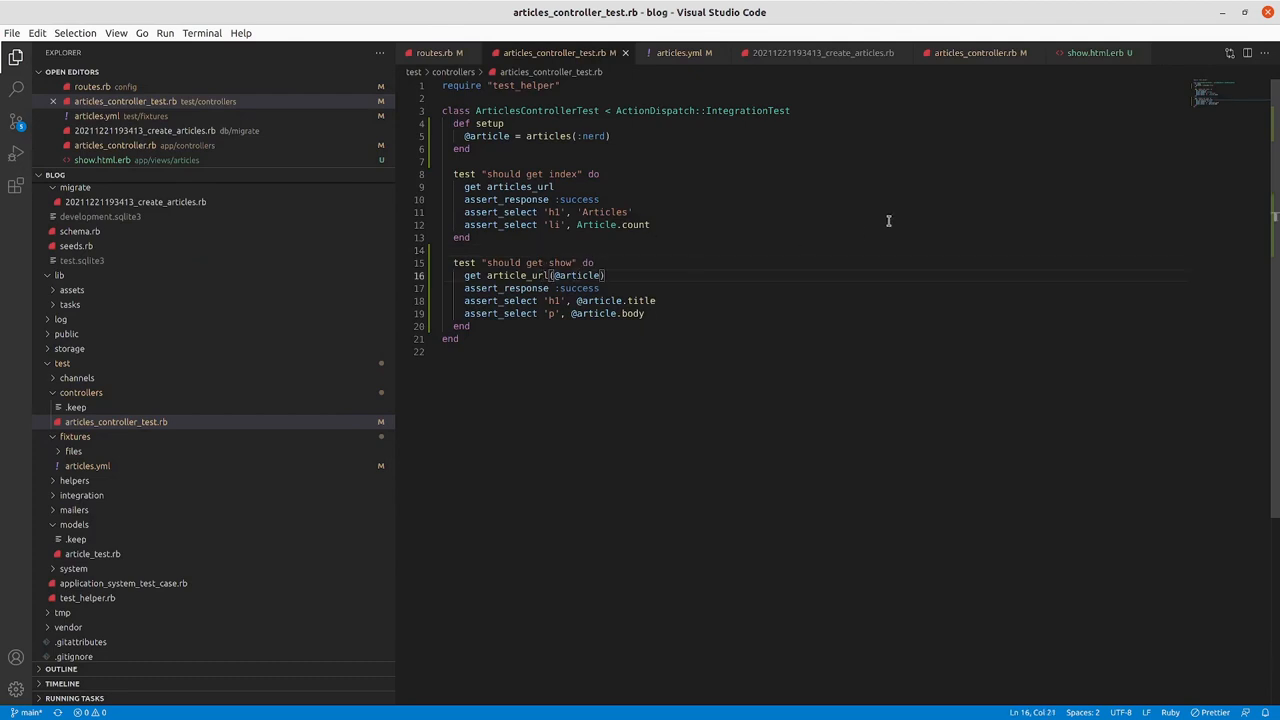
Step: Wrap each index title in <a href="/articles/<%= article.id %>"> in index.html.erb and save
double_click(516, 276)
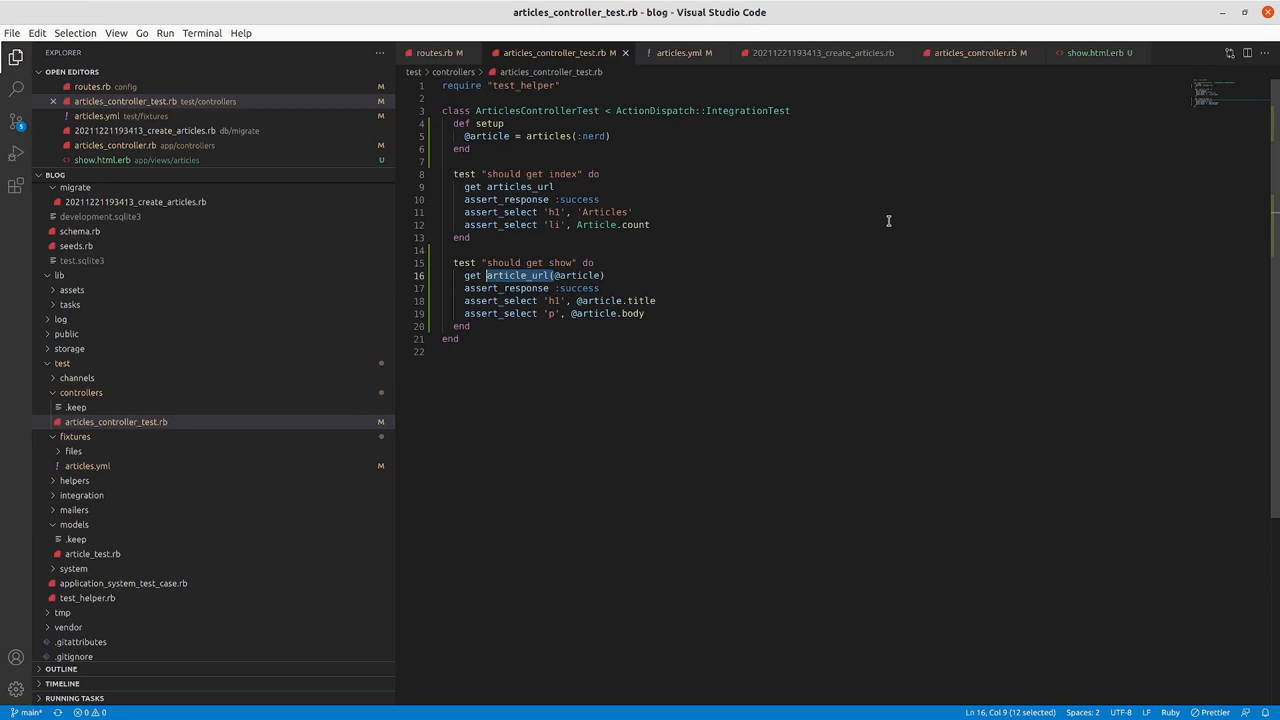
click(604, 276)
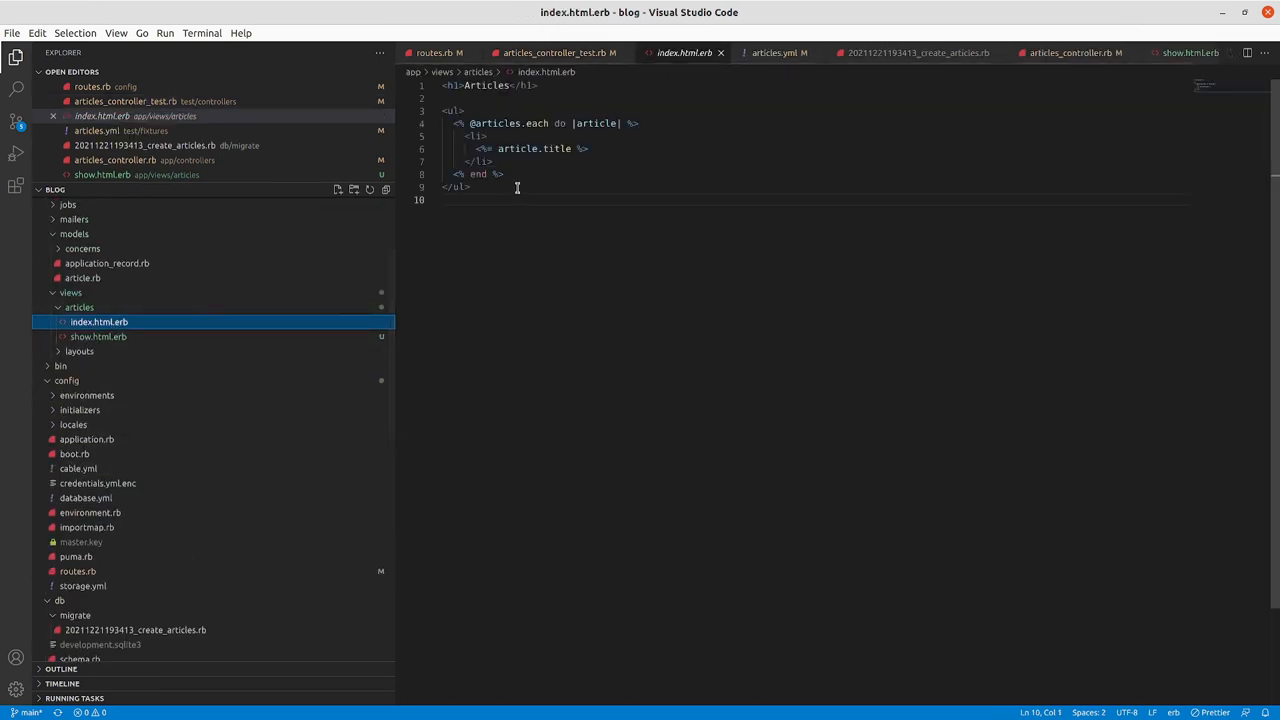
click(496, 160)
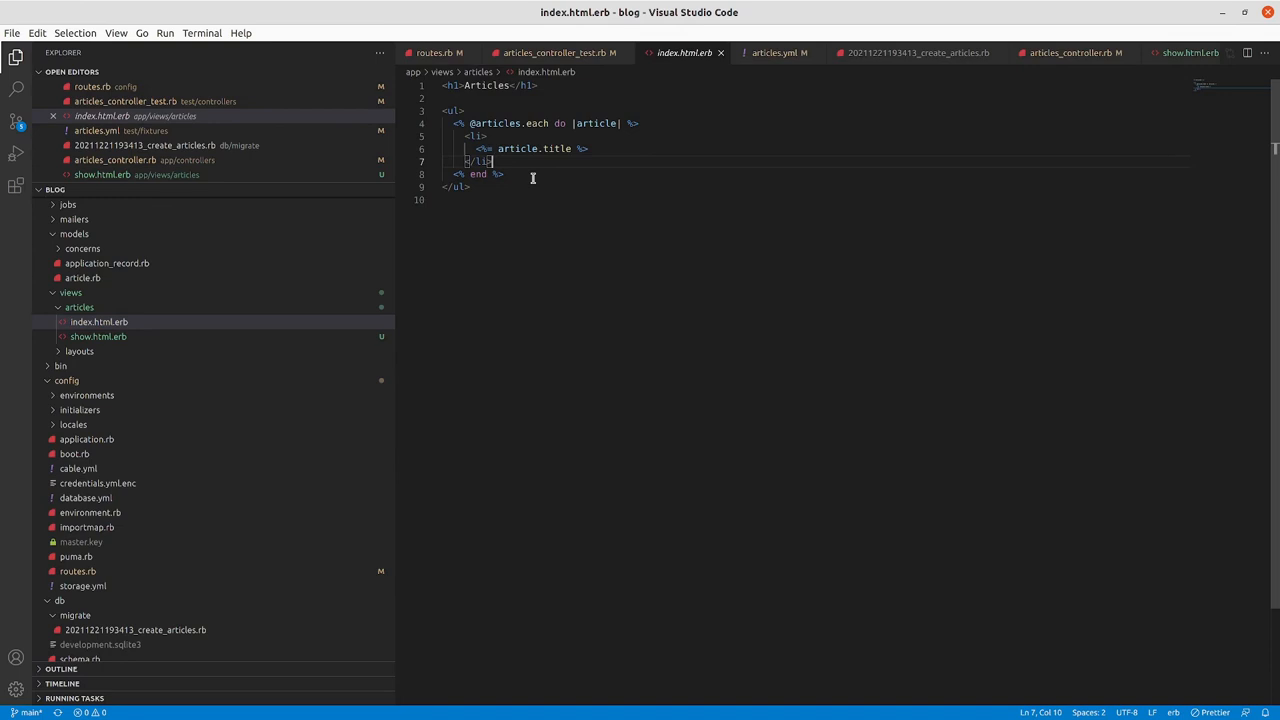
text(<a href="/articles/<%= article.id %>">)
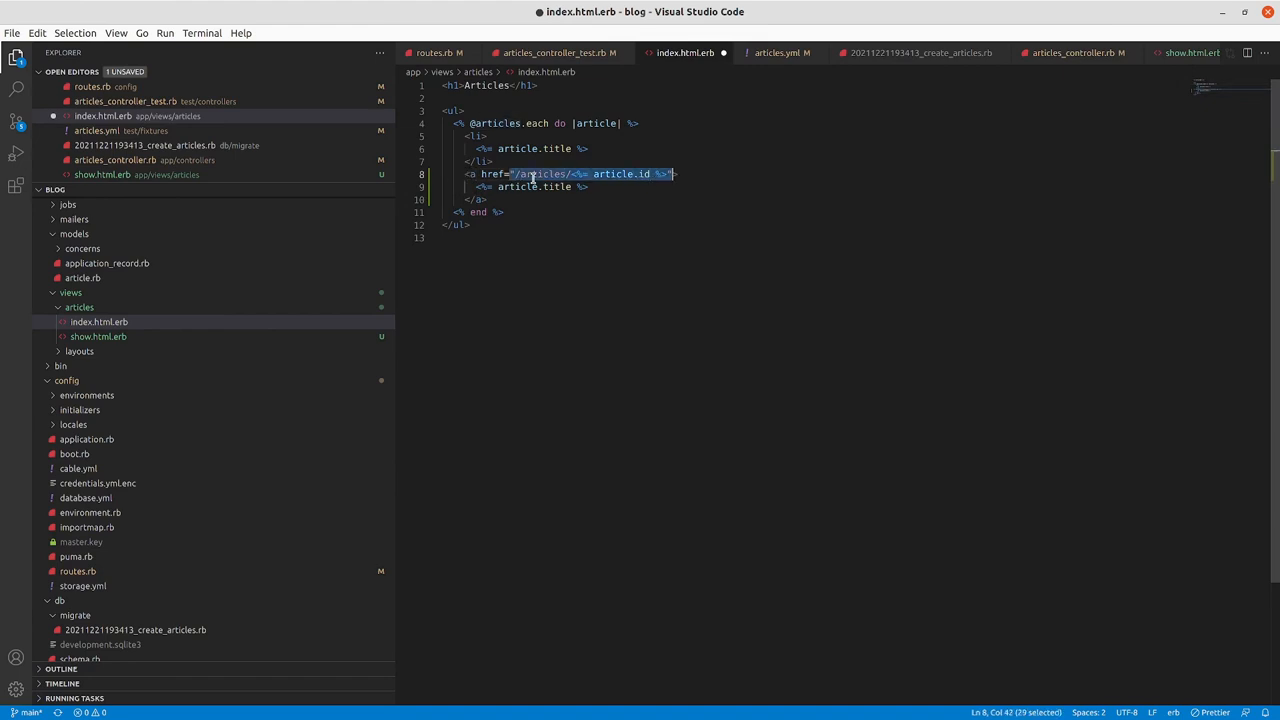
key(ctrl+s)
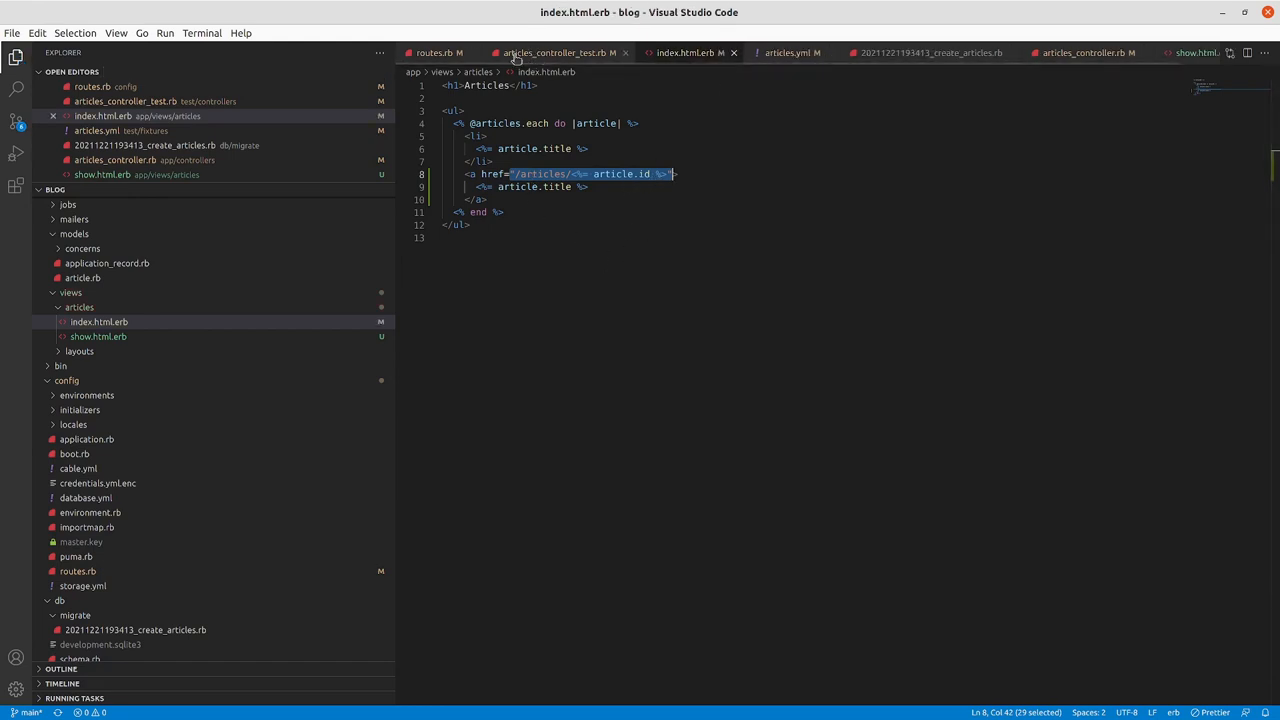
click(556, 52)
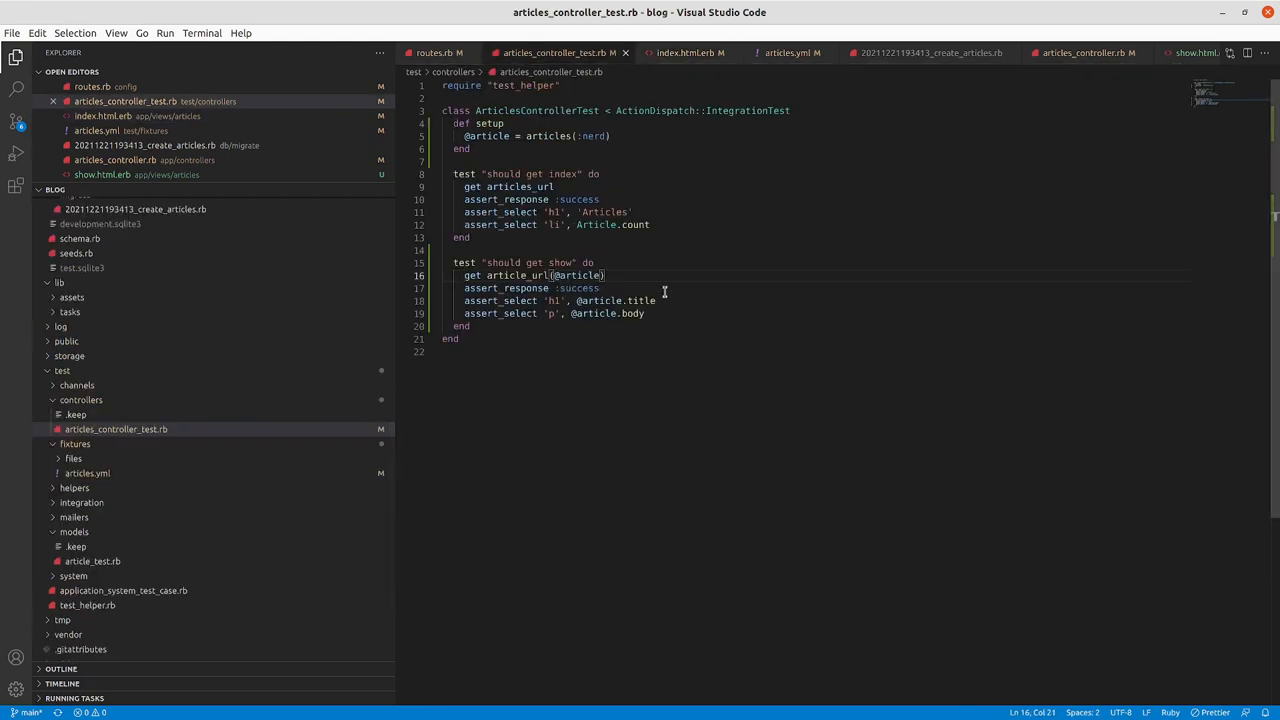
click(594, 262)
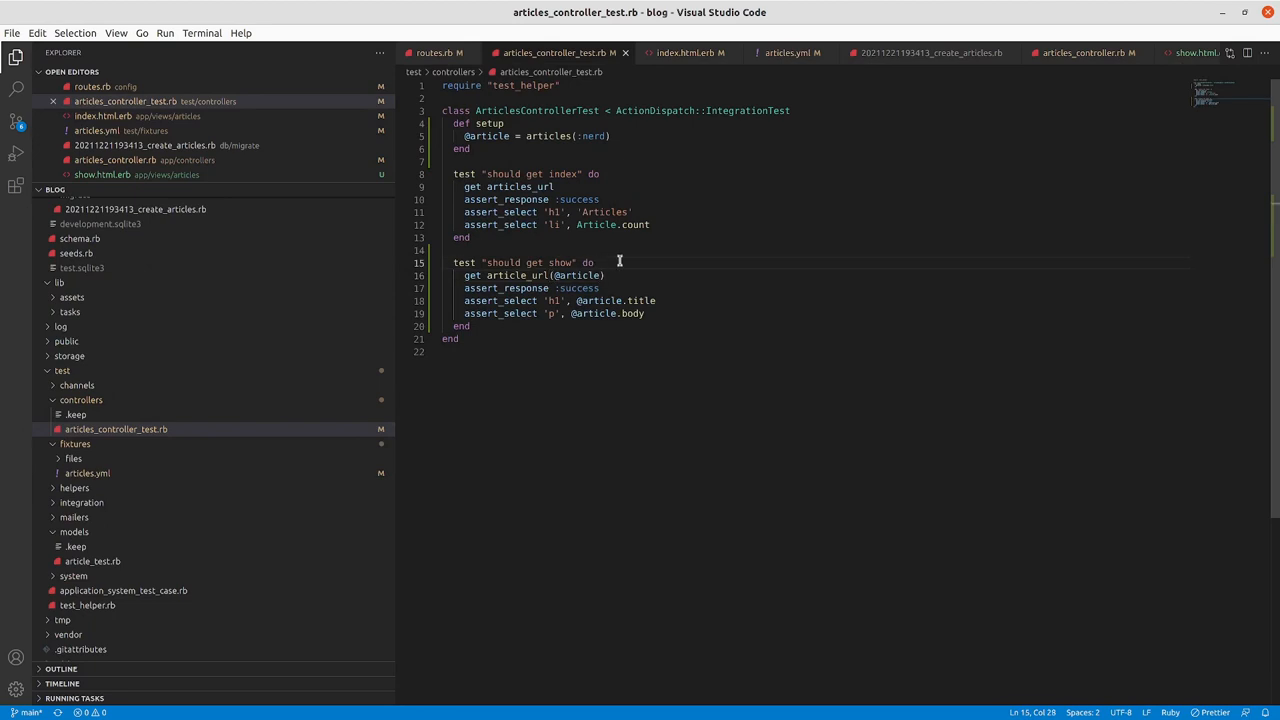
text(#)
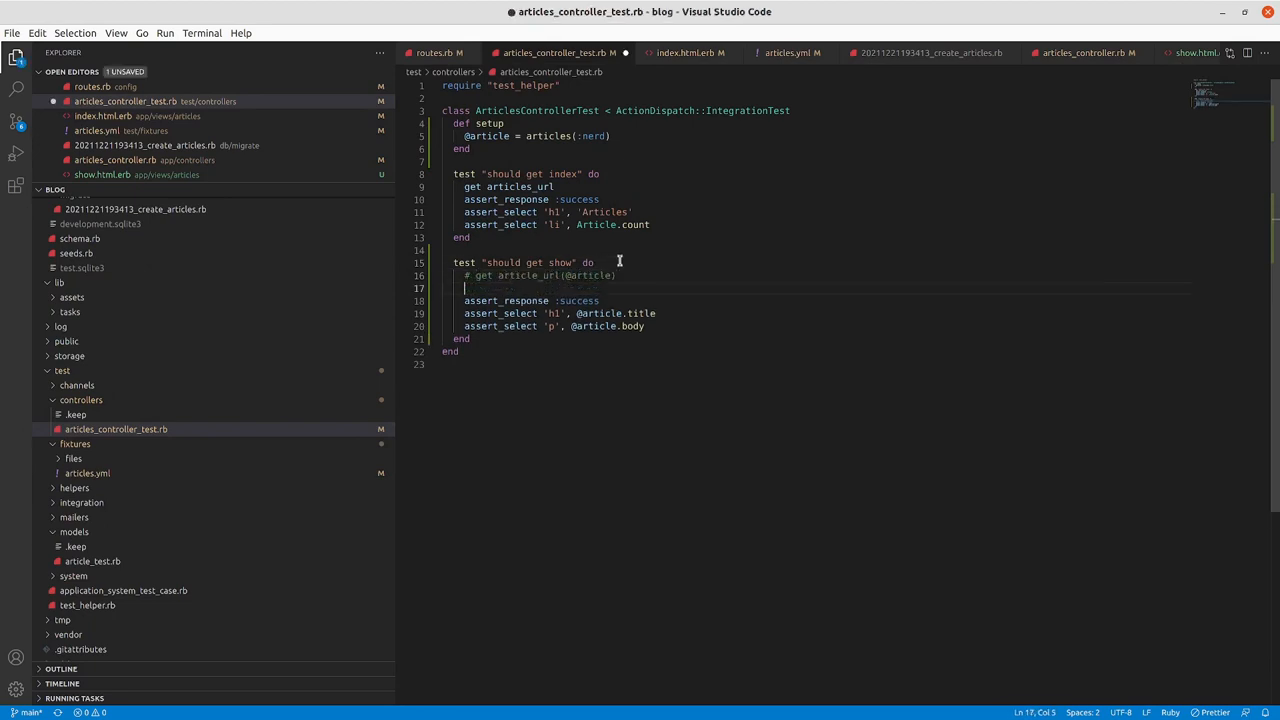
text("/articles/<%= article.id %>")
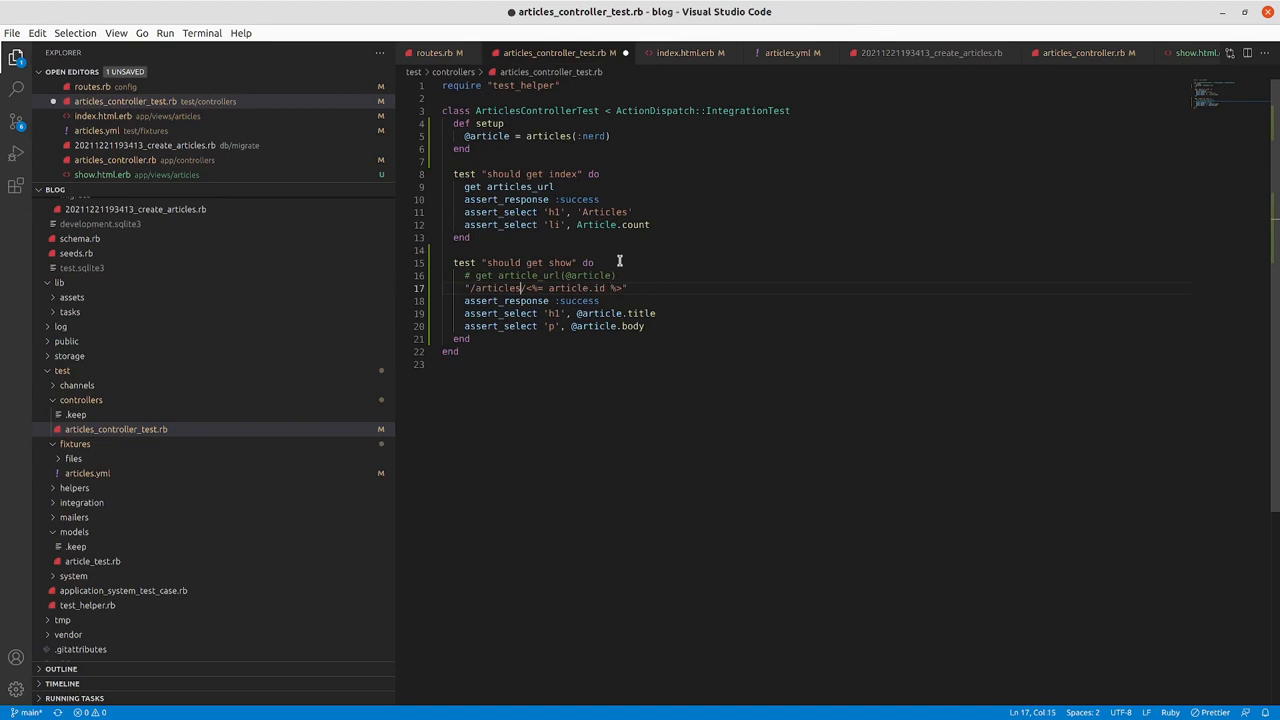
text(get)
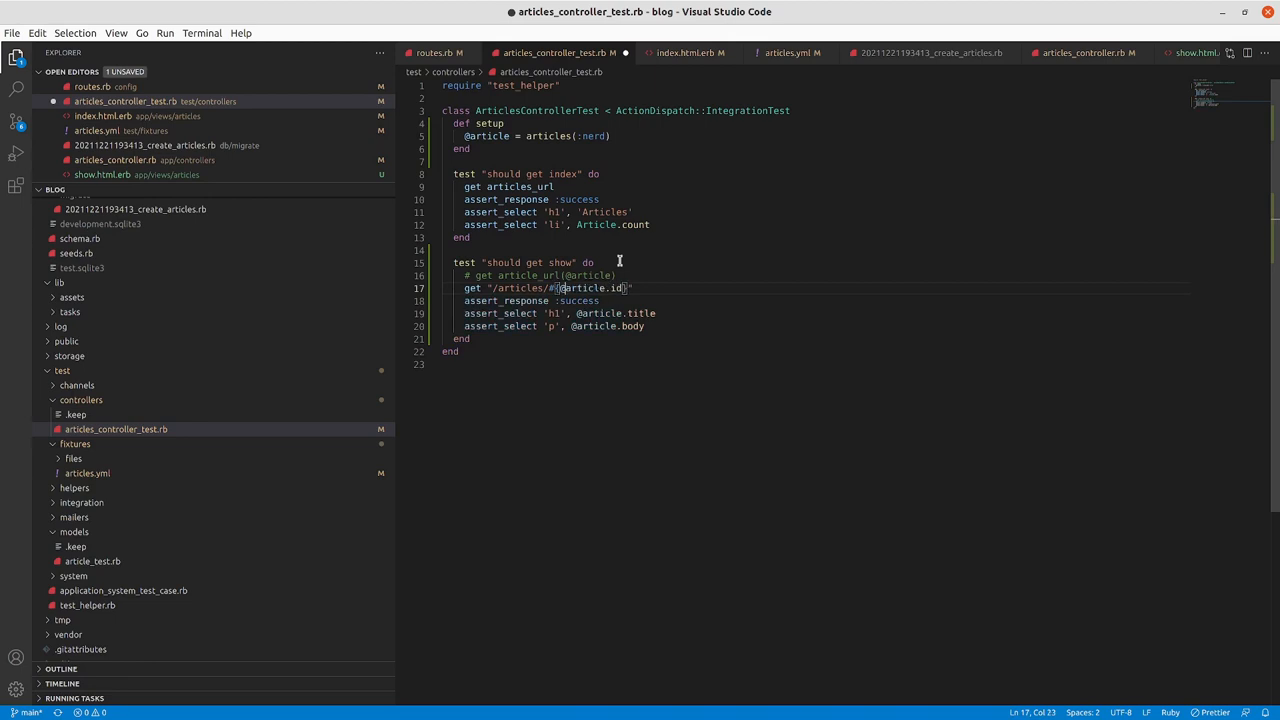
key(ctrl+s)
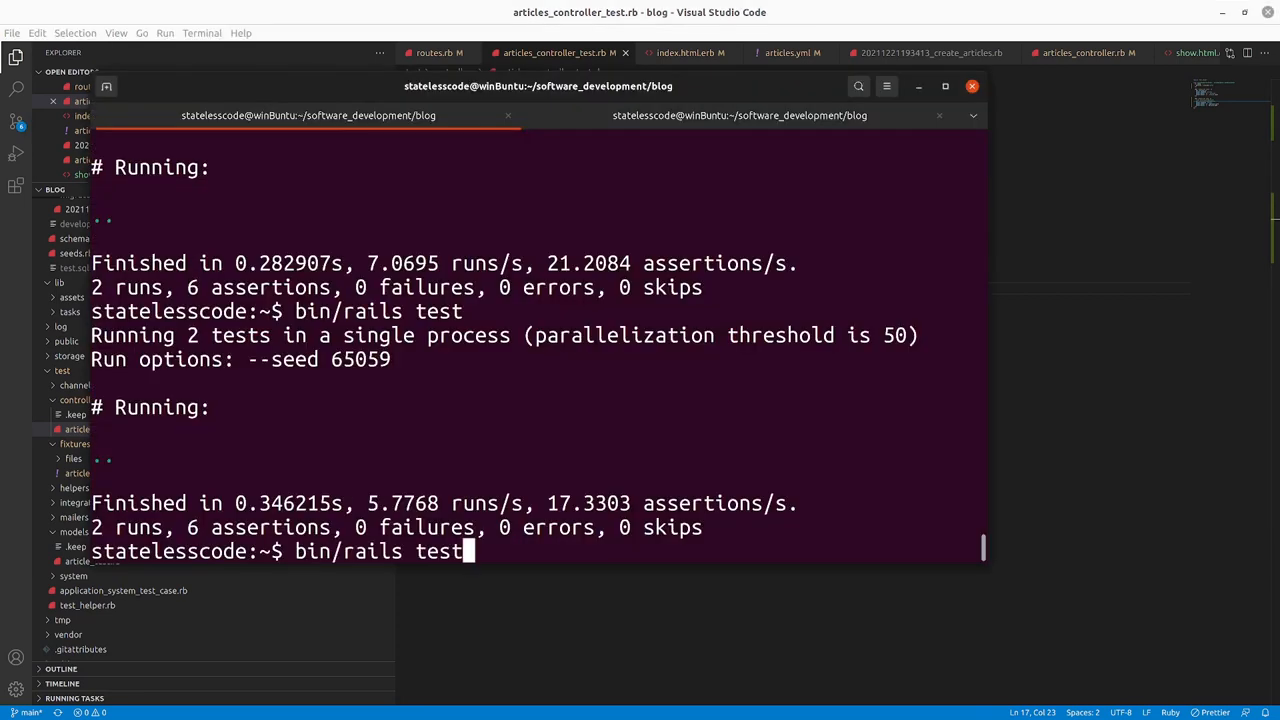
Step: Rerun bin/rails test for 2 runs, 6 assertions, 0 failures and check the index links
key(Return)
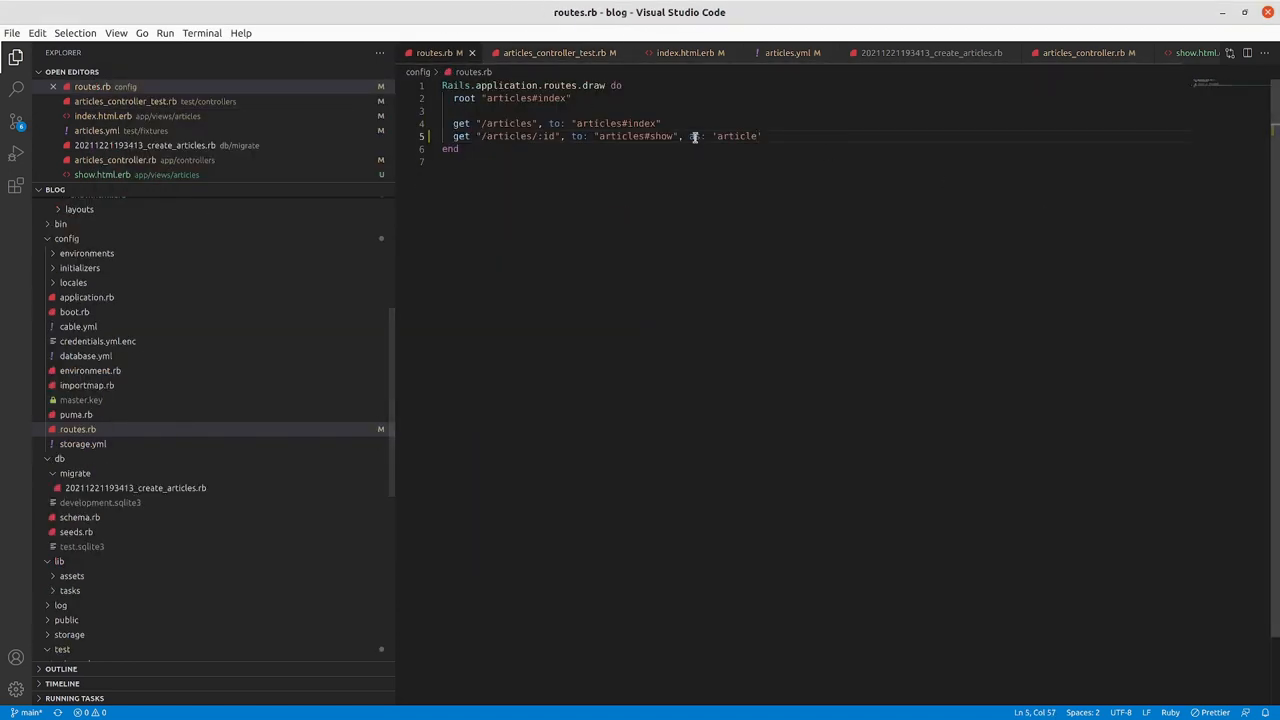
double_click(692, 136)
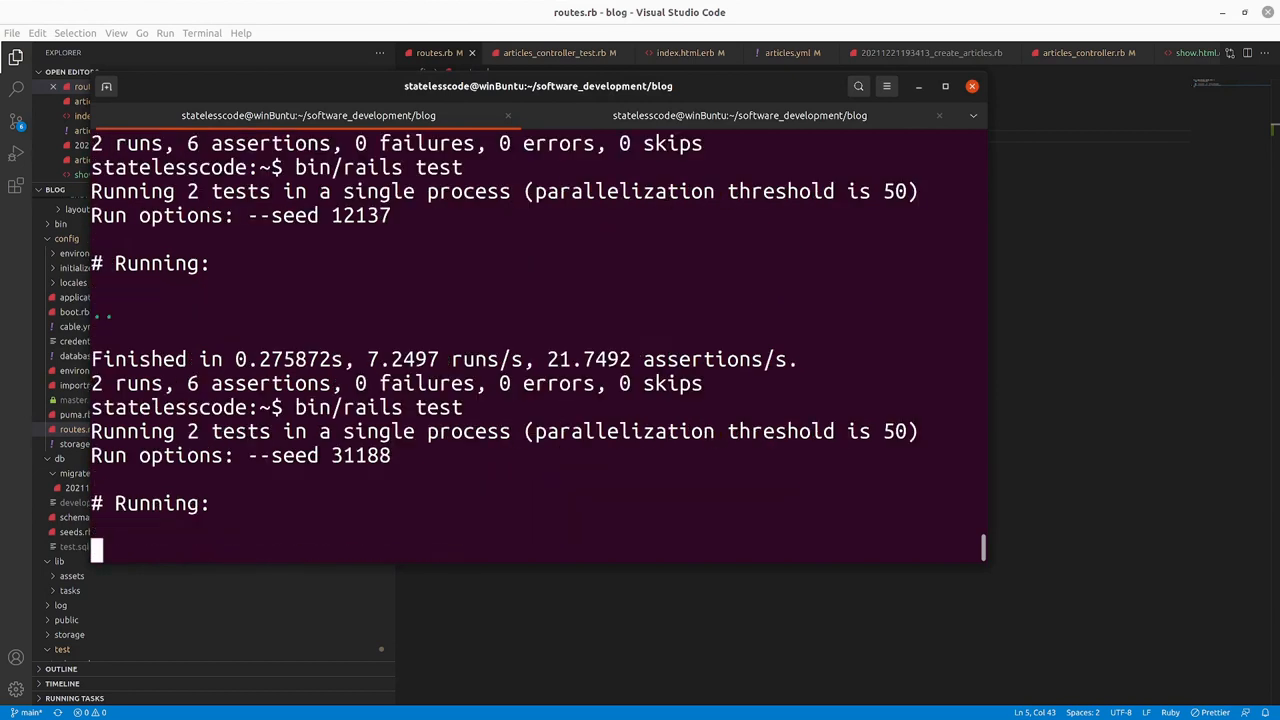
scroll(down, 3)
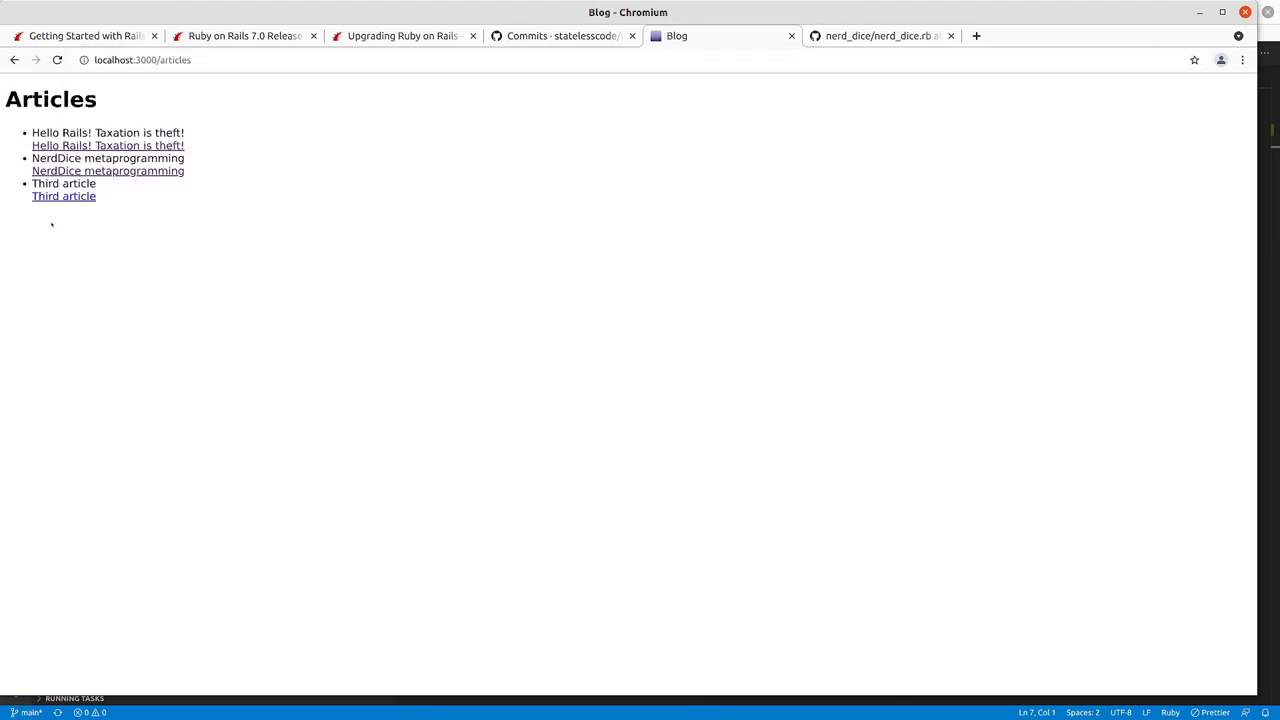
mouse_move(108, 144)
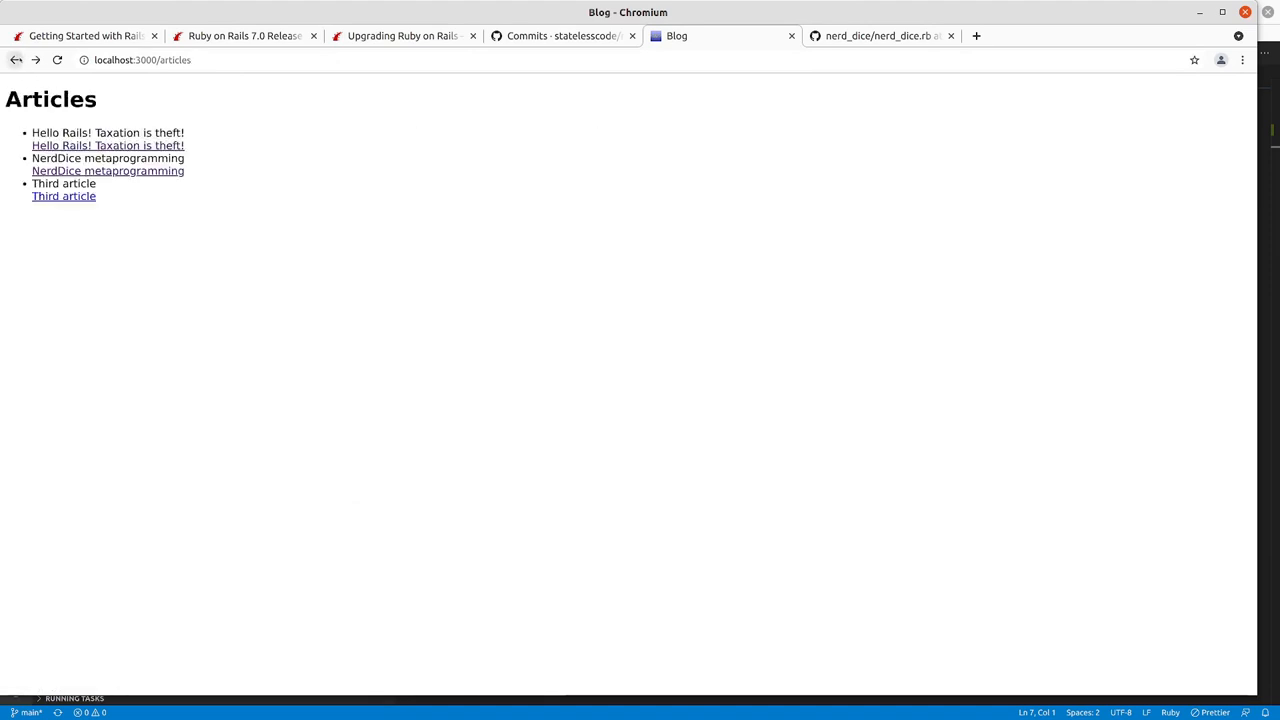
Step: Review the index-view snippet in the Rails getting started guide
click(64, 196)
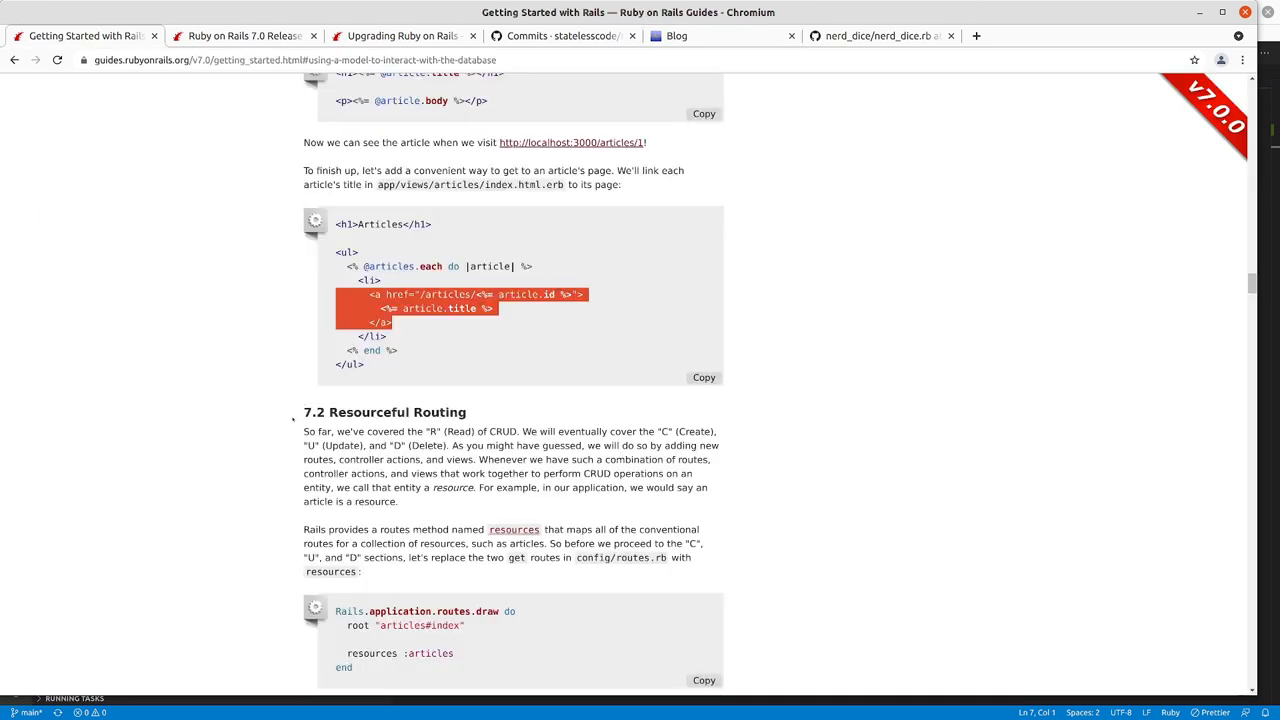
scroll(down, 3)
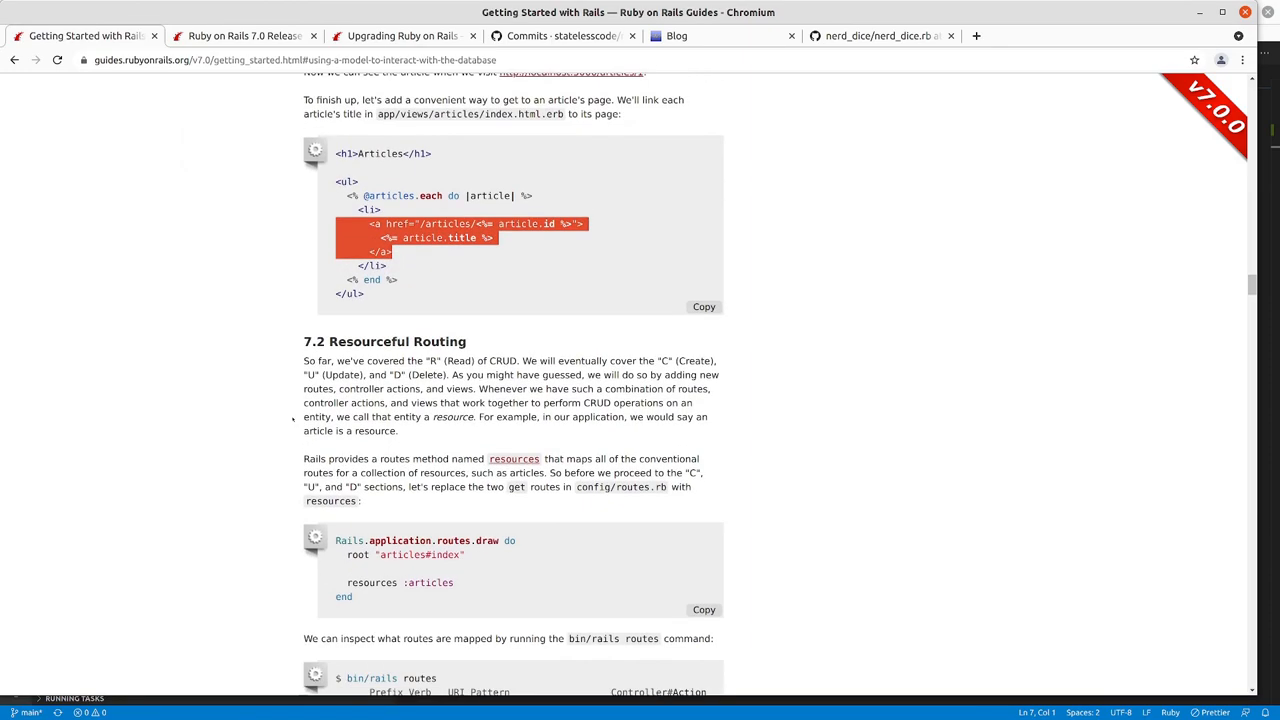
scroll(down, 3)
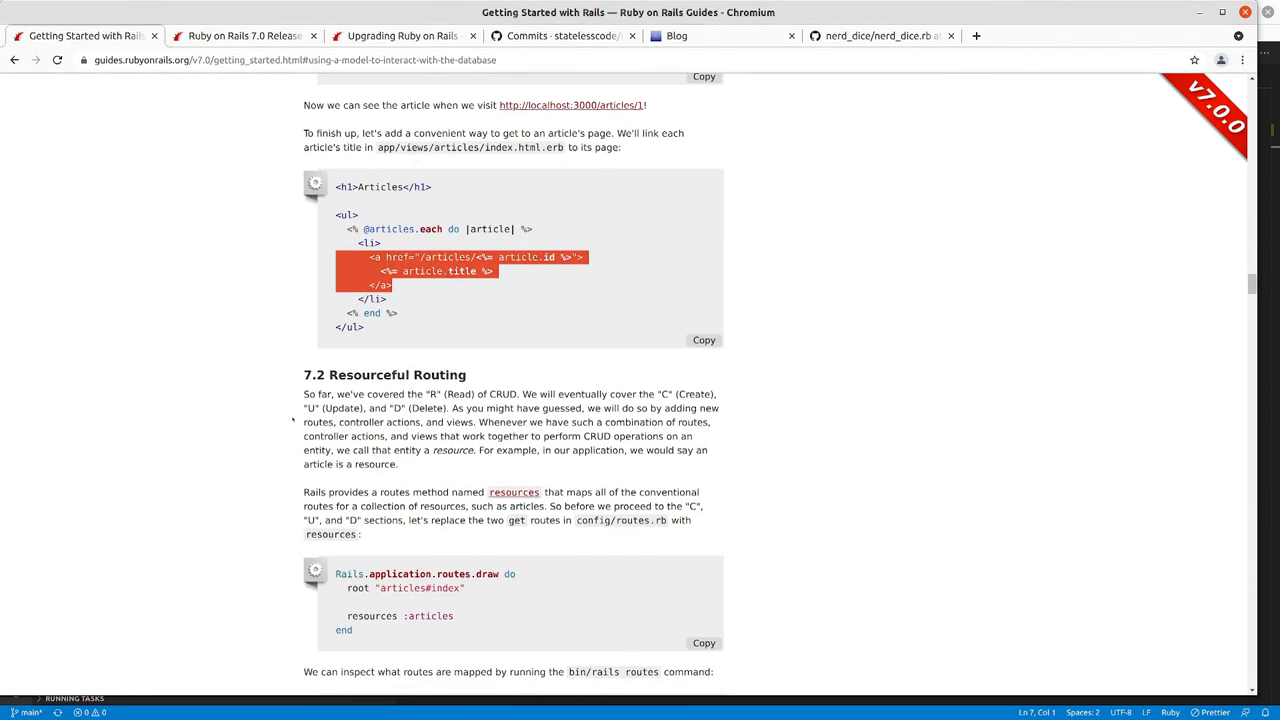
scroll(down, 3)
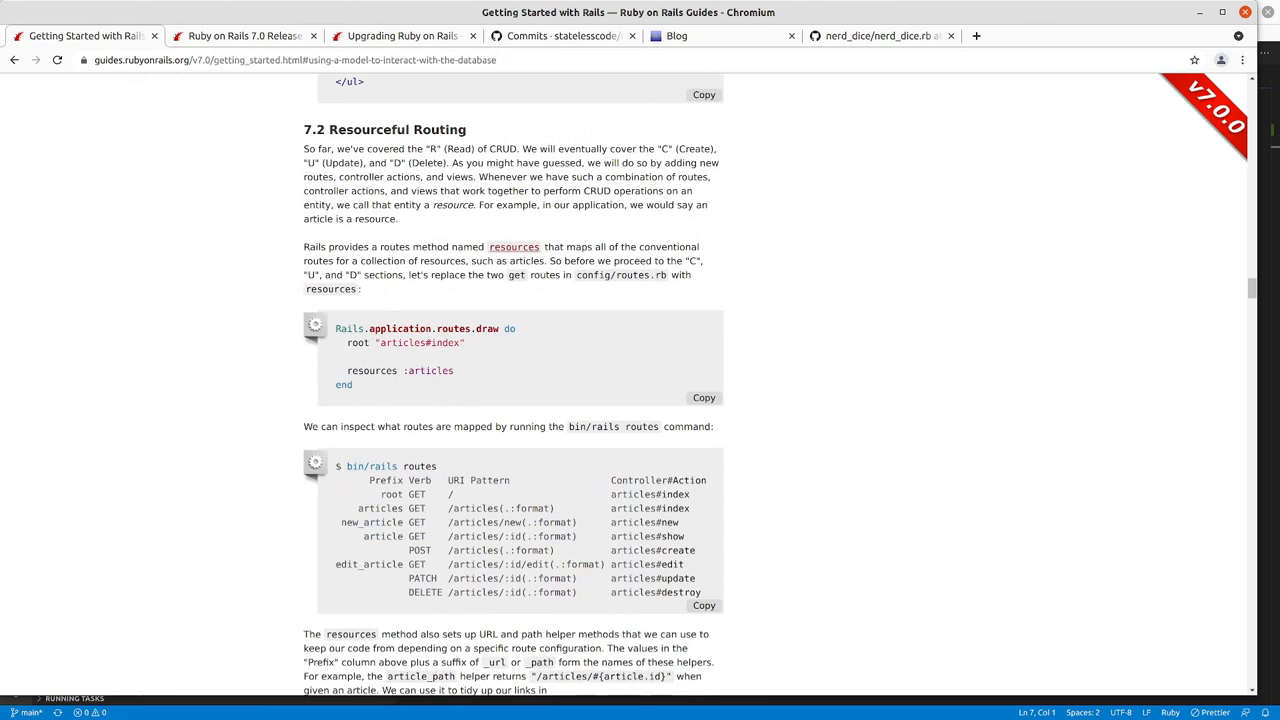
scroll(up, 3)
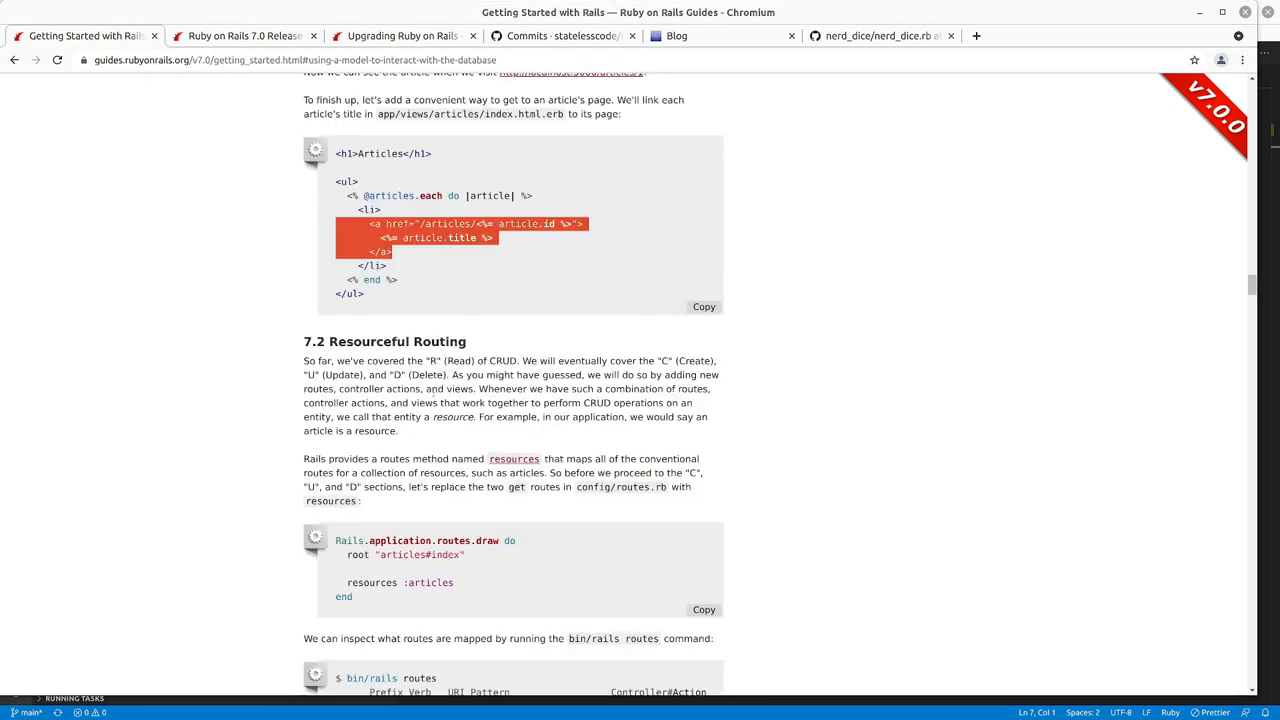
scroll(down, 3)
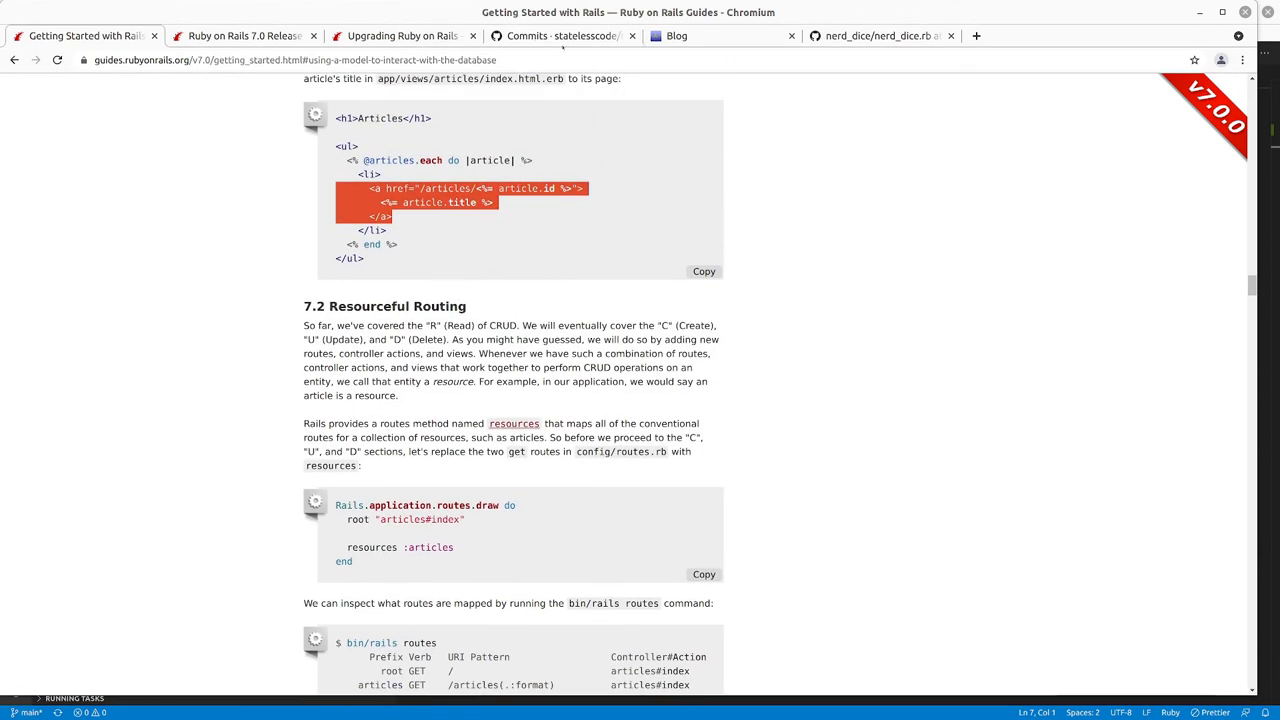
Step: Return to the blog's Articles page via the commit history tab
click(560, 36)
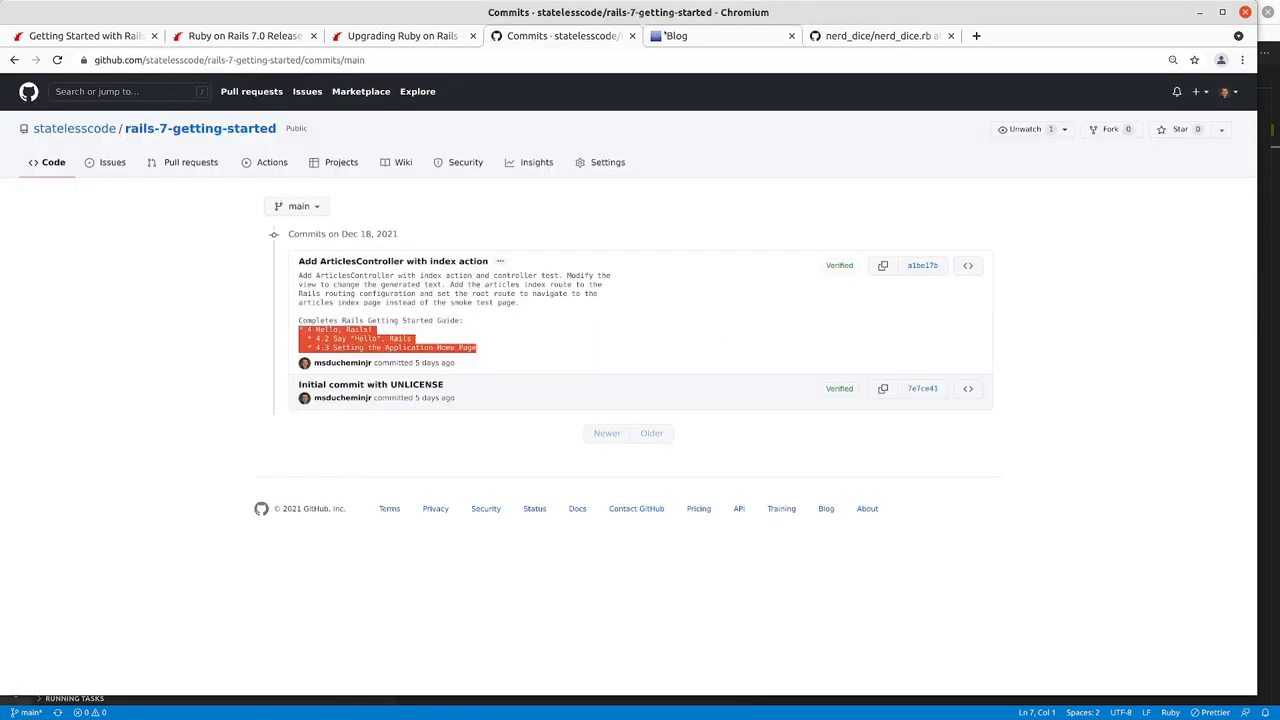
click(722, 36)
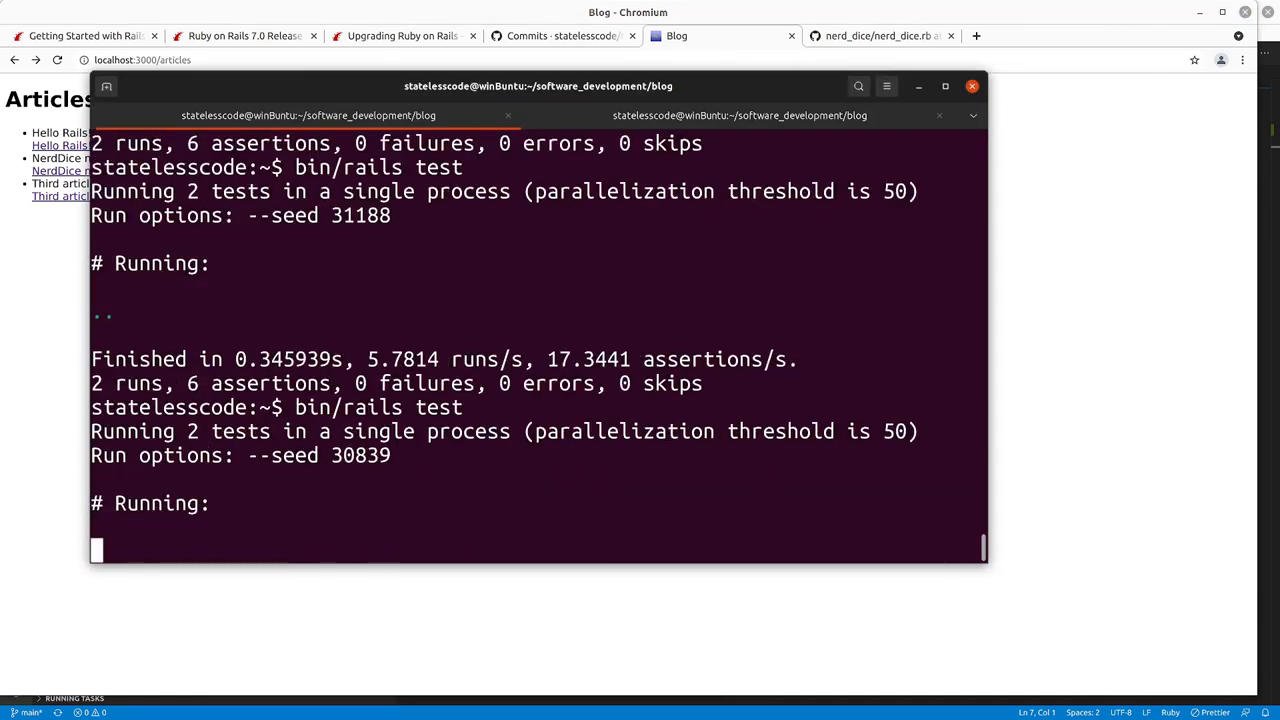
Step: In index.html.erb, wrap article.title in <a href="/articles/<%= article.id %>"> and save
scroll(down, 3)
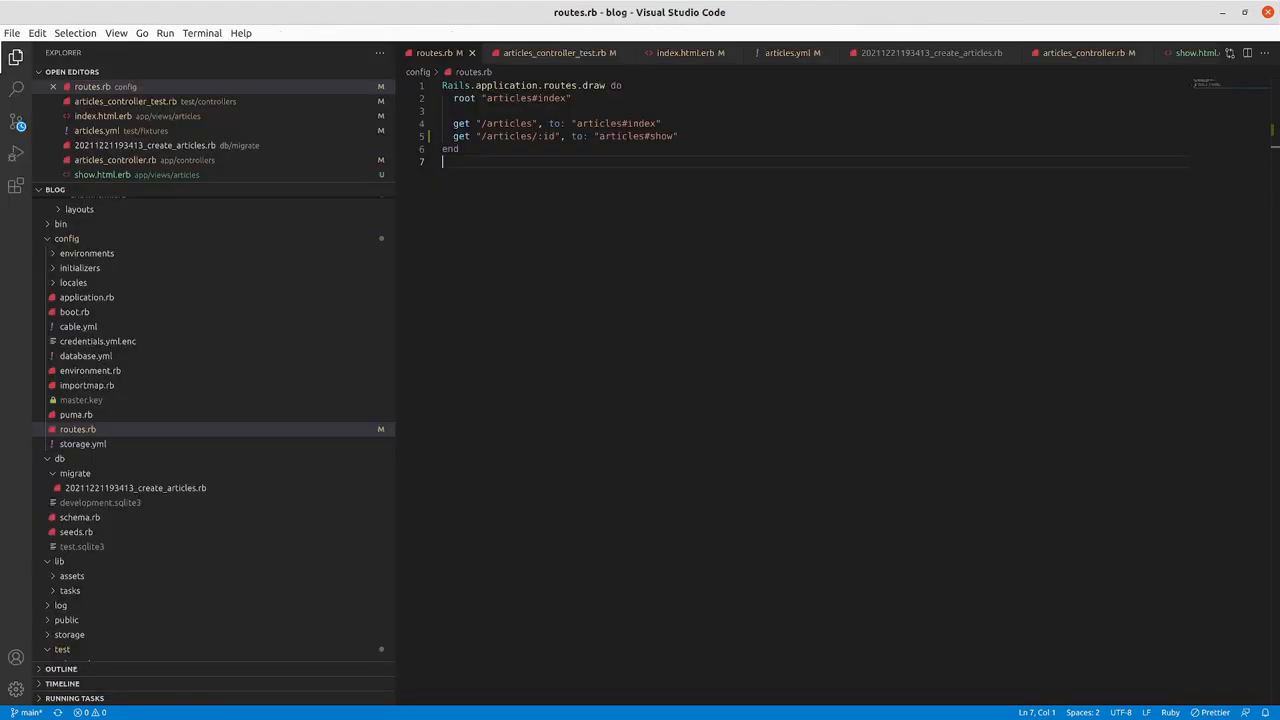
click(688, 52)
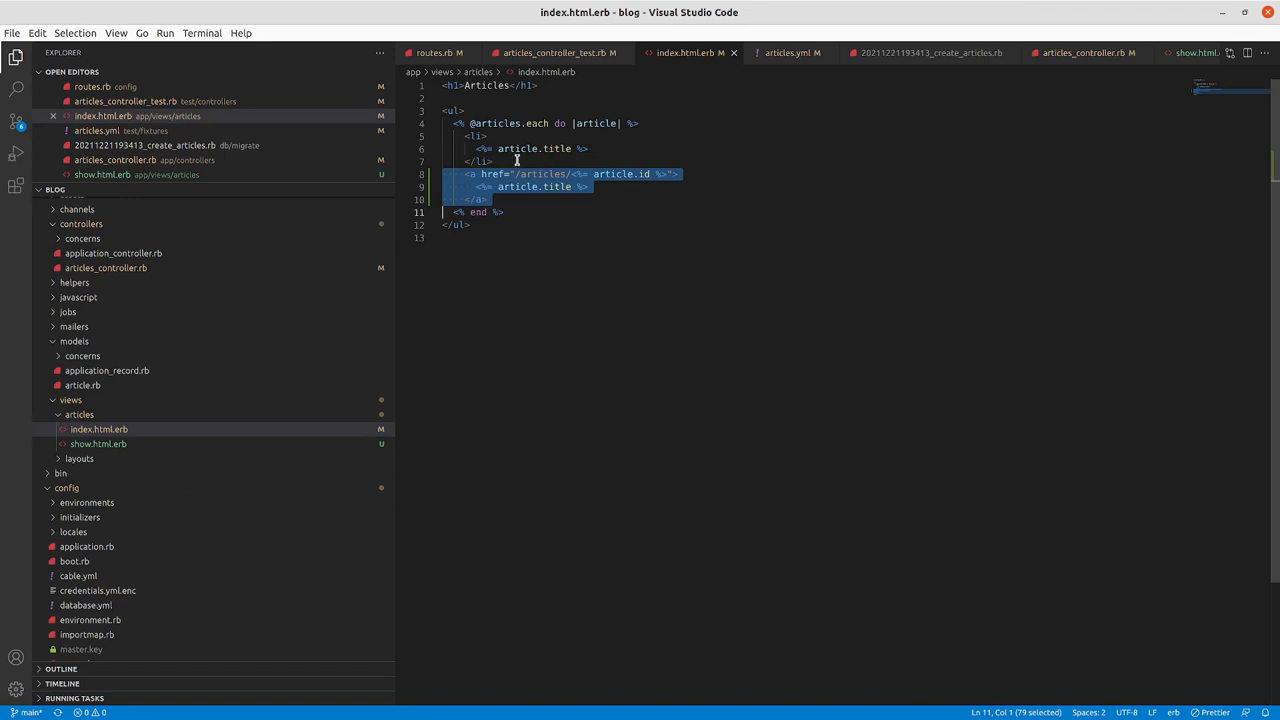
key(Delete)
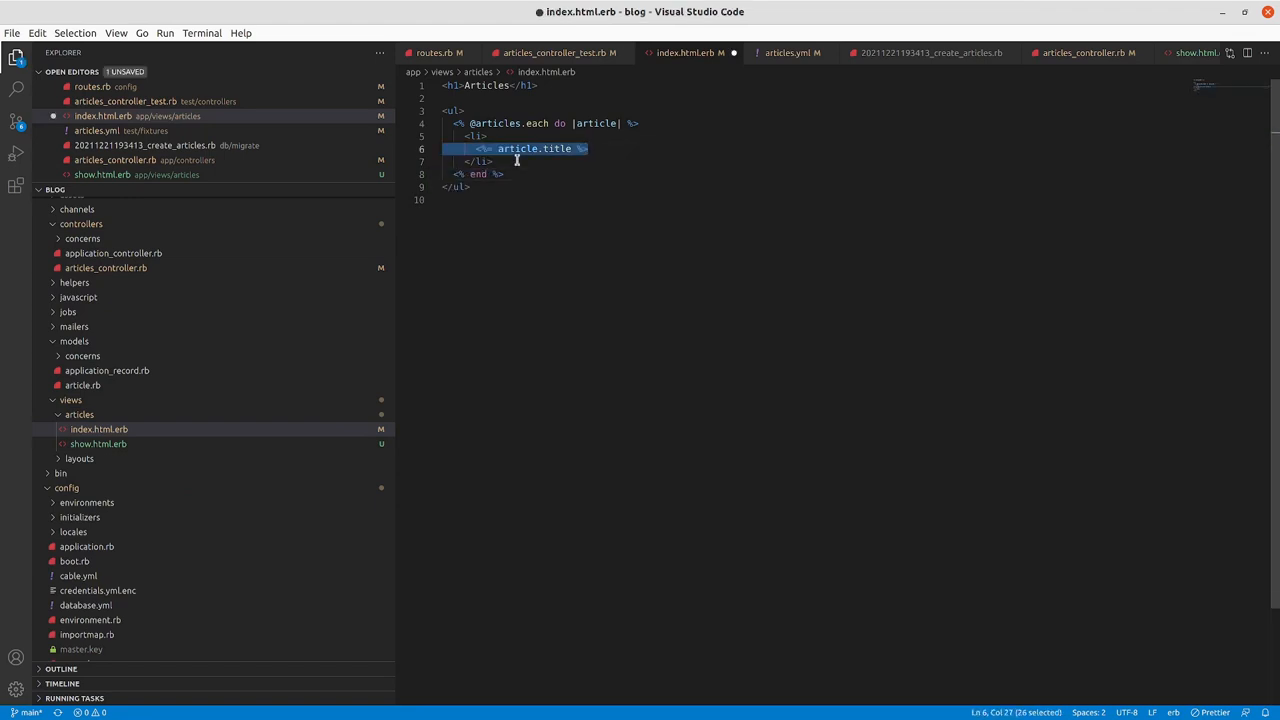
text(<a href="/articles/<%= article.id %>">)
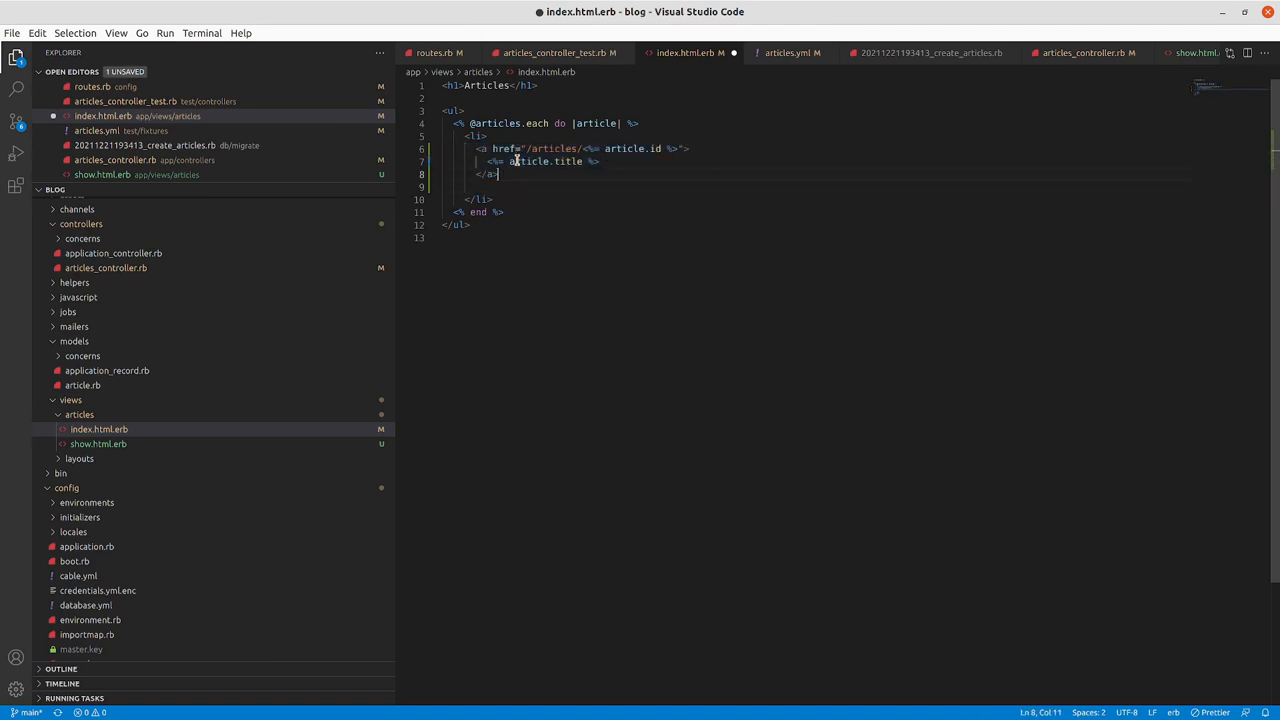
key(ctrl+s)
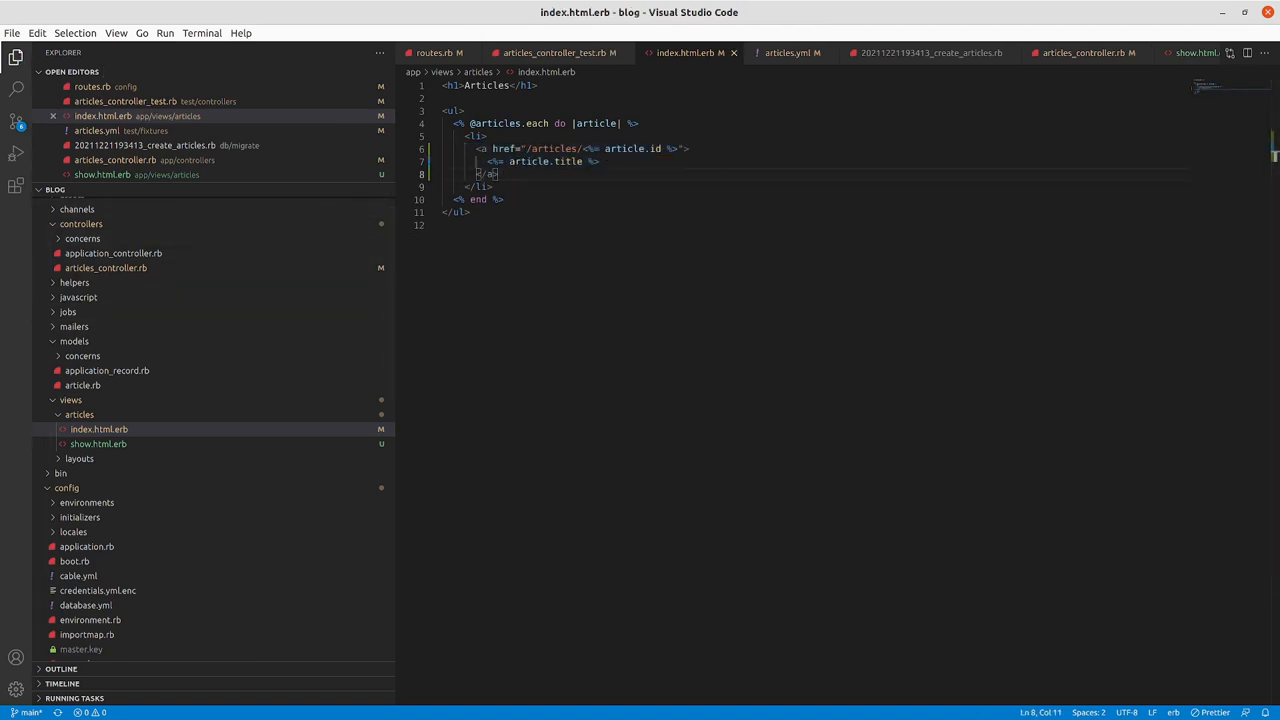
Step: Run bin/rails test in the terminal to confirm the suite still passes
click(724, 36)
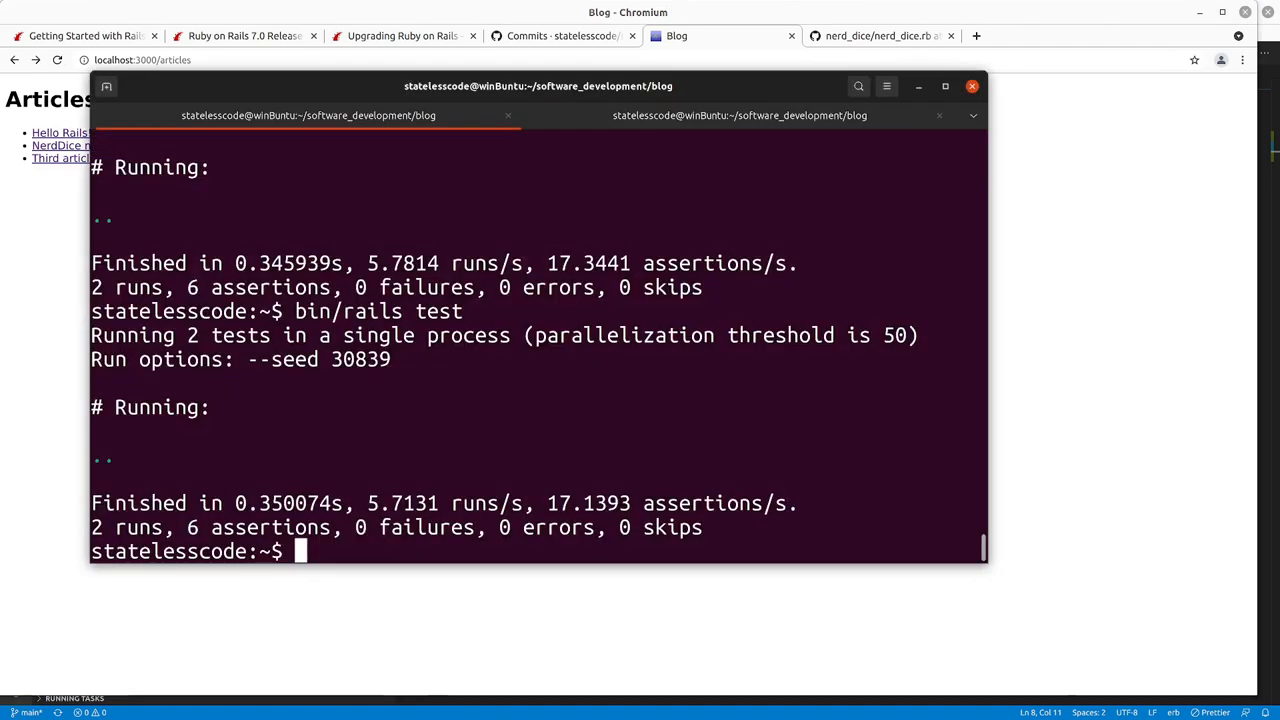
text(bin/rails test)
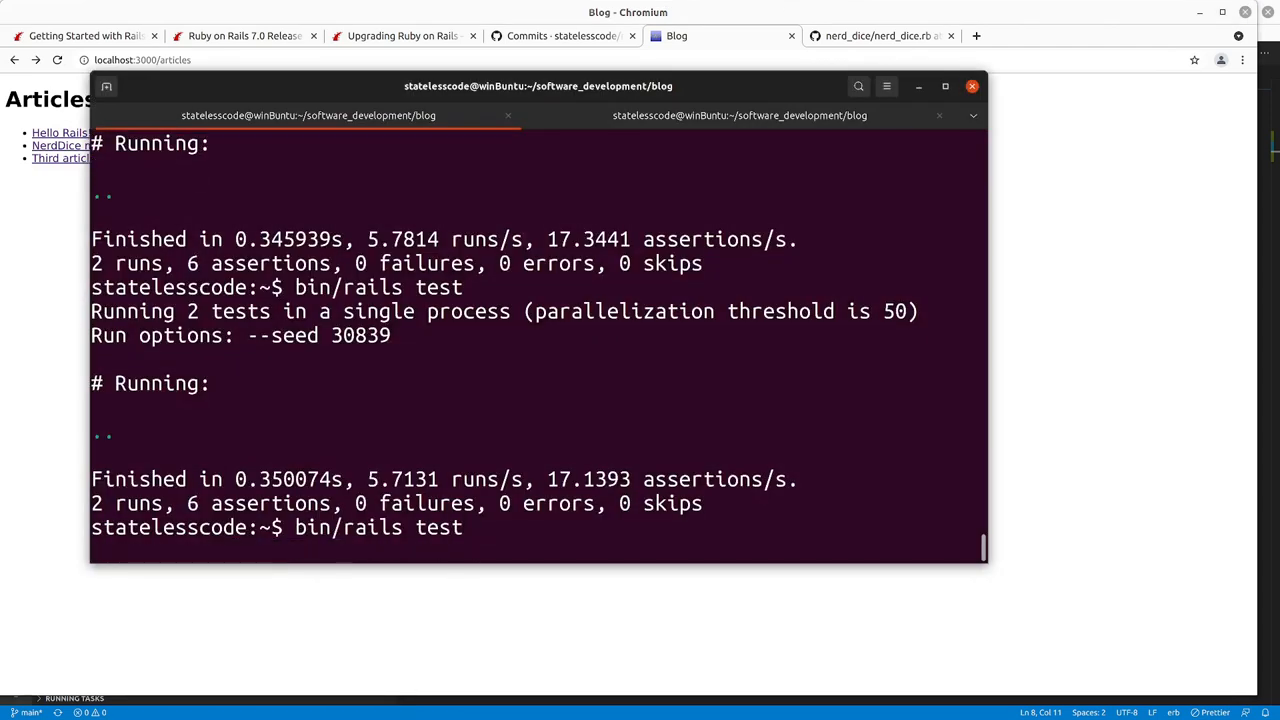
key(Return)
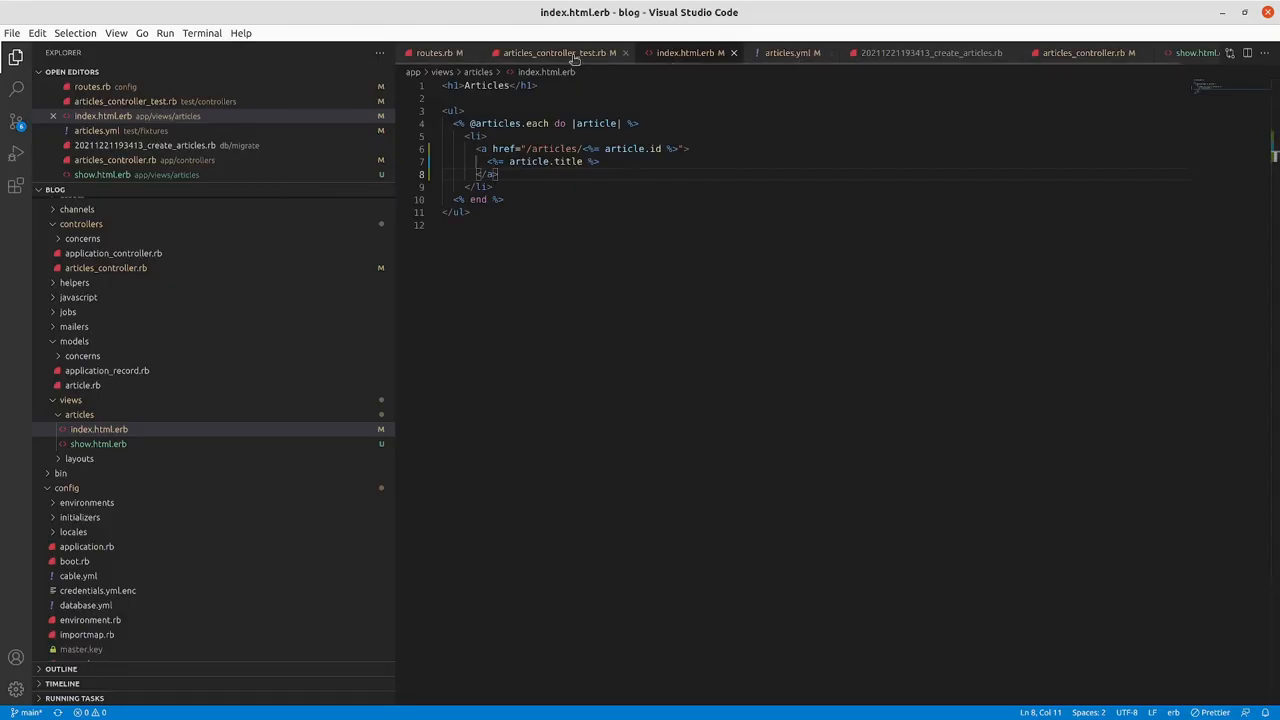
Step: Delete the commented-out article_url line from articles_controller_test.rb and save
click(556, 52)
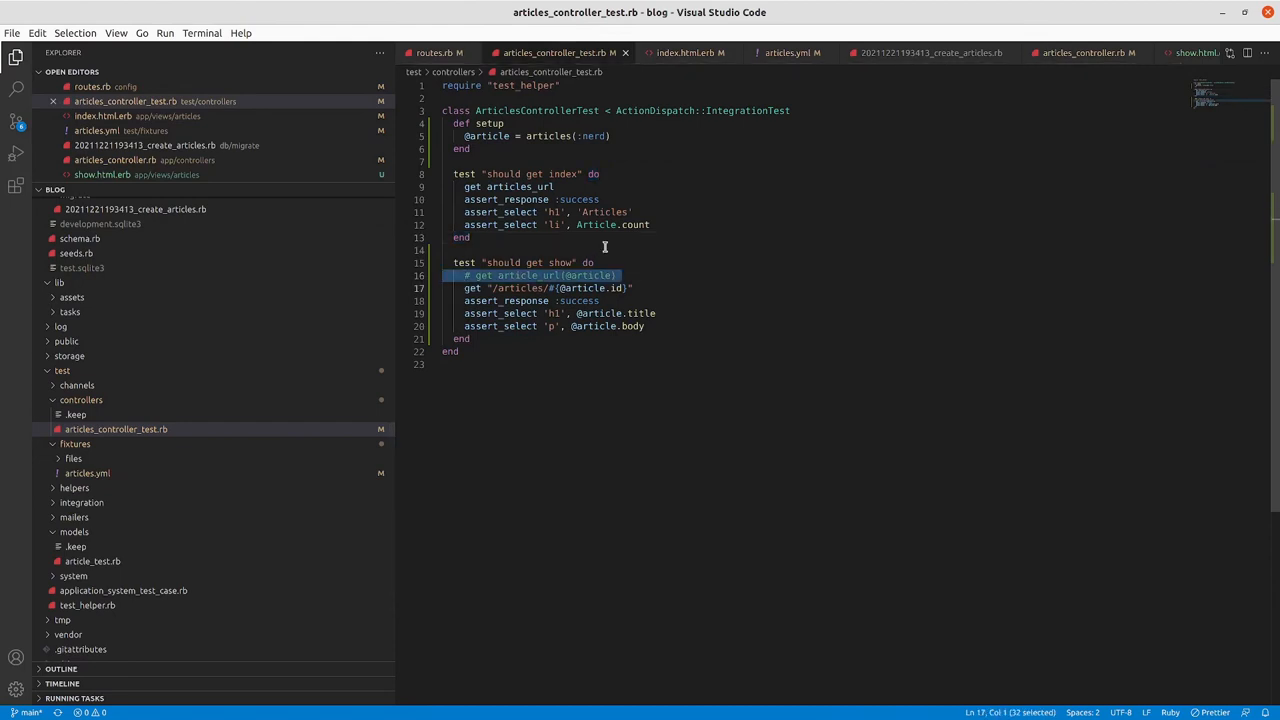
key(Delete)
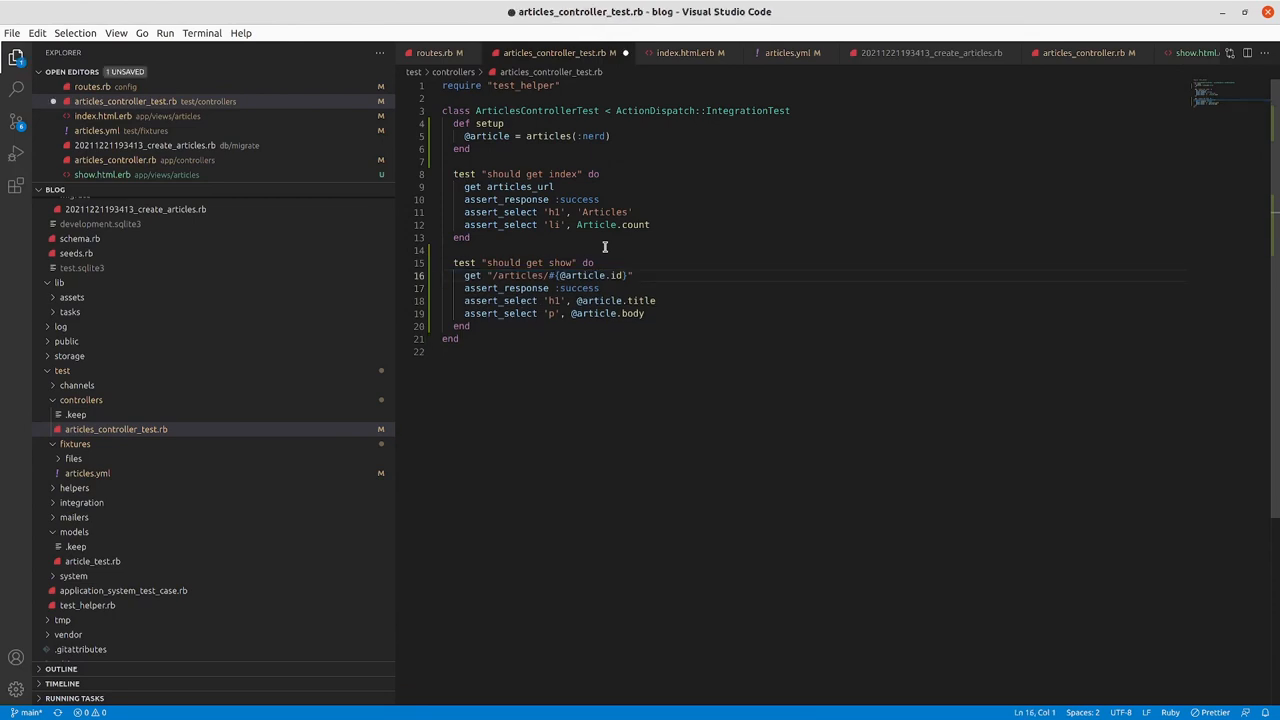
key(ctrl+s)
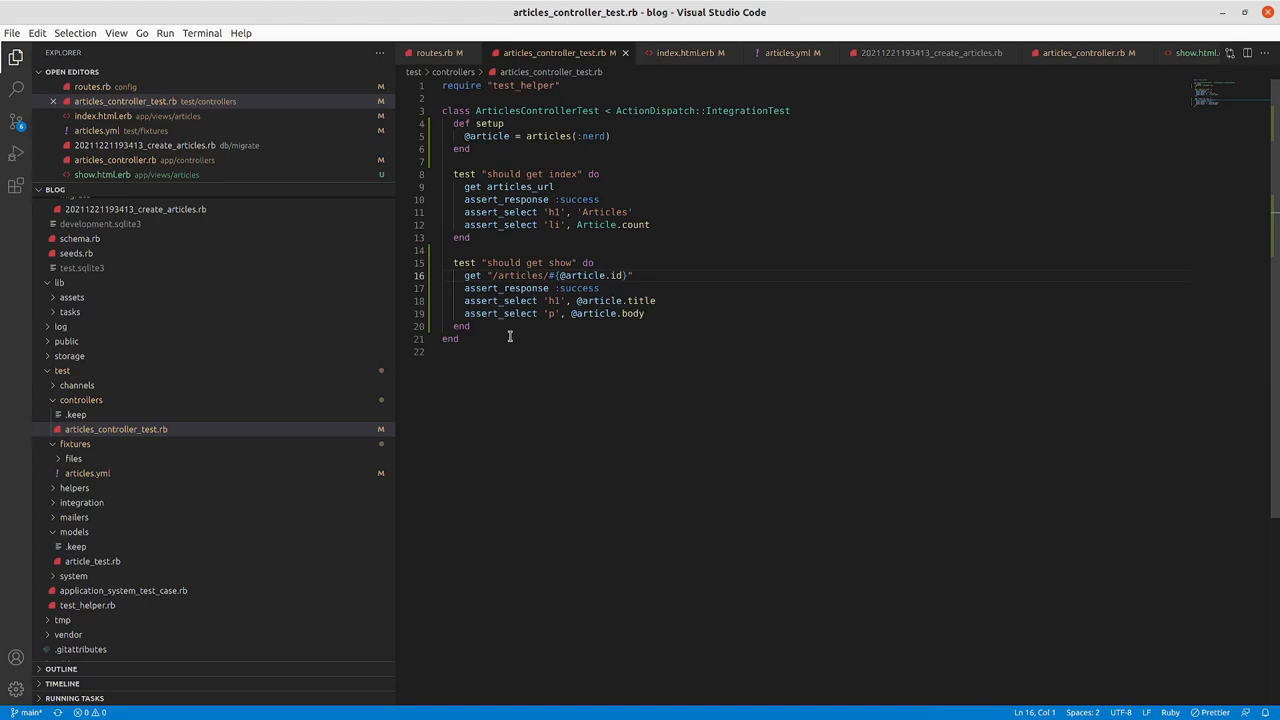
mouse_move(504, 348)
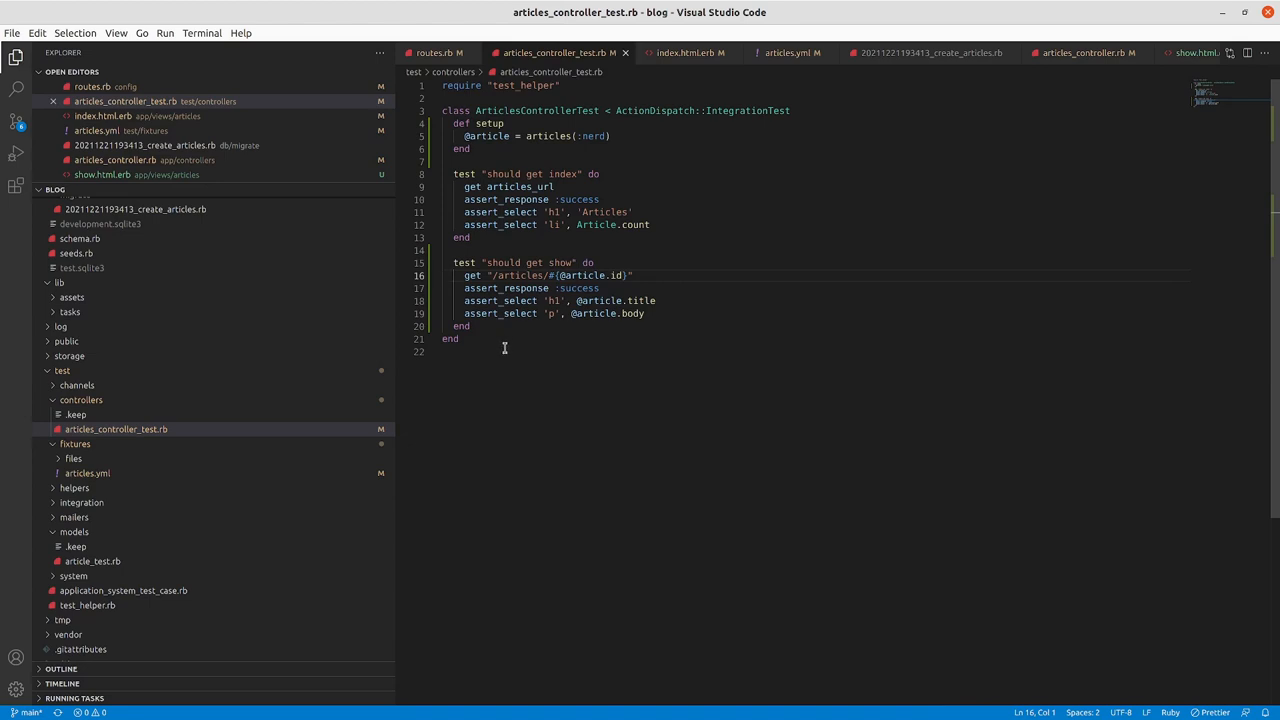
mouse_move(500, 340)
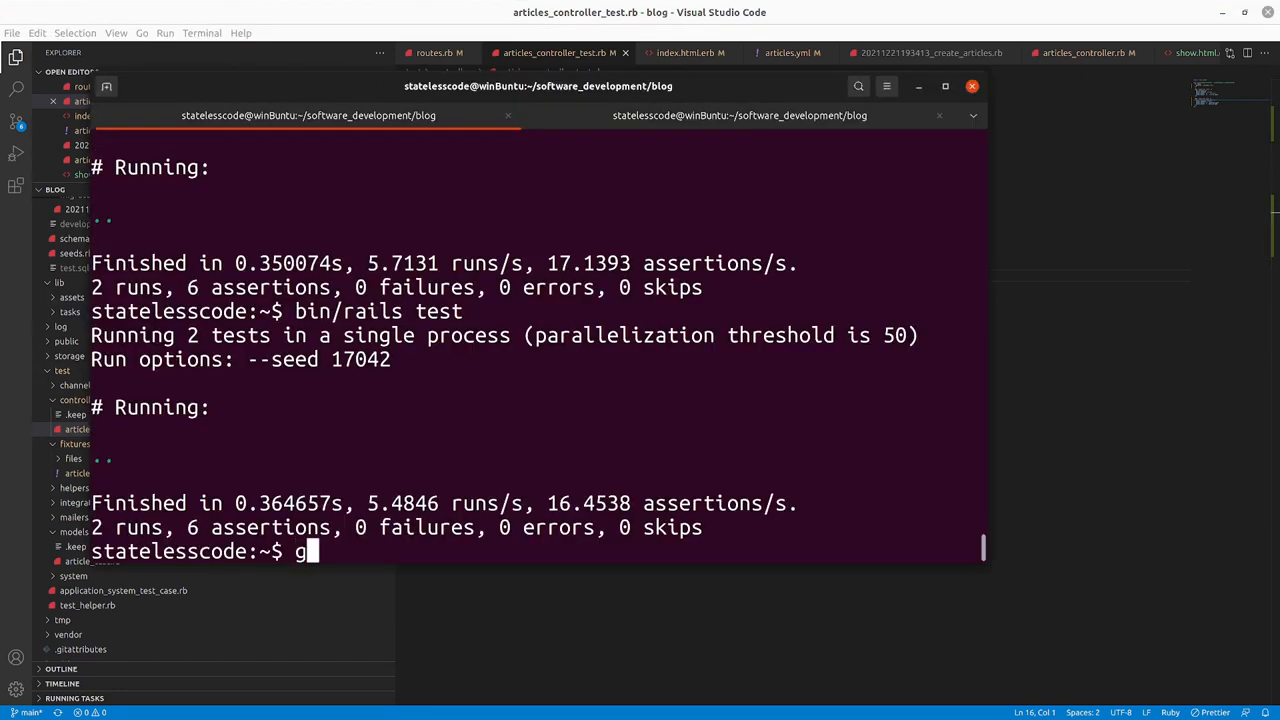
Step: Run git status to see changed files, then start git diff
text(it status)
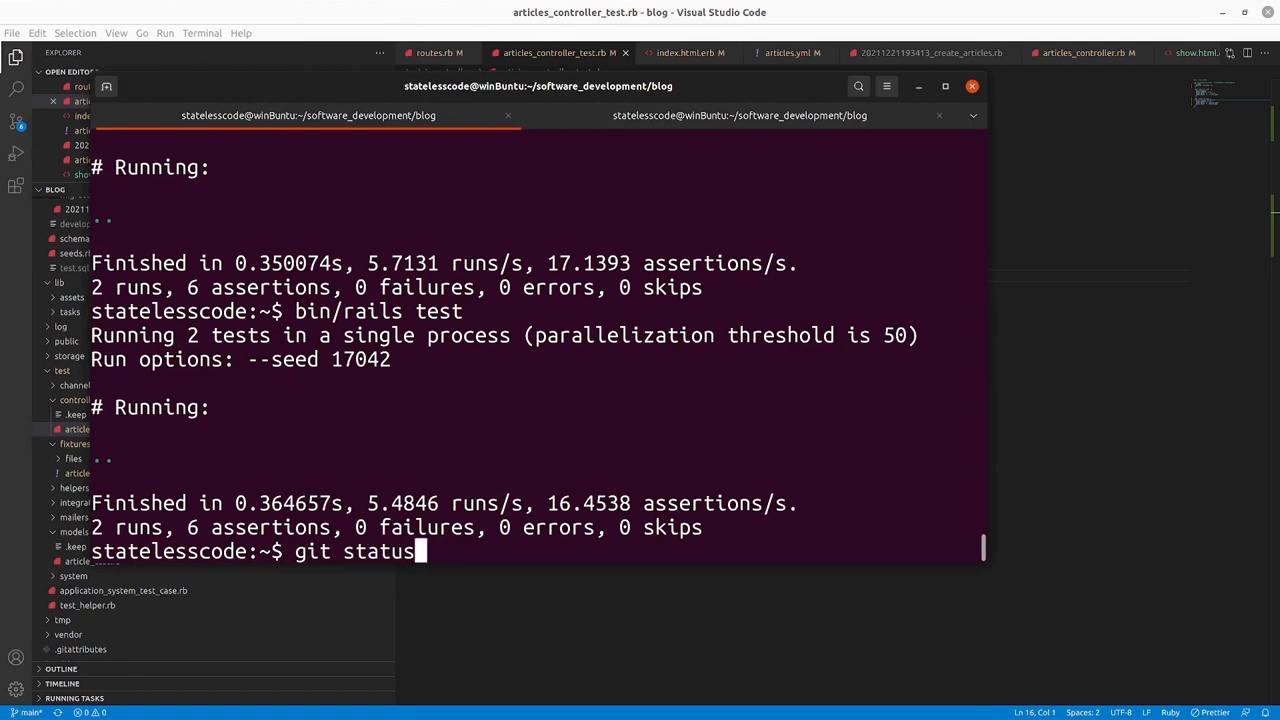
key(Return)
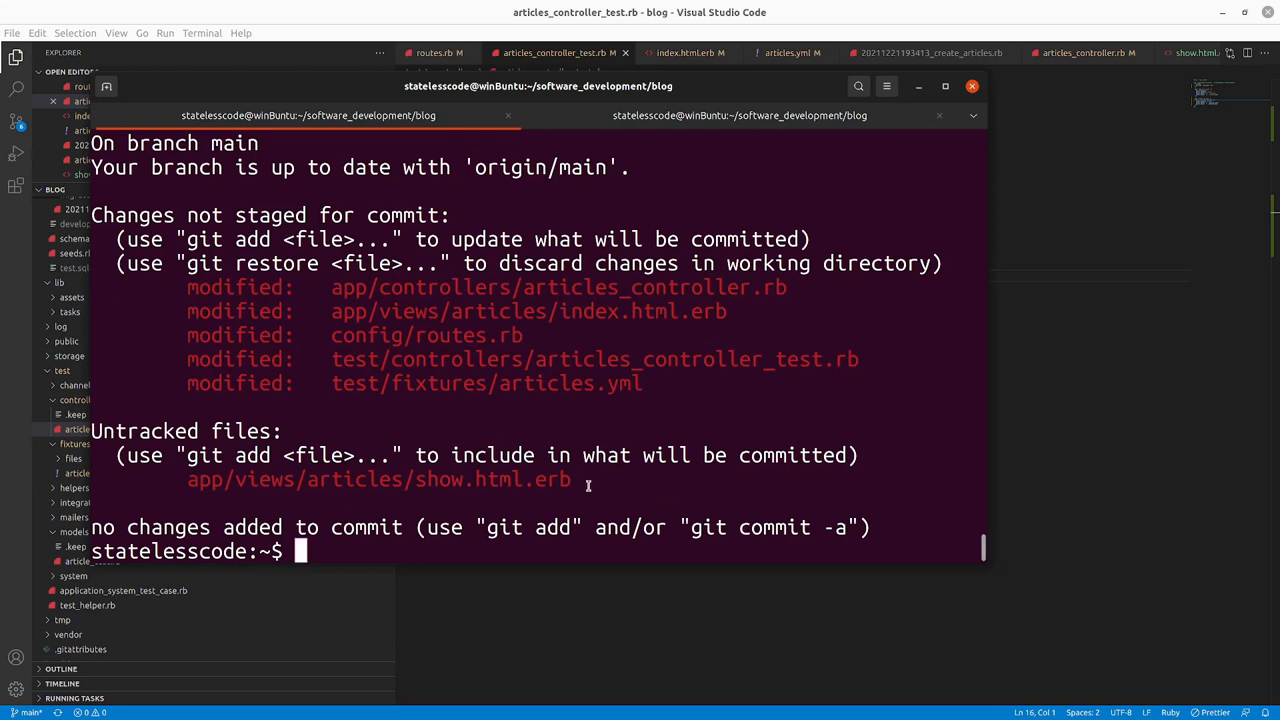
text(gi)
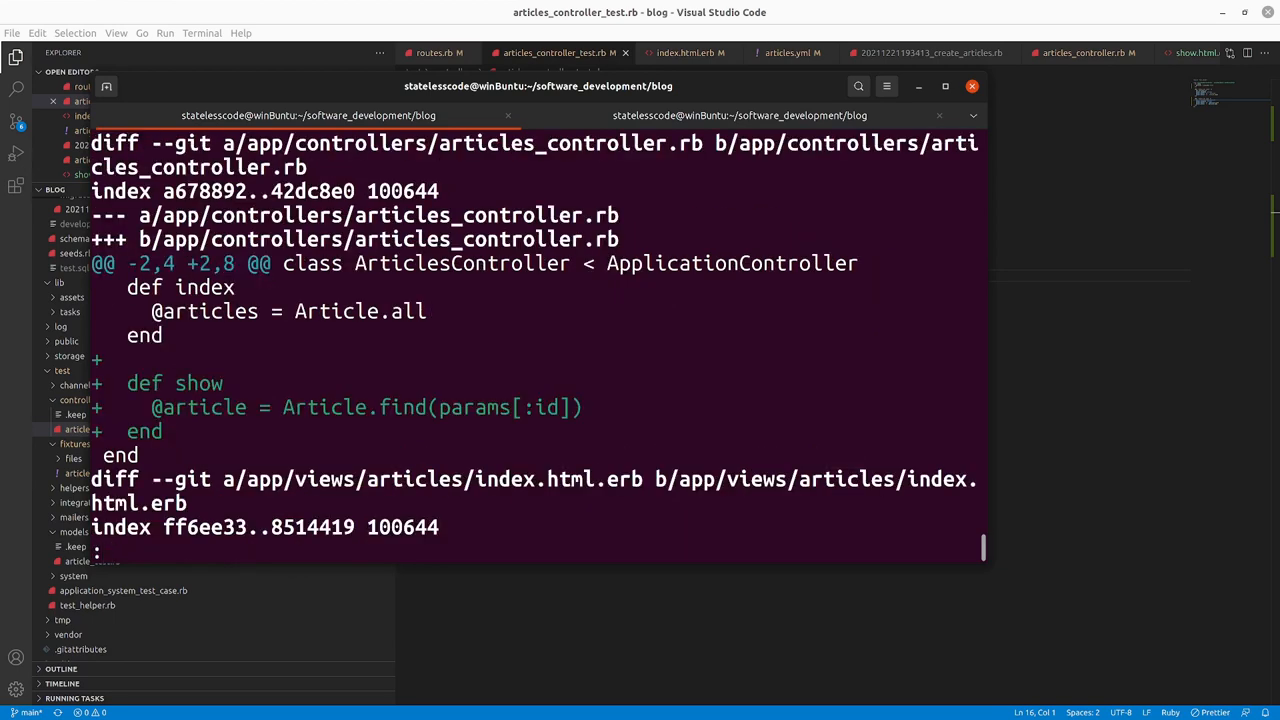
Step: Page through the diff of controller, index view, routes, test and fixtures, then quit to the prompt
scroll(down, 3)
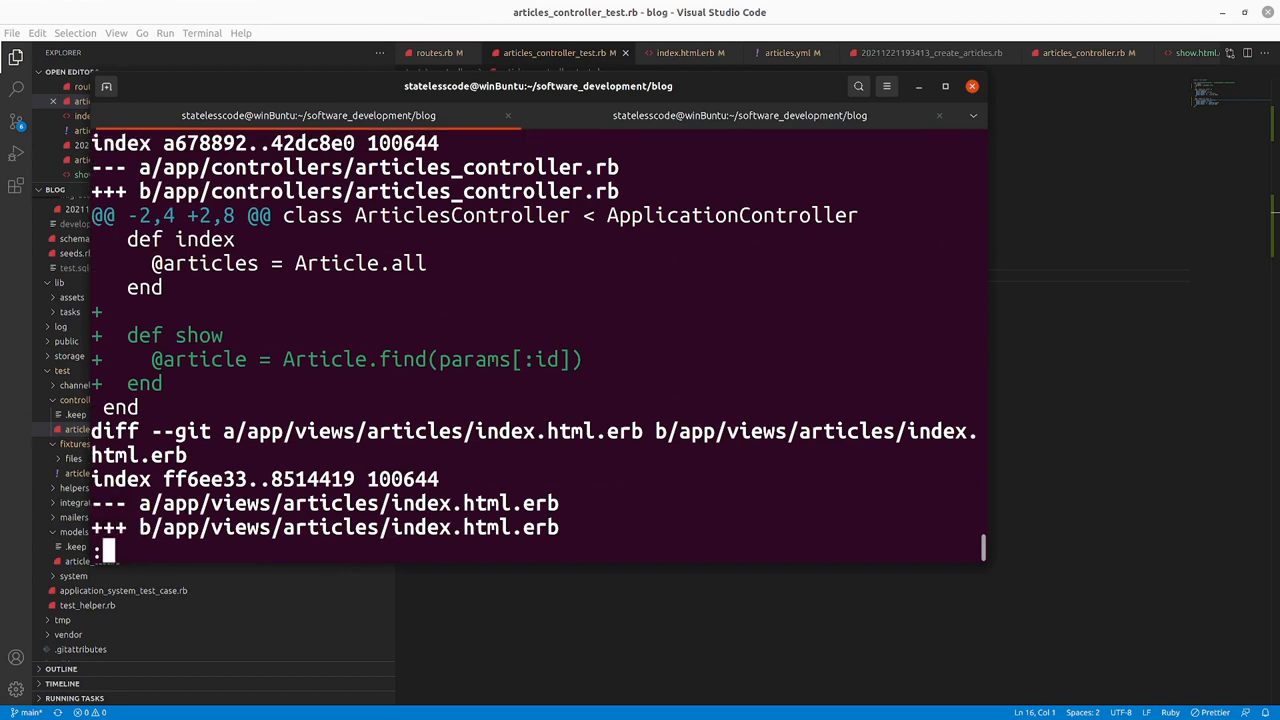
scroll(up, 3)
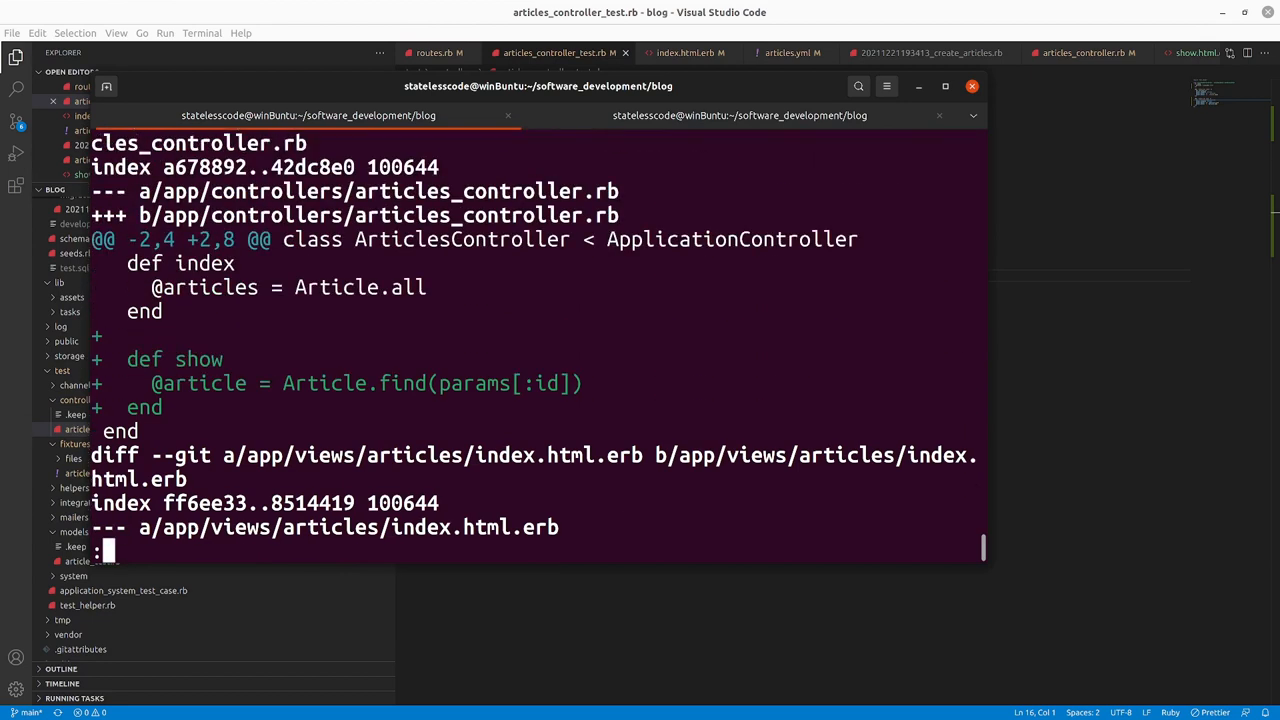
scroll(down, 3)
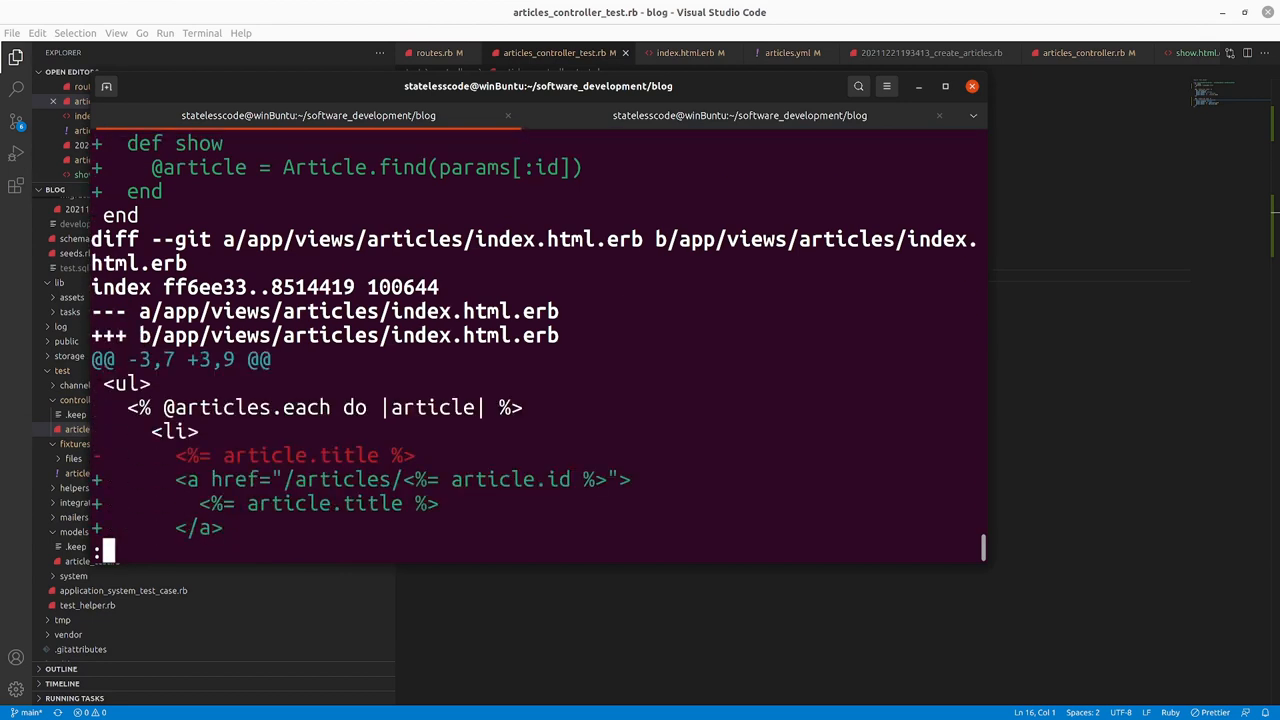
scroll(down, 3)
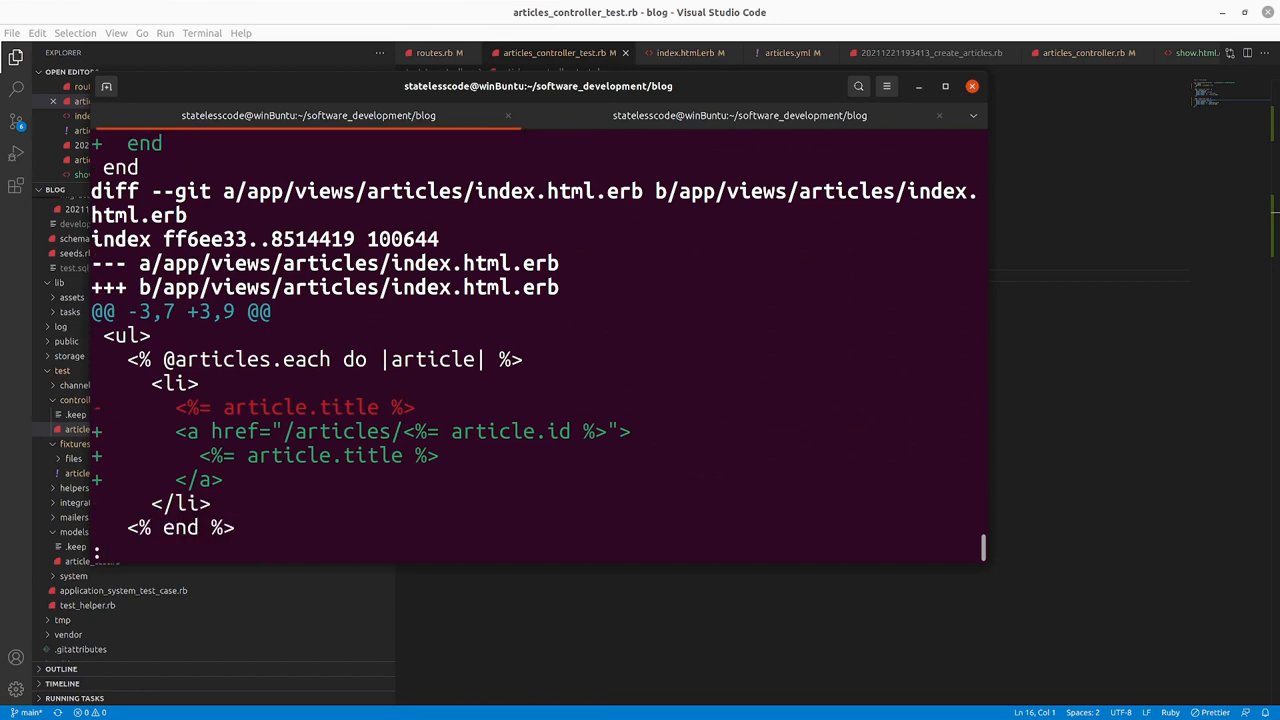
scroll(down, 3)
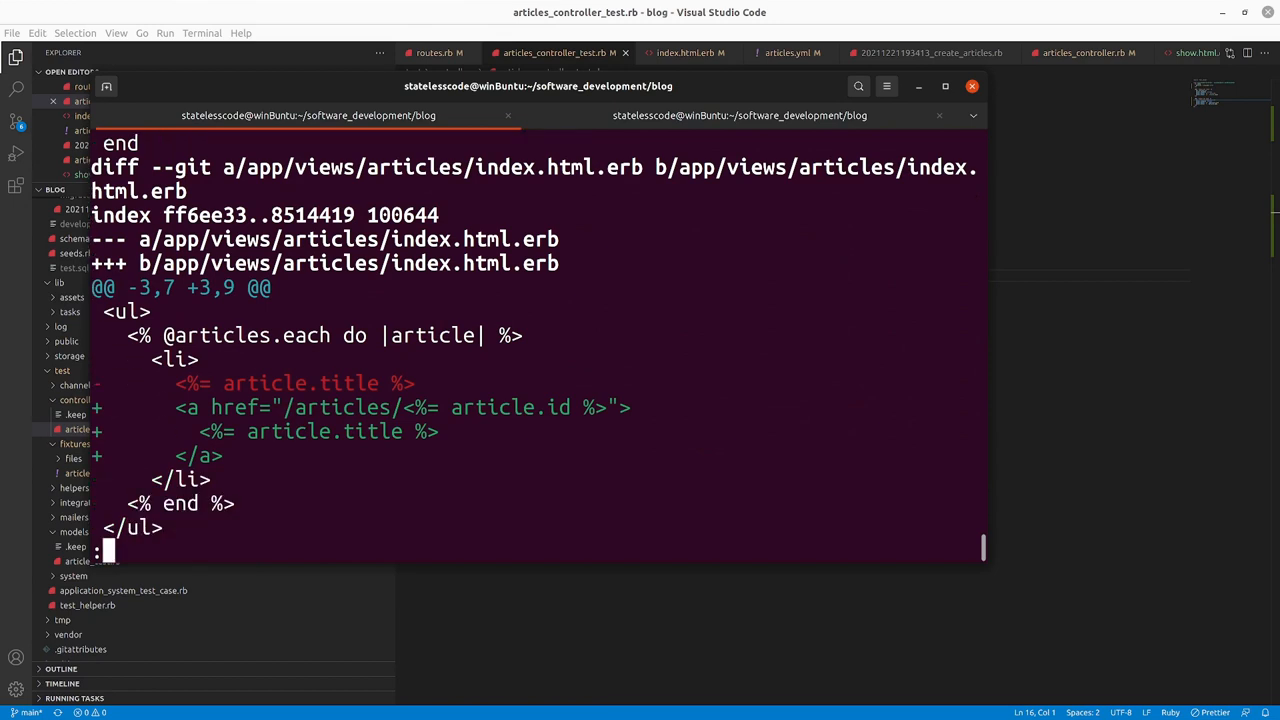
scroll(down, 3)
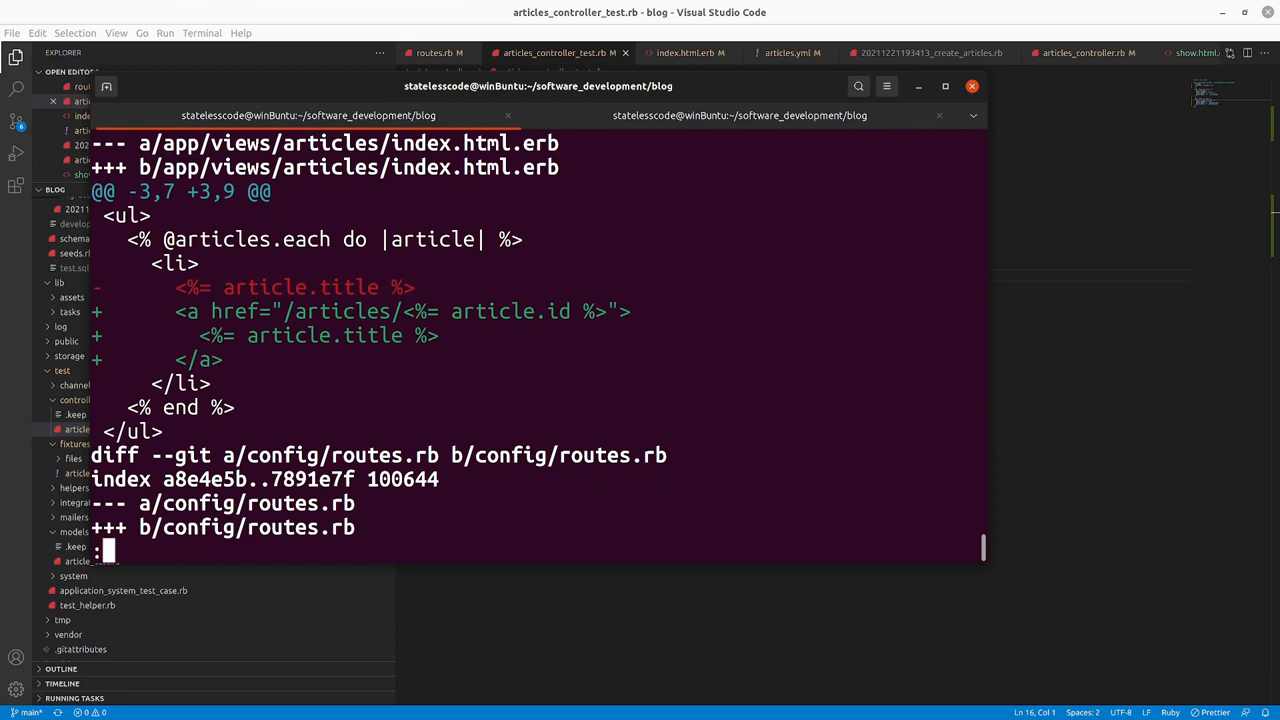
scroll(down, 3)
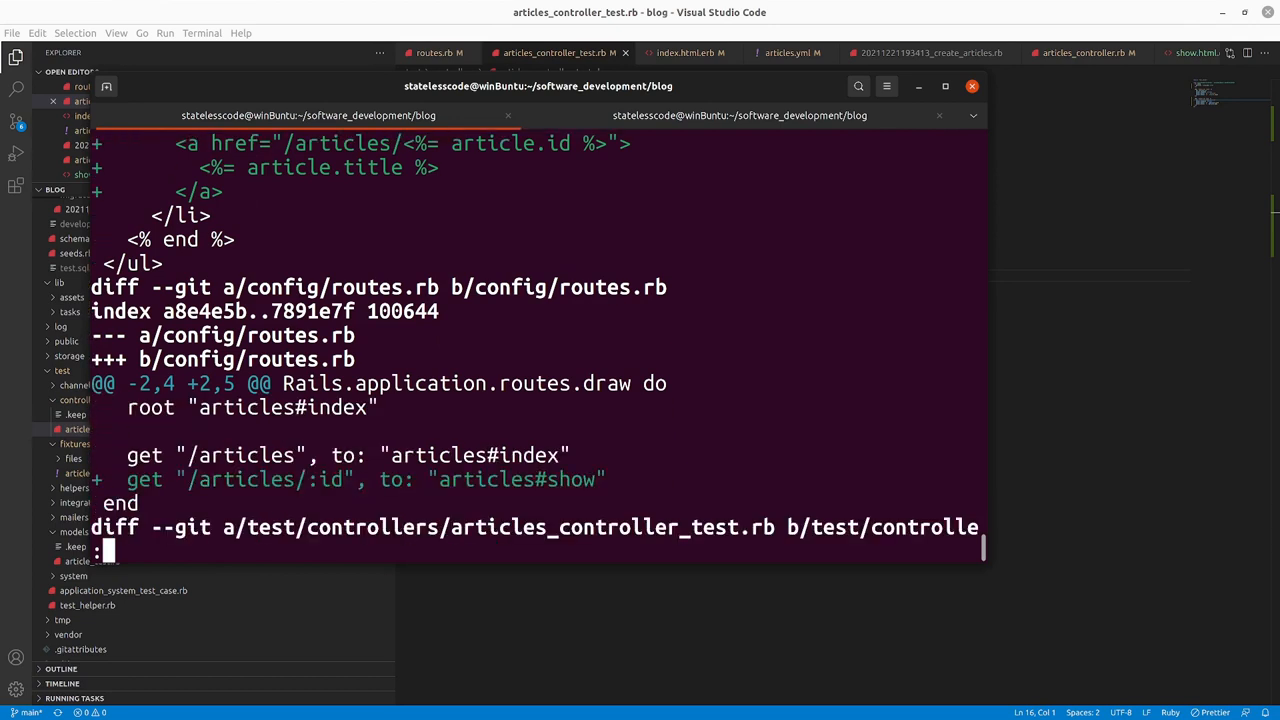
scroll(down, 3)
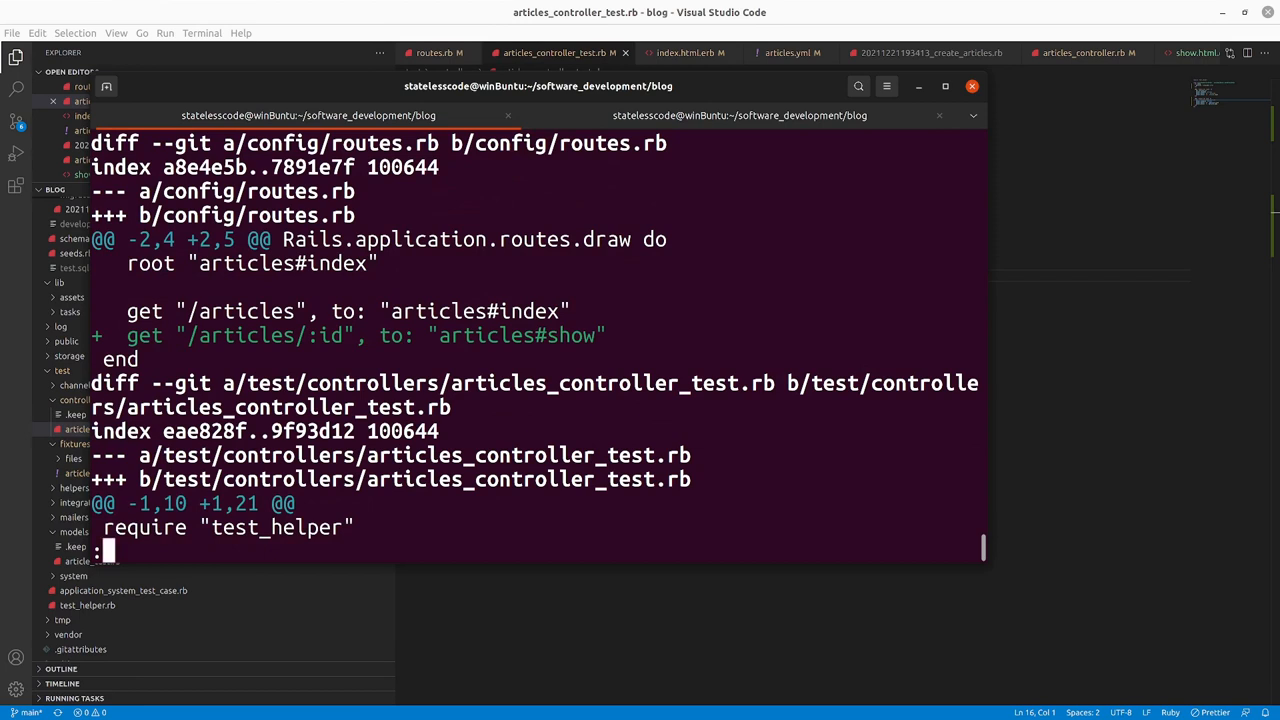
scroll(down, 3)
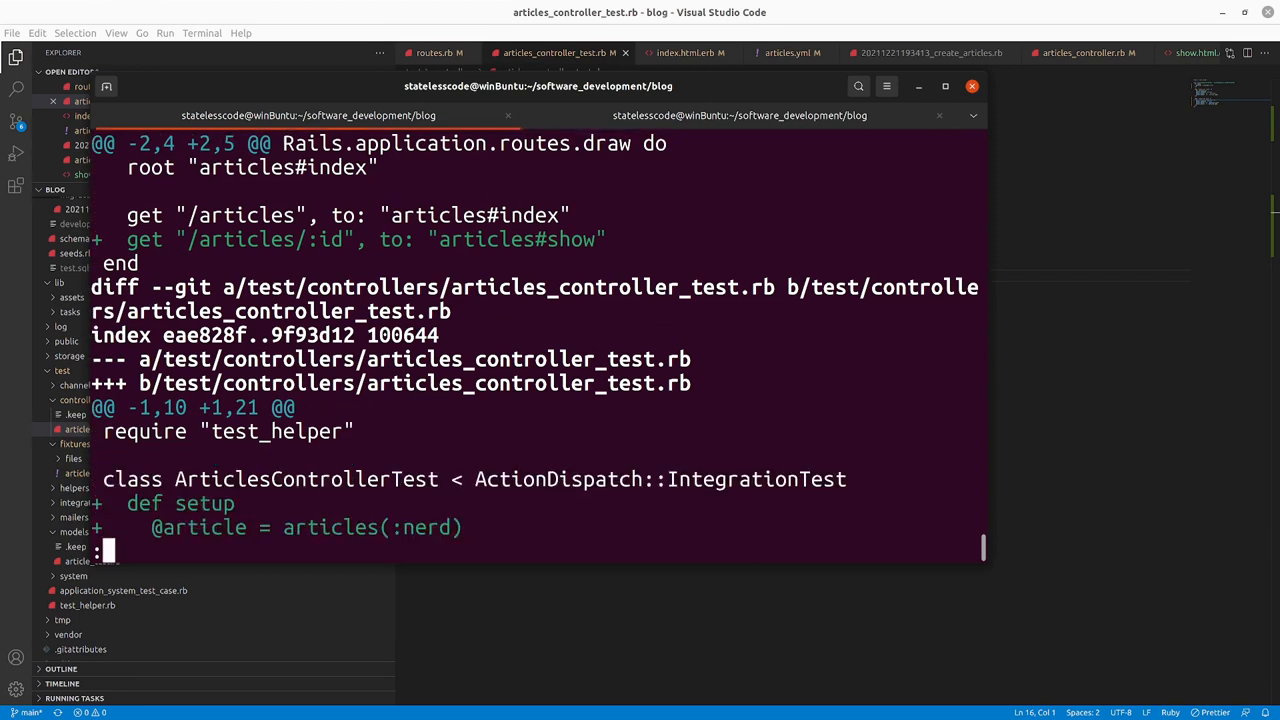
scroll(down, 3)
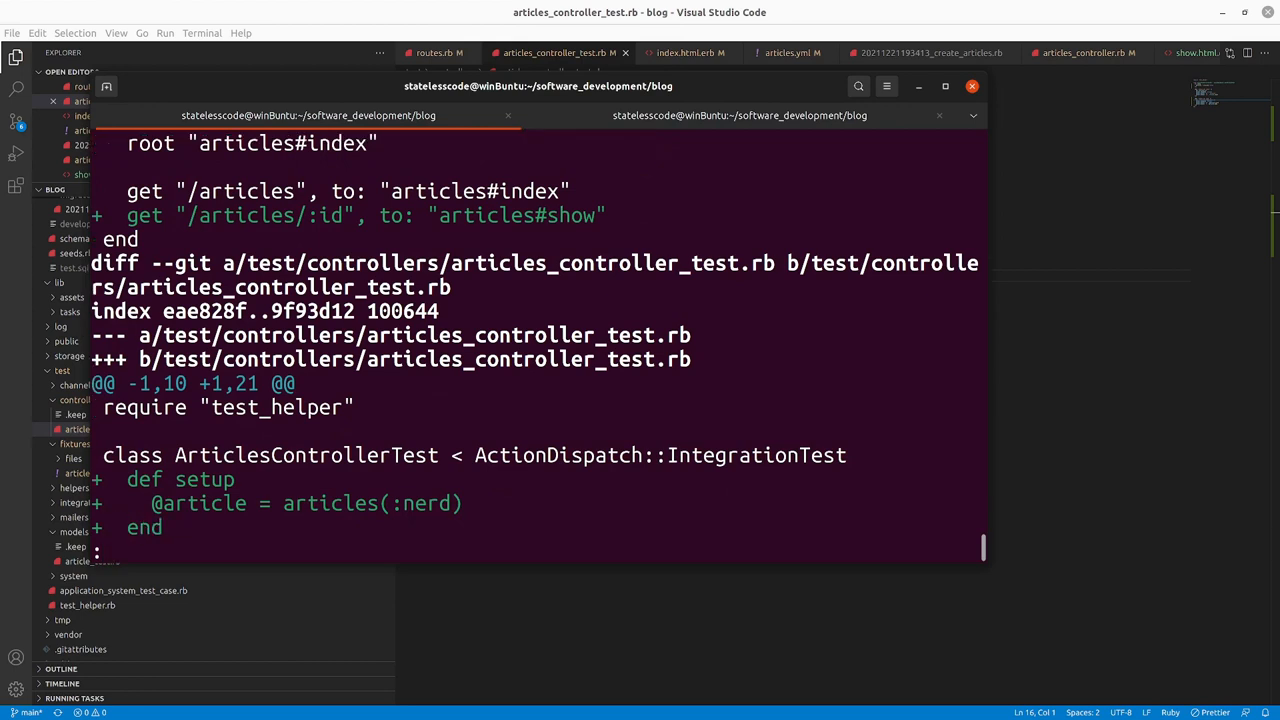
scroll(down, 3)
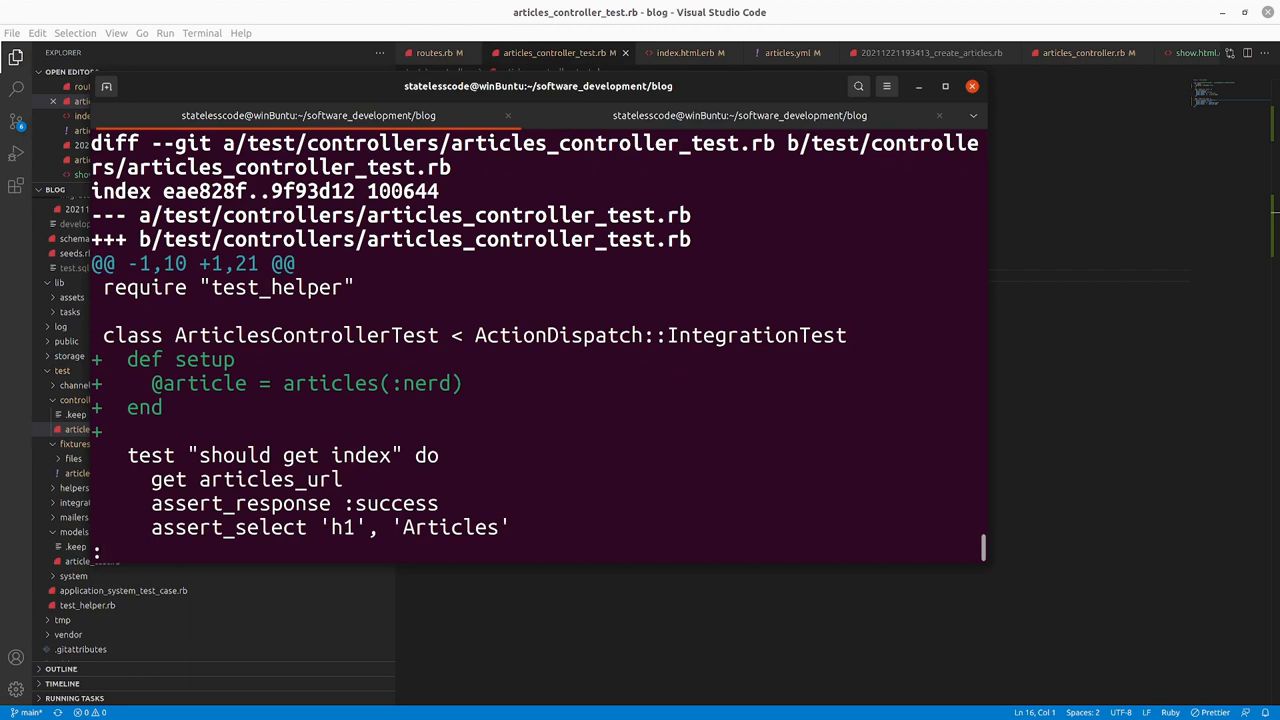
scroll(down, 3)
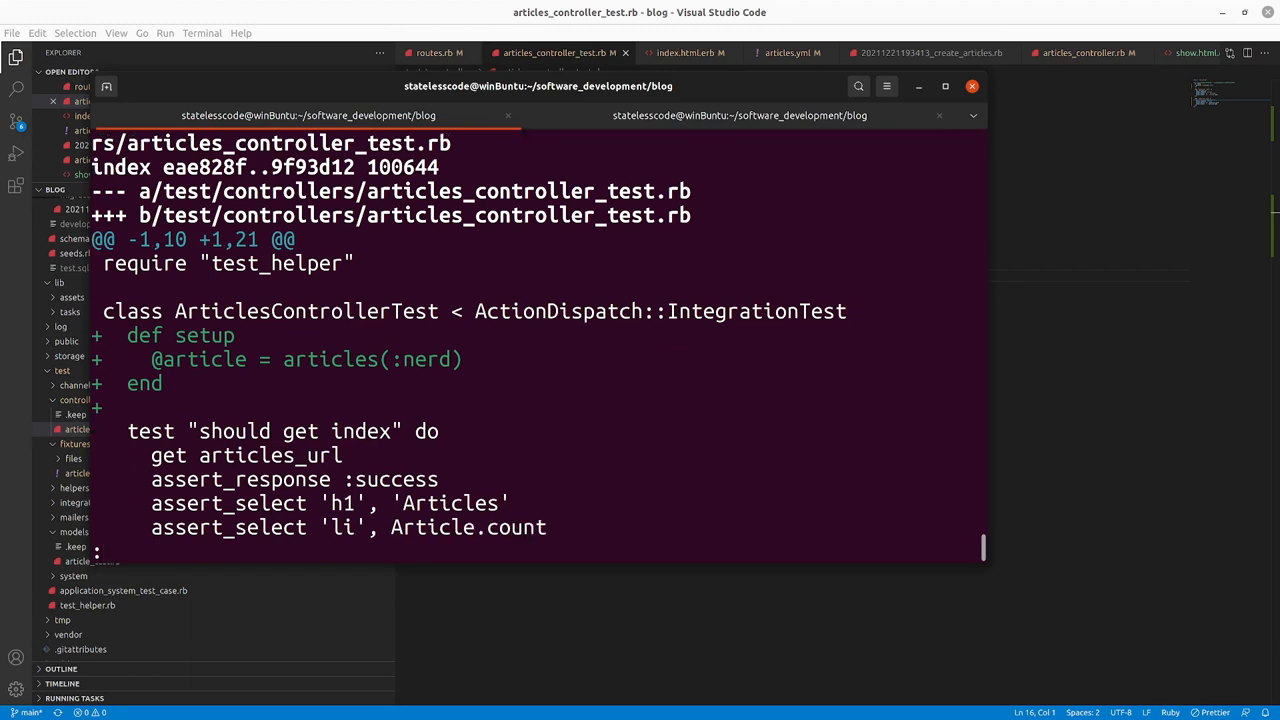
scroll(down, 3)
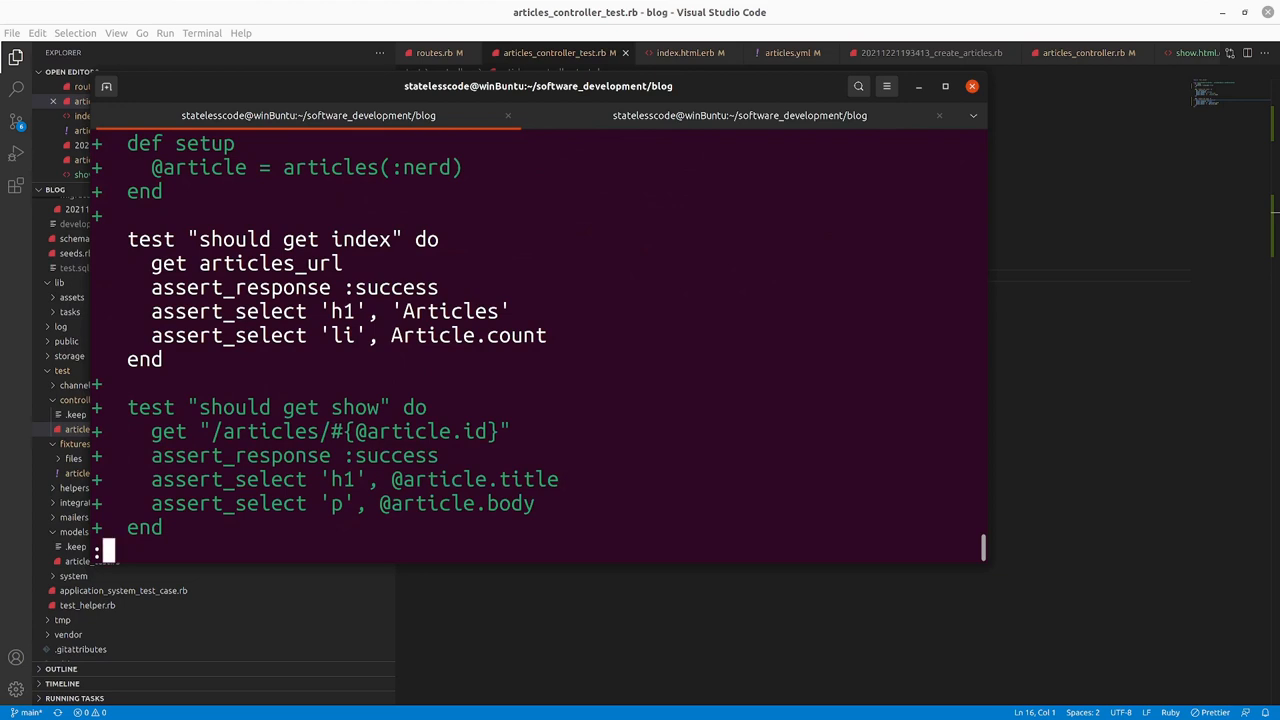
scroll(down, 3)
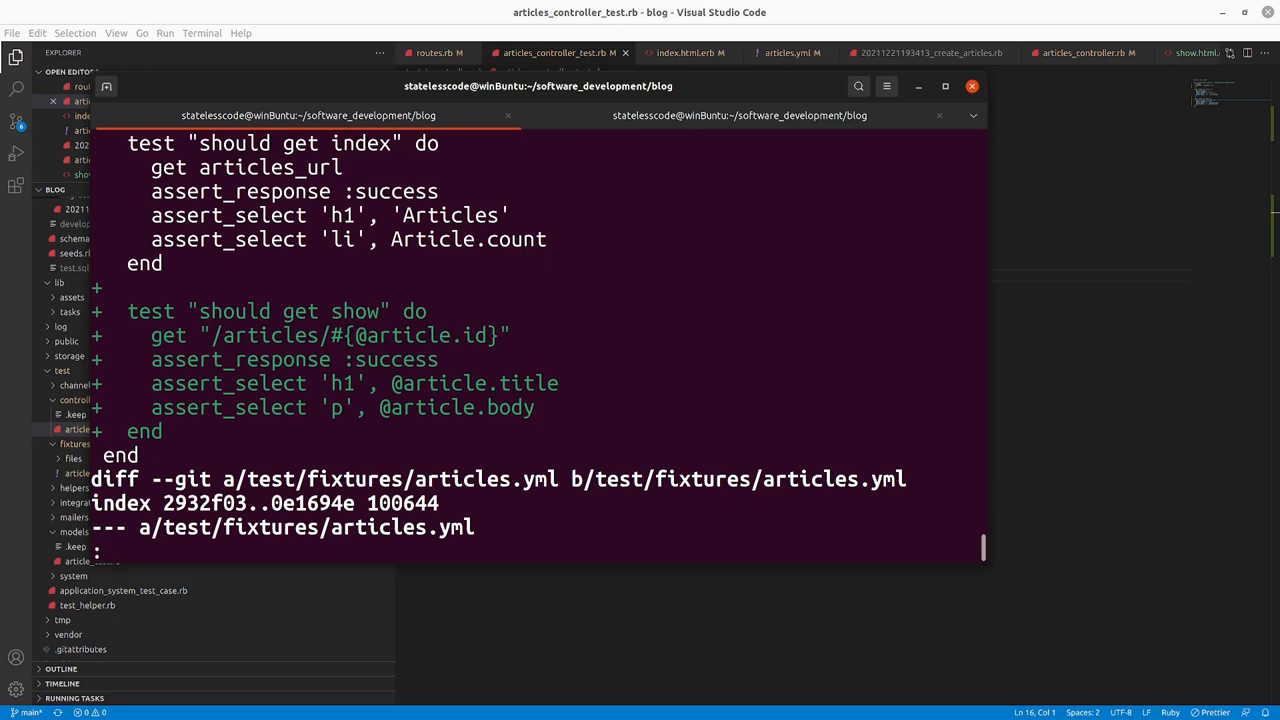
scroll(down, 3)
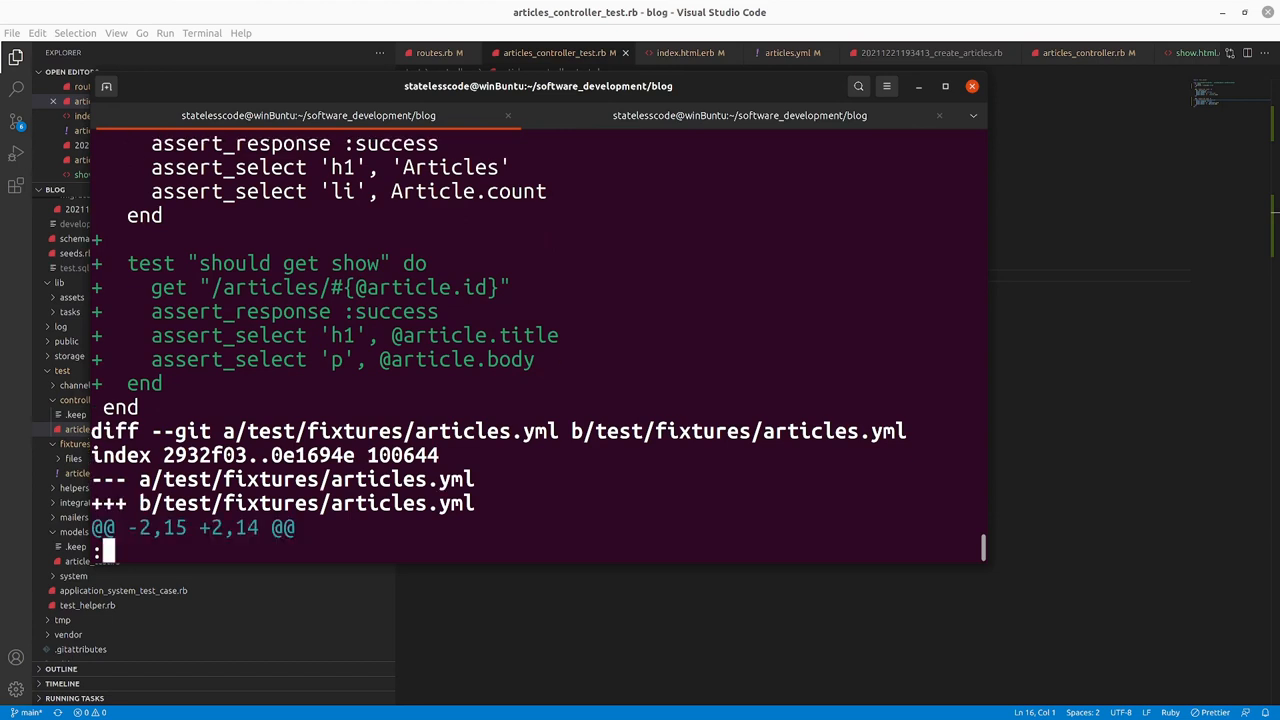
scroll(down, 3)
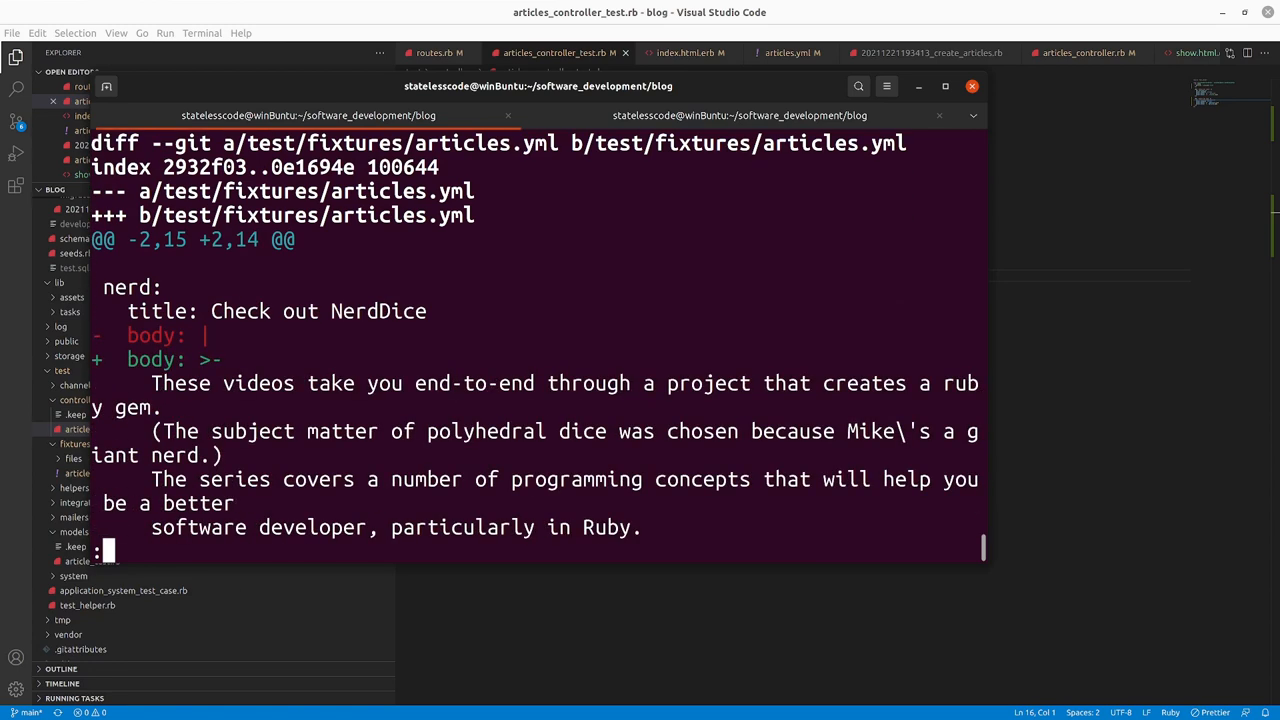
scroll(down, 3)
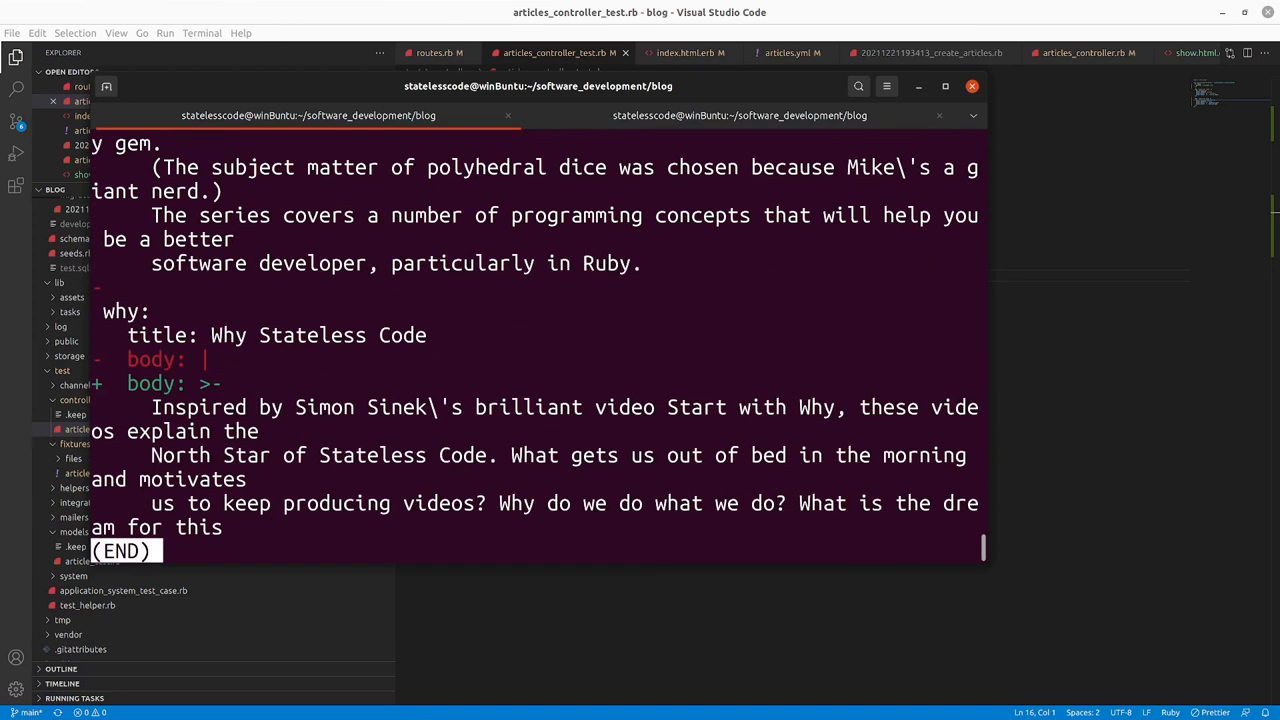
key(q)
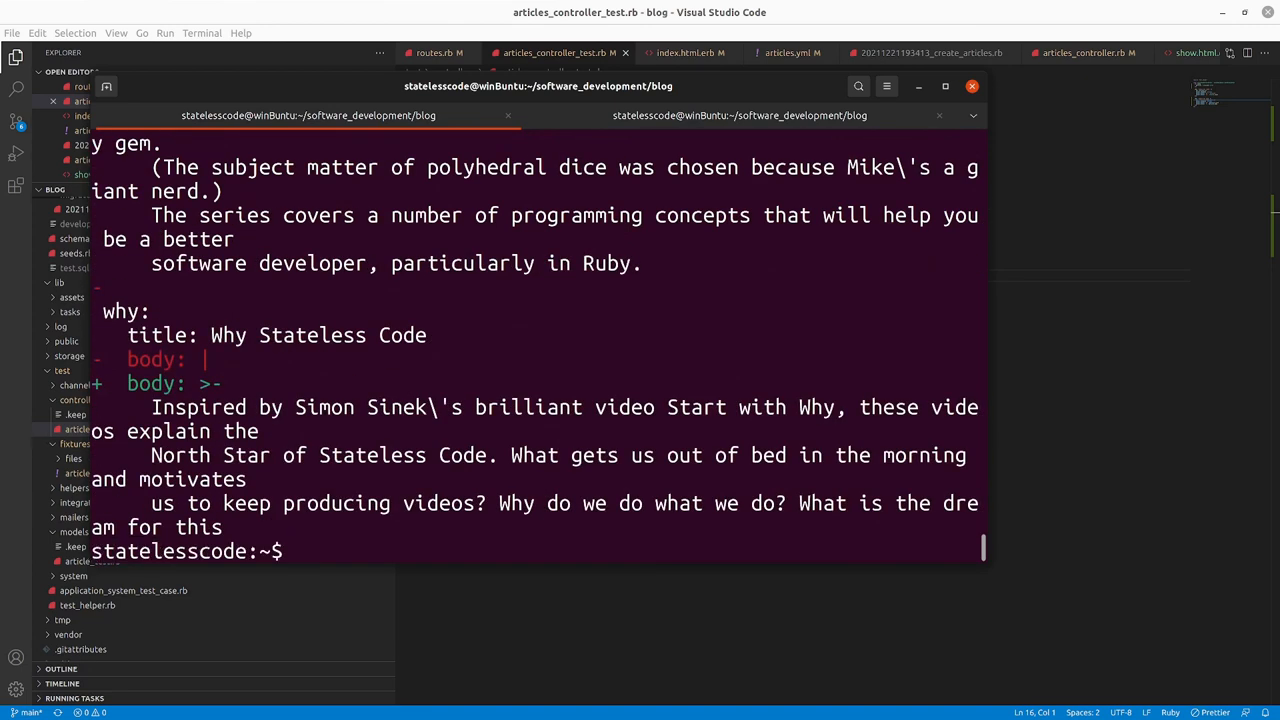
Step: Stage all files and commit as "Add Articles show and fix fixtures", then show Chromium
text(git)
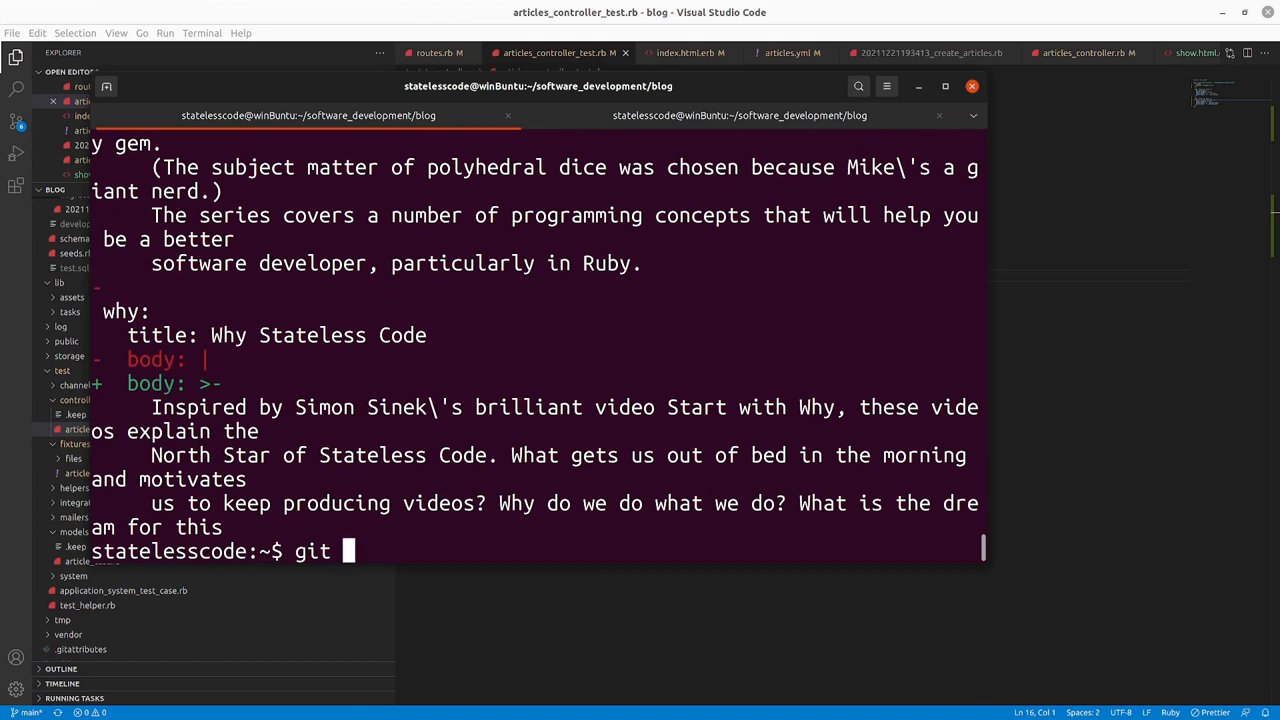
key(Return)
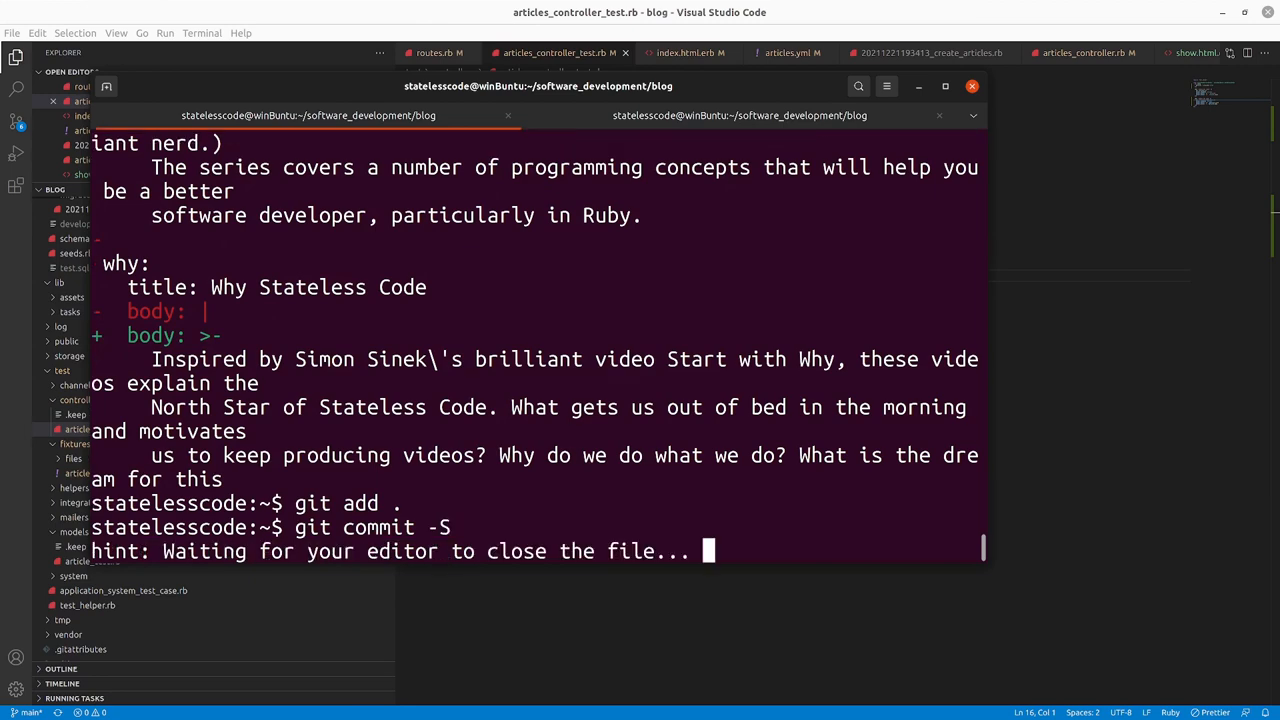
key(Return)
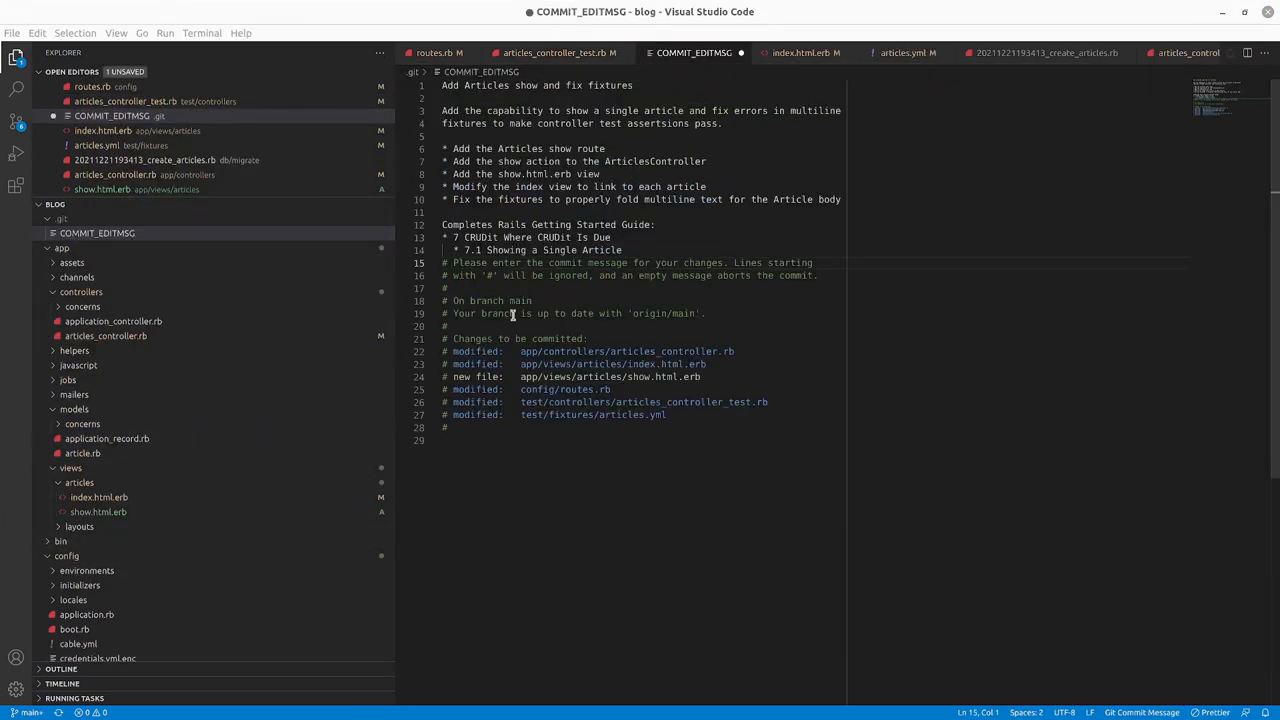
key(ctrl+s)
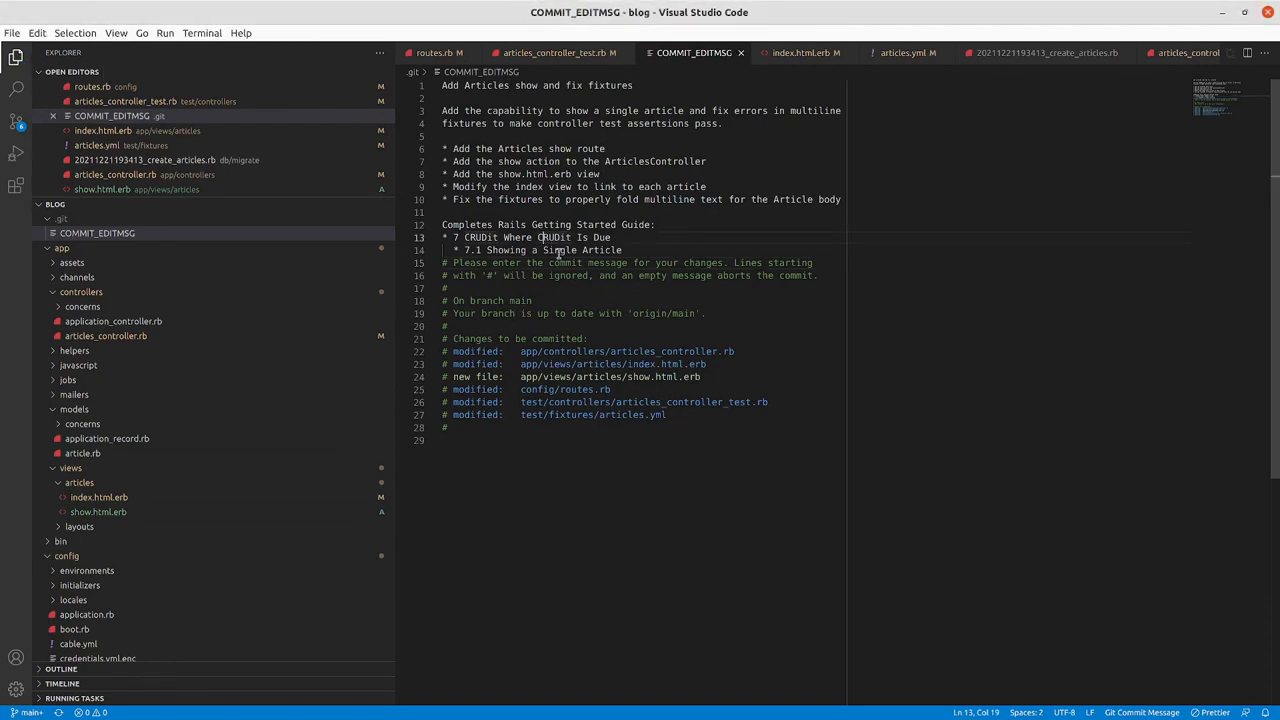
click(560, 52)
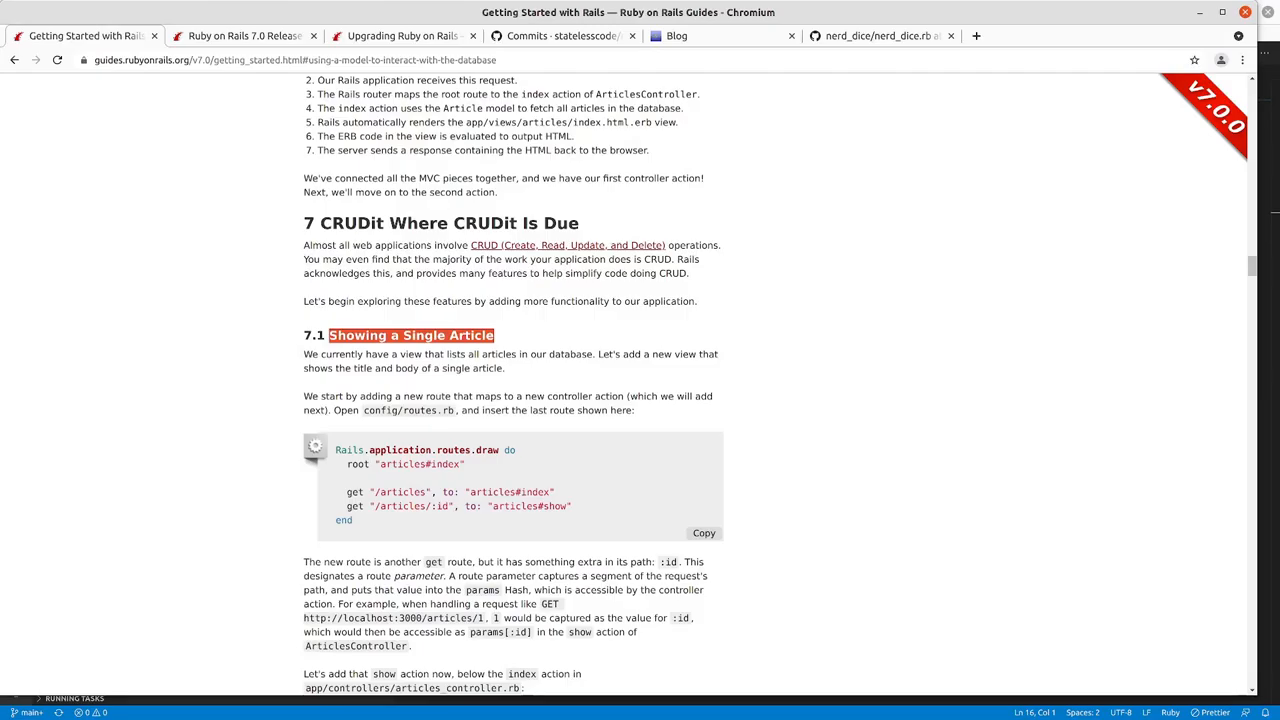
Step: Confirm the new commit in the GitHub commit history and the repository code listing
click(562, 36)
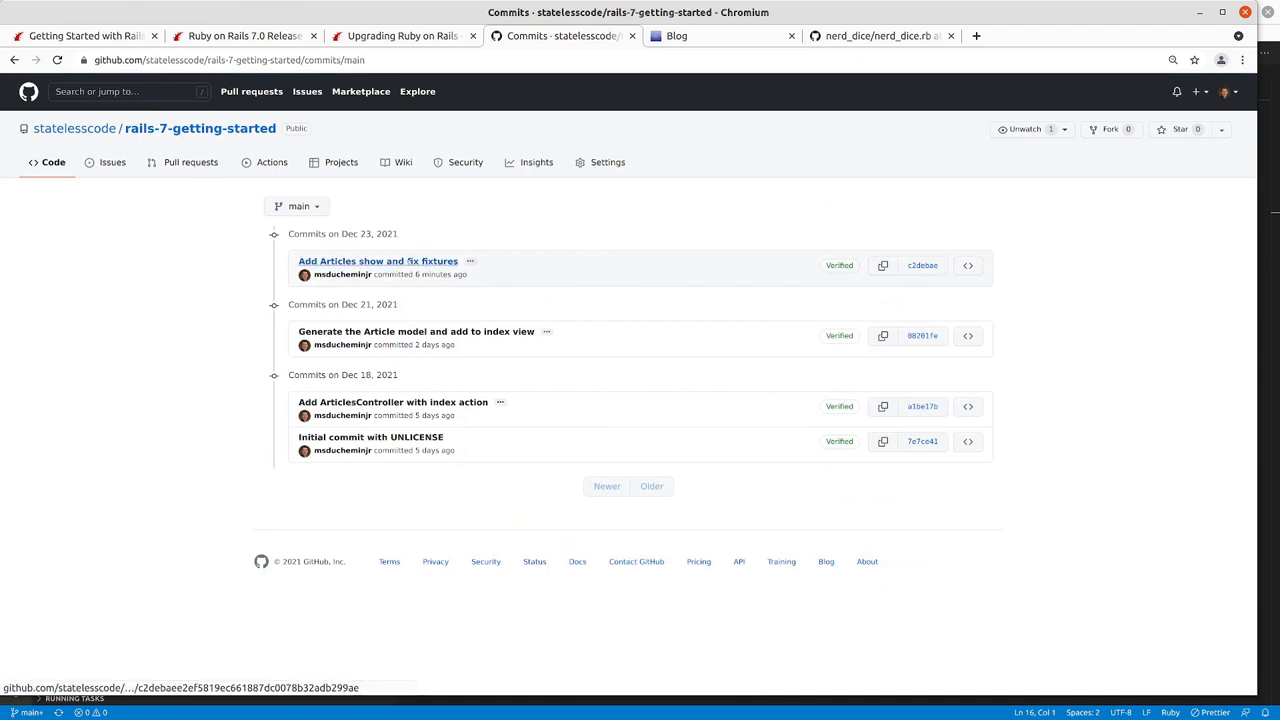
click(200, 128)
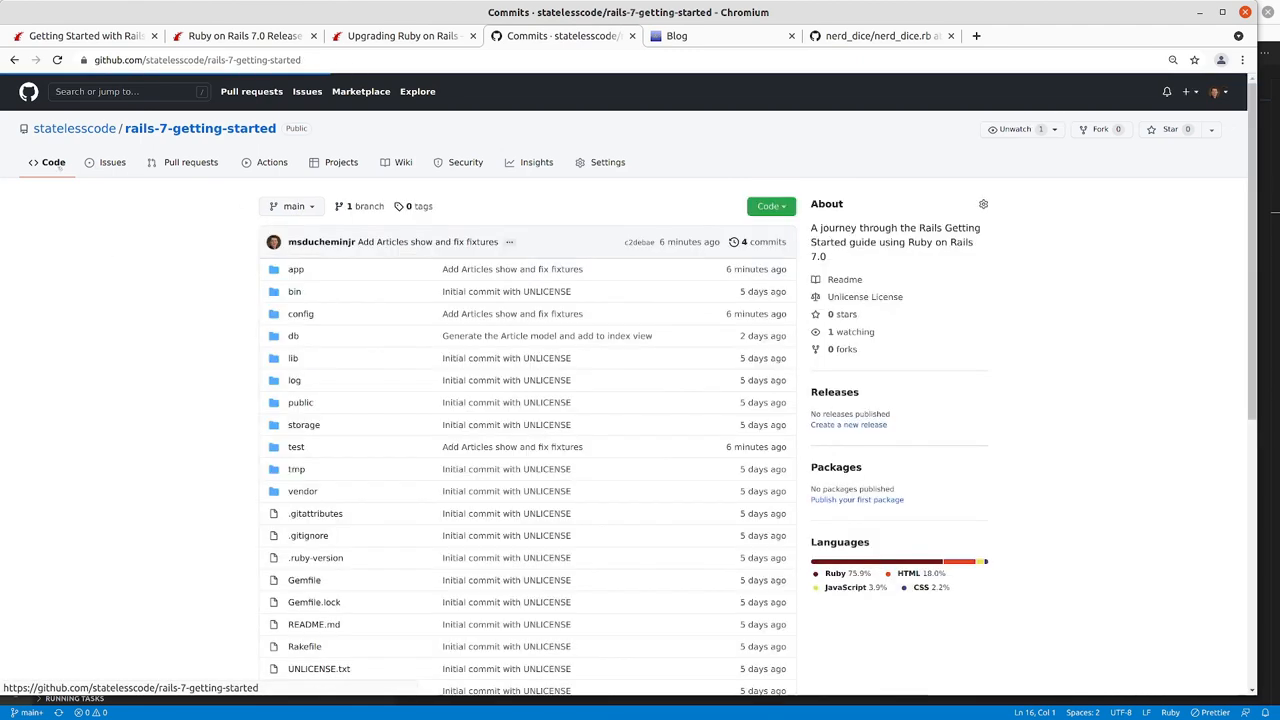